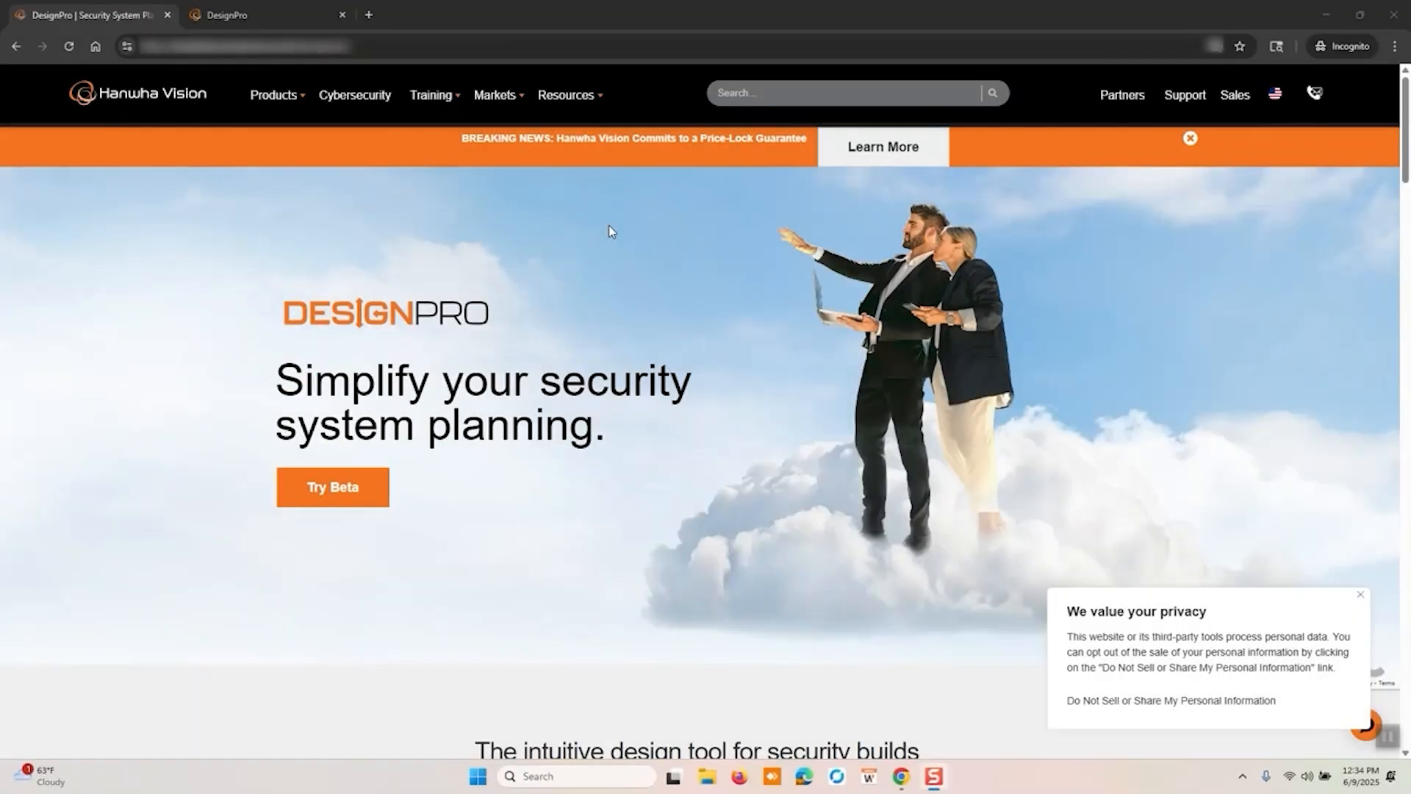
pyautogui.moveTo(355, 274)
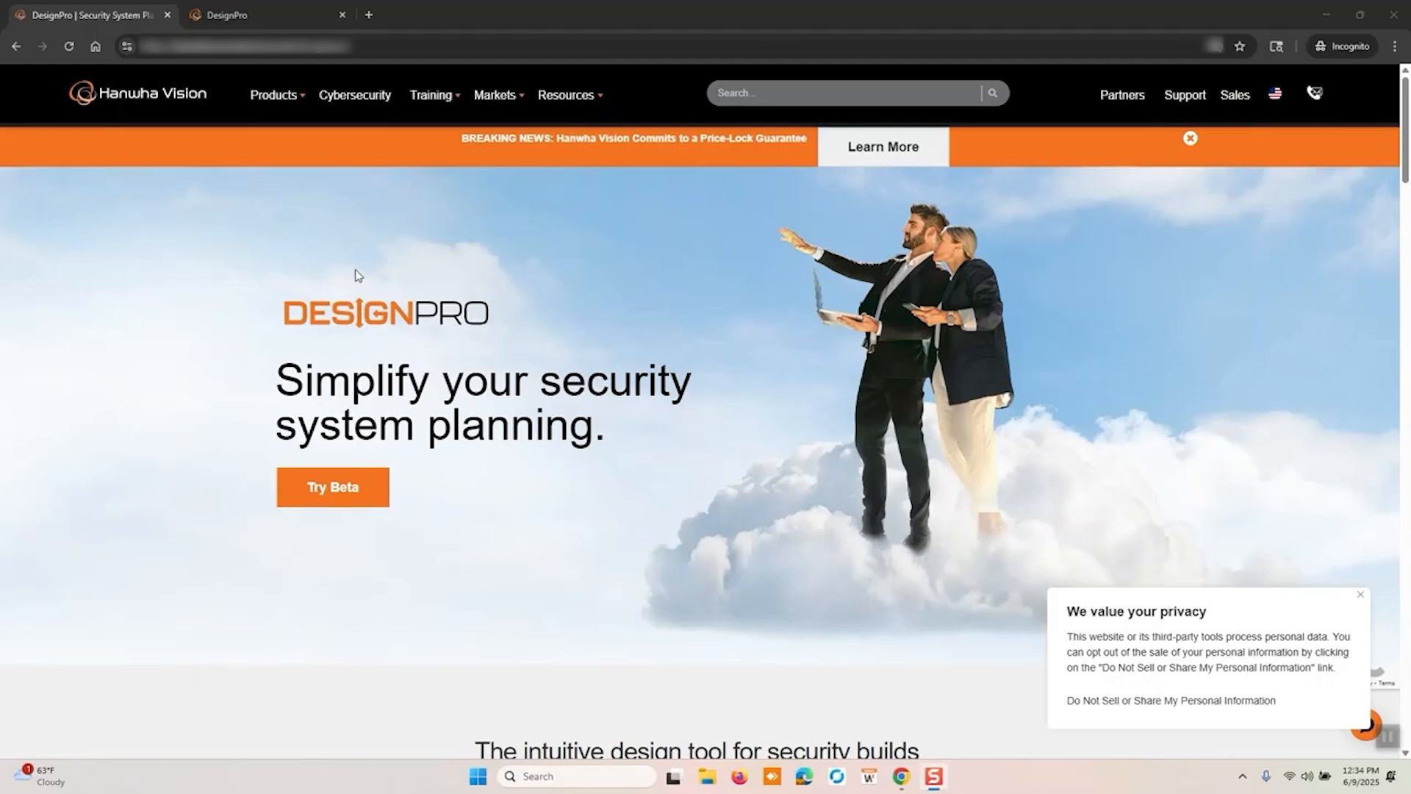
pyautogui.moveTo(434, 347)
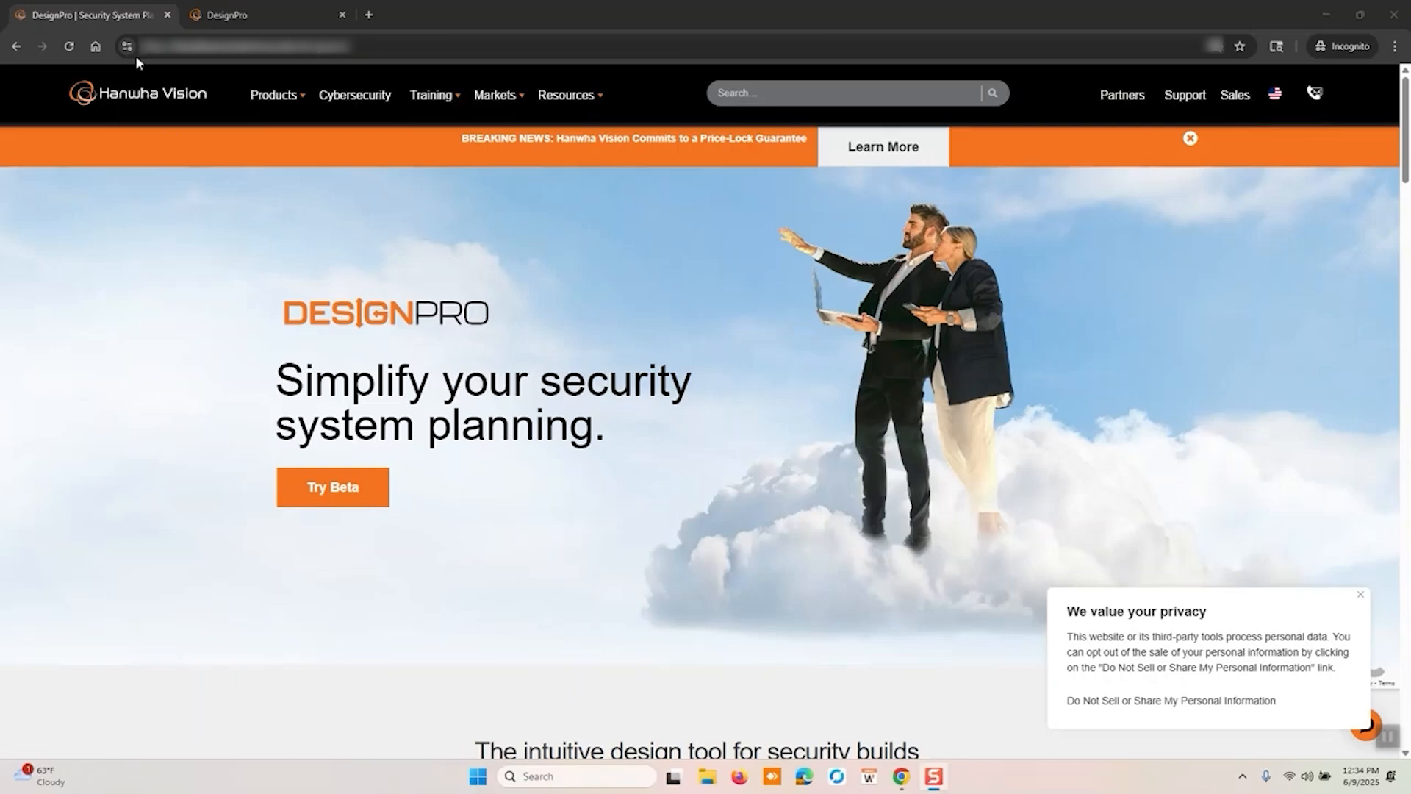
# Step: Open the DesignPro beta registration form with Try Beta and scroll through its fields
pyautogui.click(273, 95)
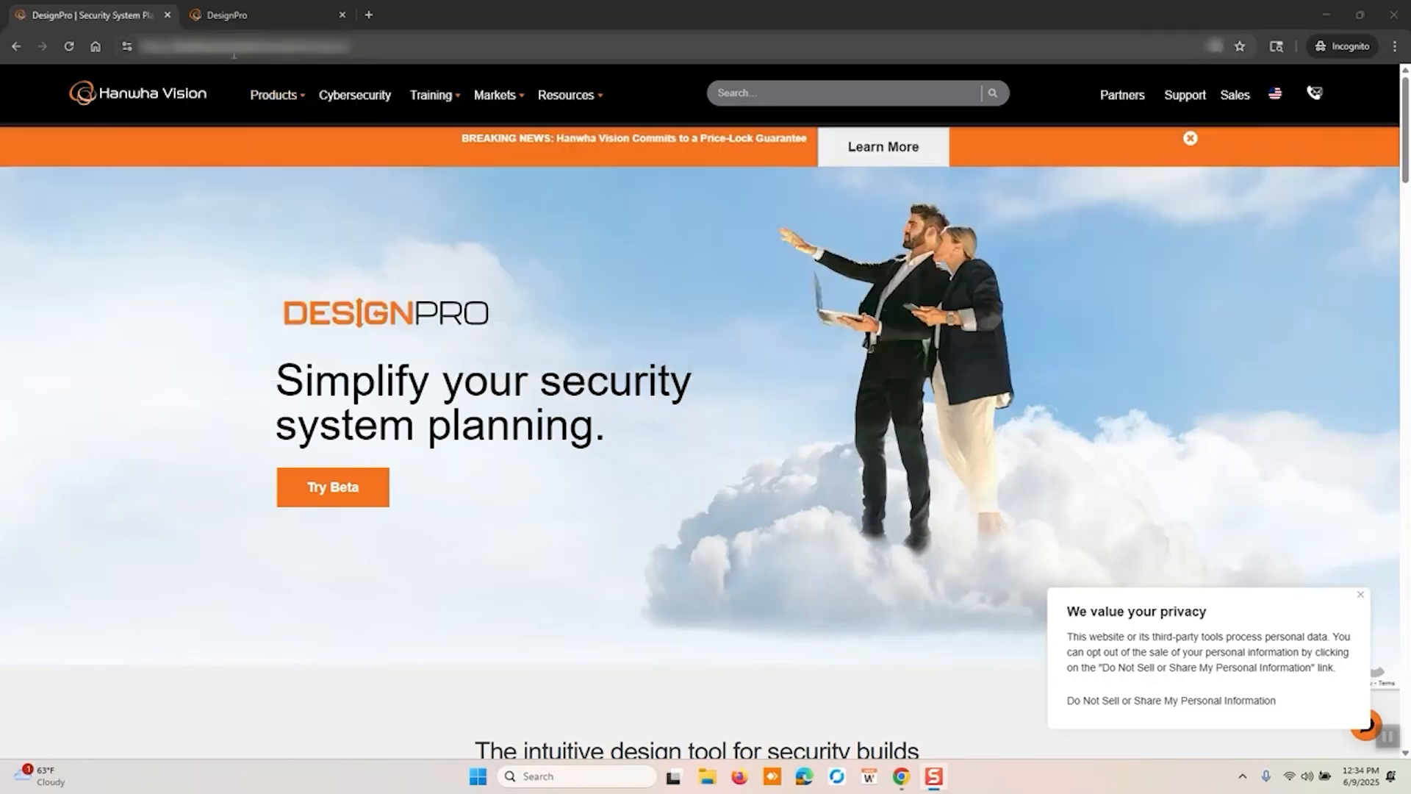
pyautogui.moveTo(436, 128)
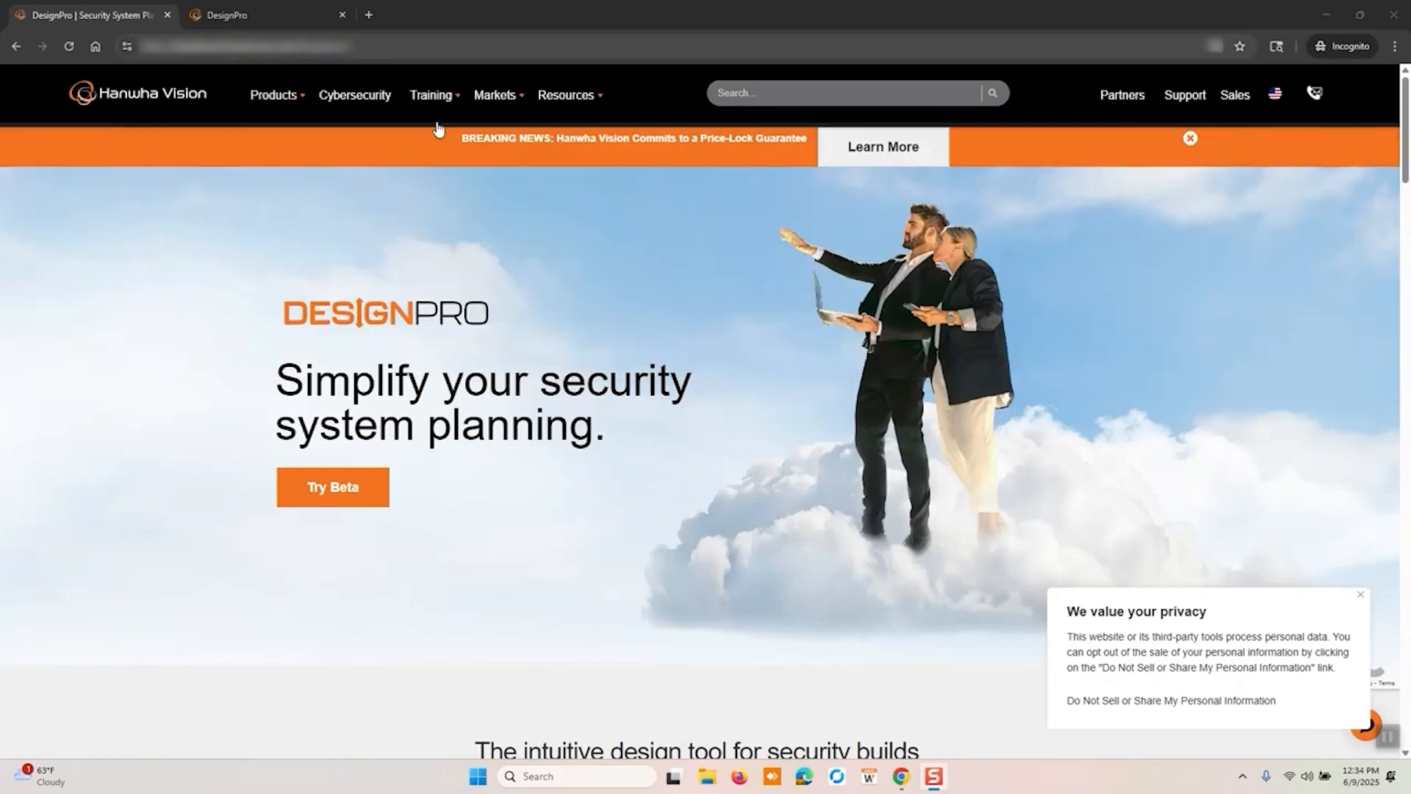
pyautogui.scroll(-3)
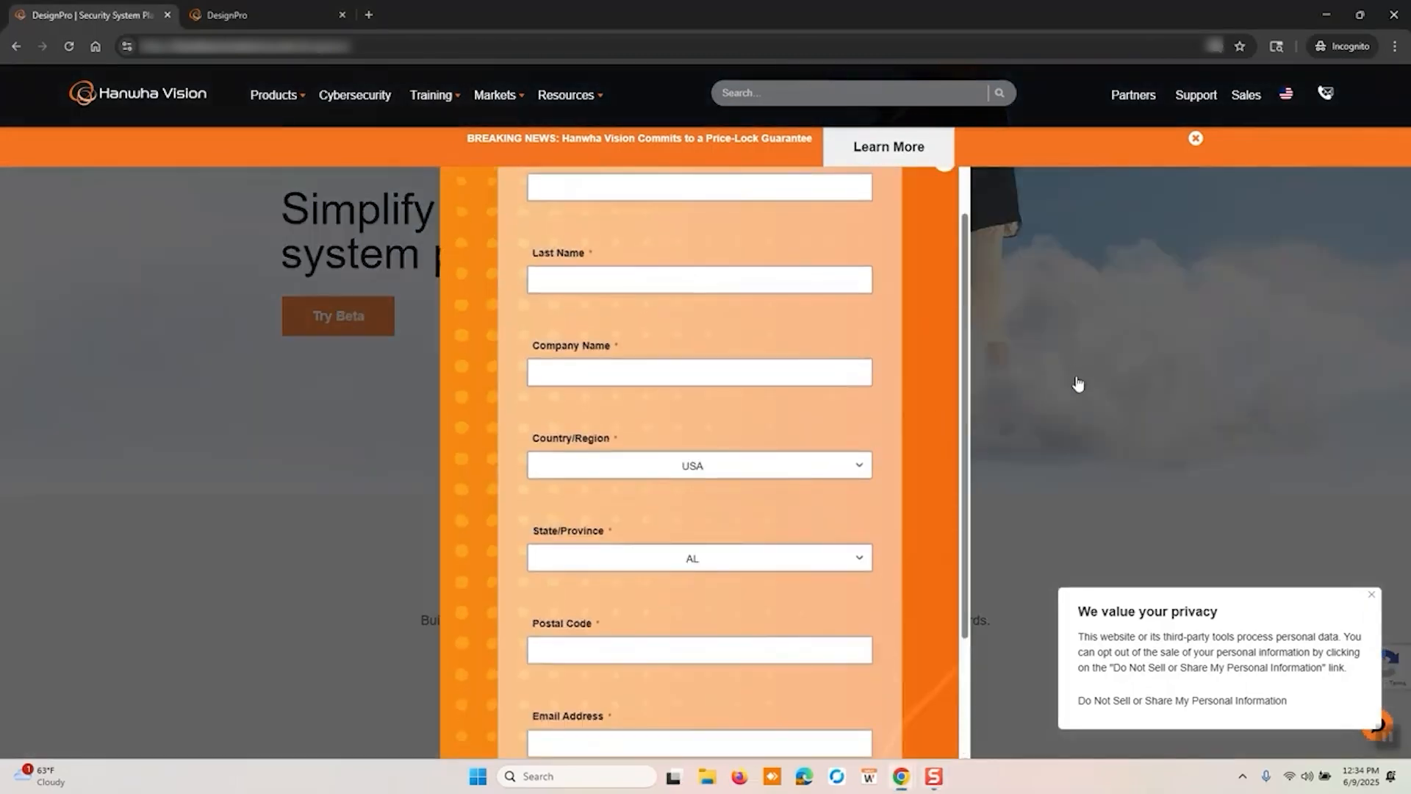
# Step: Switch to the DesignPro tab, read through the beta Notice, and agree to it
pyautogui.click(261, 15)
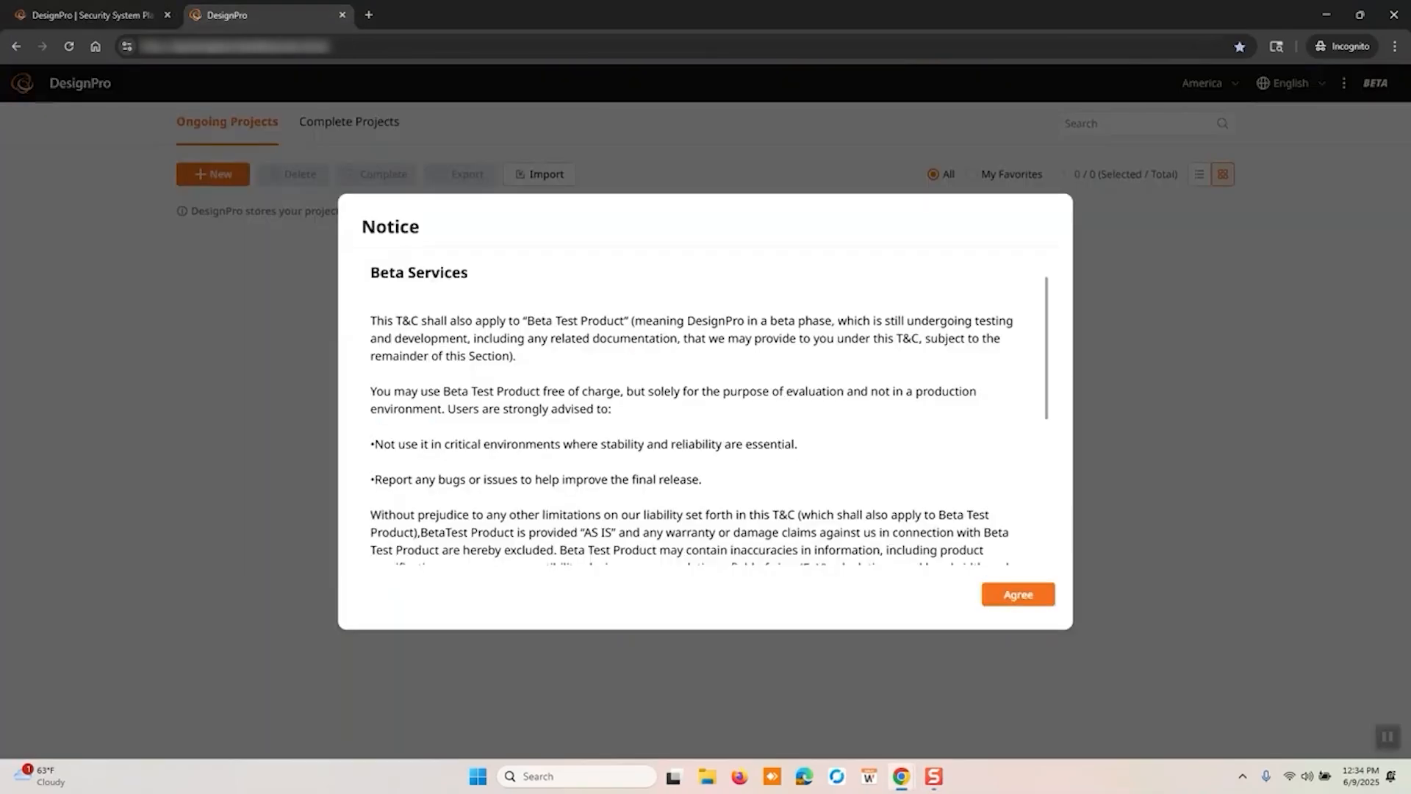
pyautogui.moveTo(466, 333)
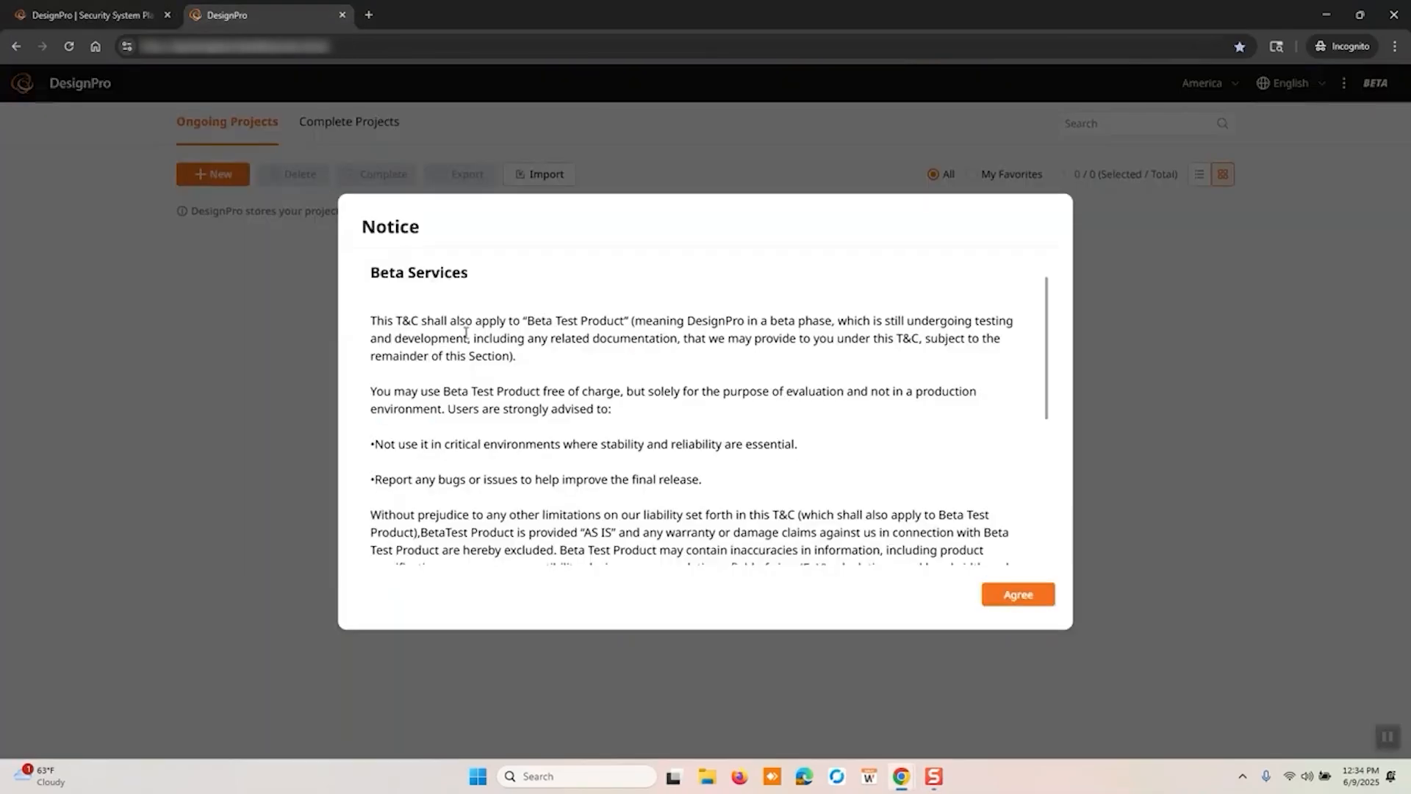
pyautogui.scroll(-3)
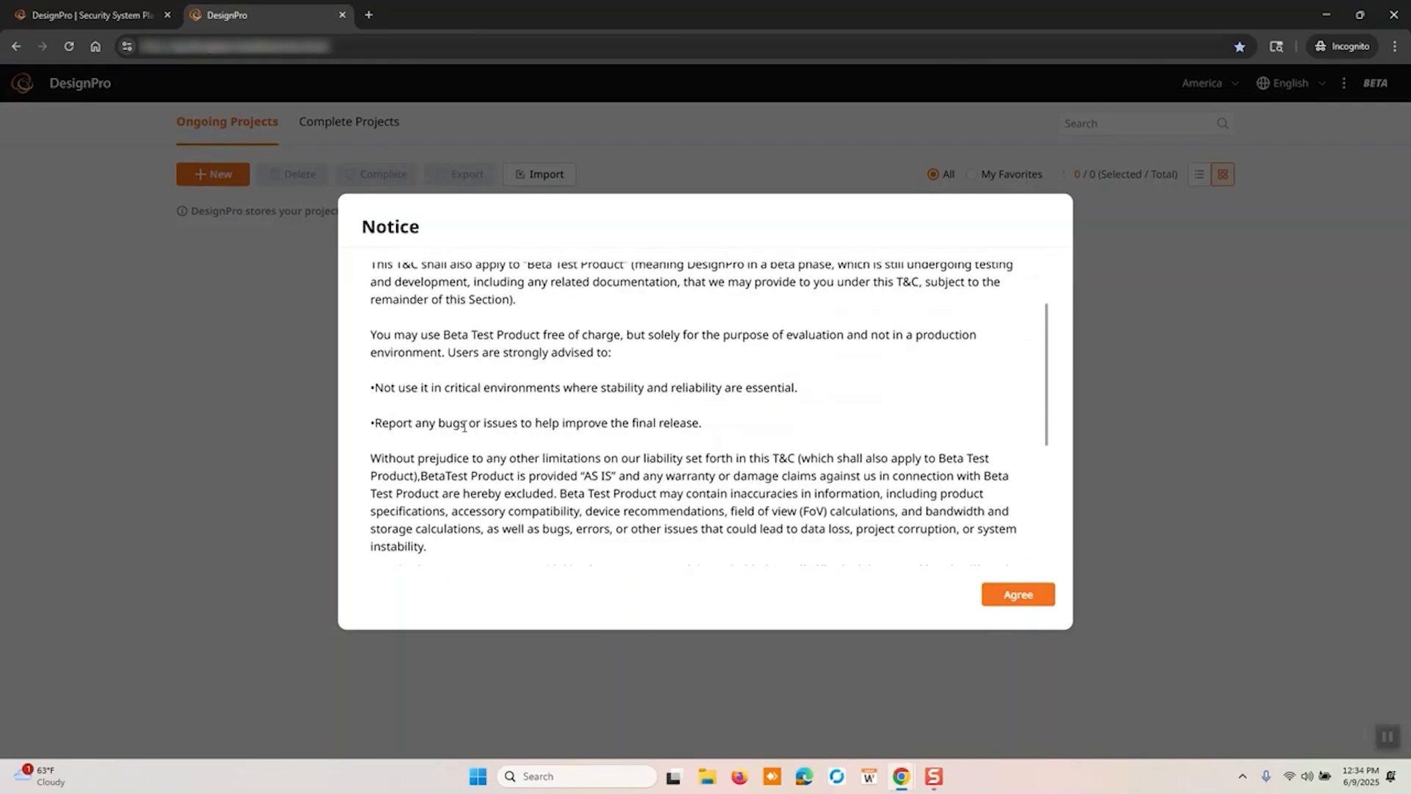
pyautogui.scroll(-3)
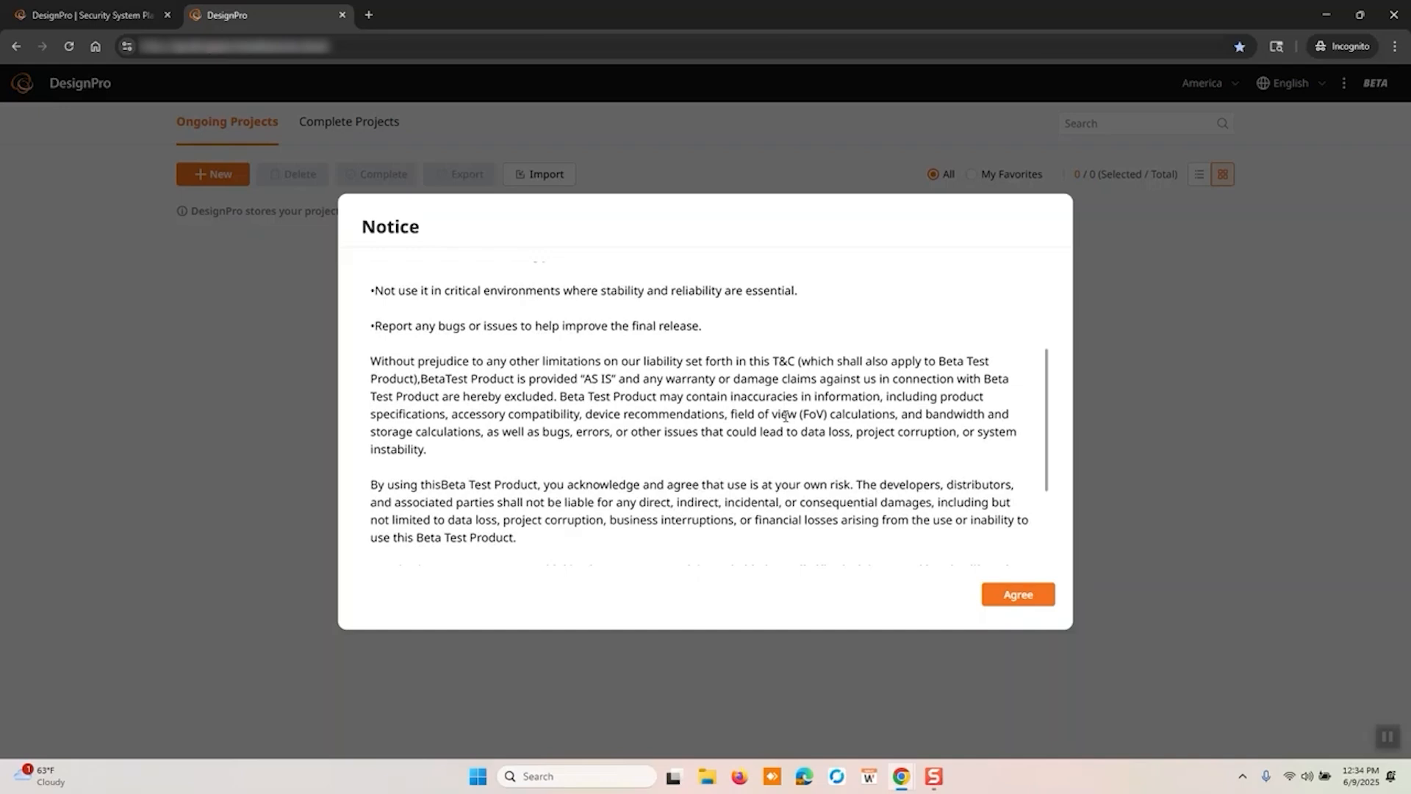
pyautogui.click(1015, 594)
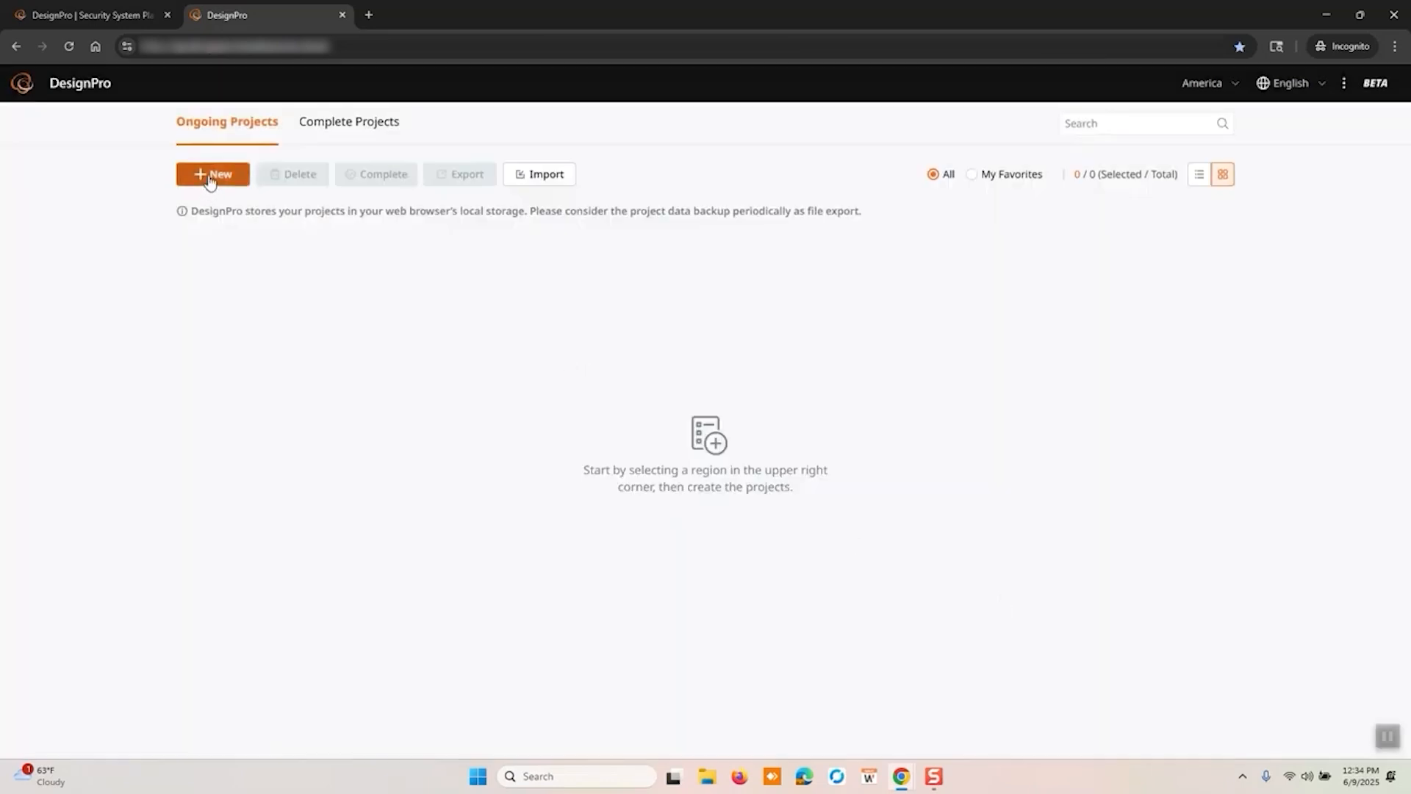
# Step: Start a new project and enter 'Test' as its name, note and client
pyautogui.click(212, 174)
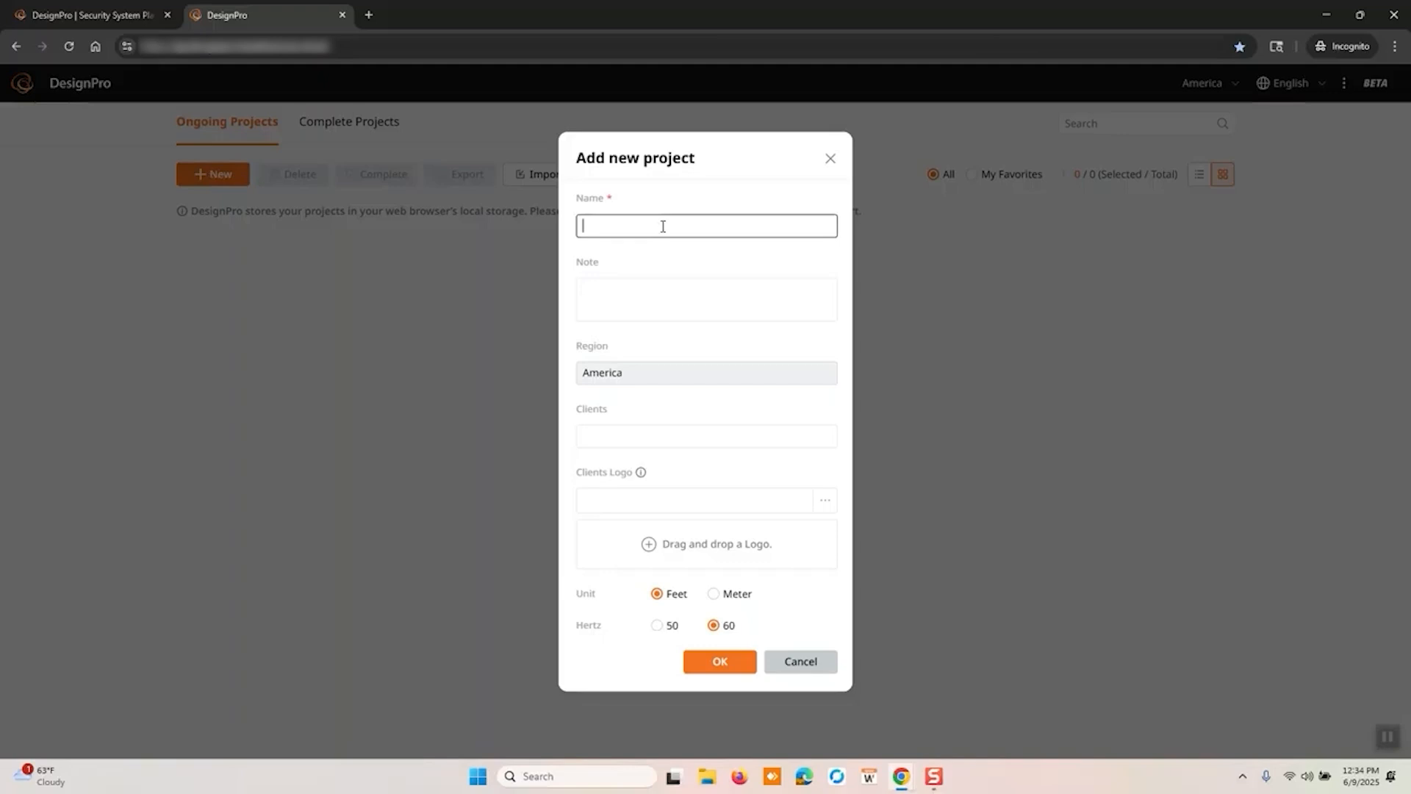
pyautogui.write('Test')
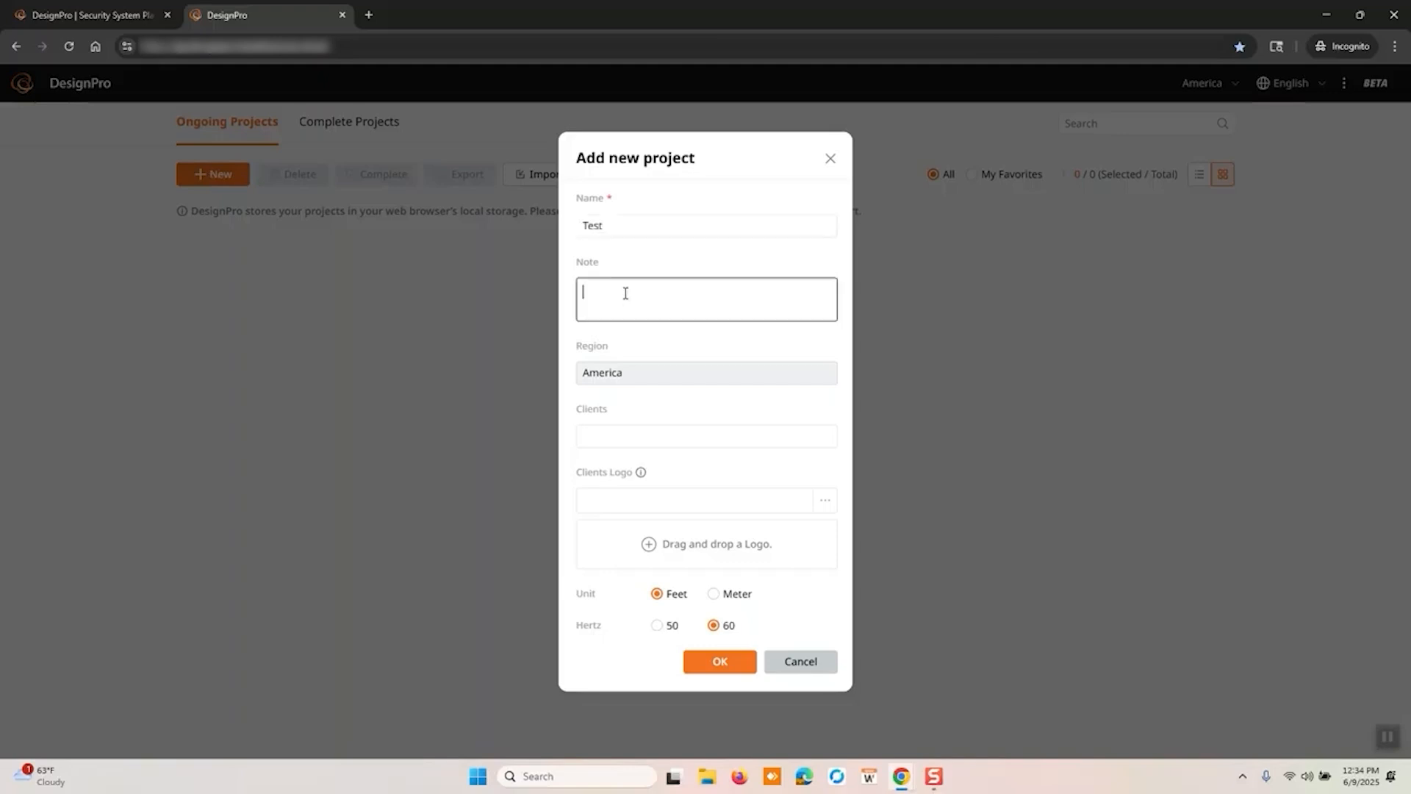
pyautogui.write('Test')
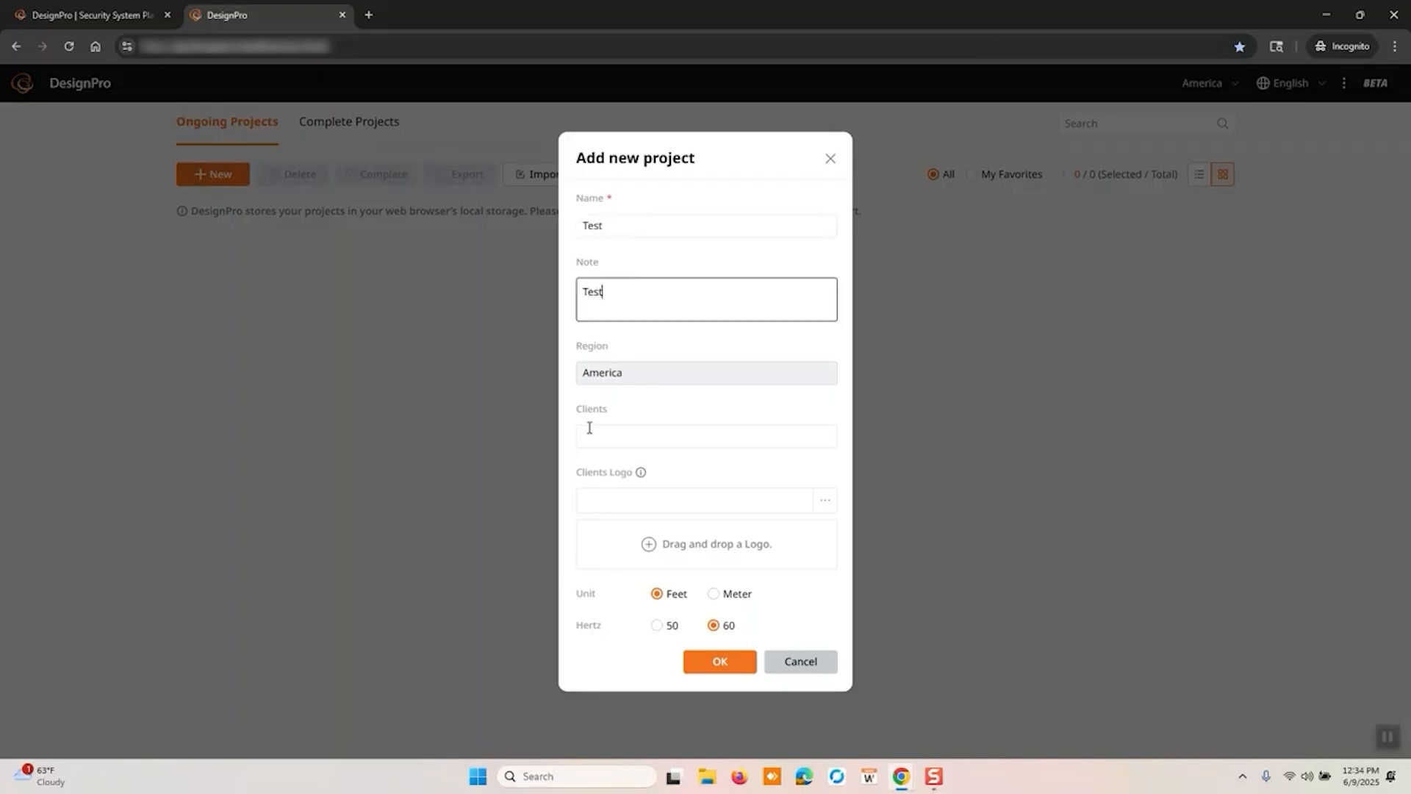
pyautogui.write('Test')
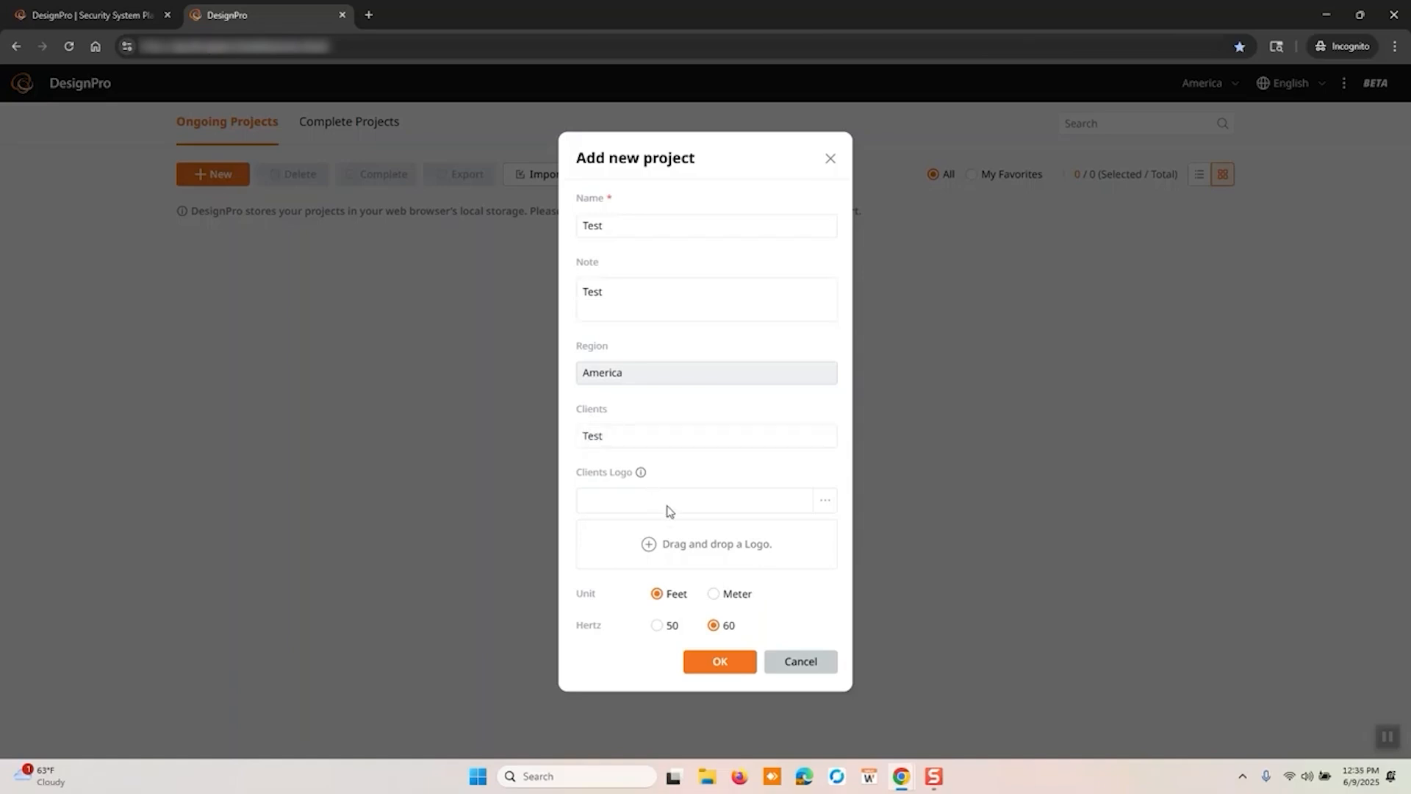
pyautogui.moveTo(682, 611)
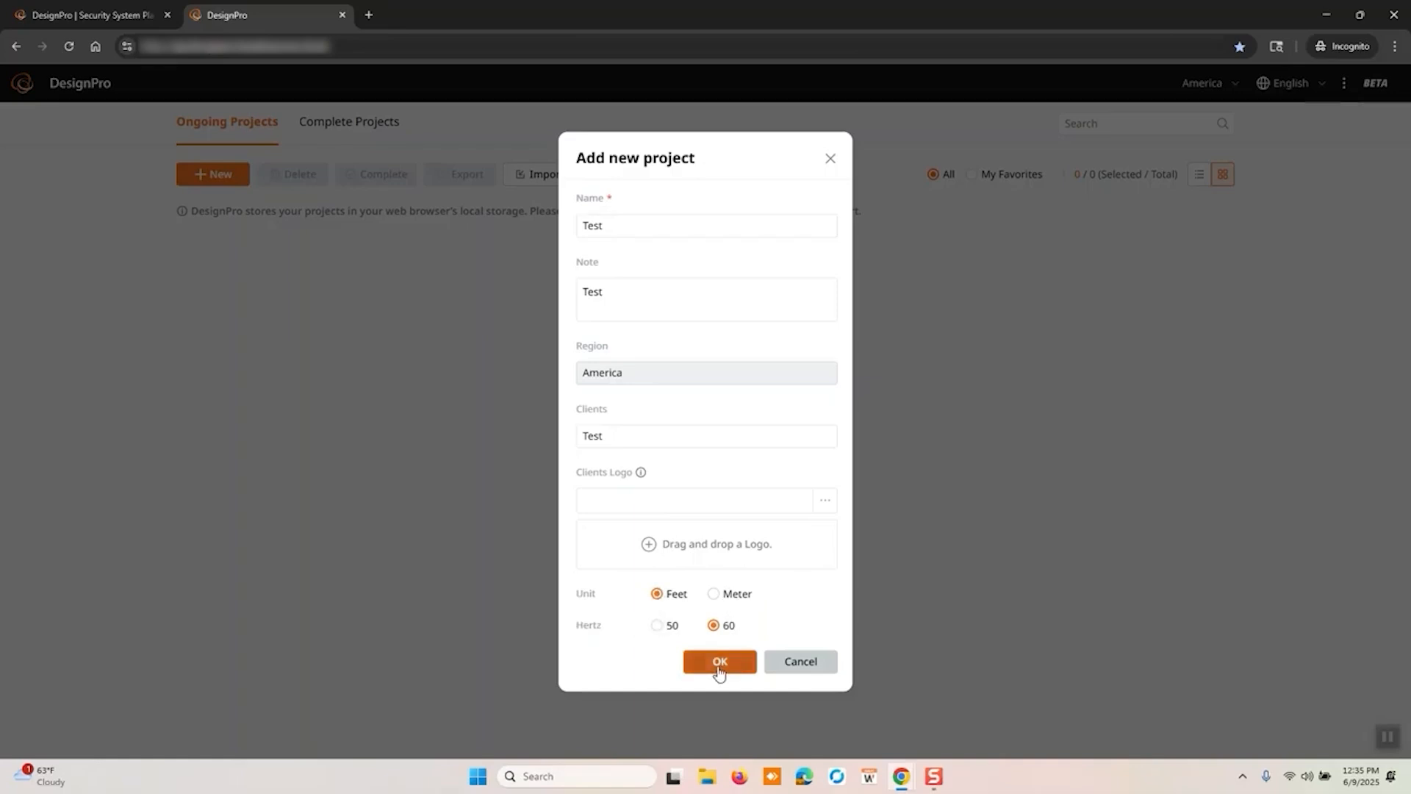
# Step: Create the Test project and go to its Profiles page listing All_devices
pyautogui.click(718, 661)
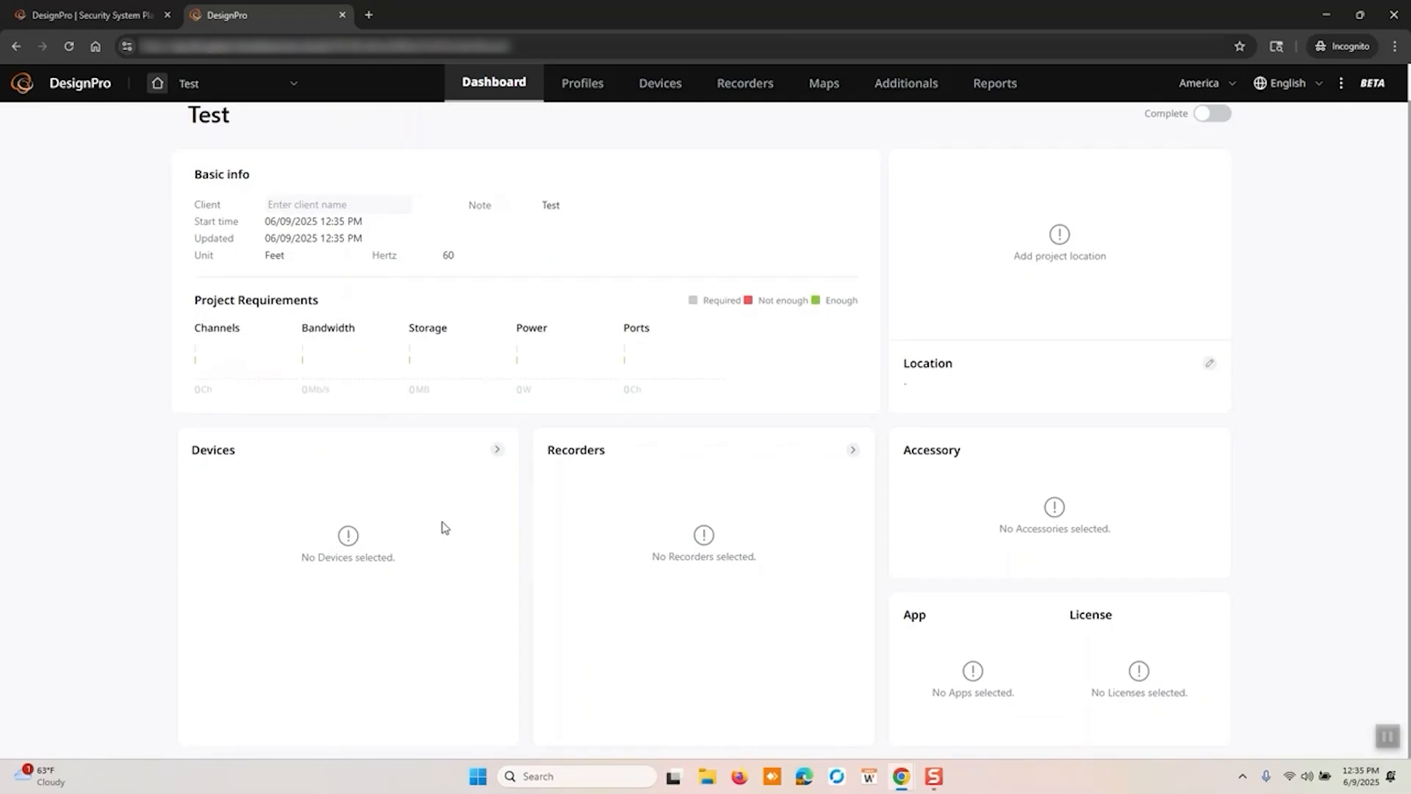
pyautogui.moveTo(783, 494)
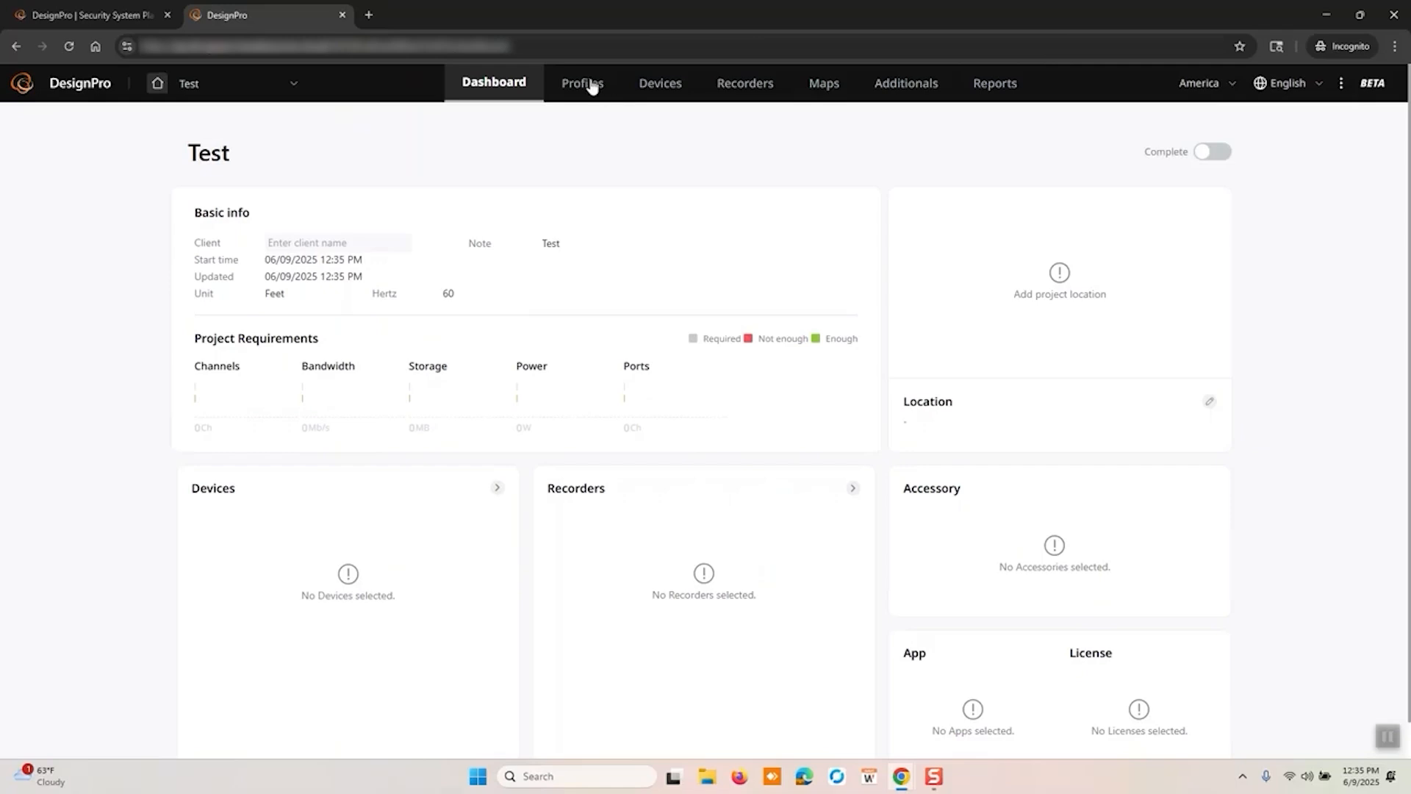
pyautogui.click(582, 83)
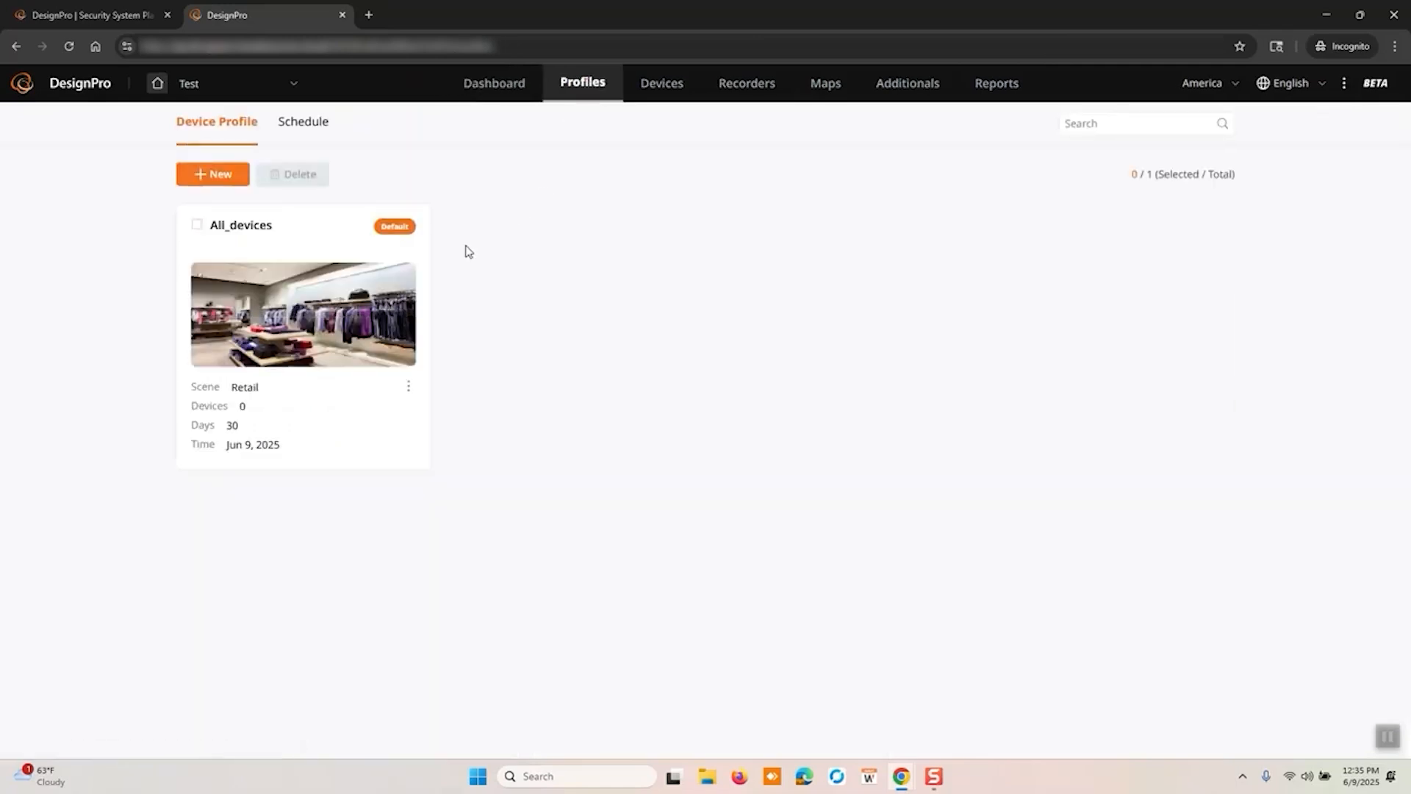
pyautogui.moveTo(301, 249)
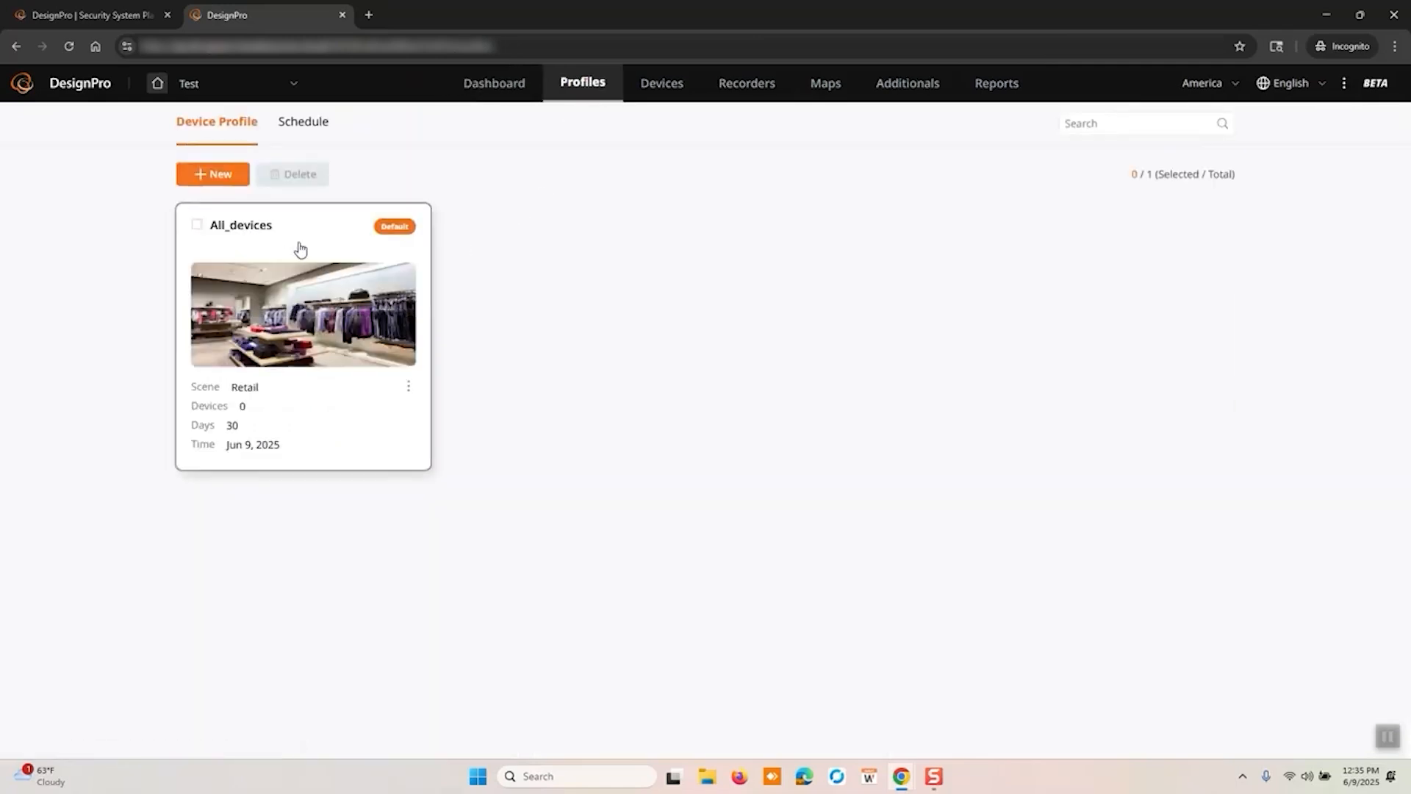
pyautogui.moveTo(315, 434)
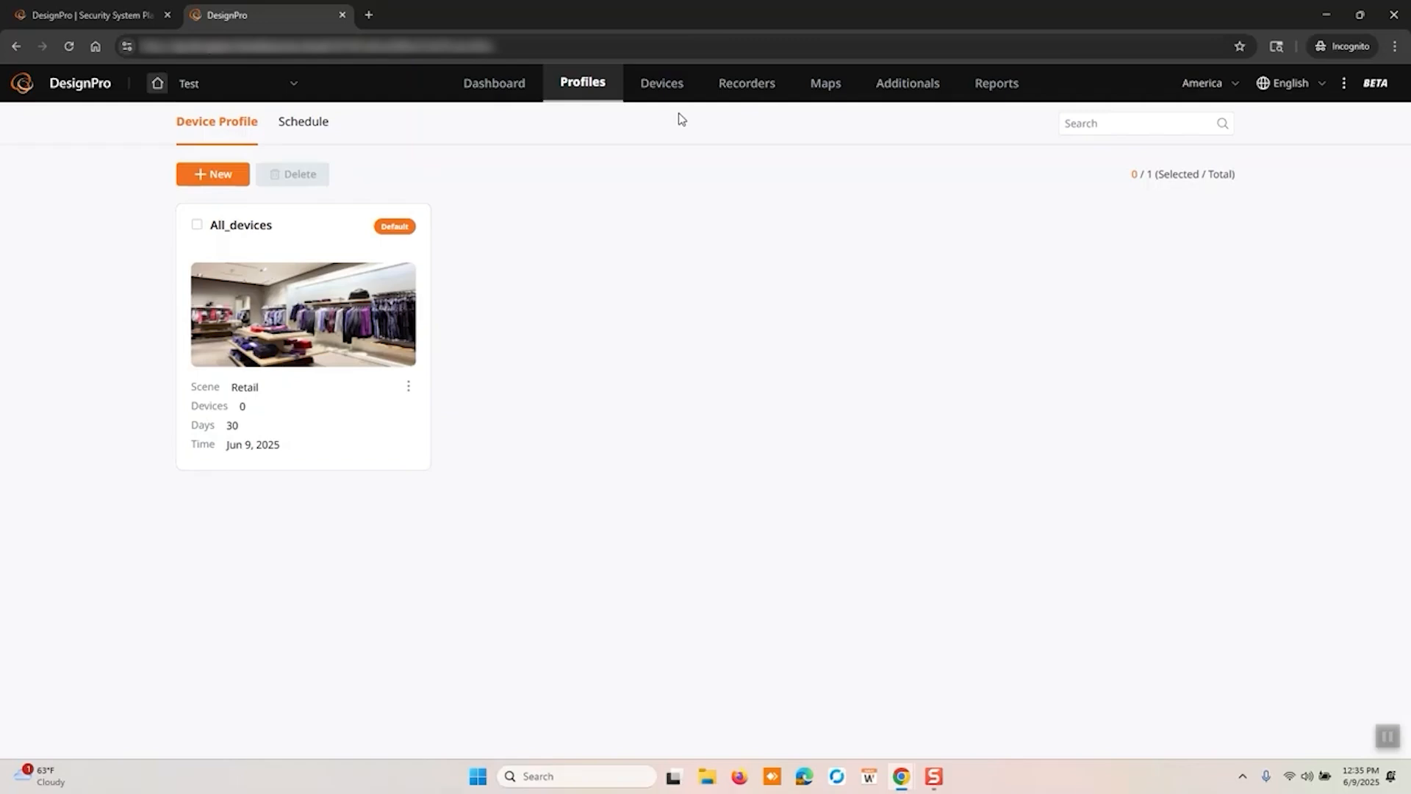
pyautogui.moveTo(917, 117)
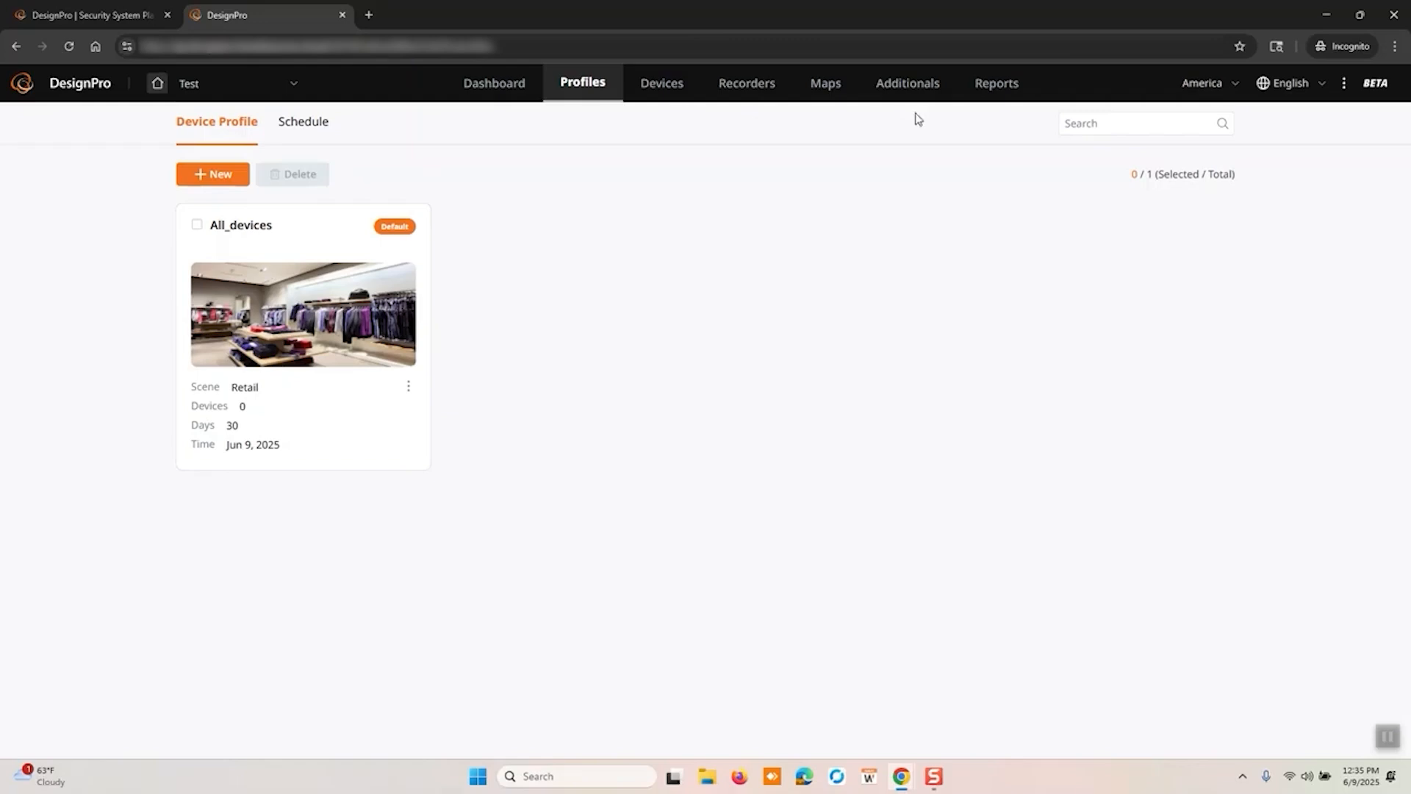
pyautogui.moveTo(270, 117)
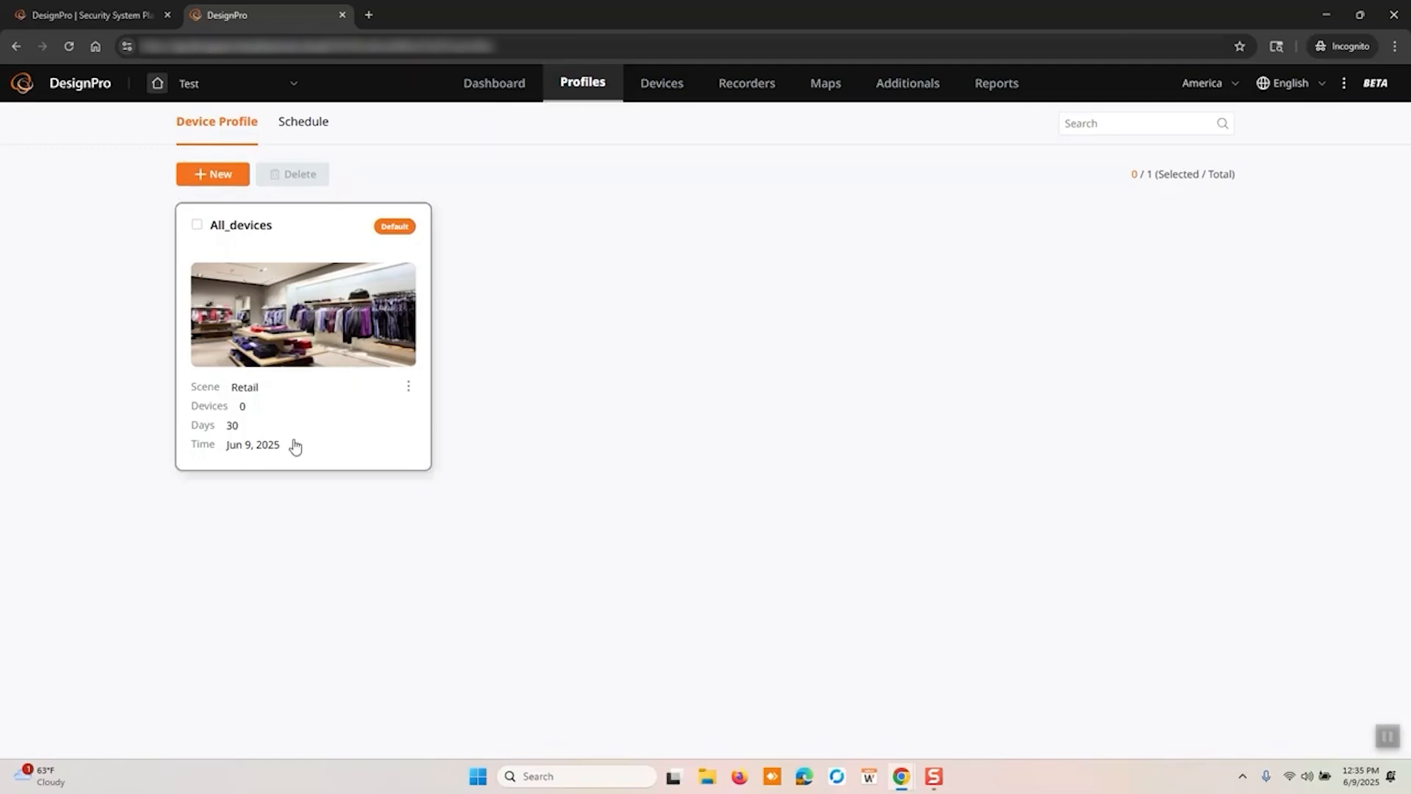
# Step: Open the All_devices profile and apply the Parking Area scene
pyautogui.click(302, 315)
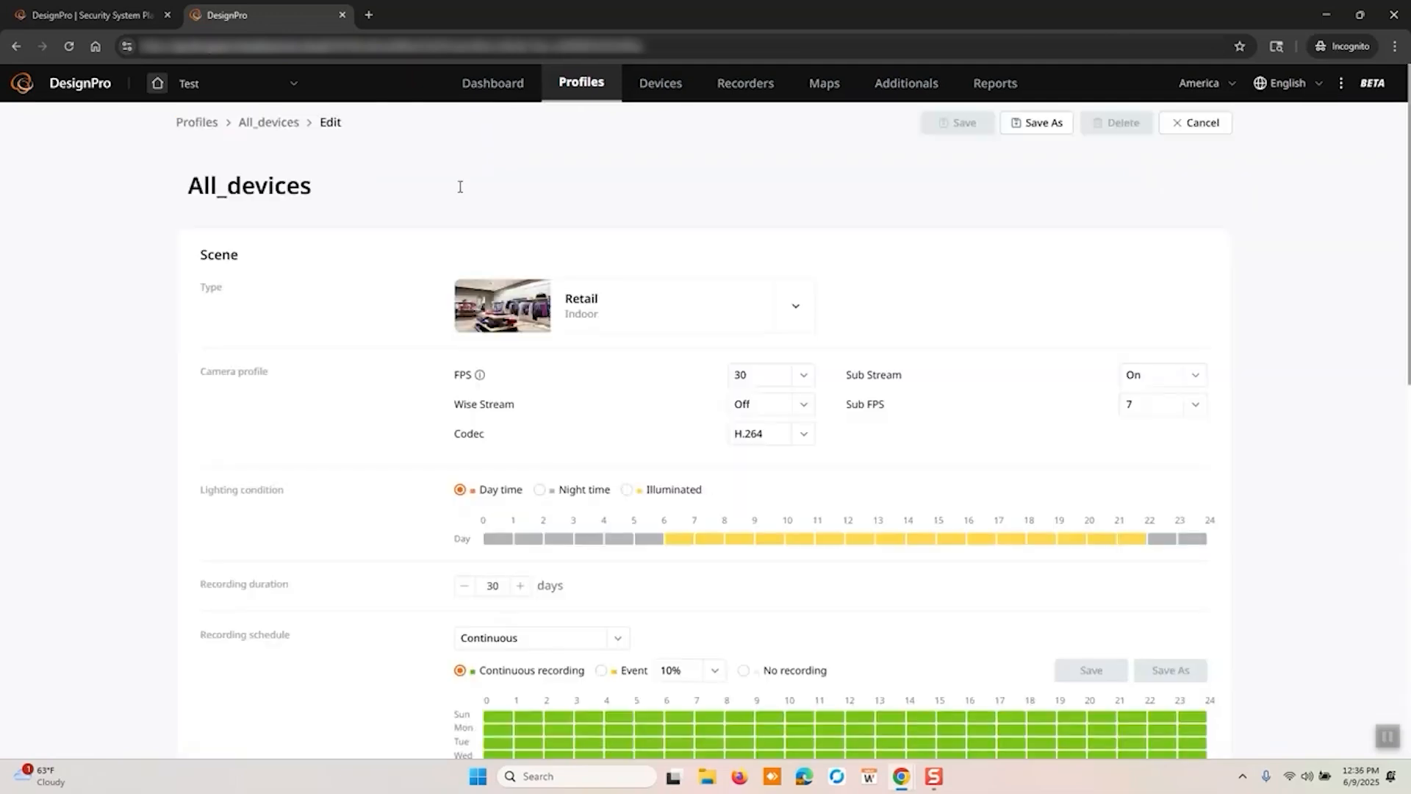
pyautogui.scroll(-3)
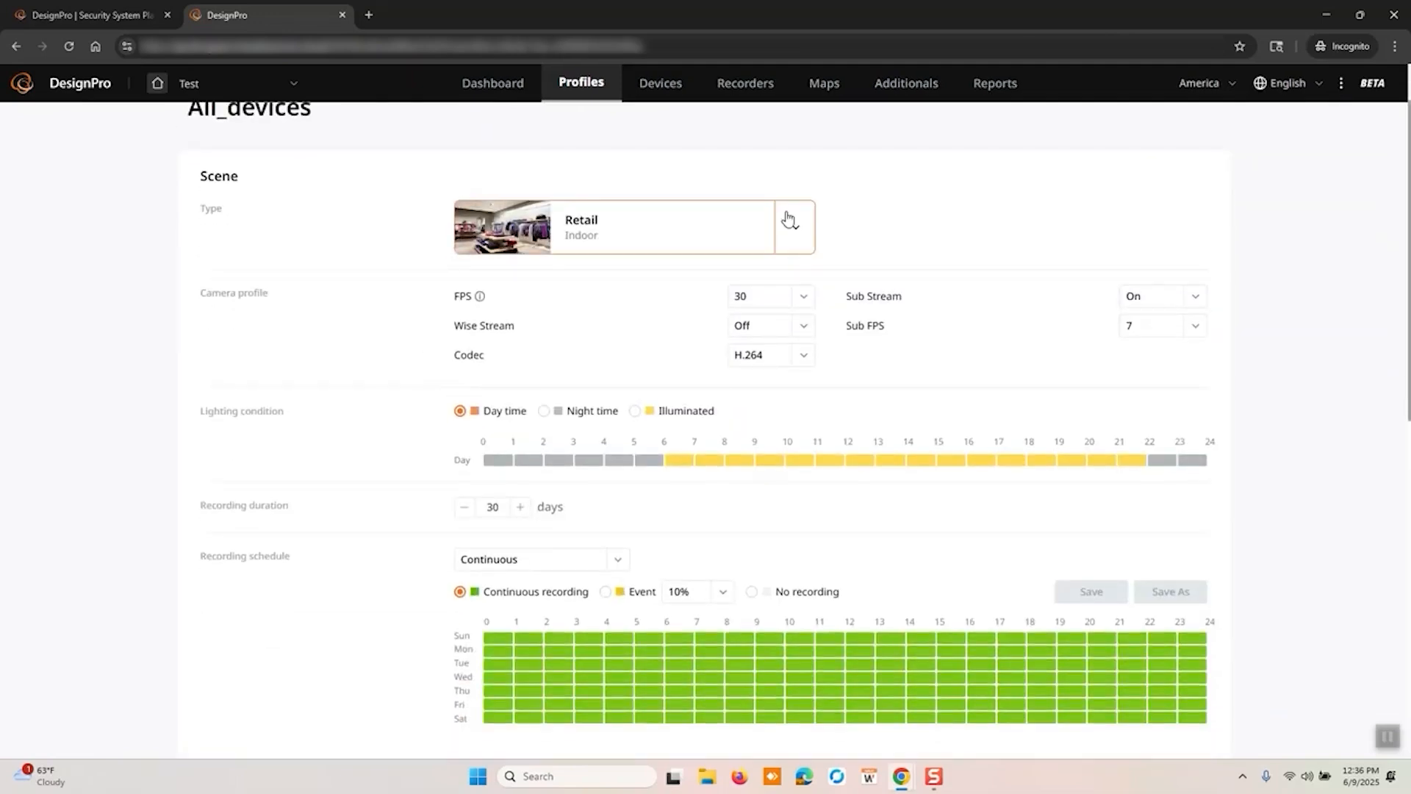
pyautogui.click(790, 226)
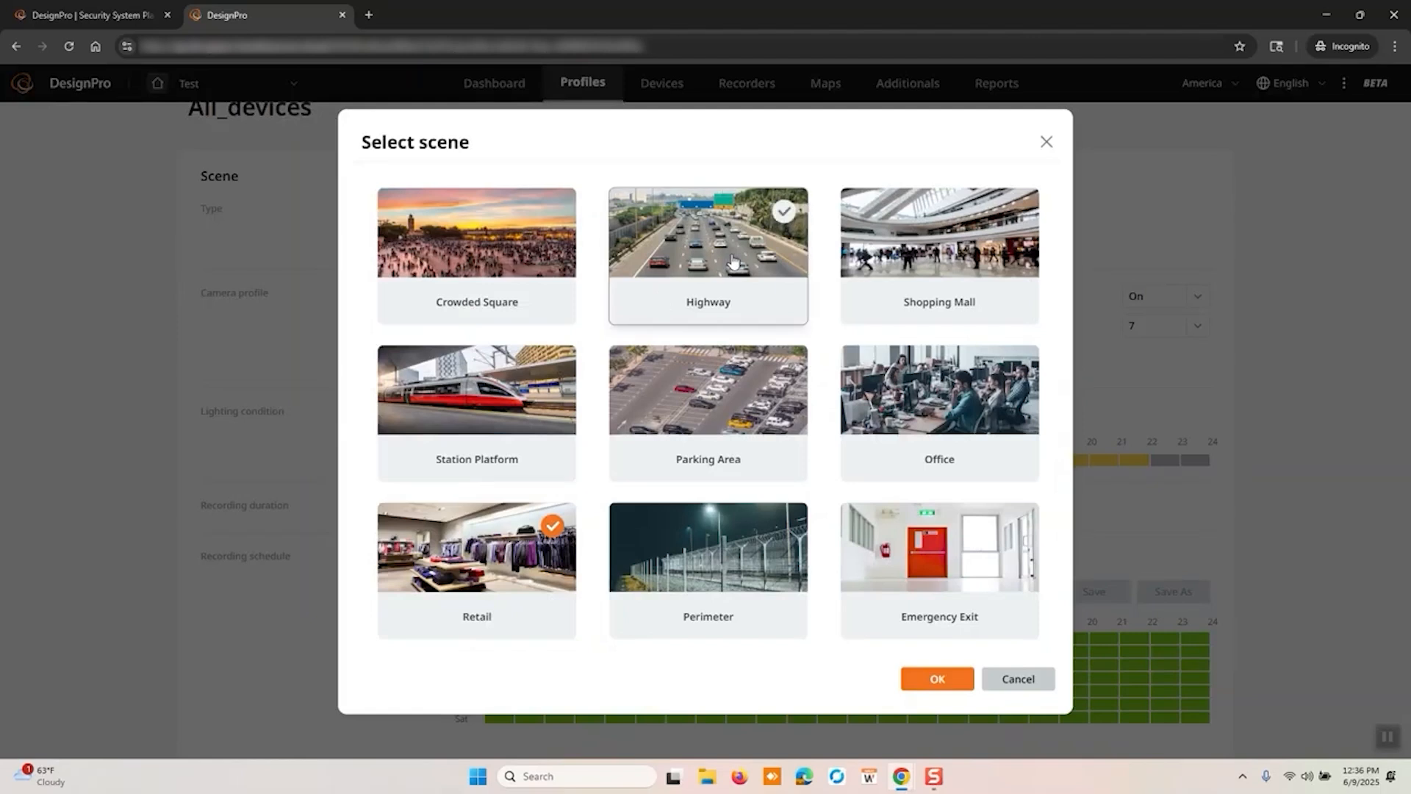
pyautogui.click(707, 412)
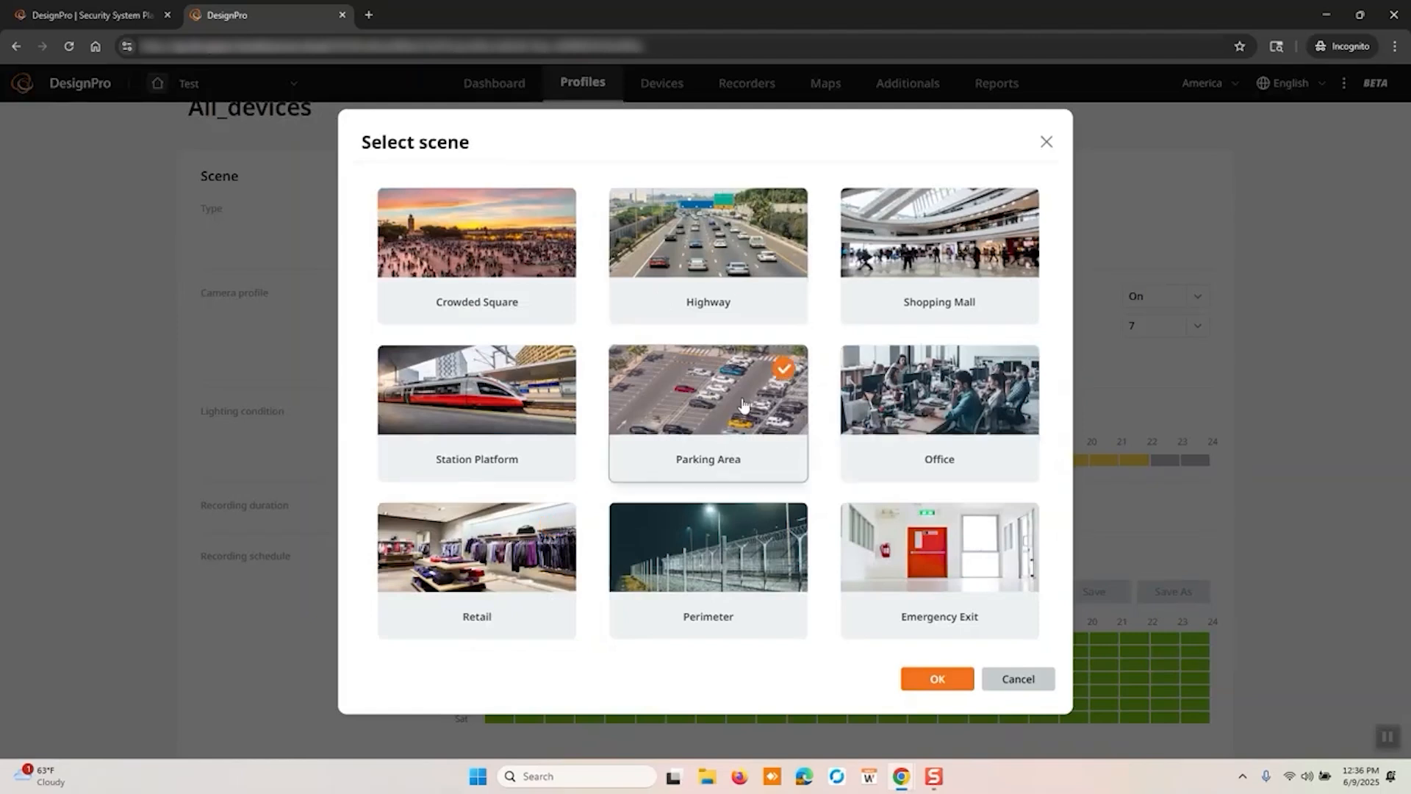
pyautogui.click(936, 679)
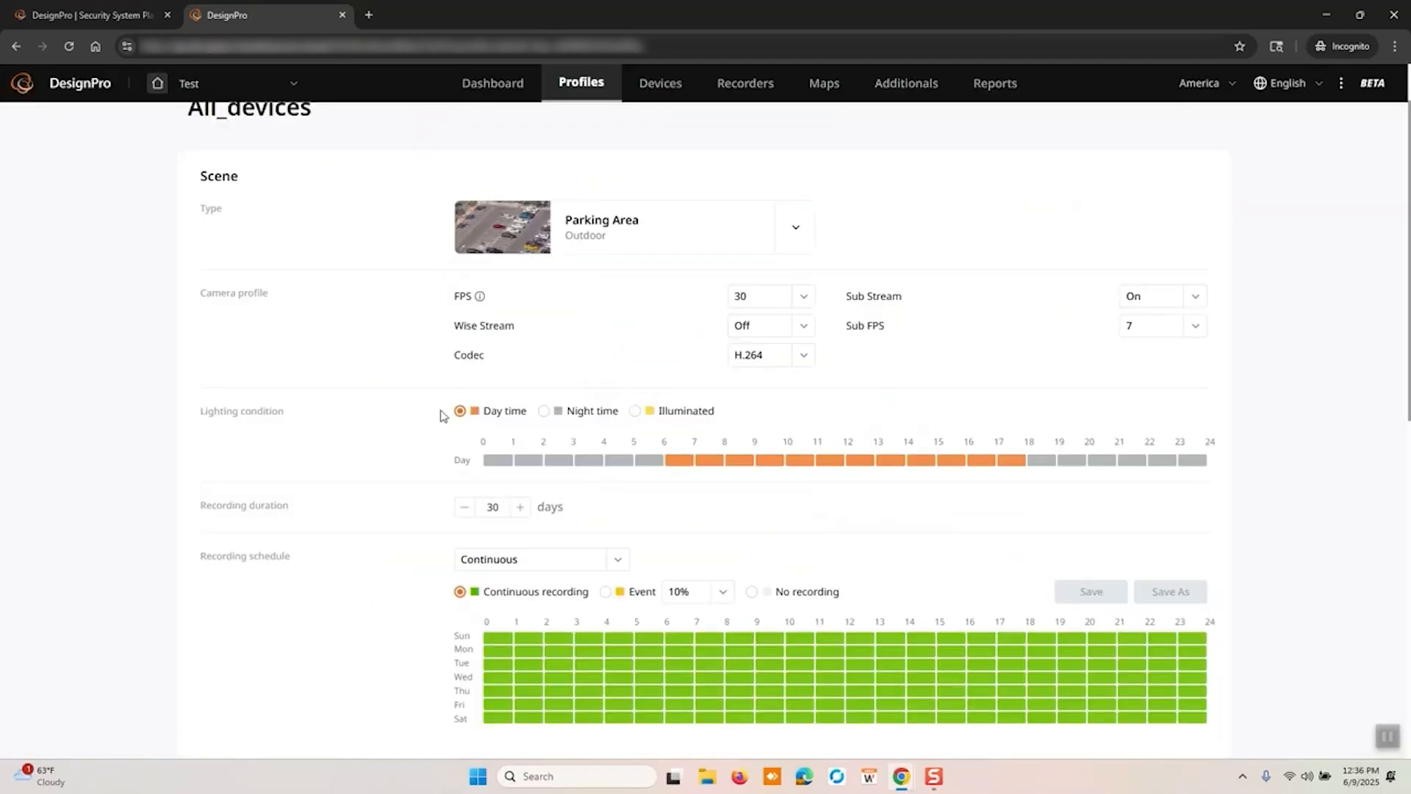
# Step: Set the main frame rate to 10 FPS and the sub stream to 7 FPS
pyautogui.click(769, 297)
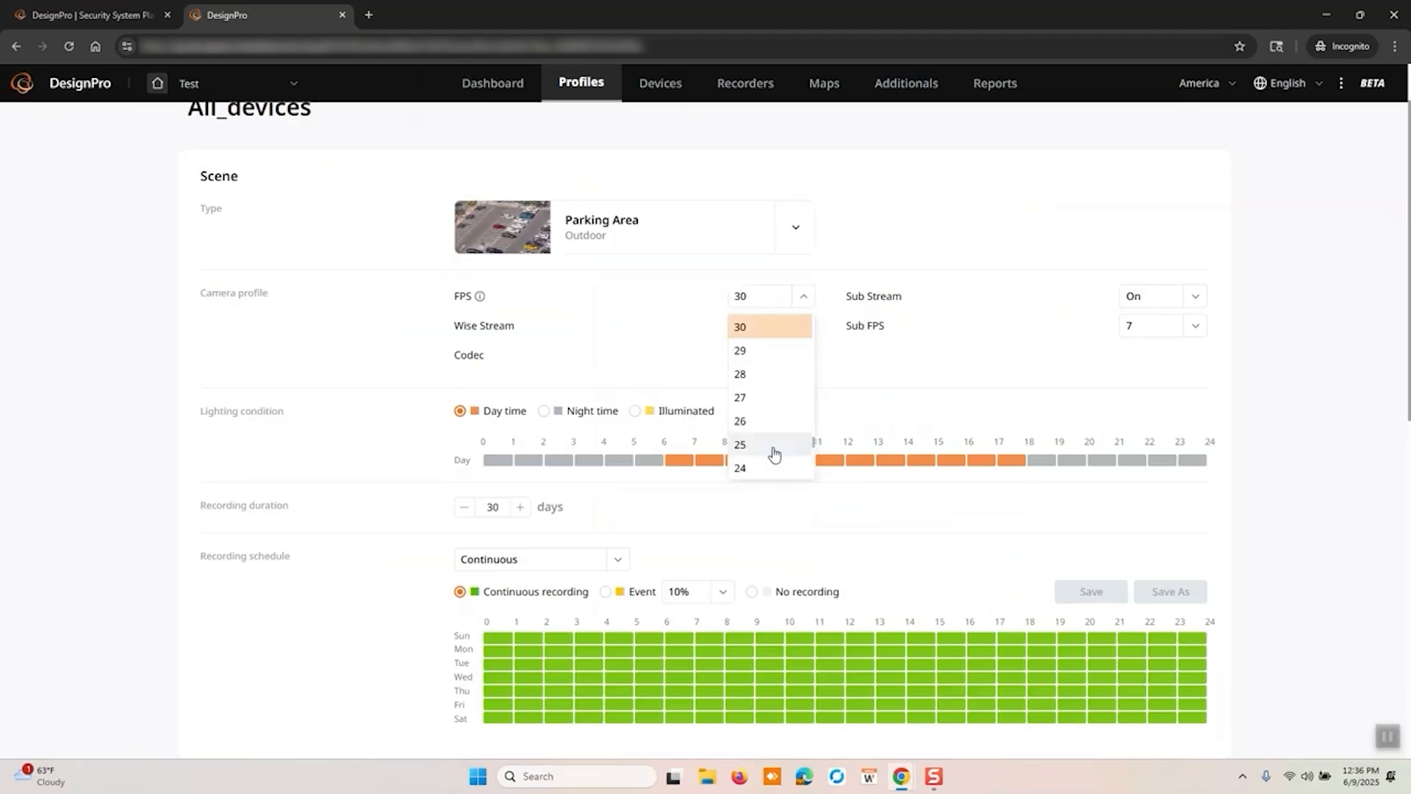
pyautogui.click(759, 295)
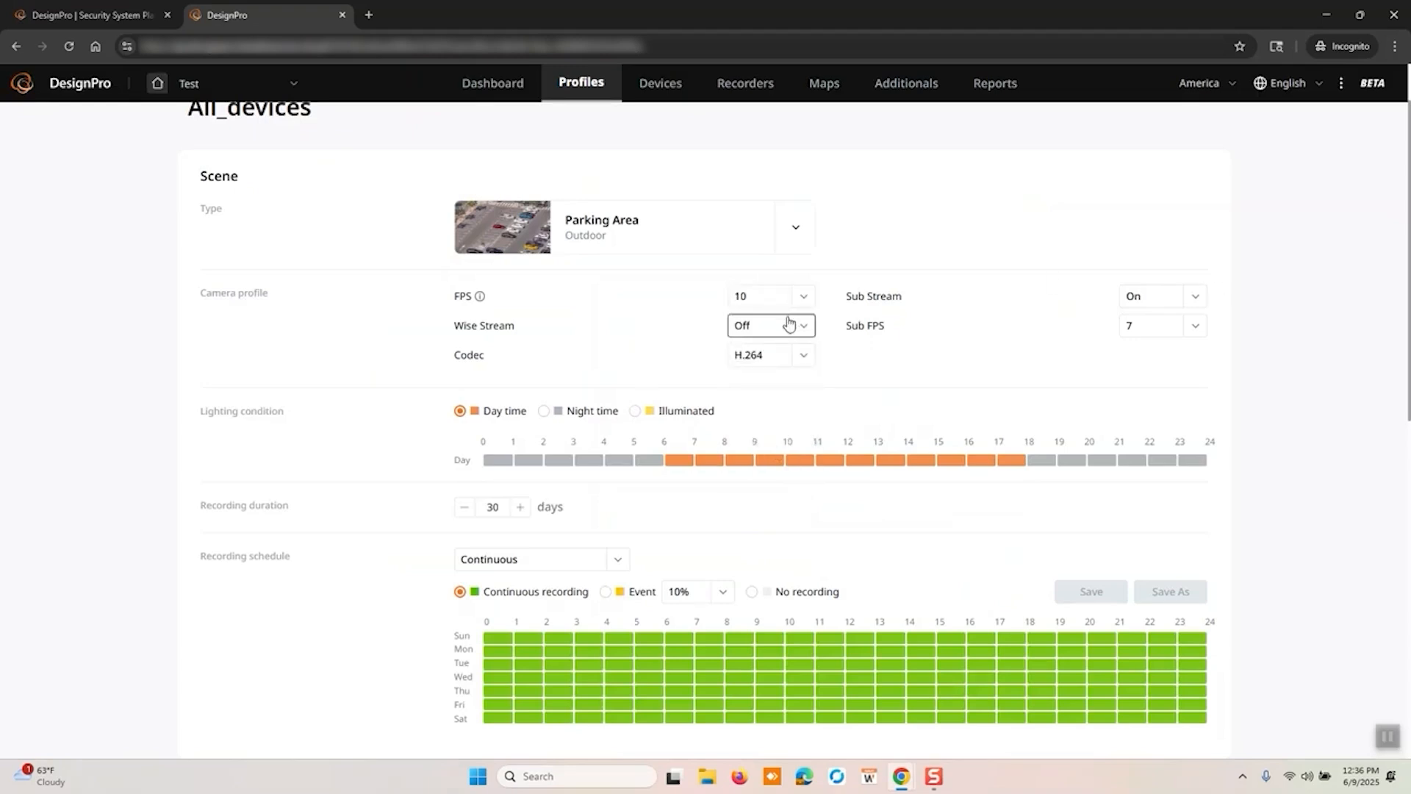
pyautogui.click(769, 325)
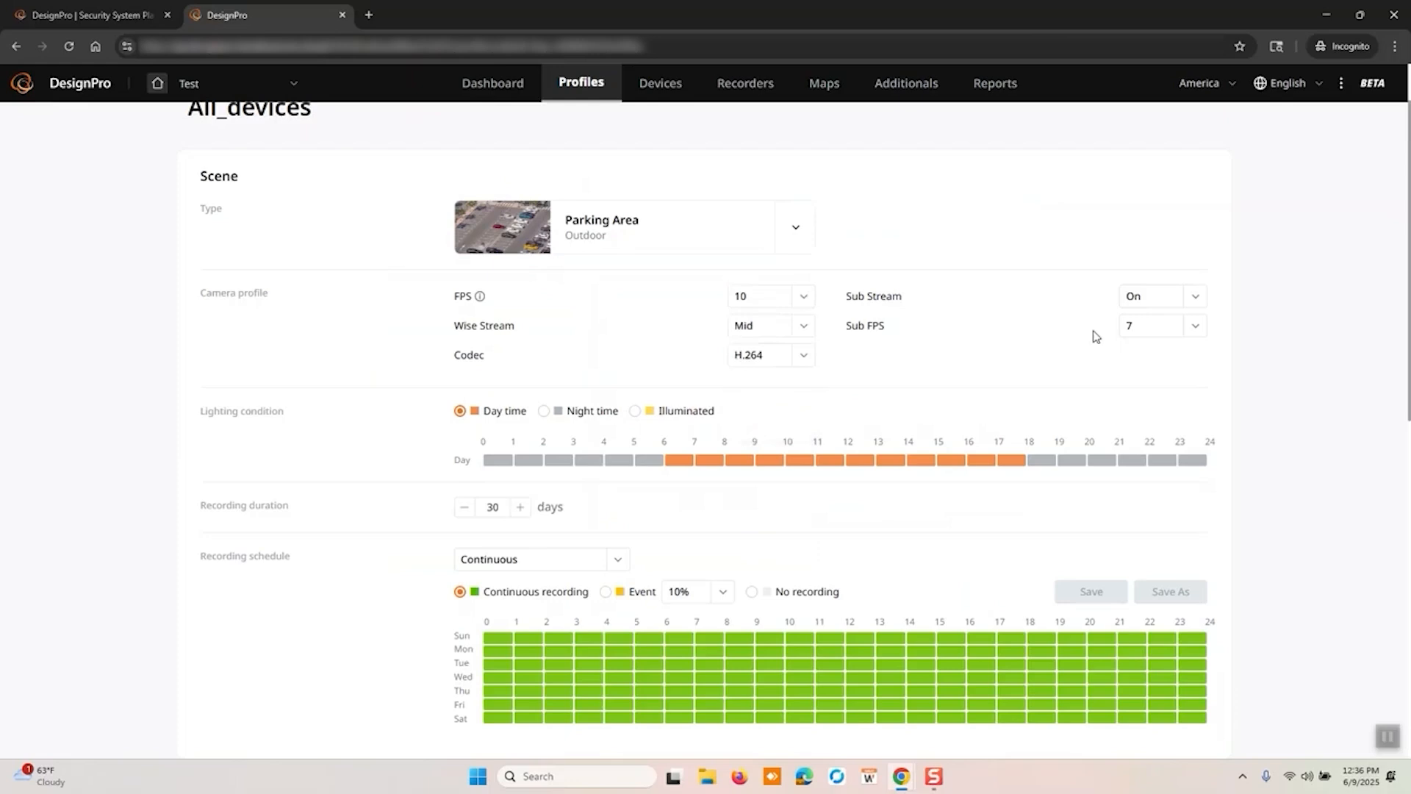
pyautogui.moveTo(1212, 315)
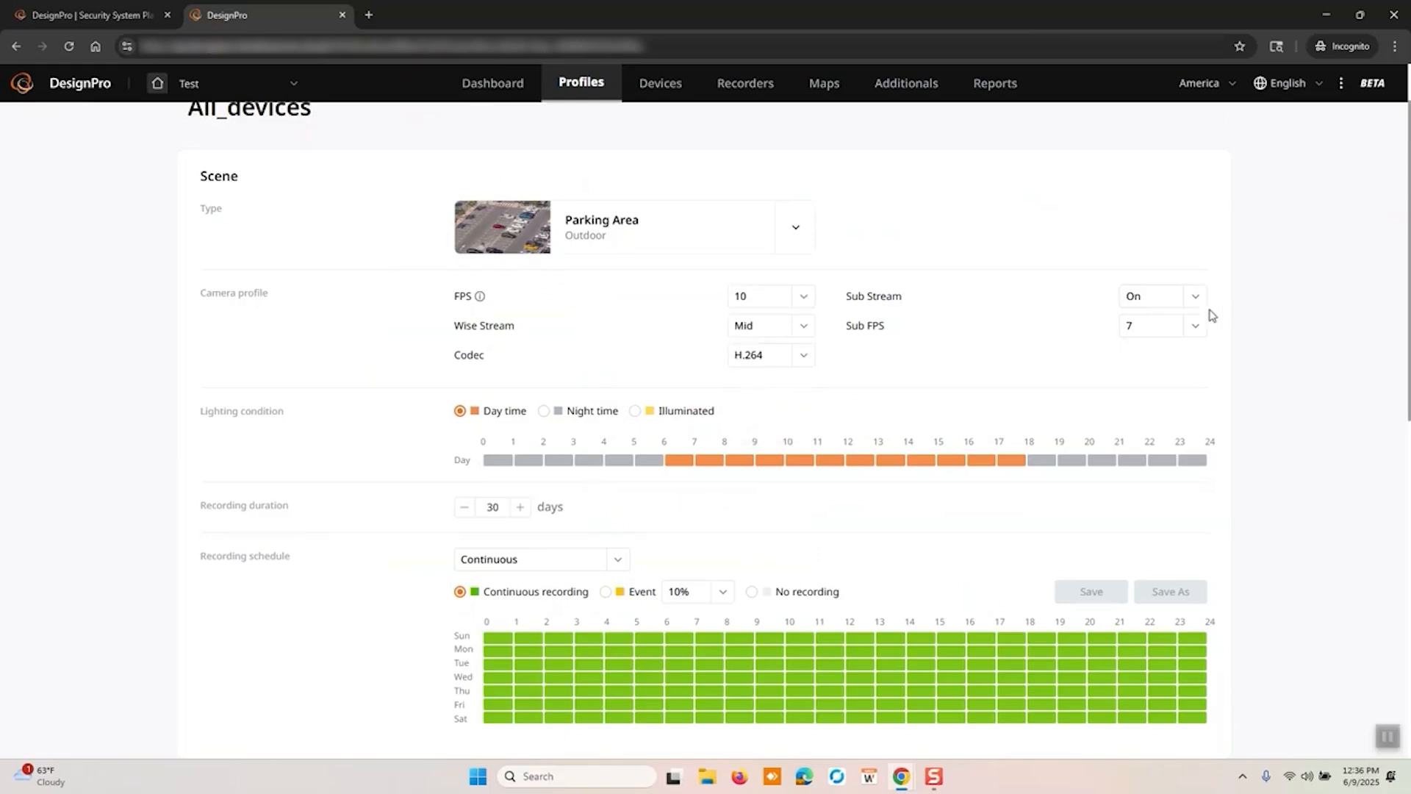
pyautogui.moveTo(780, 348)
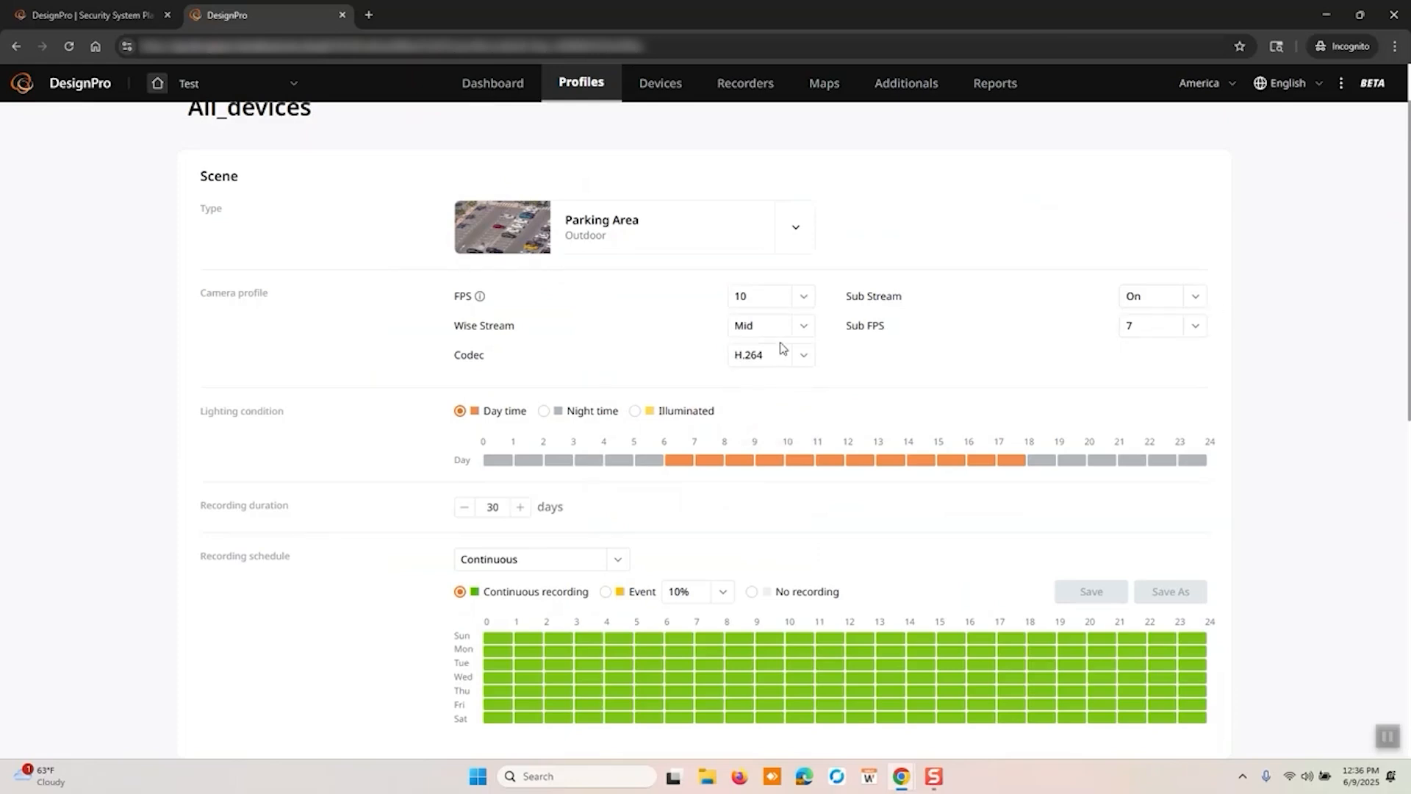
# Step: Switch the codec to H.265 and schedule 80% event recording across the whole week
pyautogui.click(765, 354)
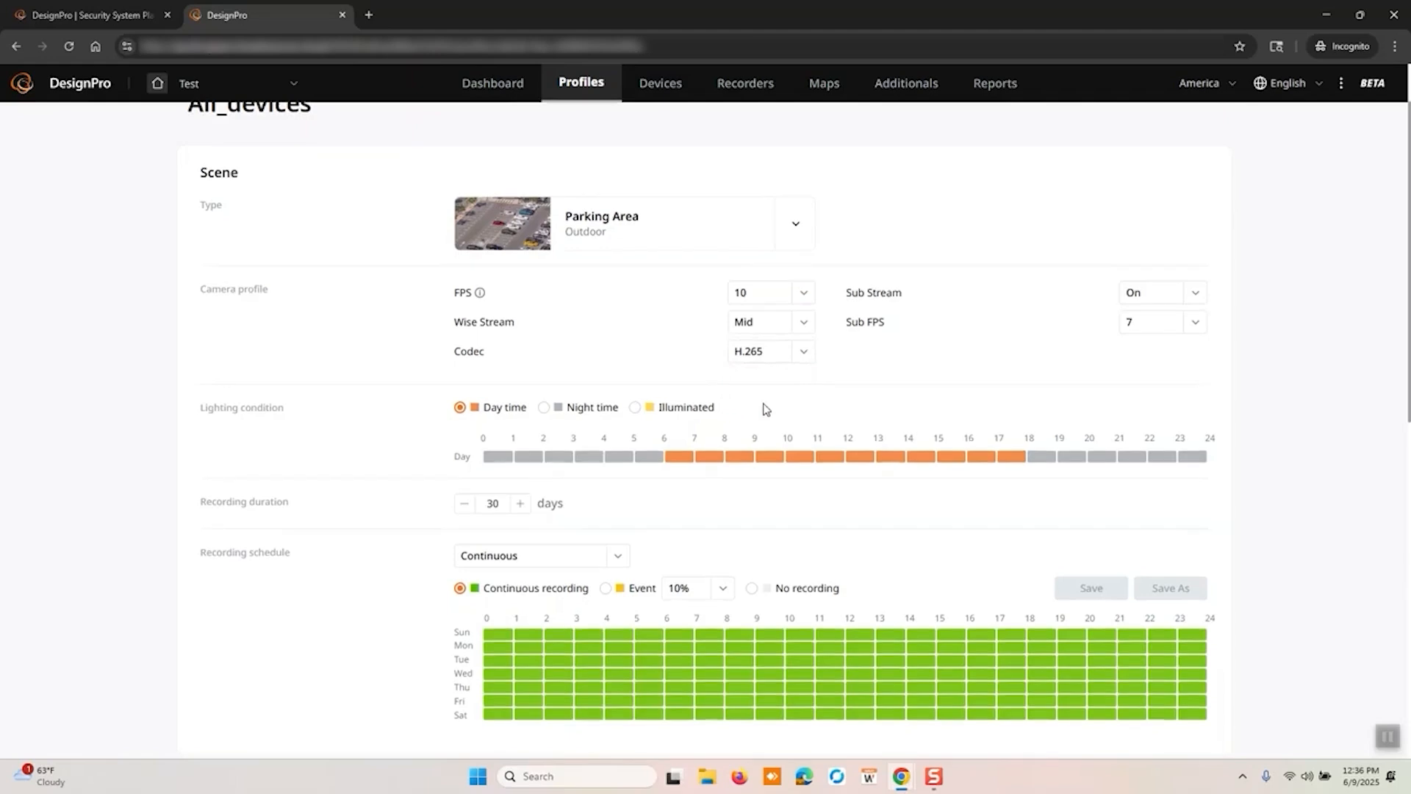
pyautogui.scroll(-3)
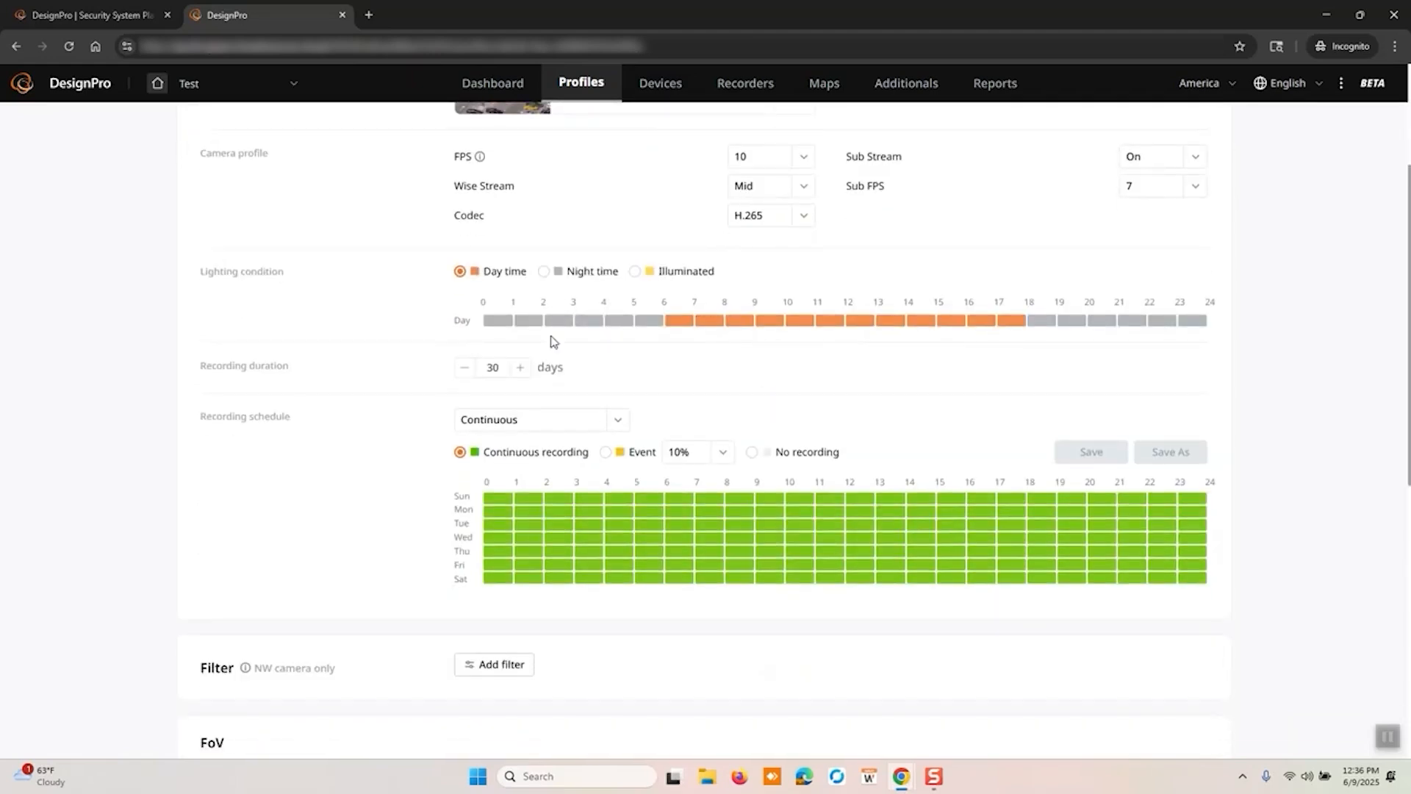
pyautogui.moveTo(607, 453)
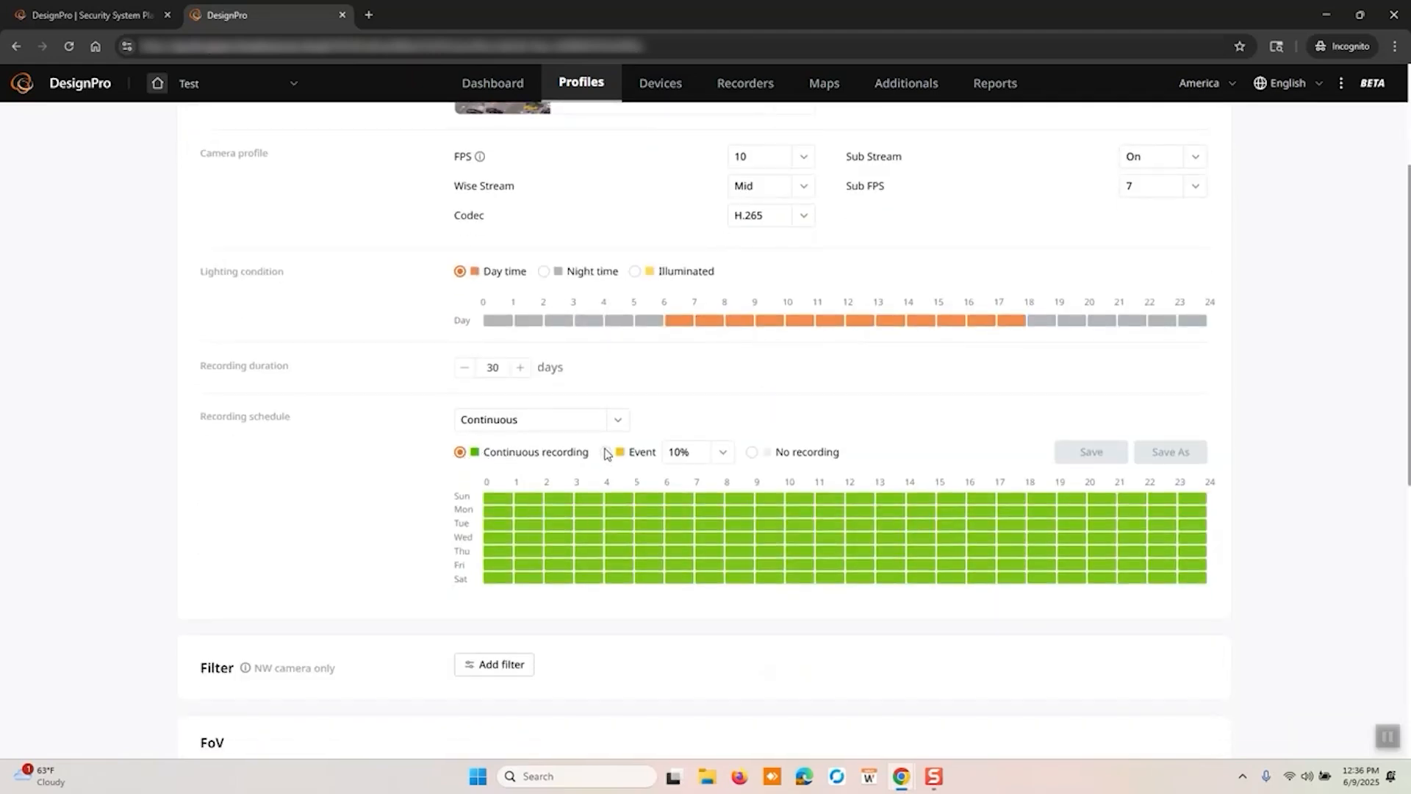
pyautogui.click(606, 452)
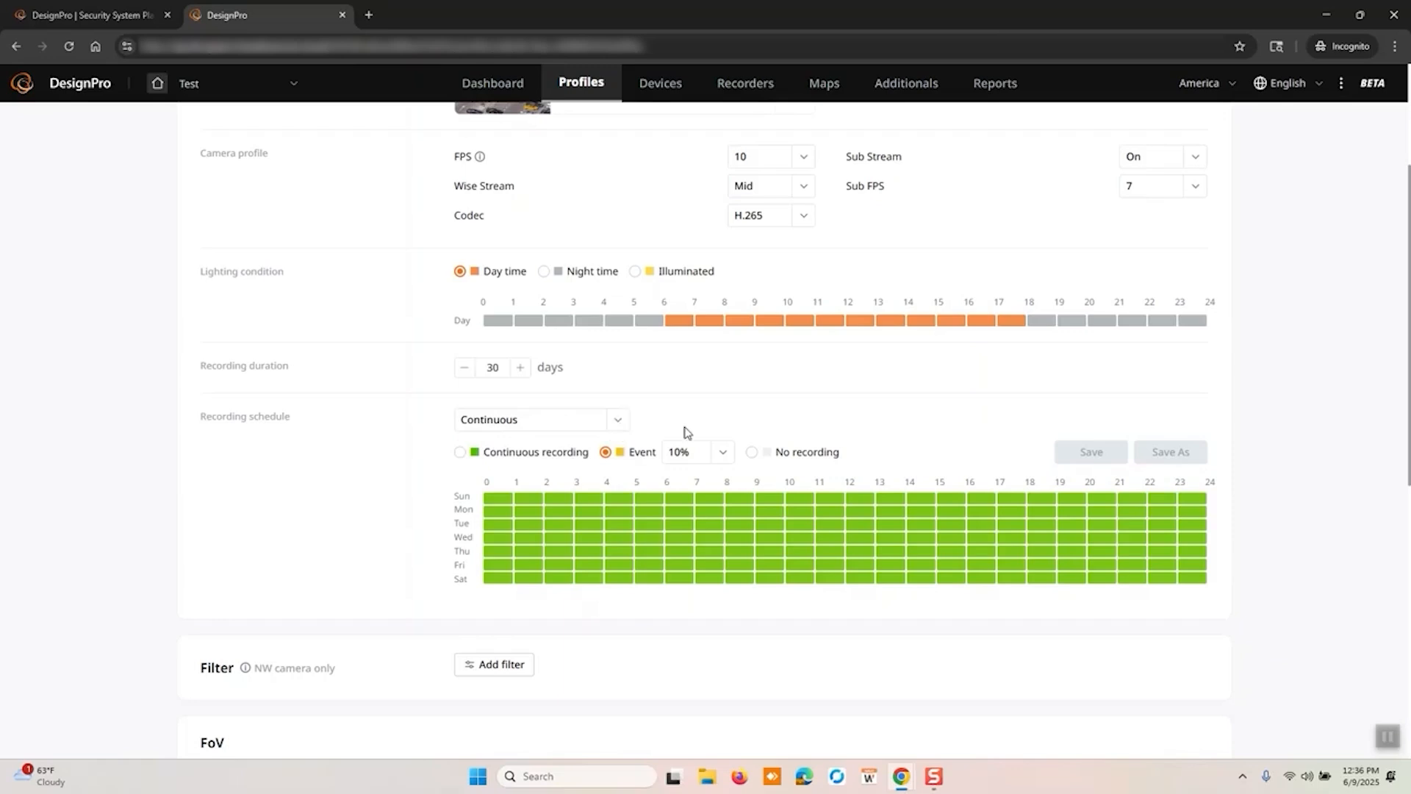
pyautogui.click(694, 452)
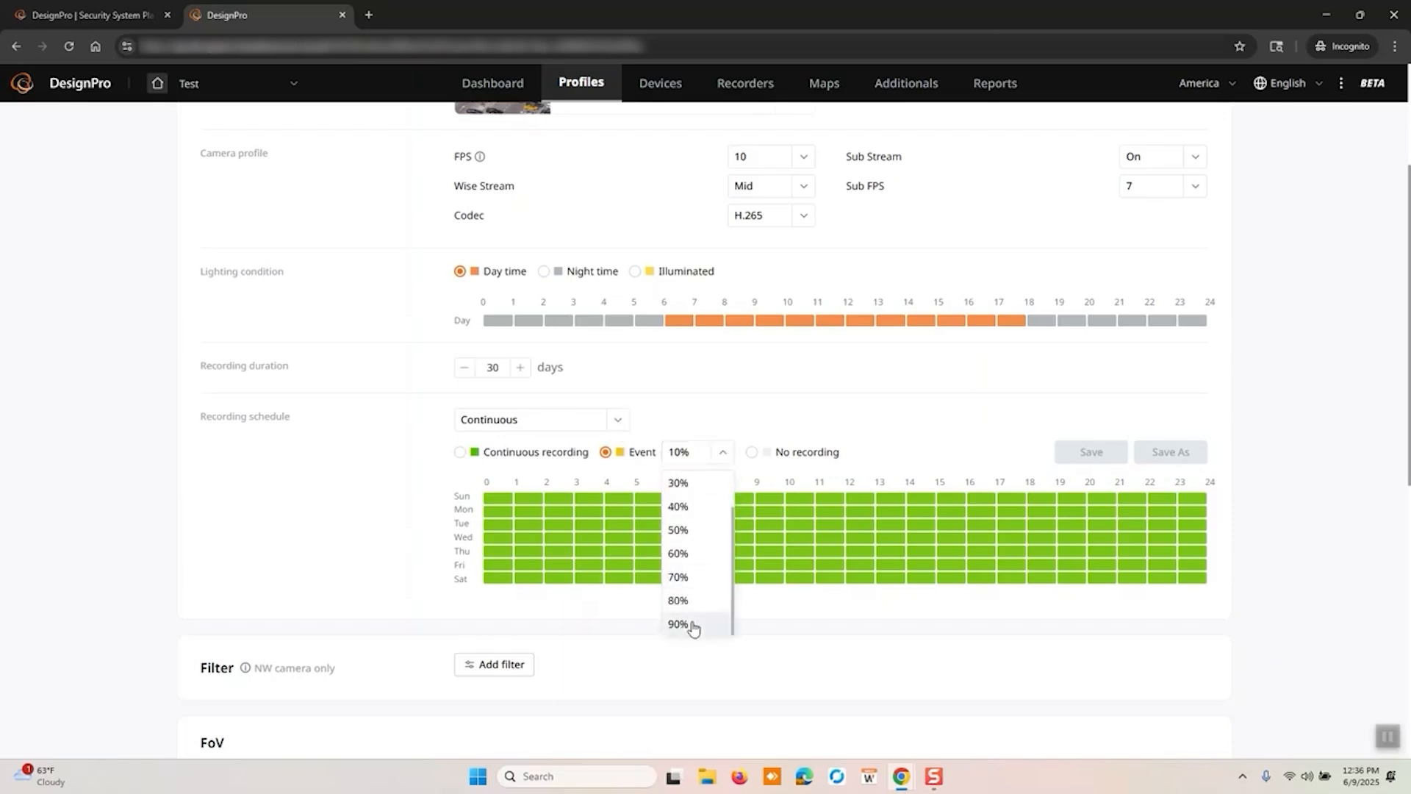
pyautogui.click(677, 601)
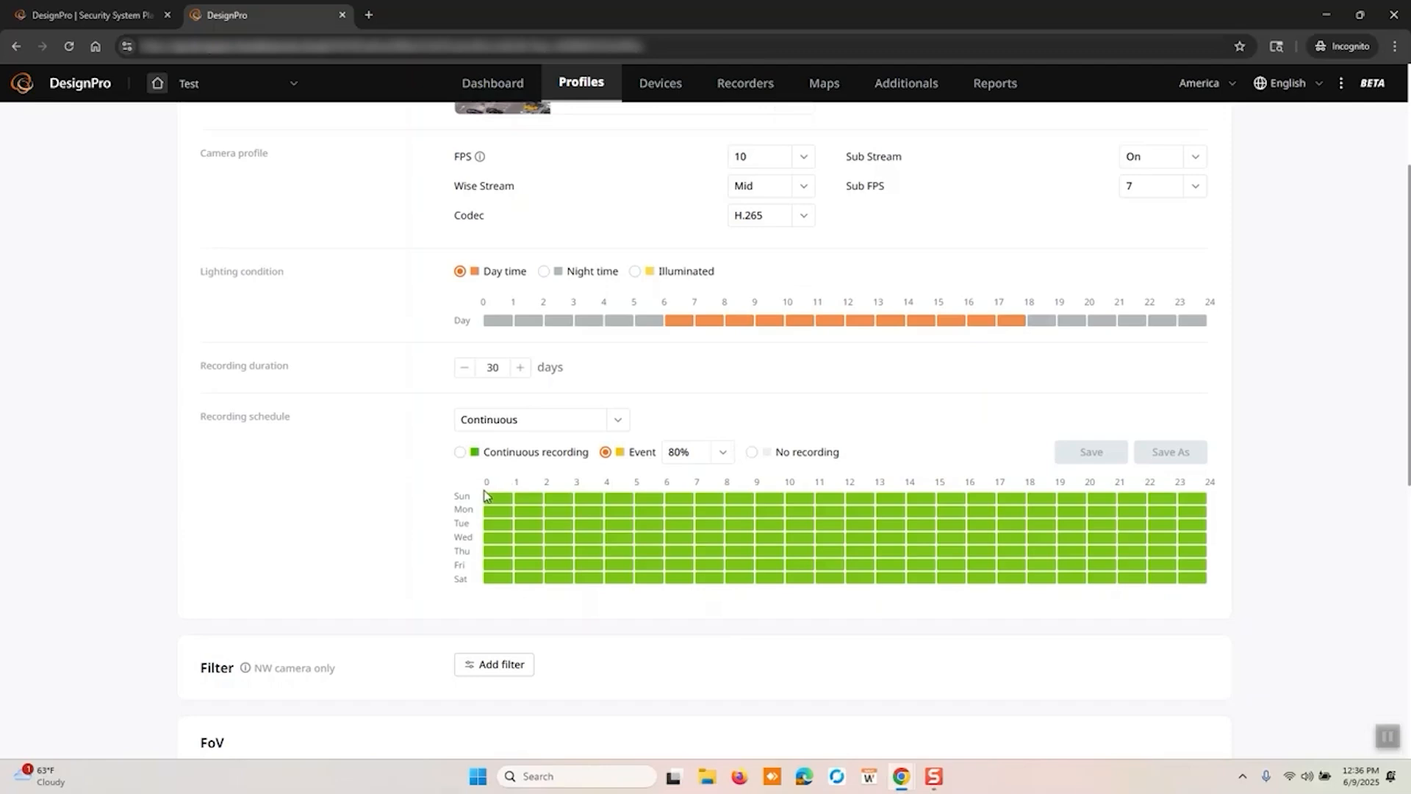
pyautogui.moveTo(486, 497); pyautogui.dragTo(1137, 581)
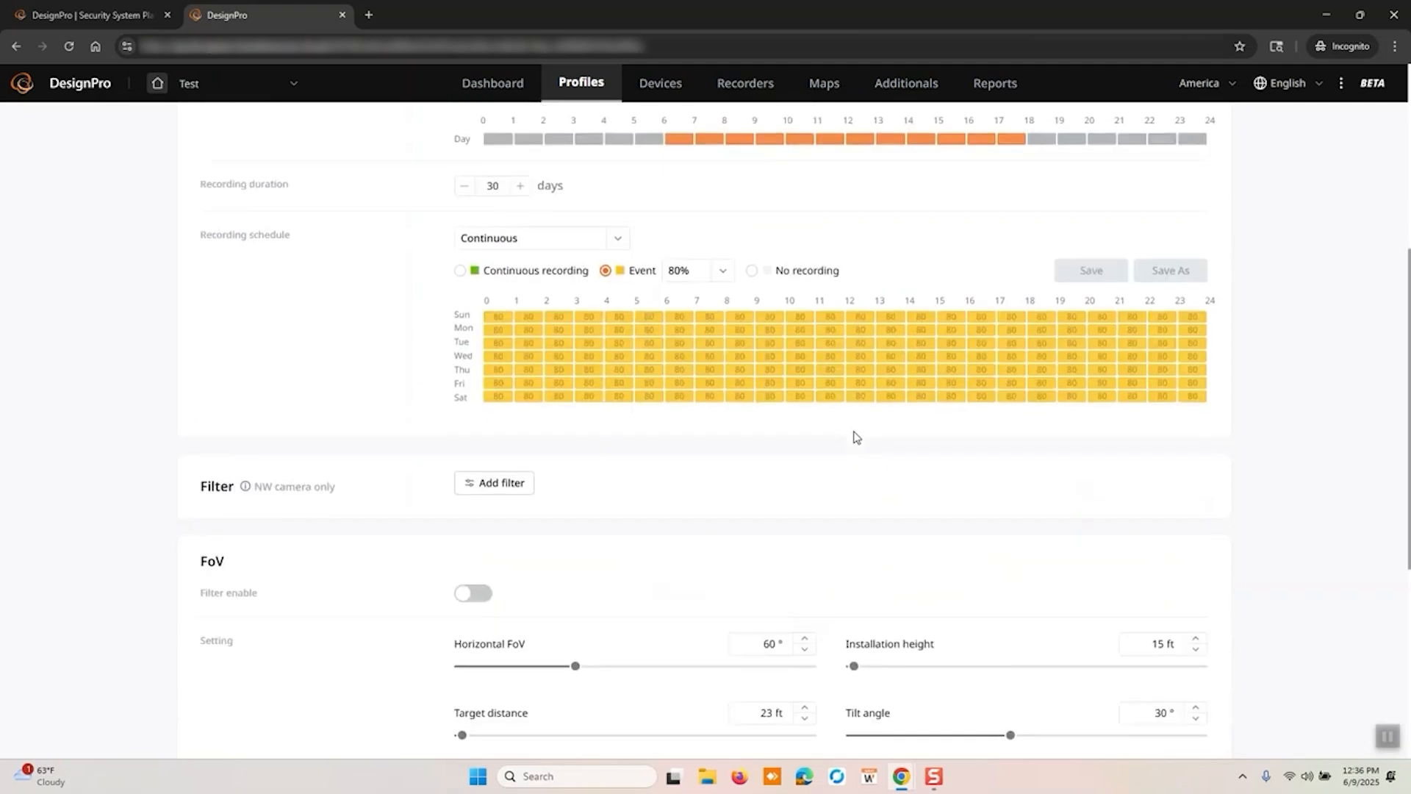
pyautogui.scroll(-3)
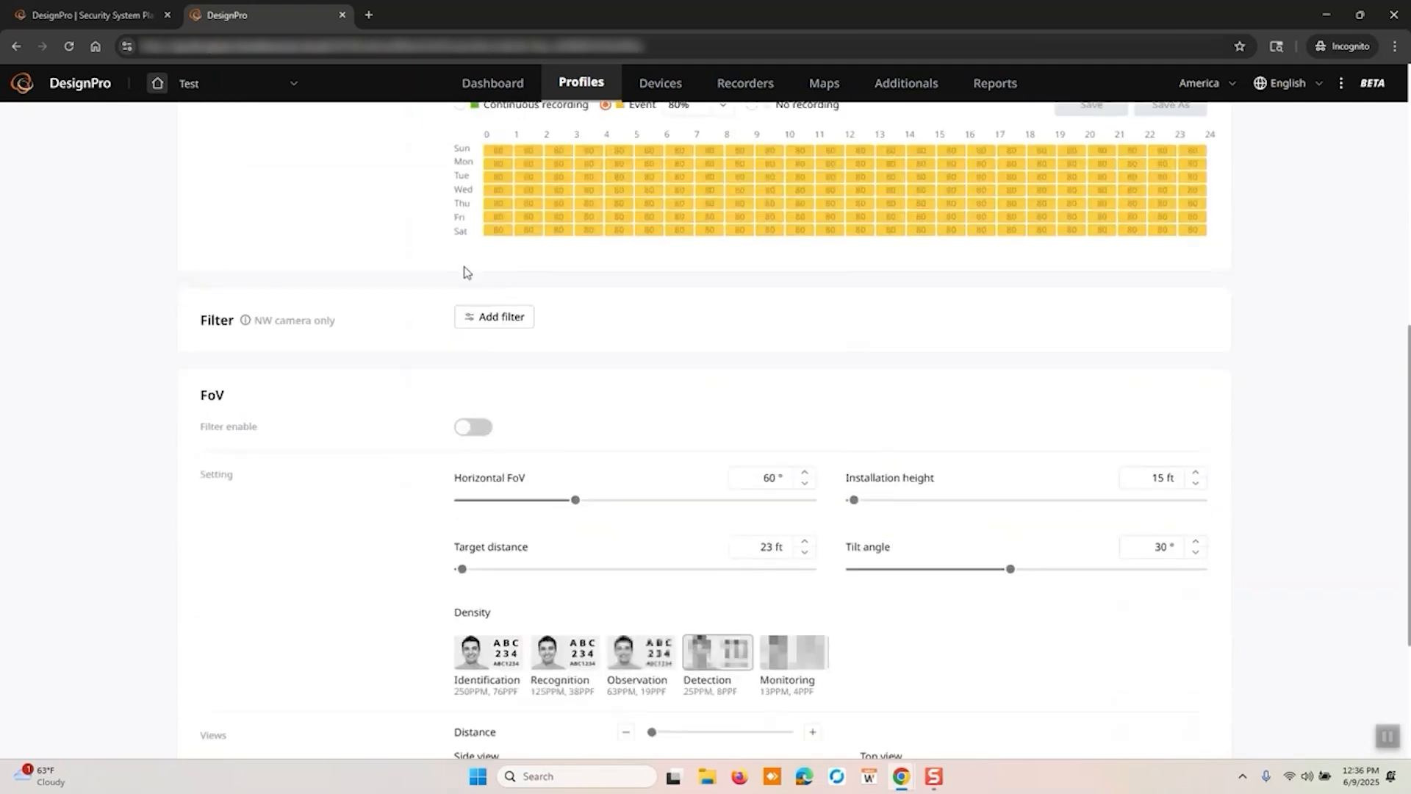
pyautogui.scroll(-3)
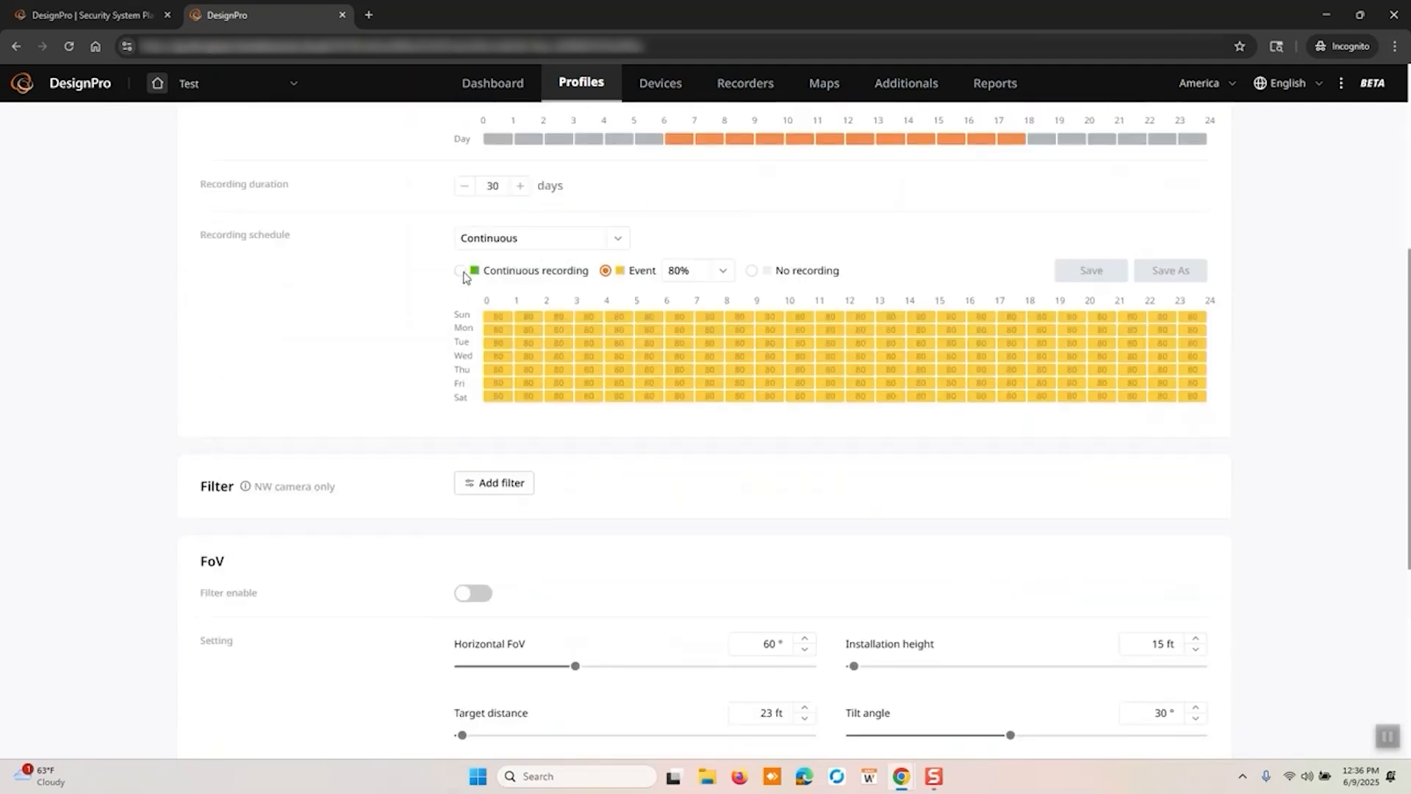
pyautogui.click(494, 482)
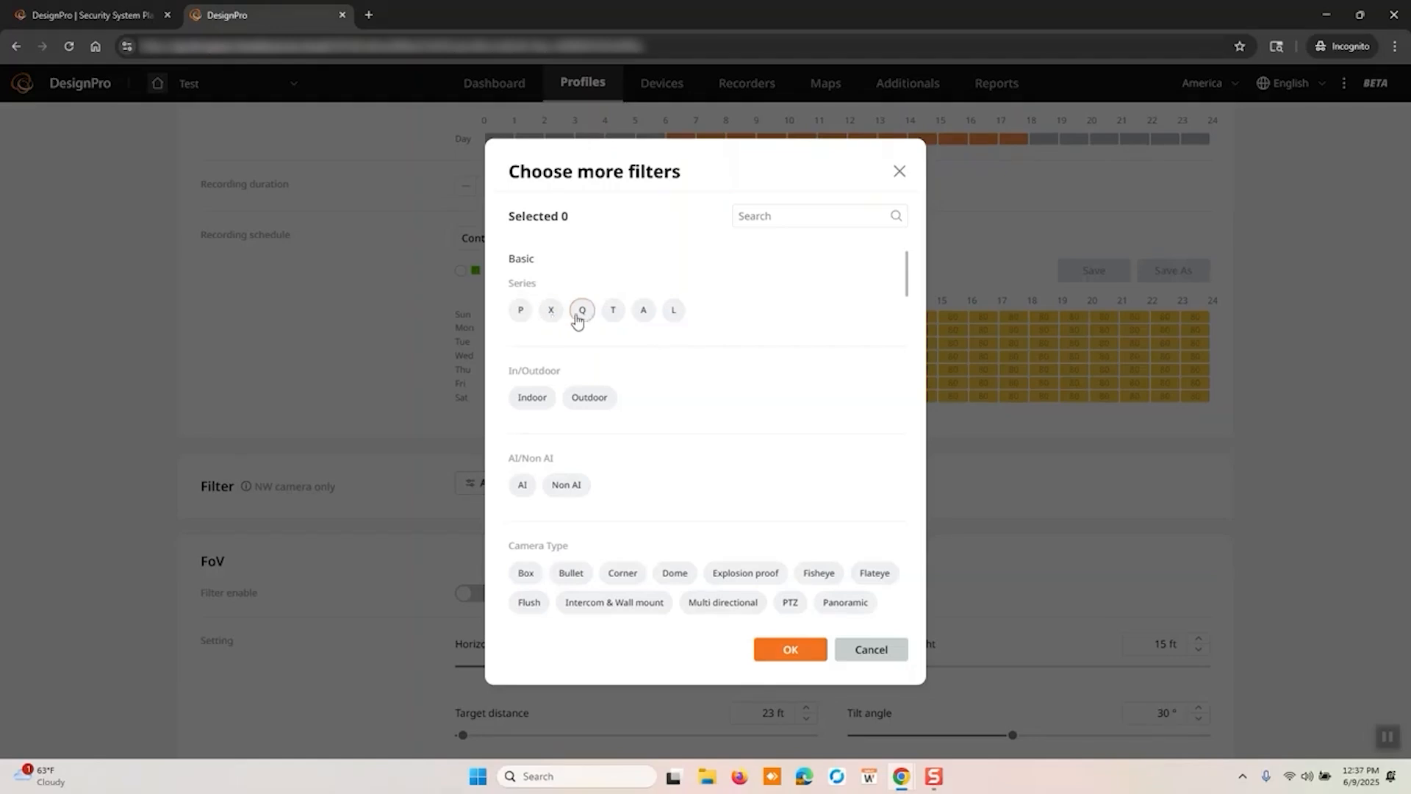
pyautogui.moveTo(613, 310)
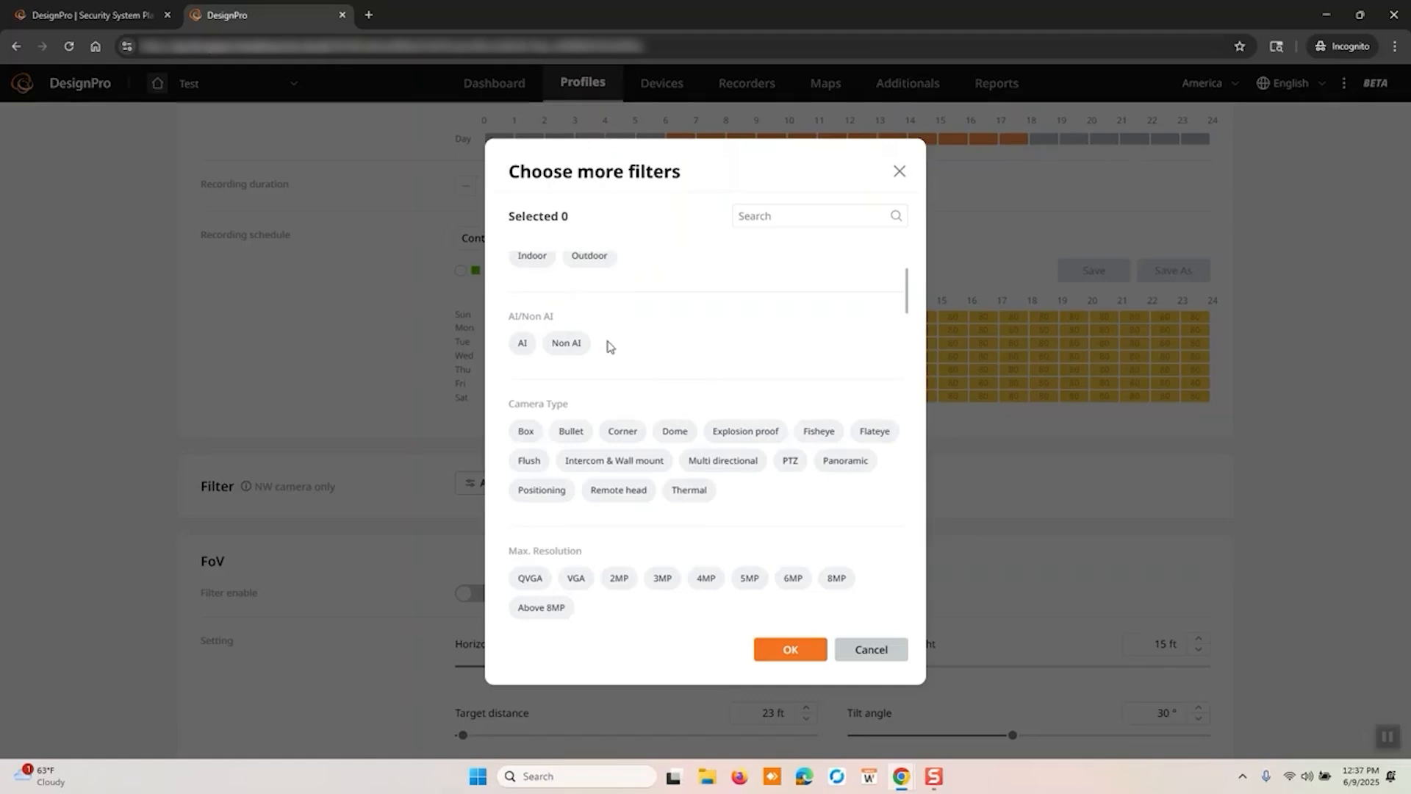
pyautogui.scroll(-3)
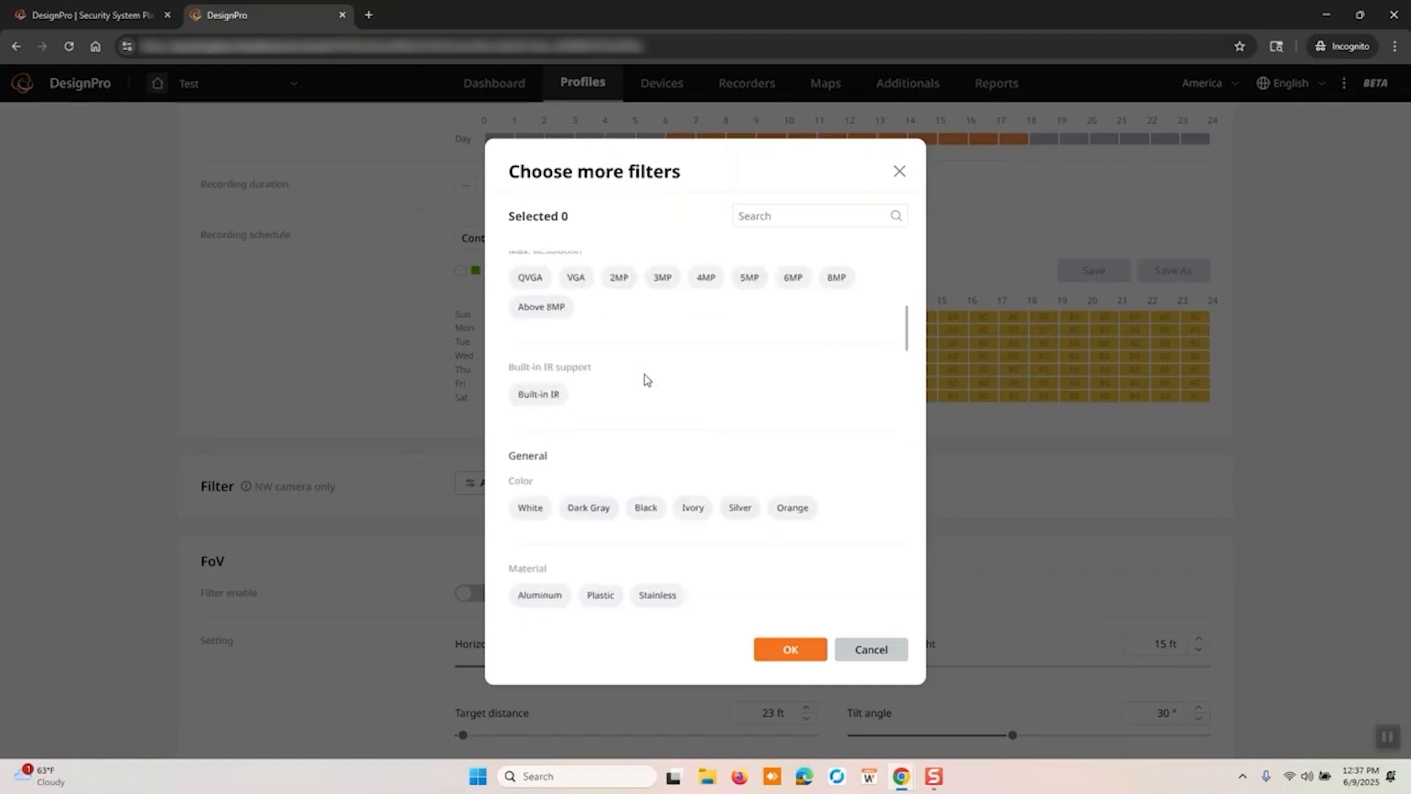
pyautogui.click(869, 649)
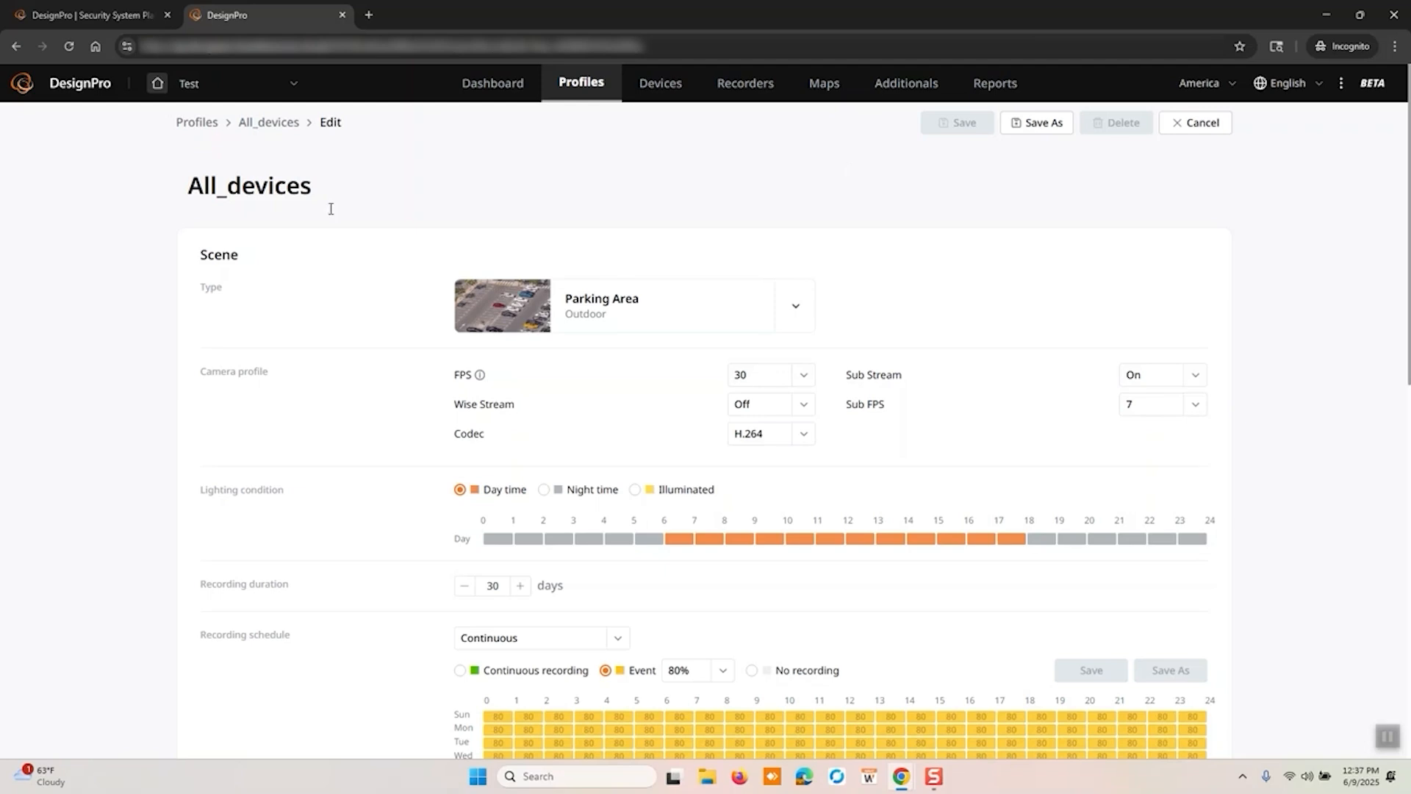
# Step: Leave the profile editor for the Devices catalog and apply the All_devices profile
pyautogui.click(660, 83)
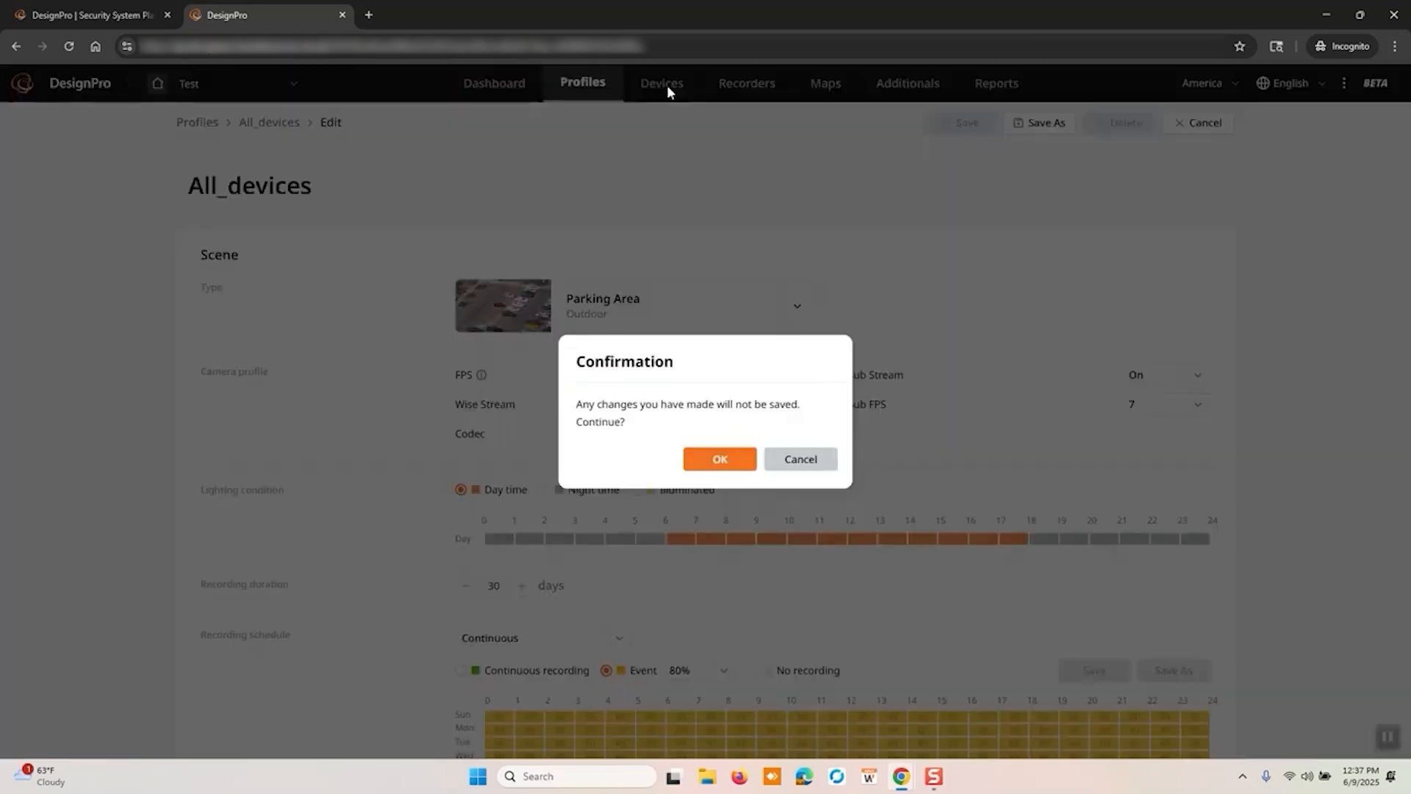
pyautogui.click(719, 459)
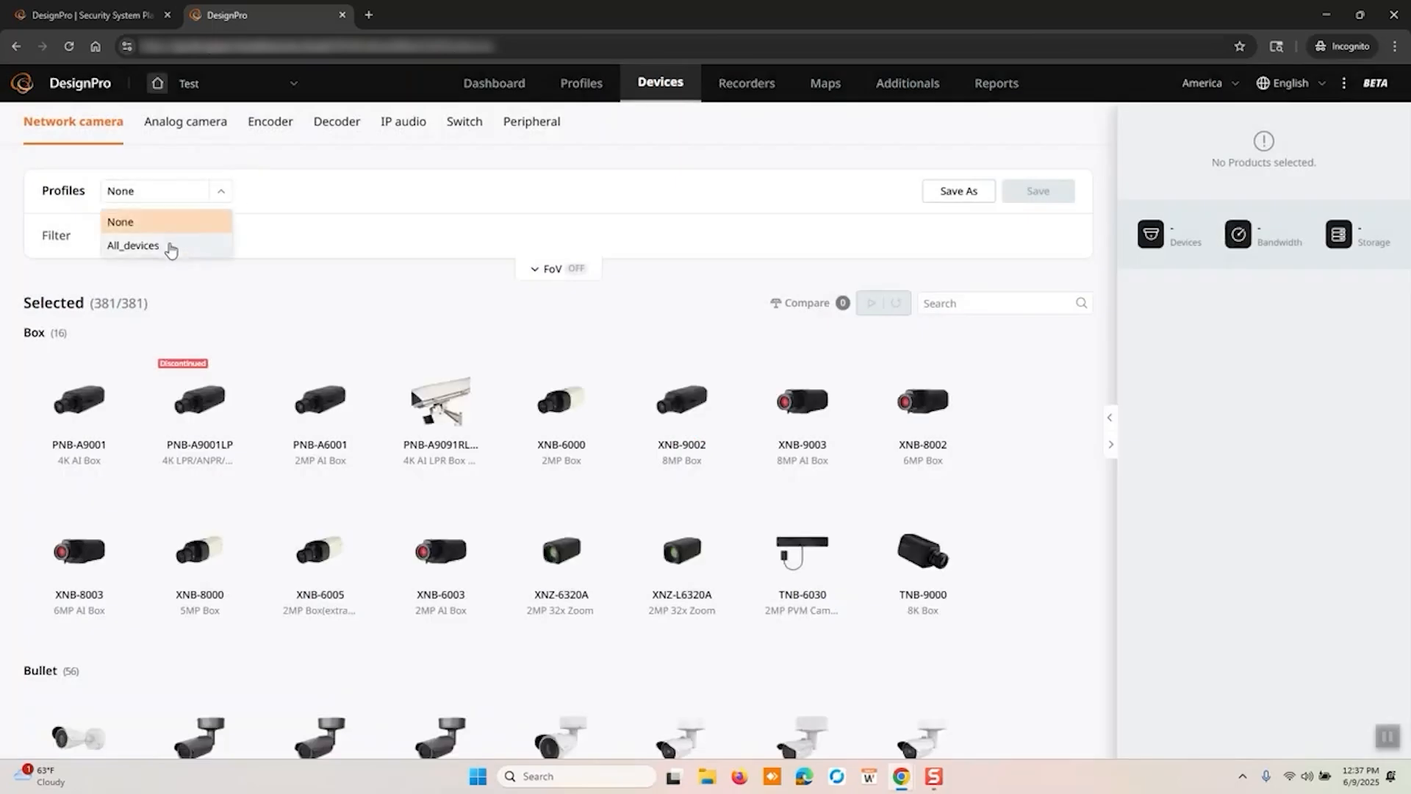
pyautogui.click(132, 245)
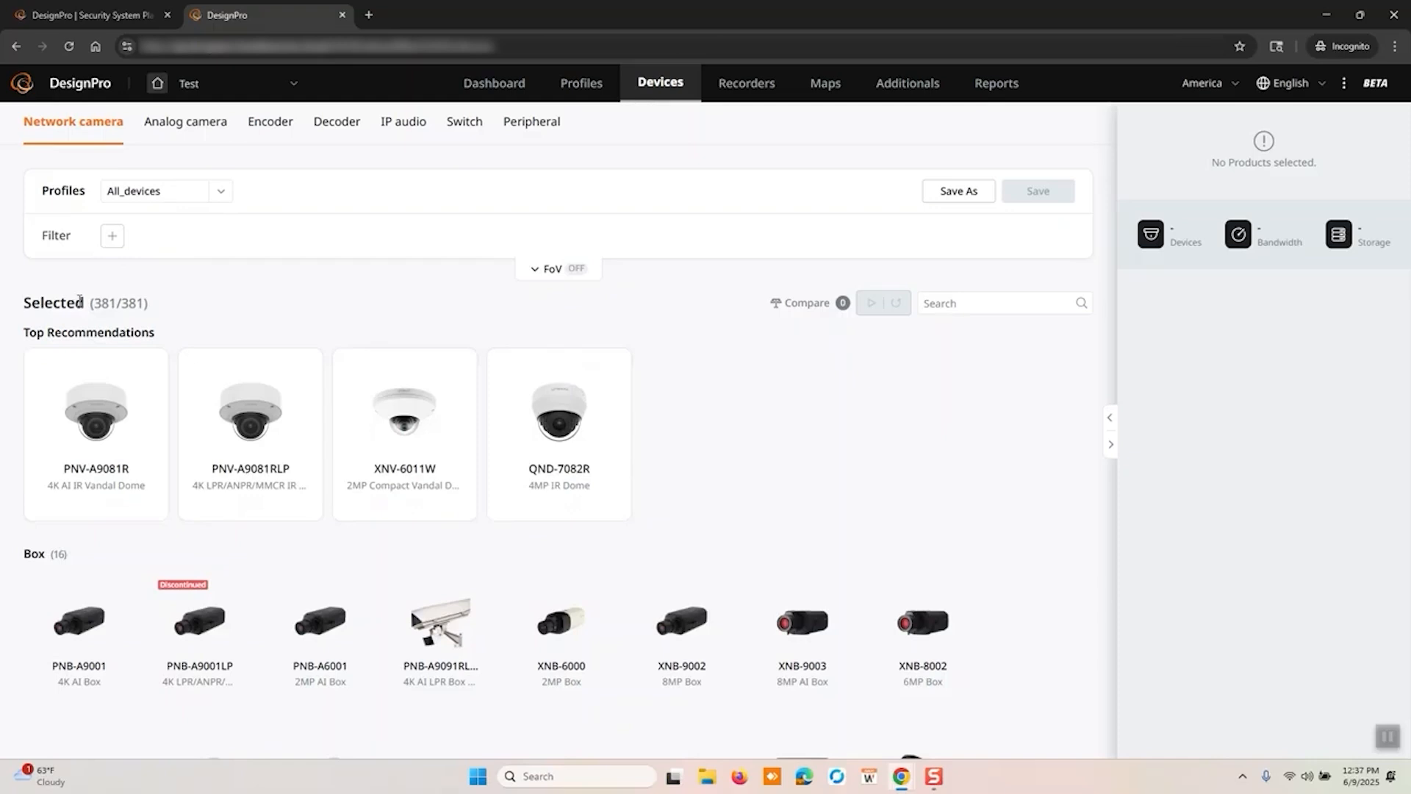
pyautogui.moveTo(799, 532)
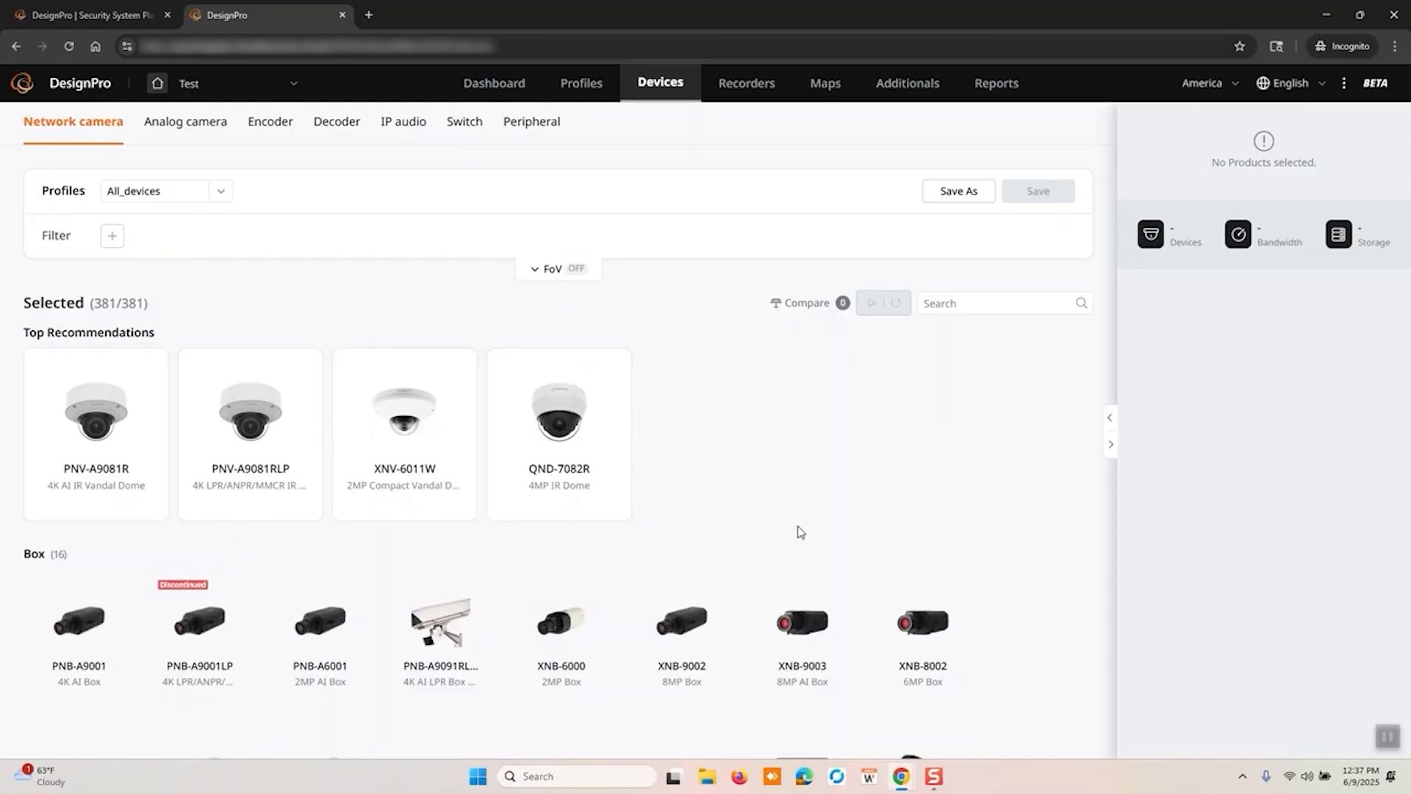
# Step: Search for 'qnv-c' and add the QNV-C9083R camera to the project
pyautogui.click(990, 302)
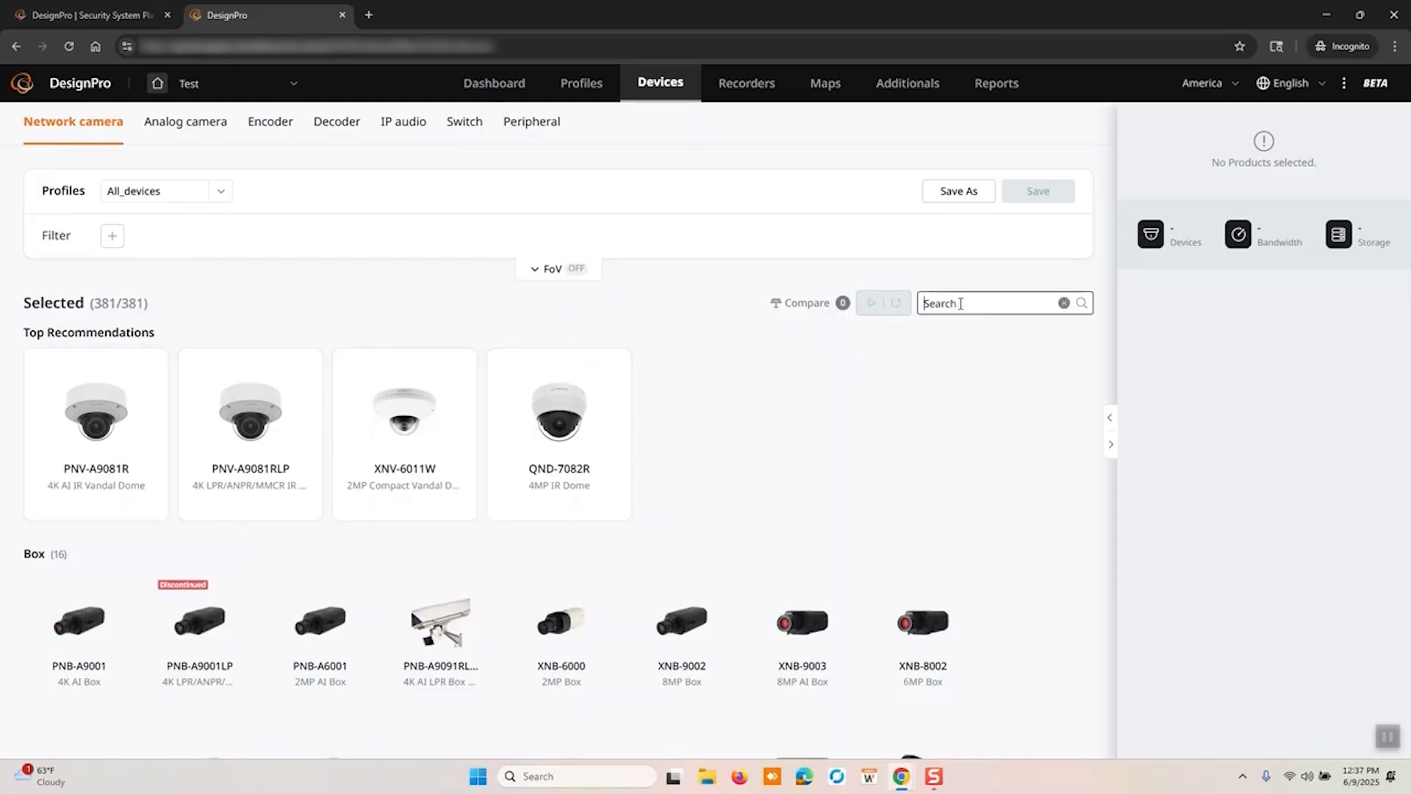
pyautogui.write('qnv-c9083R')
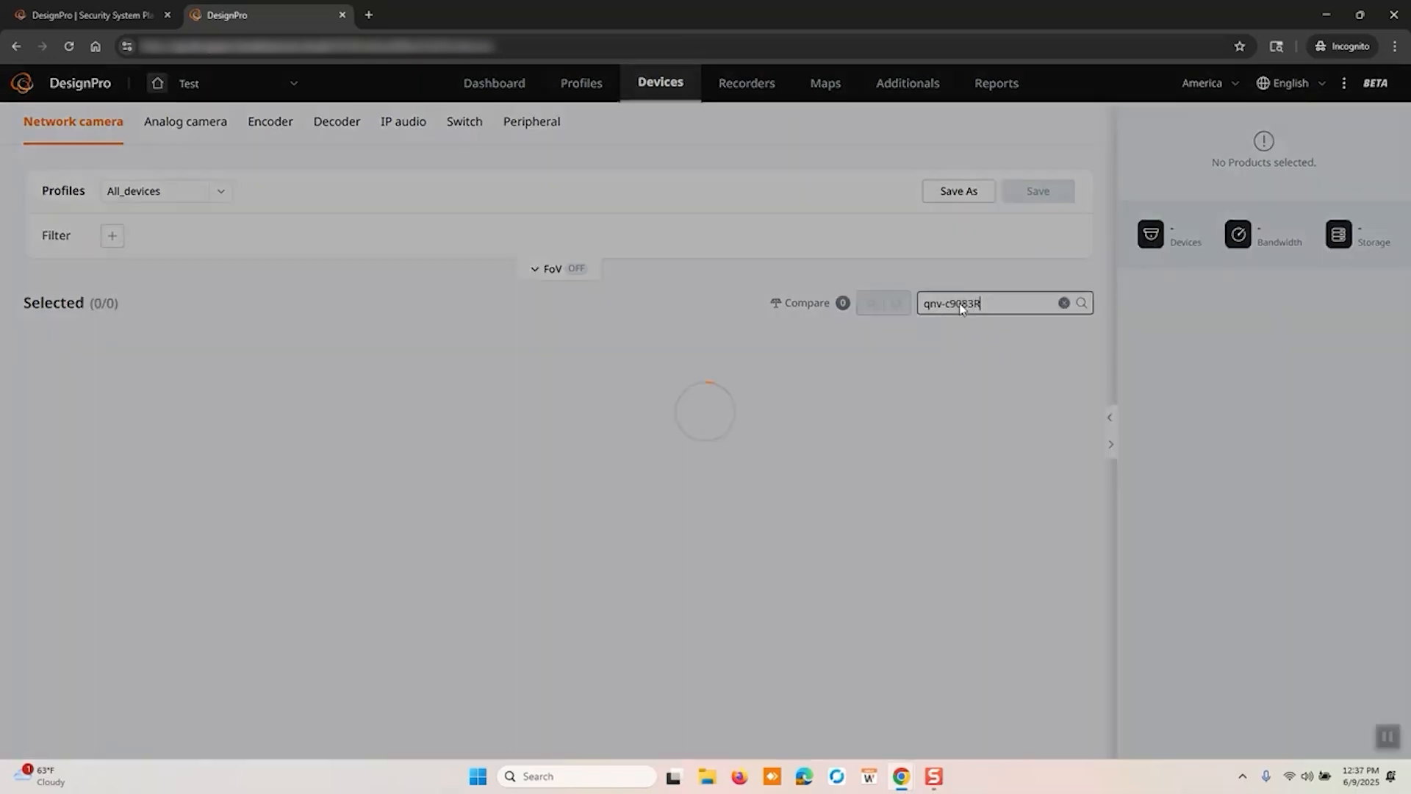
pyautogui.click(1081, 302)
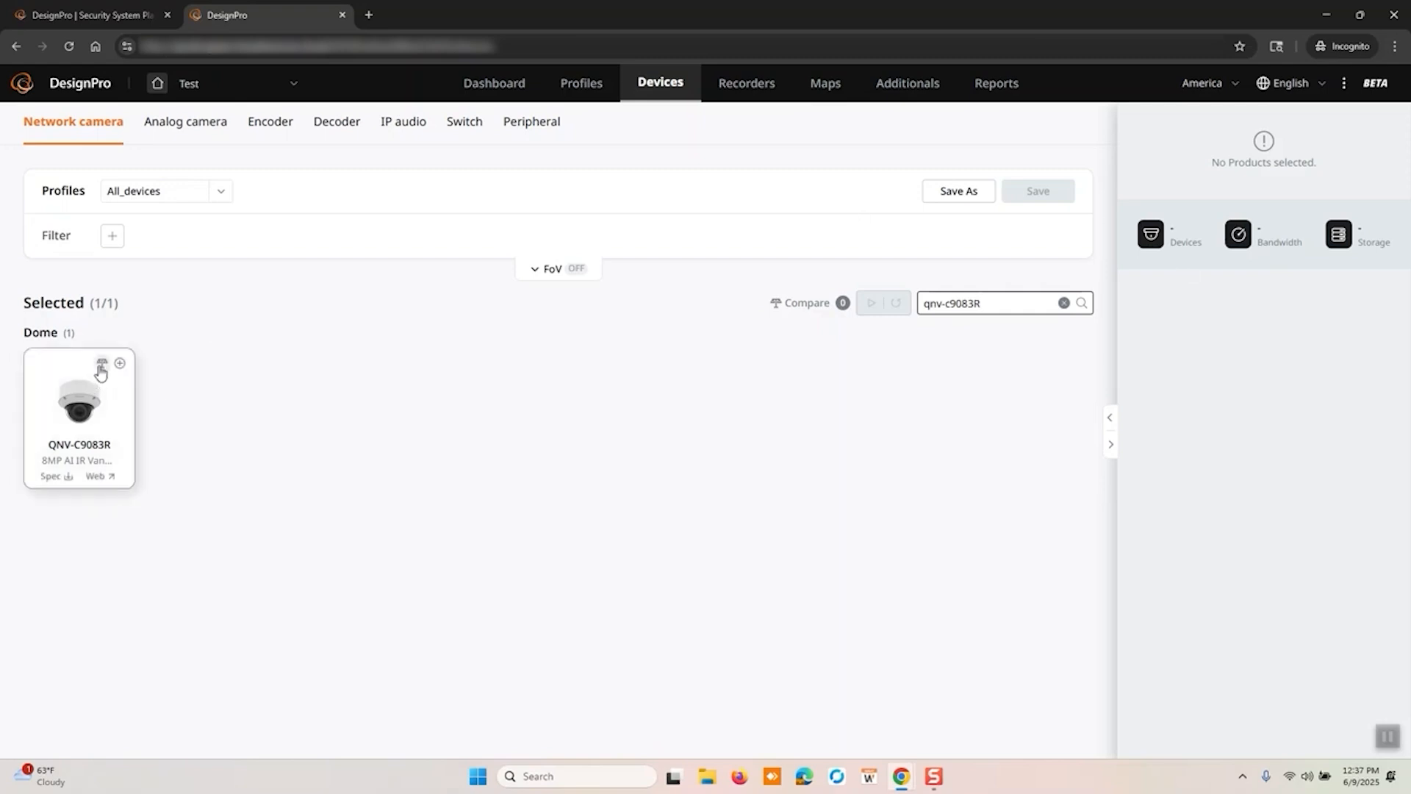
pyautogui.click(119, 364)
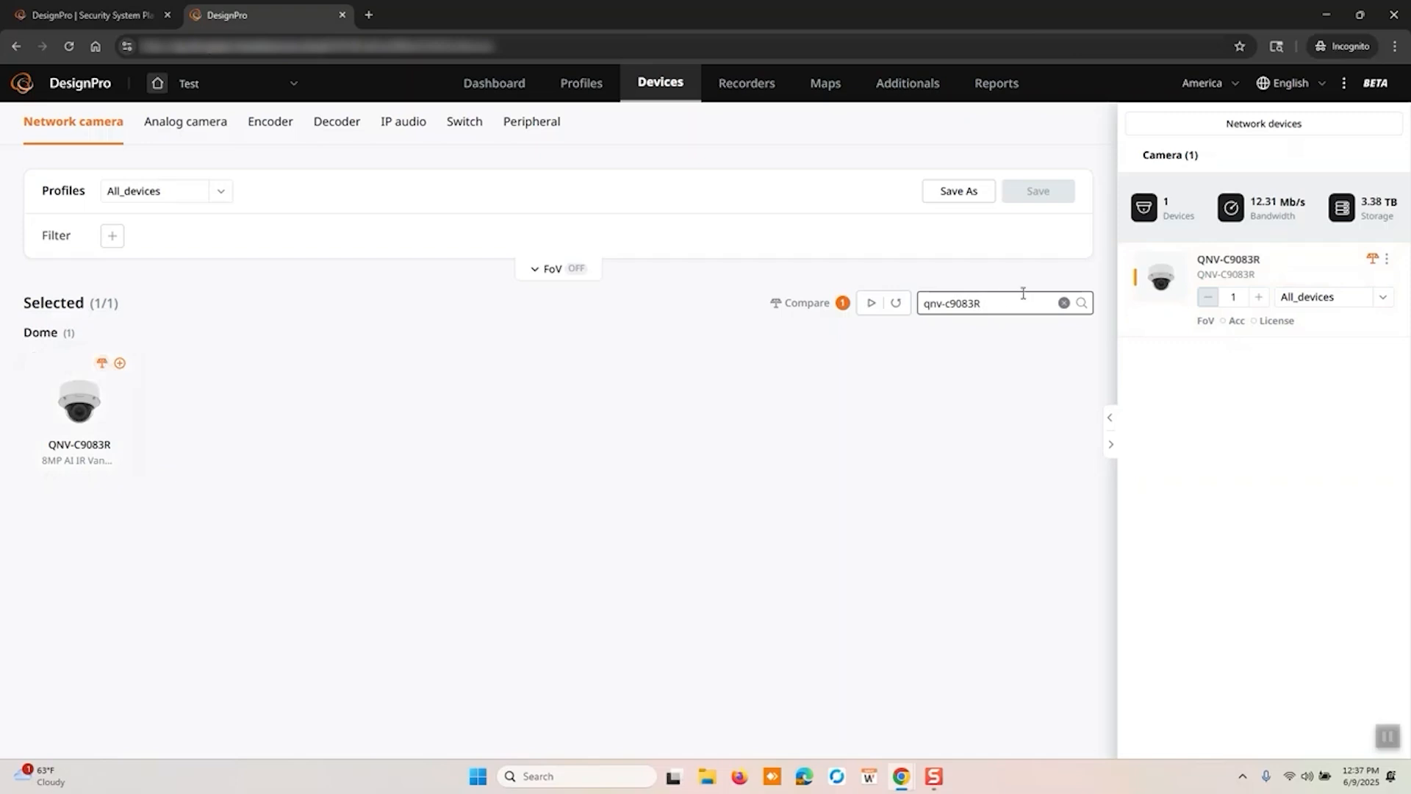
# Step: Search 'XNO' and 'NO' to add the XNO-8083R and PNO-A9311R cameras
pyautogui.tripleClick(987, 302)
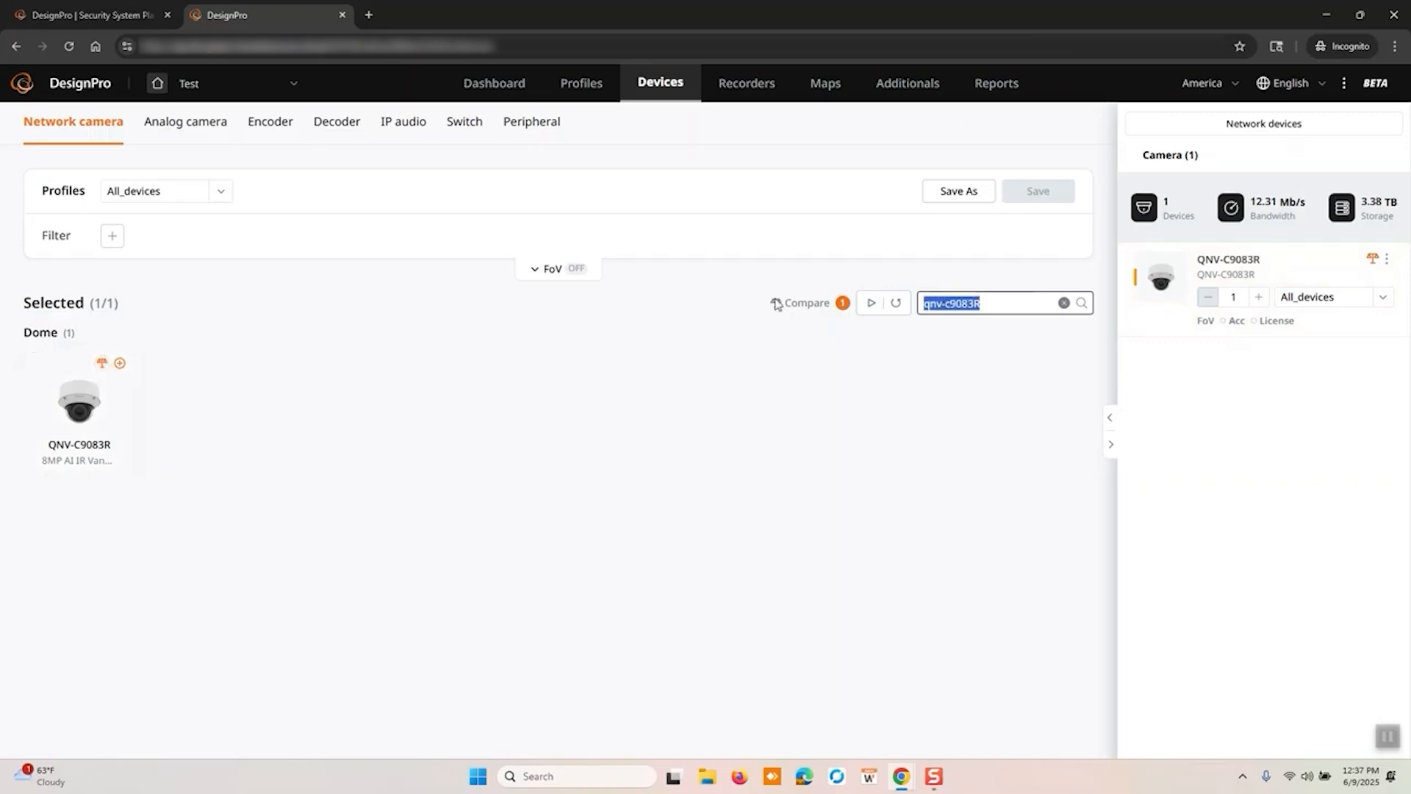
pyautogui.write('XNO')
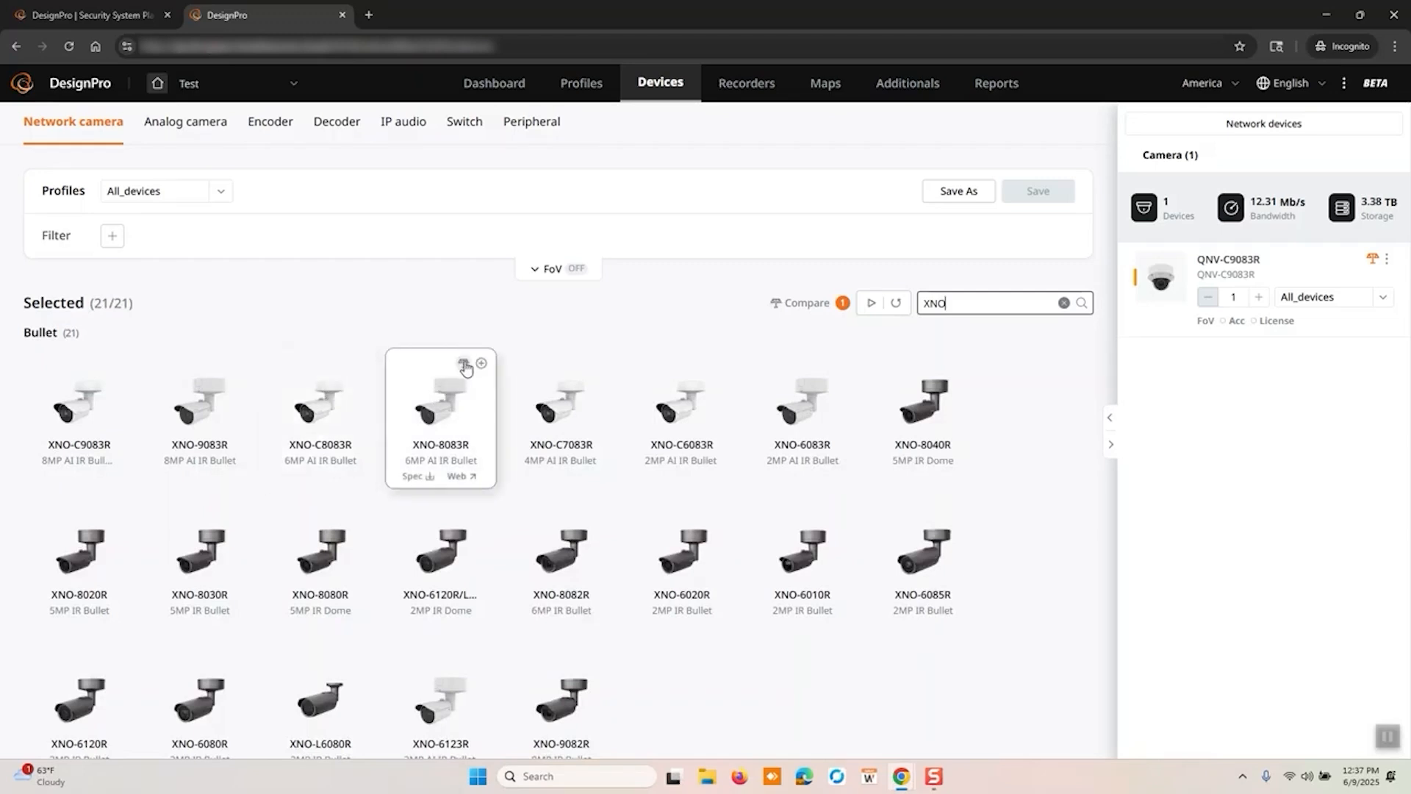
pyautogui.click(481, 364)
pyautogui.write('P')
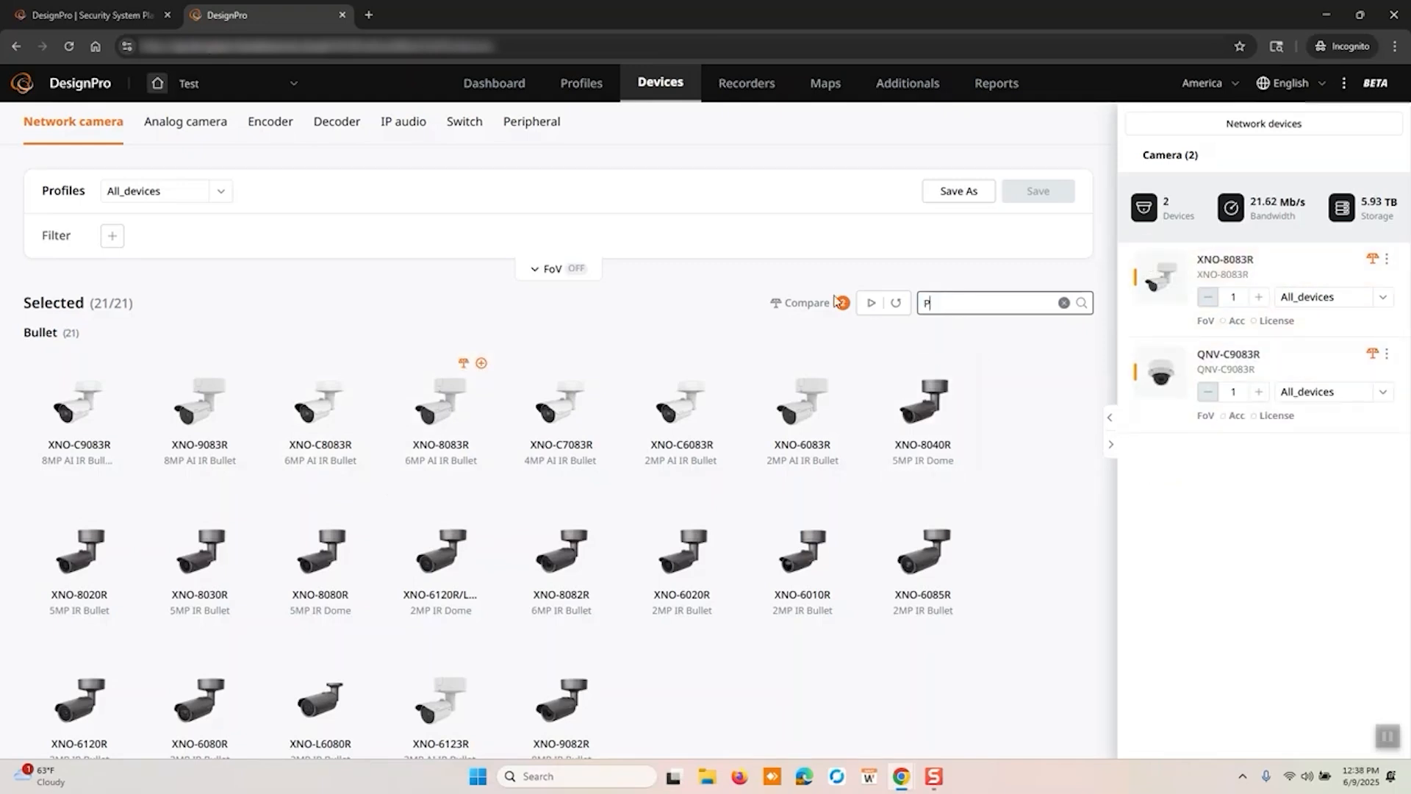
pyautogui.write('NO')
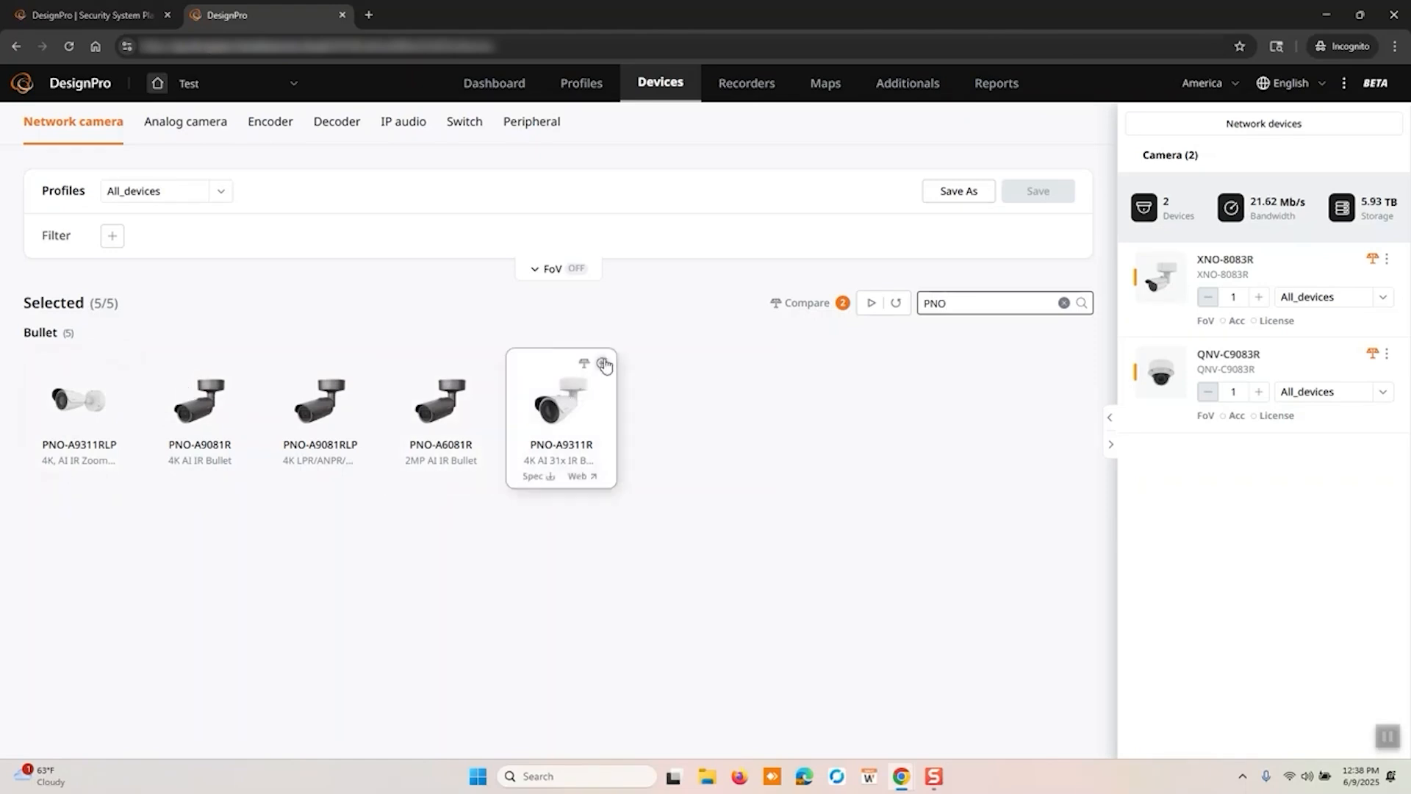
pyautogui.click(602, 364)
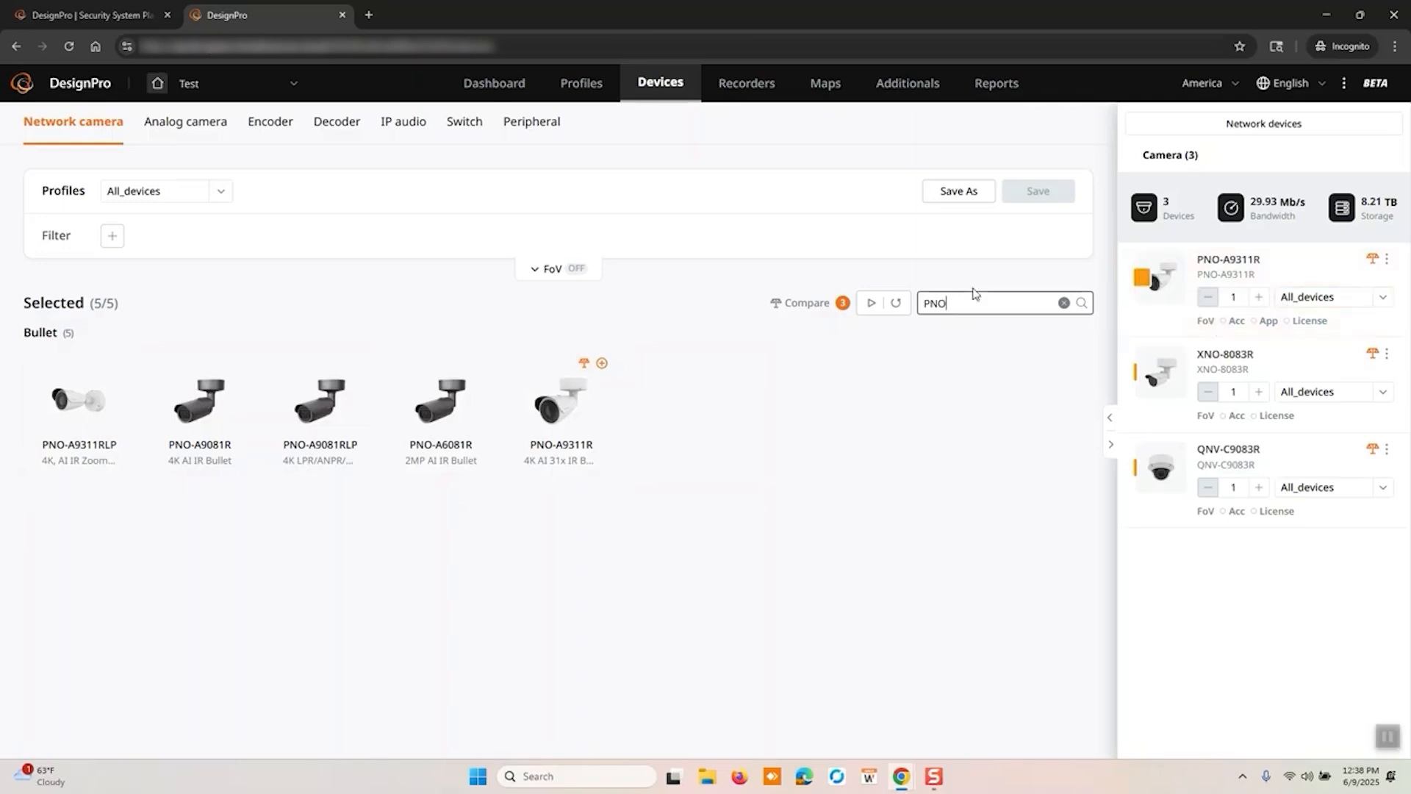
# Step: Compare the three cameras' datasheet specs, then switch to the FoV comparison
pyautogui.click(803, 303)
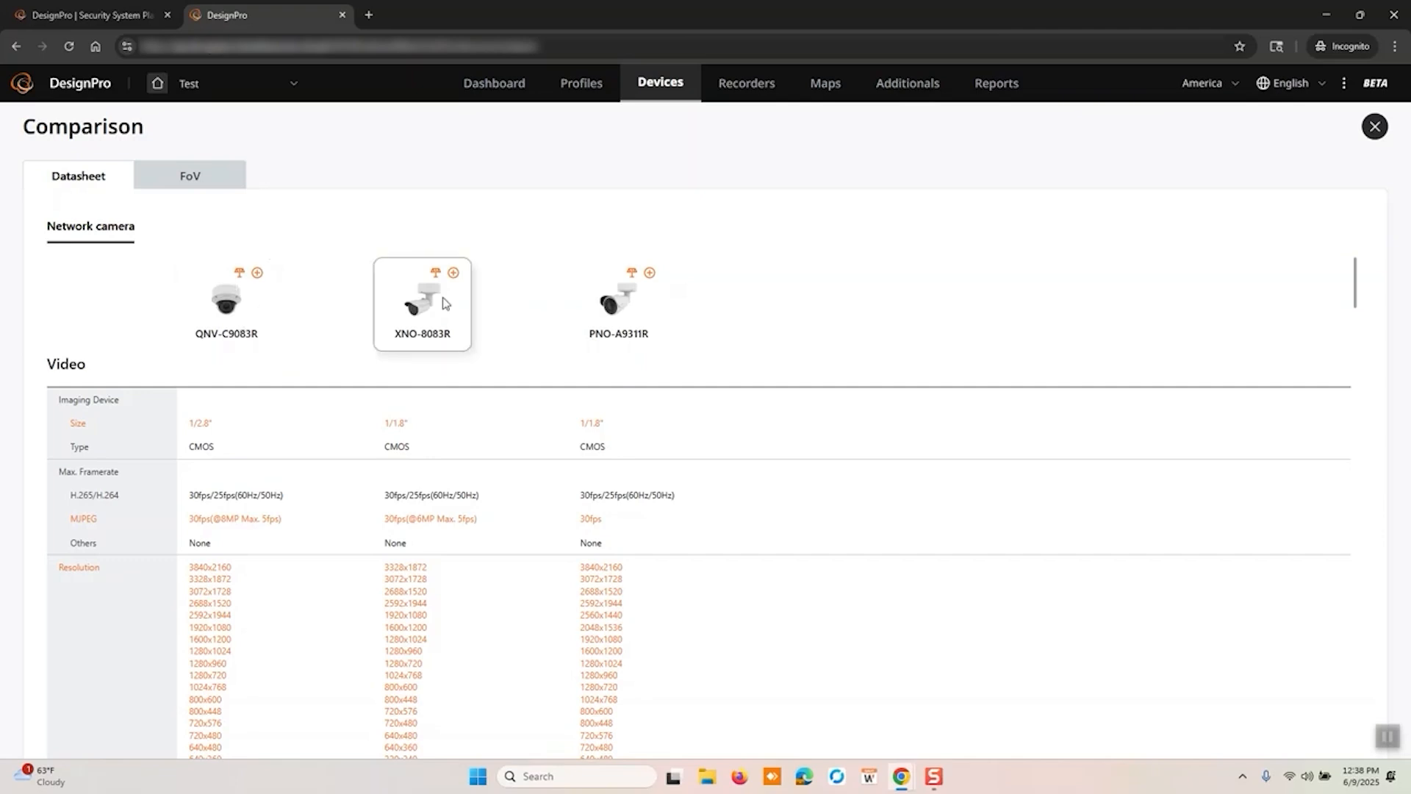
pyautogui.scroll(-3)
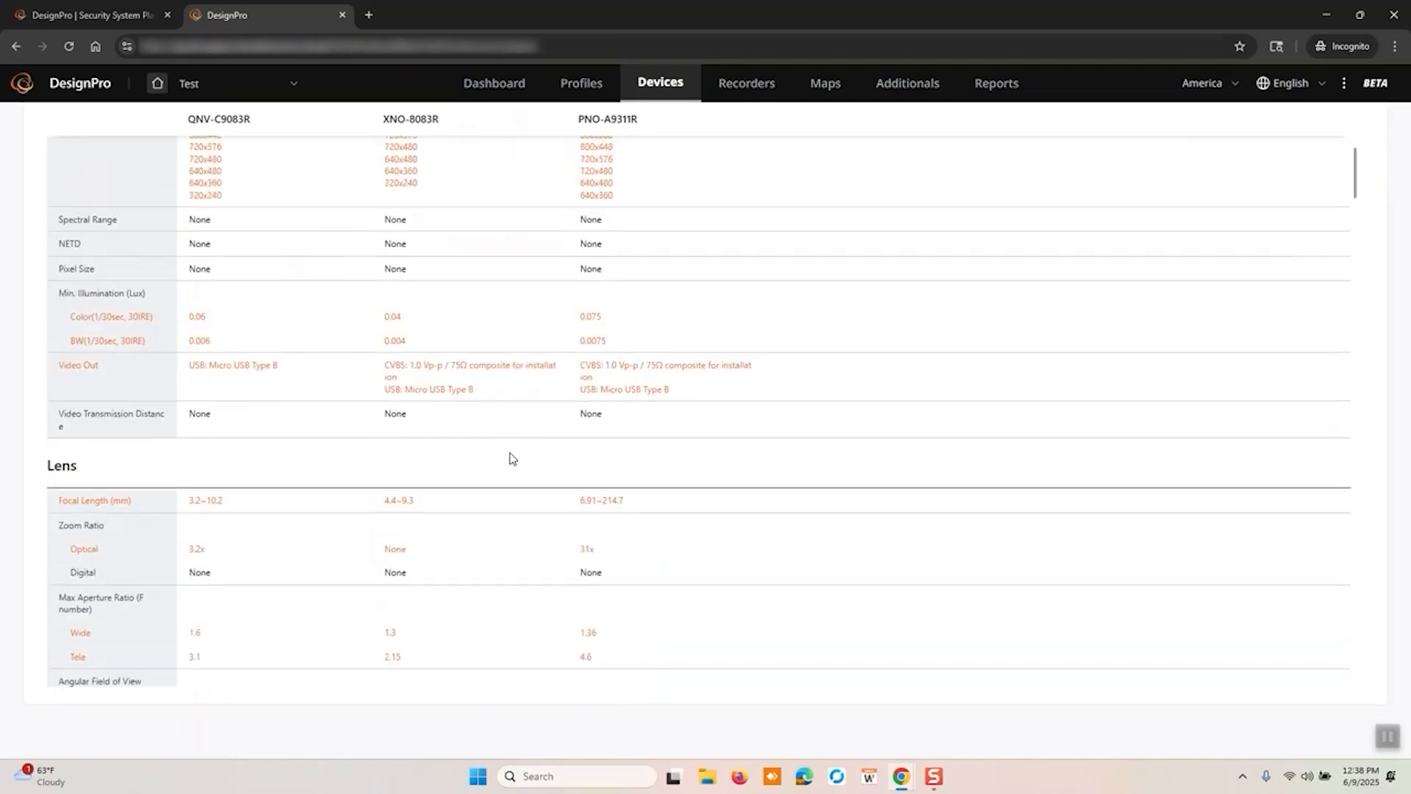
pyautogui.scroll(-3)
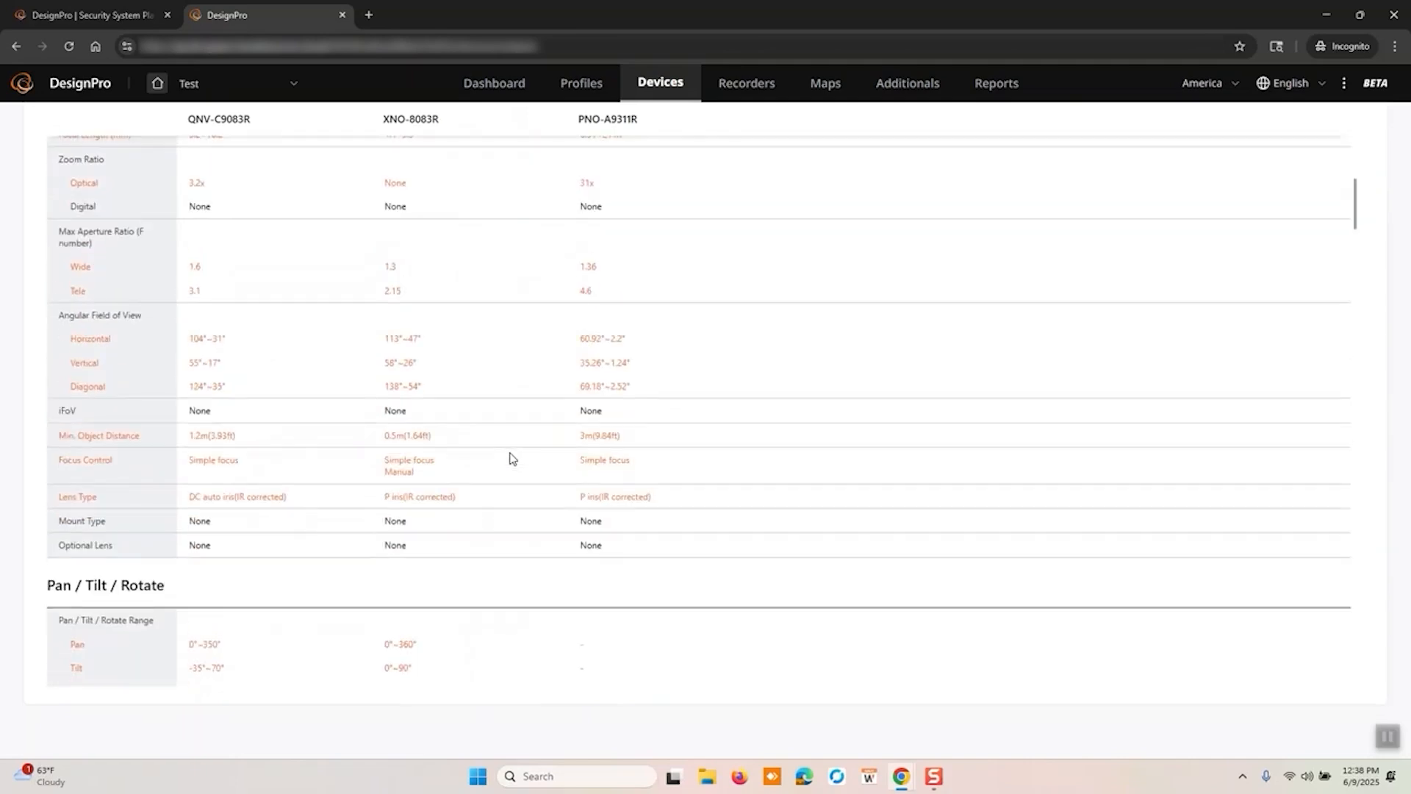
pyautogui.scroll(-3)
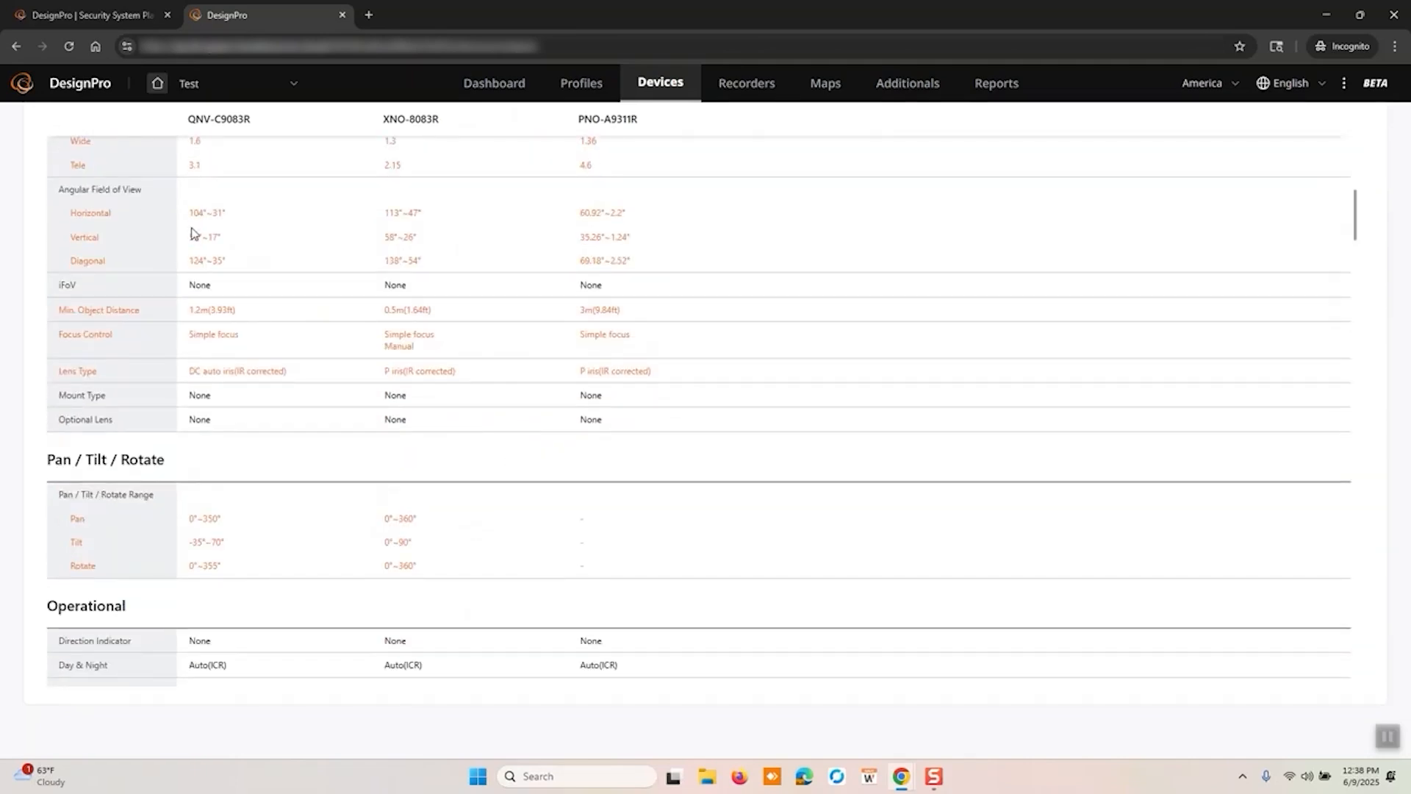
pyautogui.scroll(-3)
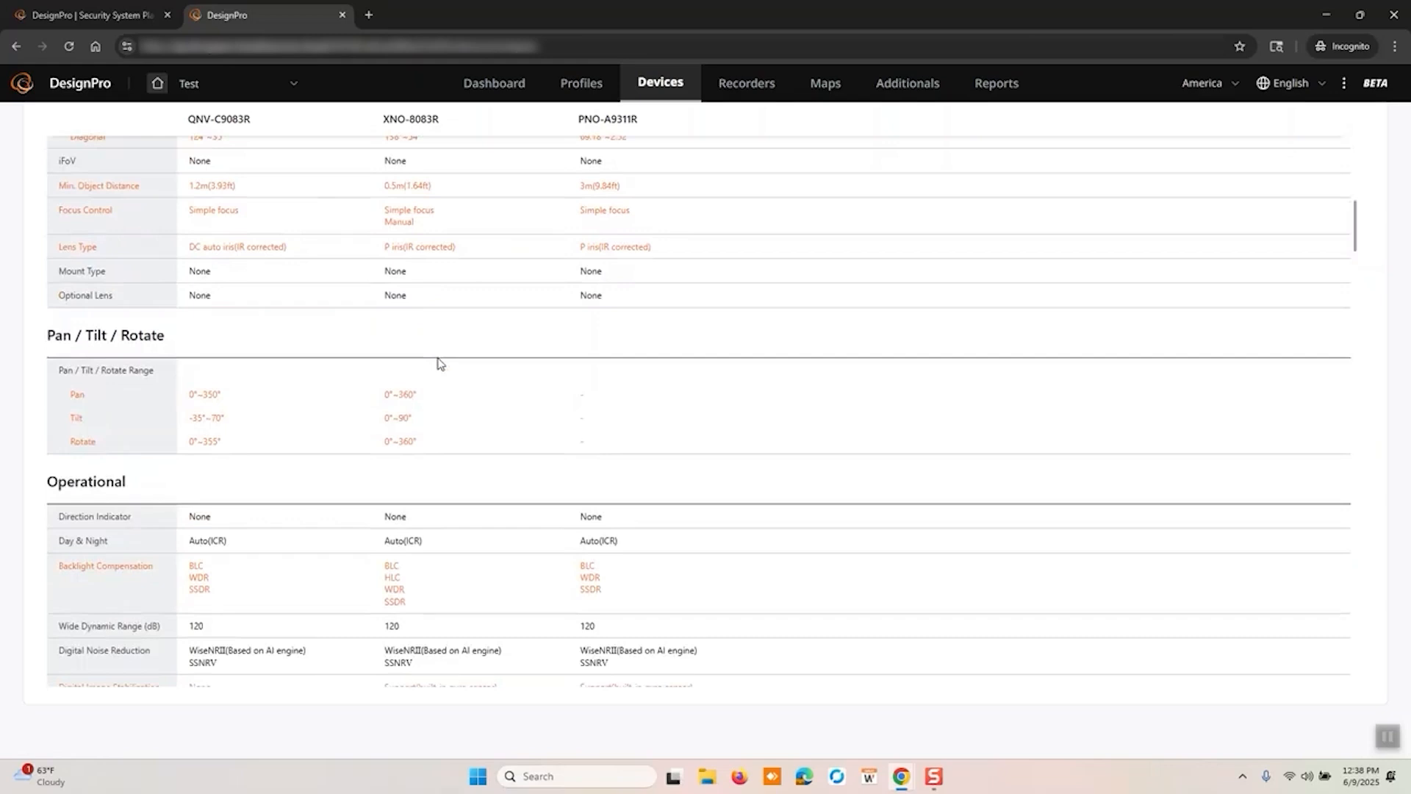
pyautogui.scroll(-3)
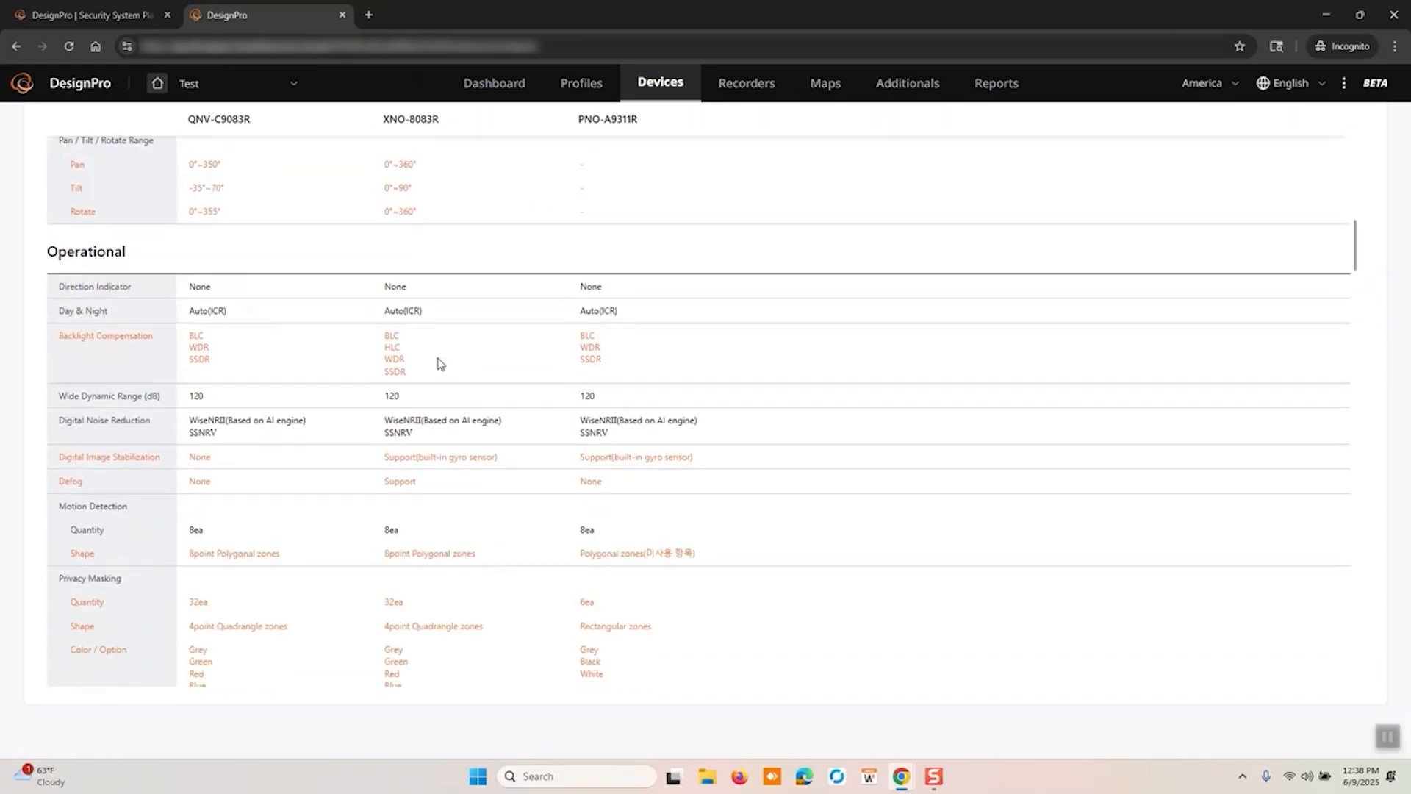
pyautogui.scroll(-3)
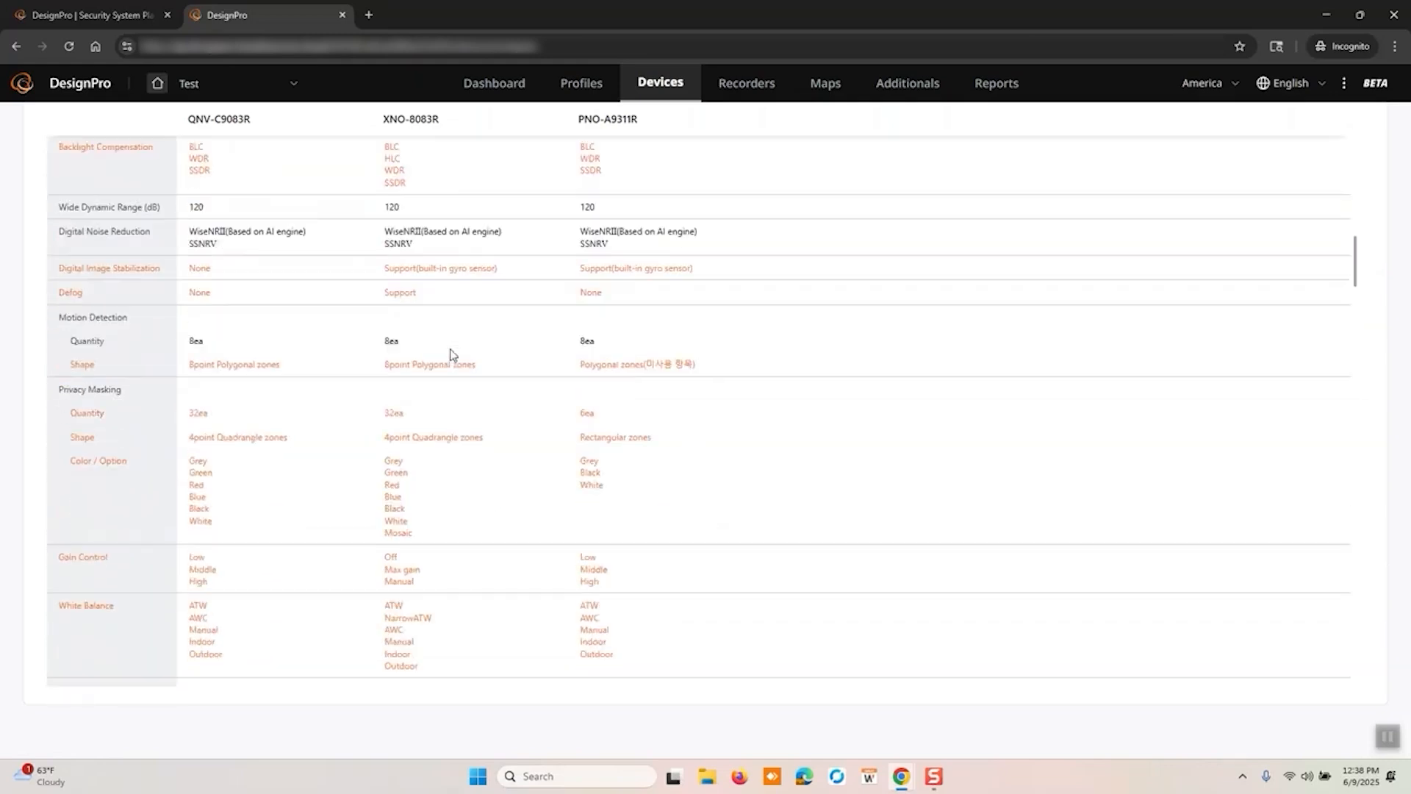
pyautogui.scroll(-3)
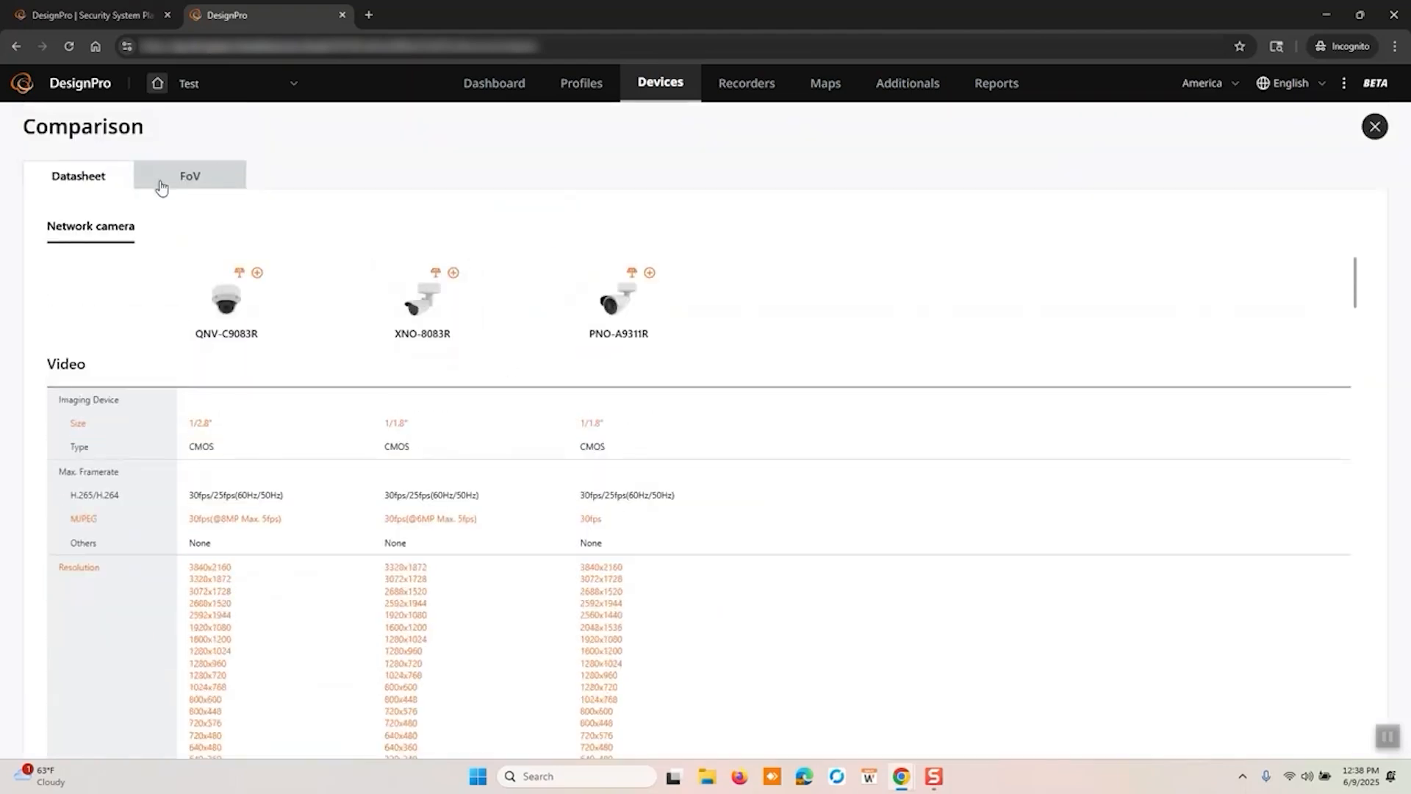
pyautogui.click(188, 176)
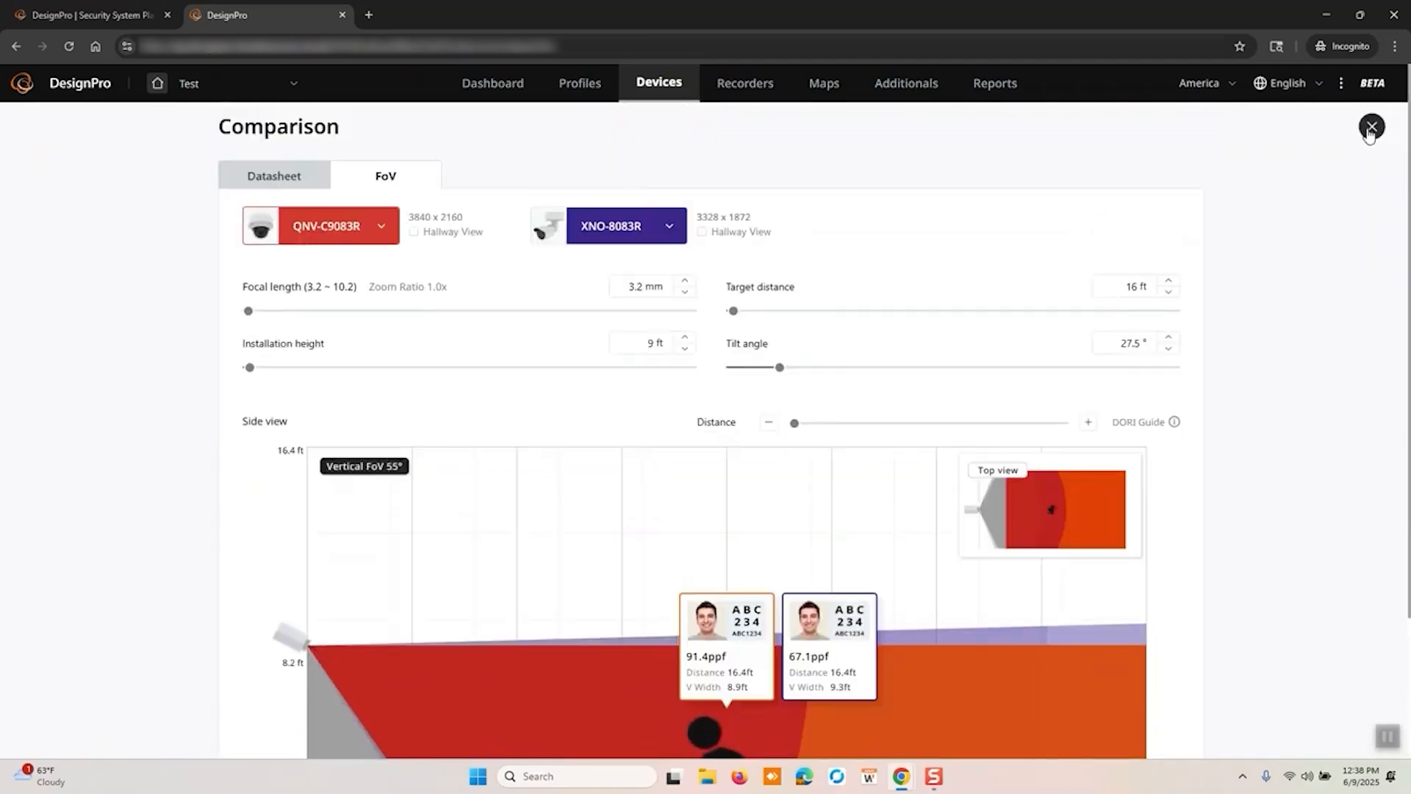
# Step: Close the comparison and set the PNO-A9311R accessory placement to Pole
pyautogui.click(1371, 126)
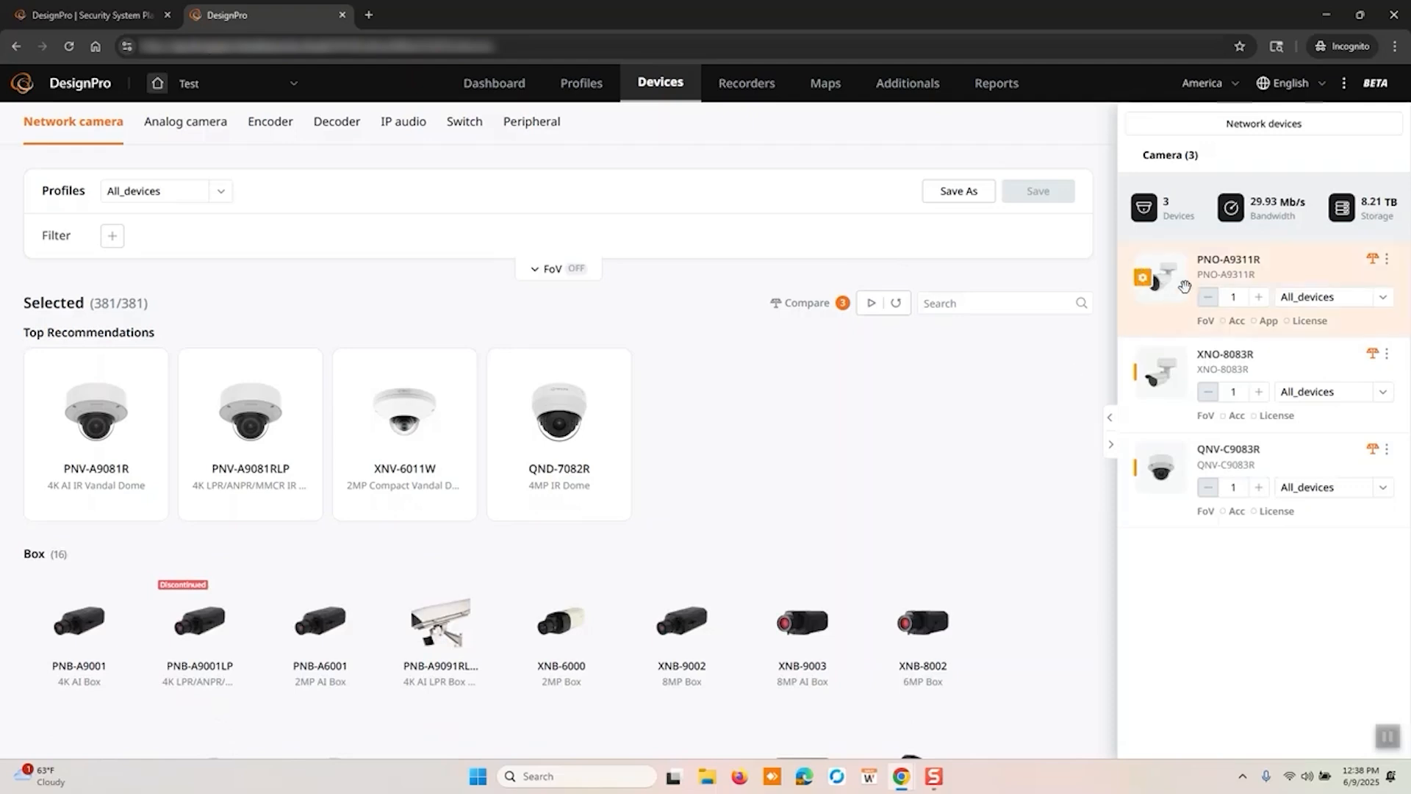
pyautogui.moveTo(1167, 390)
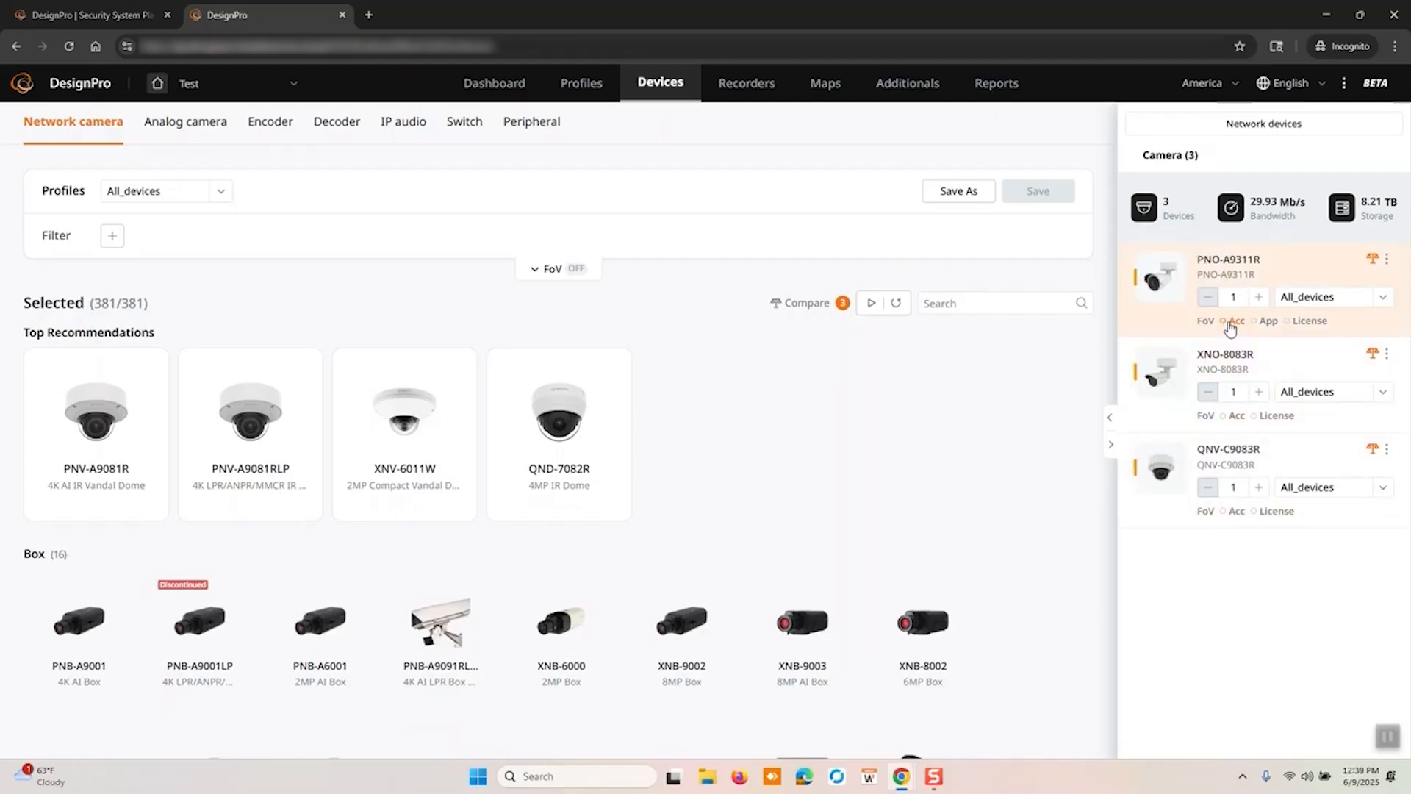
pyautogui.click(1236, 320)
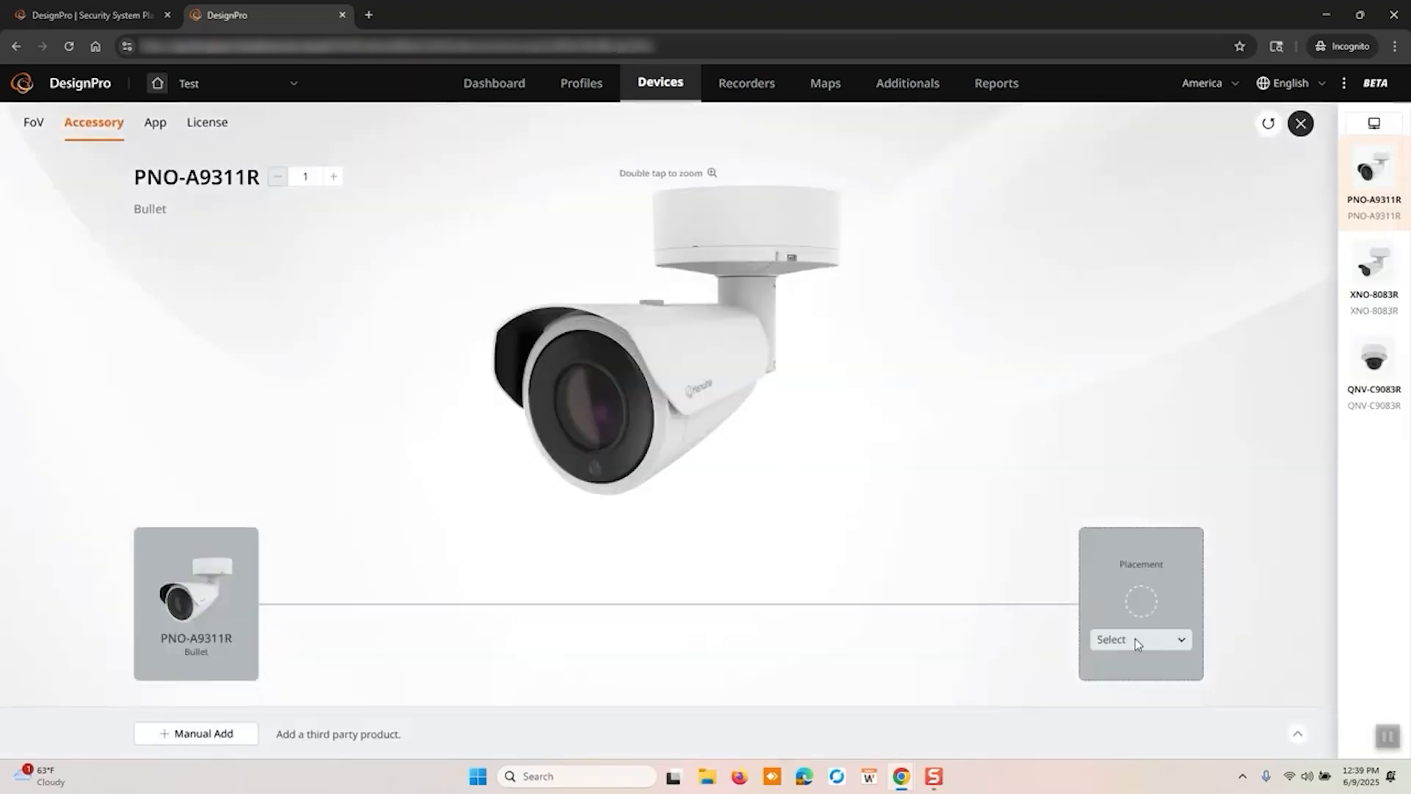
pyautogui.click(1139, 639)
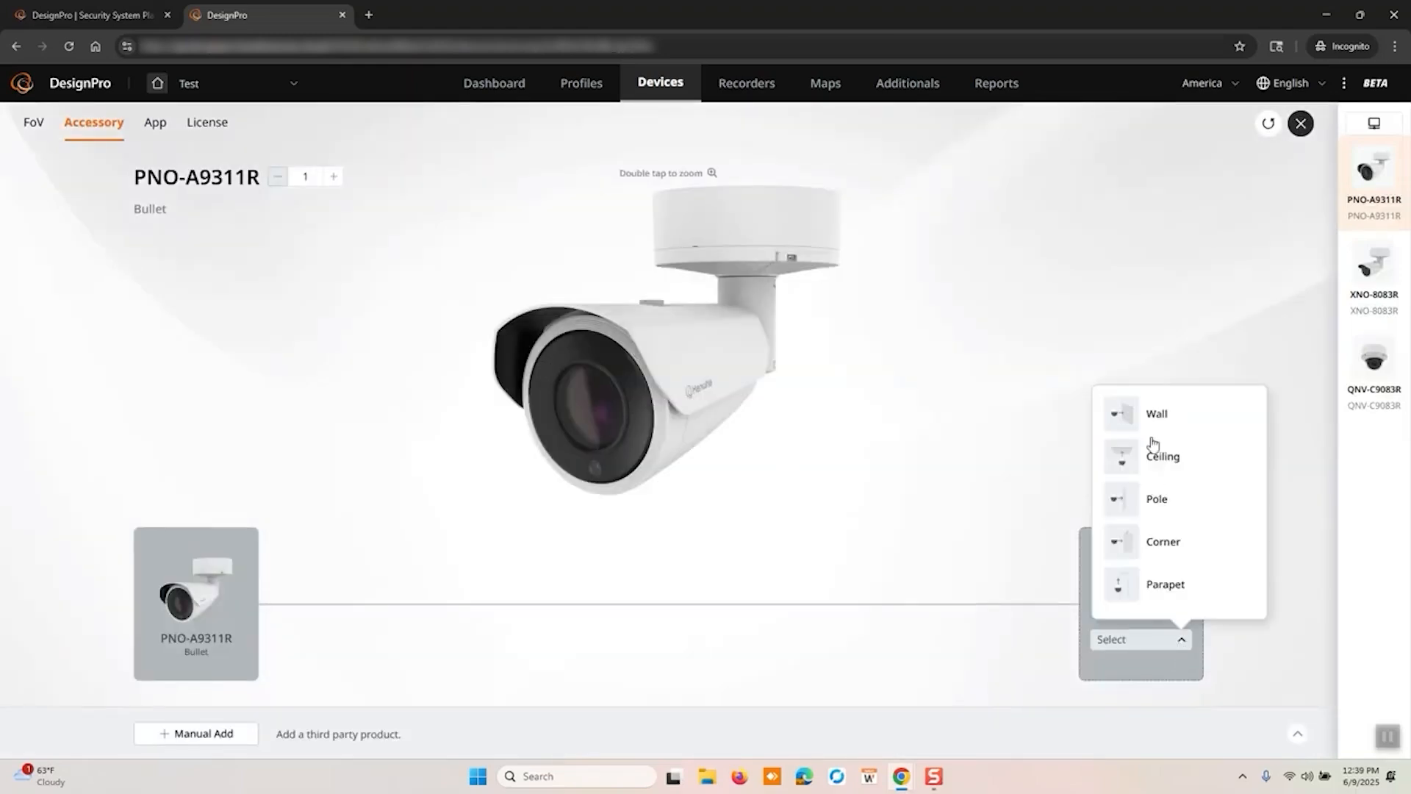
pyautogui.moveTo(1152, 584)
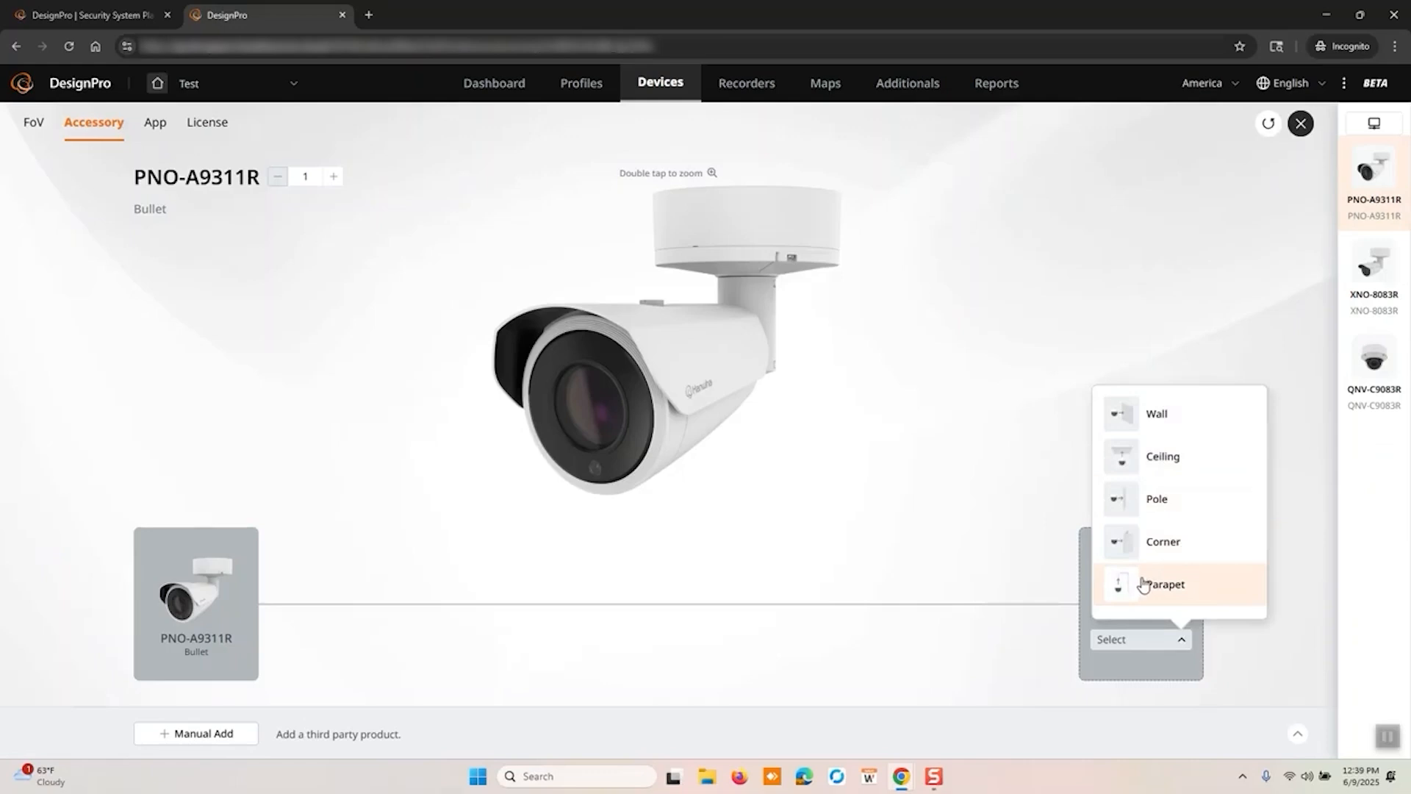
pyautogui.click(1157, 498)
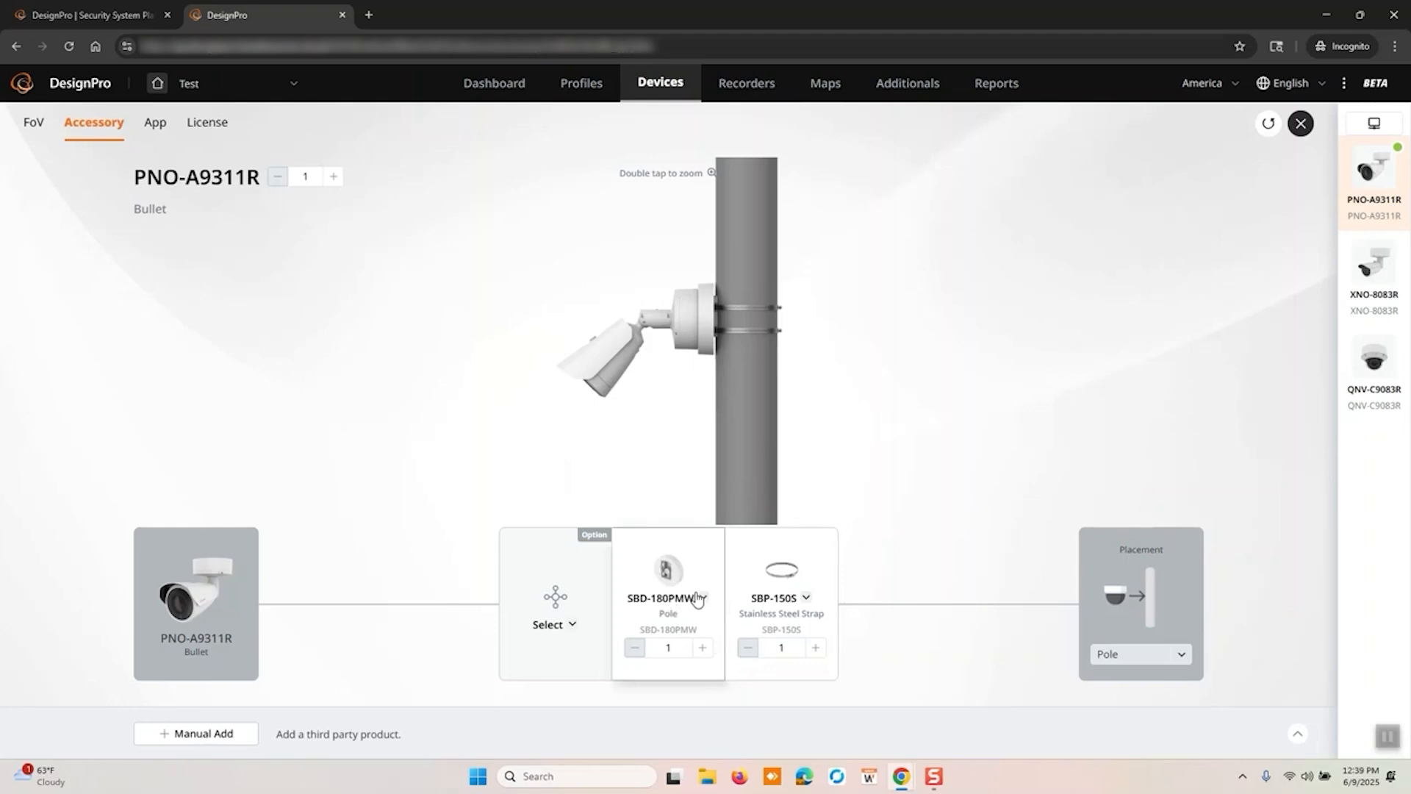
# Step: Choose the SBP-400WMW mount and add the SBV-180BW back box
pyautogui.click(668, 596)
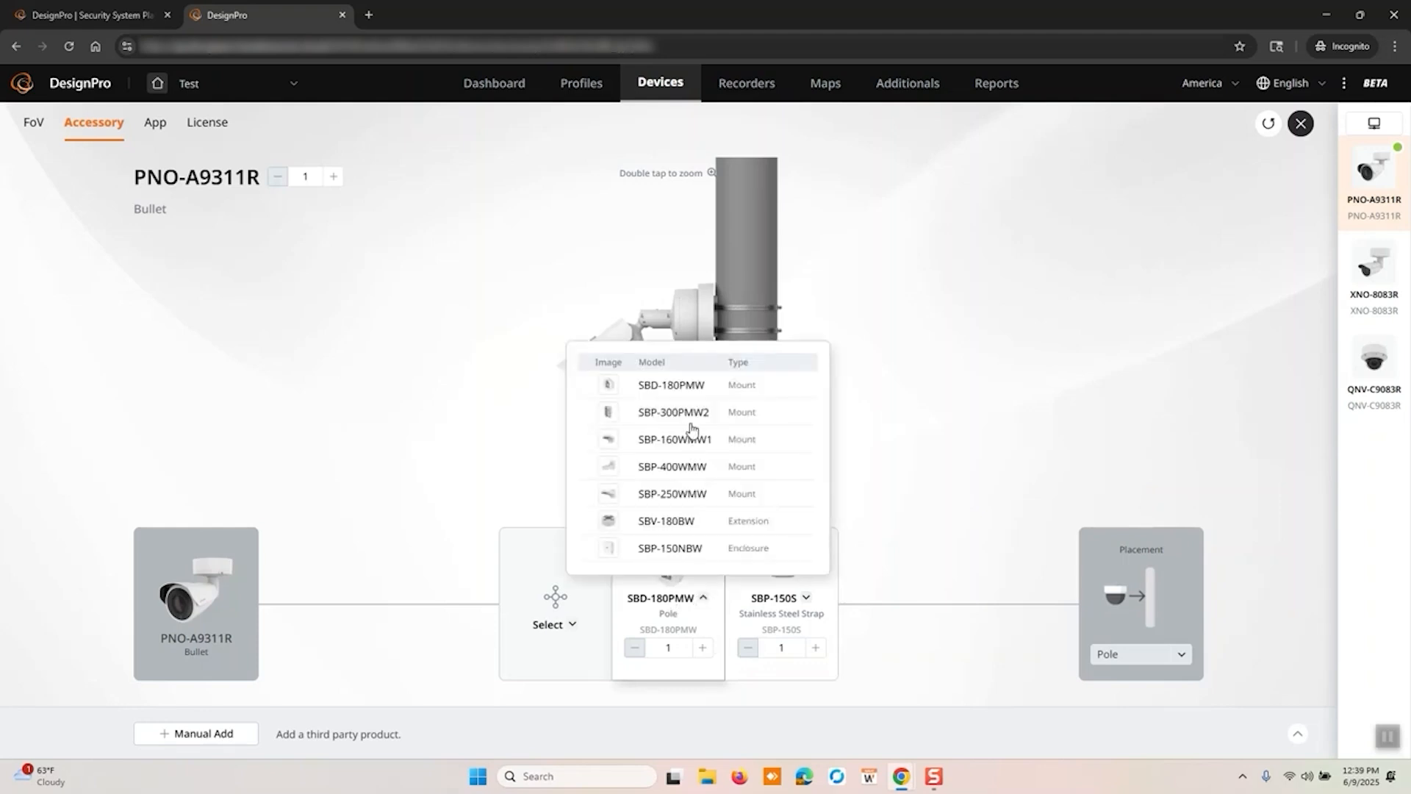
pyautogui.moveTo(662, 517)
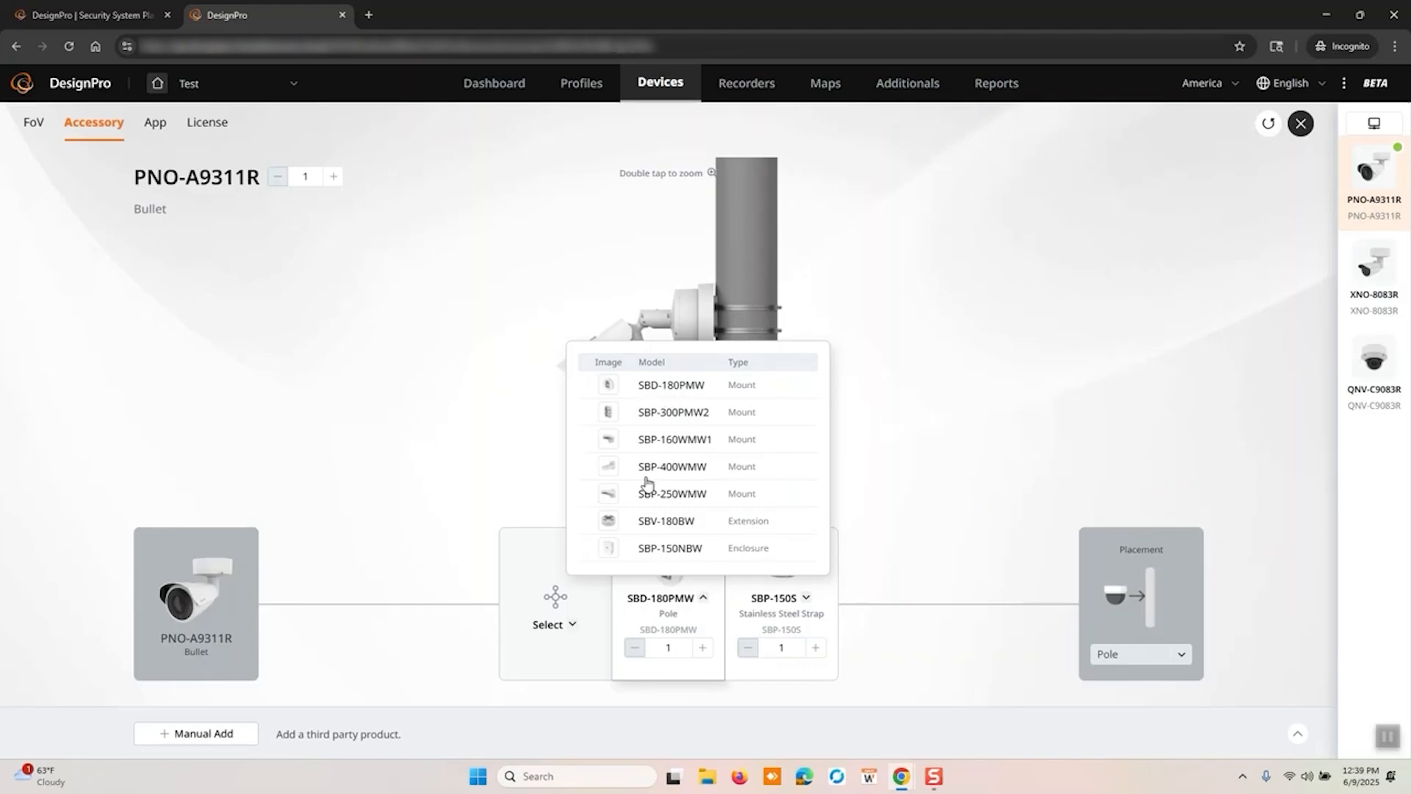
pyautogui.moveTo(639, 569)
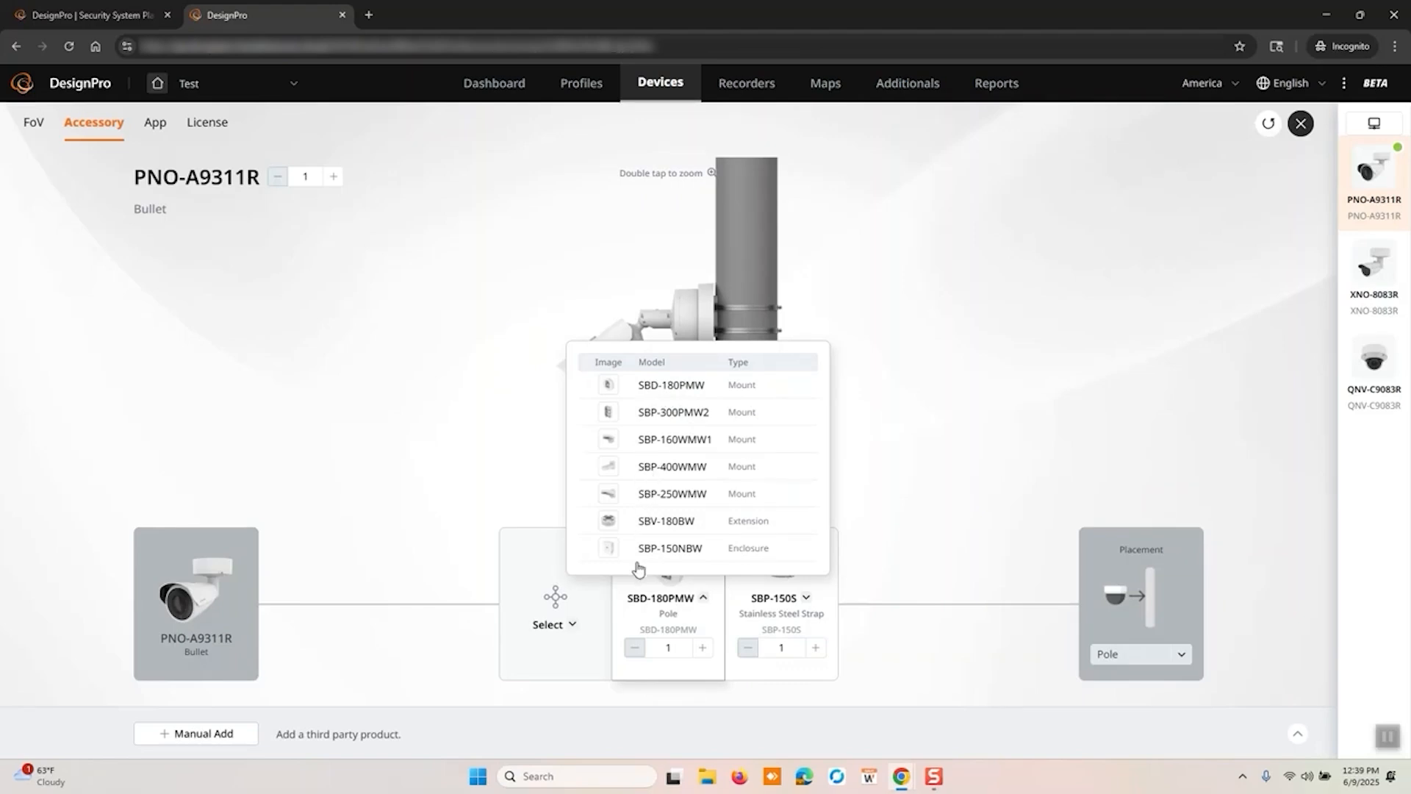
pyautogui.click(671, 465)
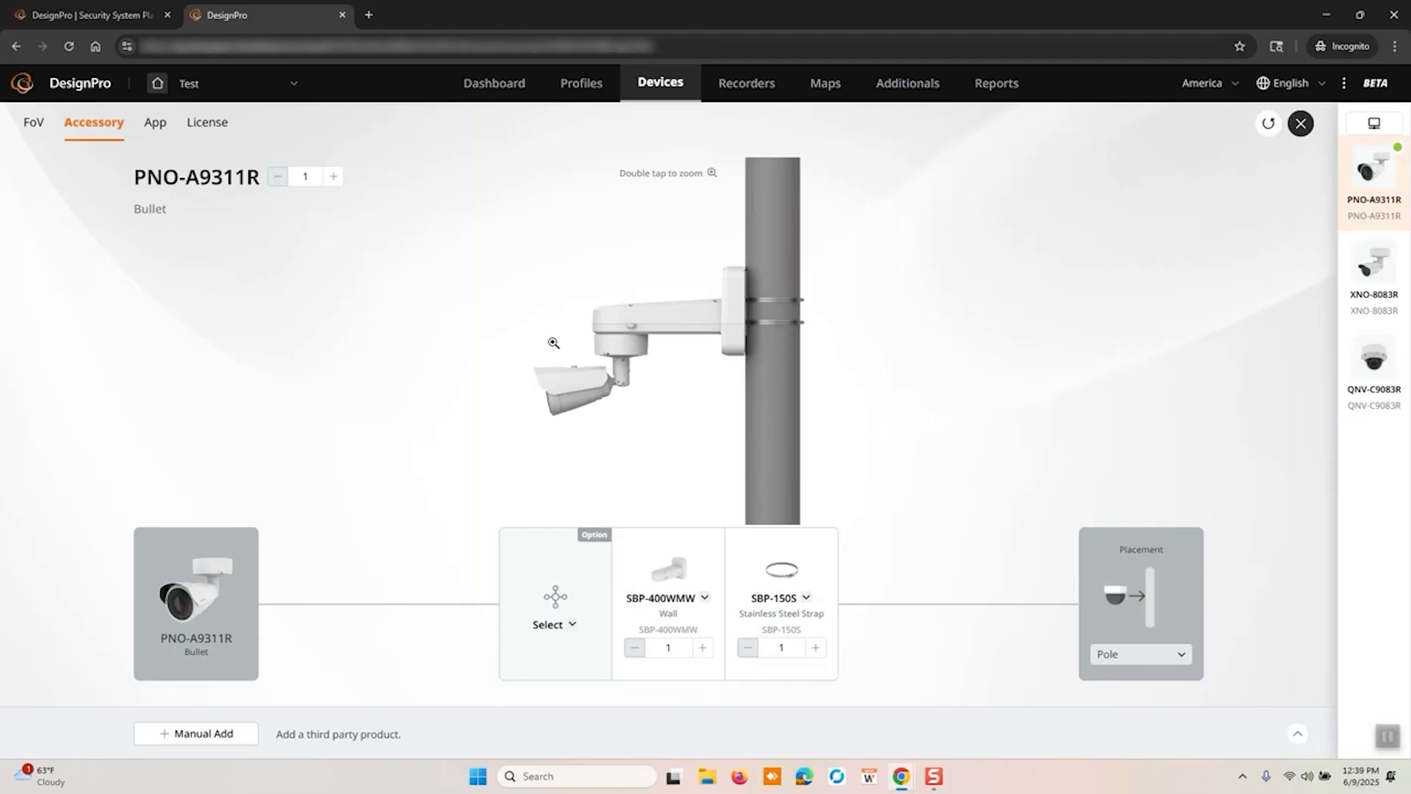
pyautogui.click(554, 624)
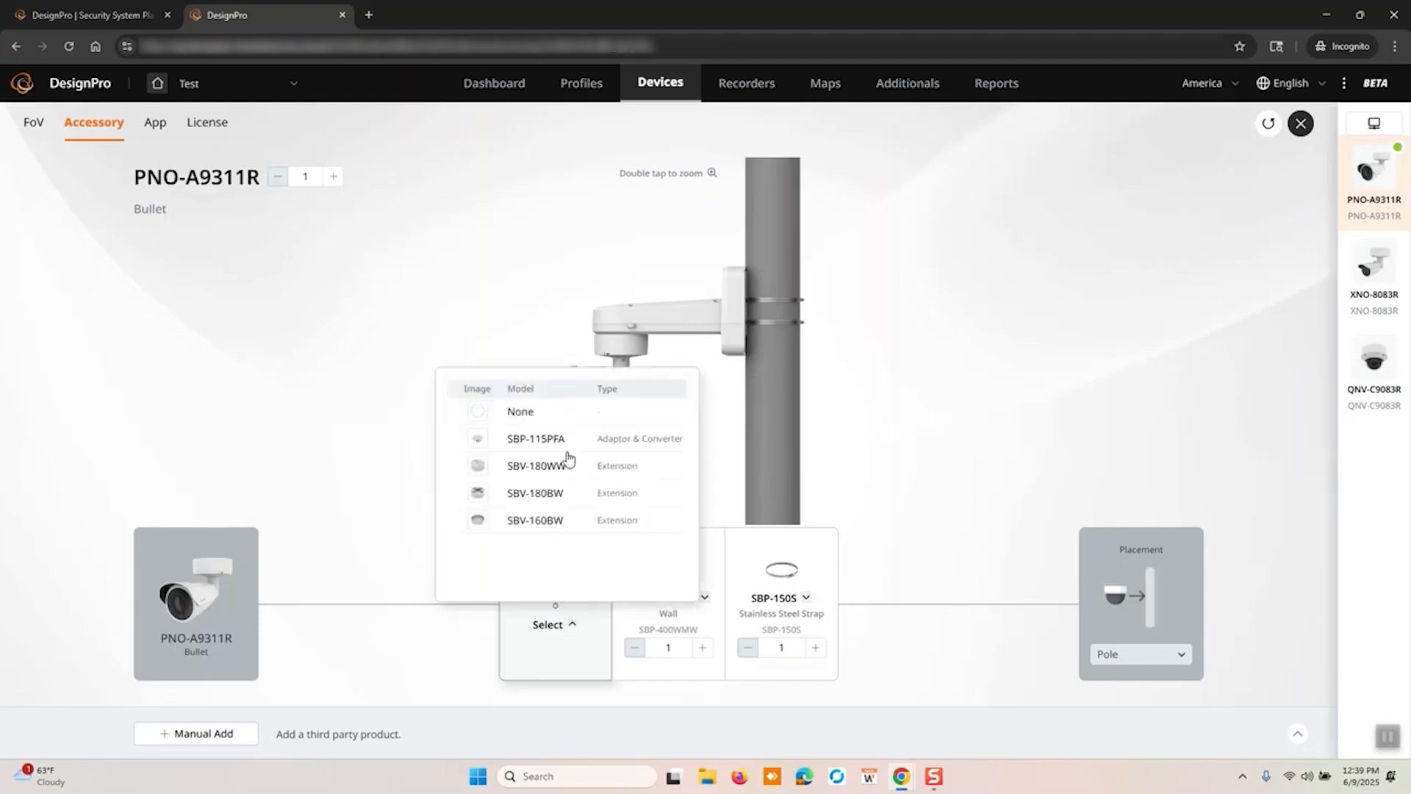
pyautogui.moveTo(534, 474)
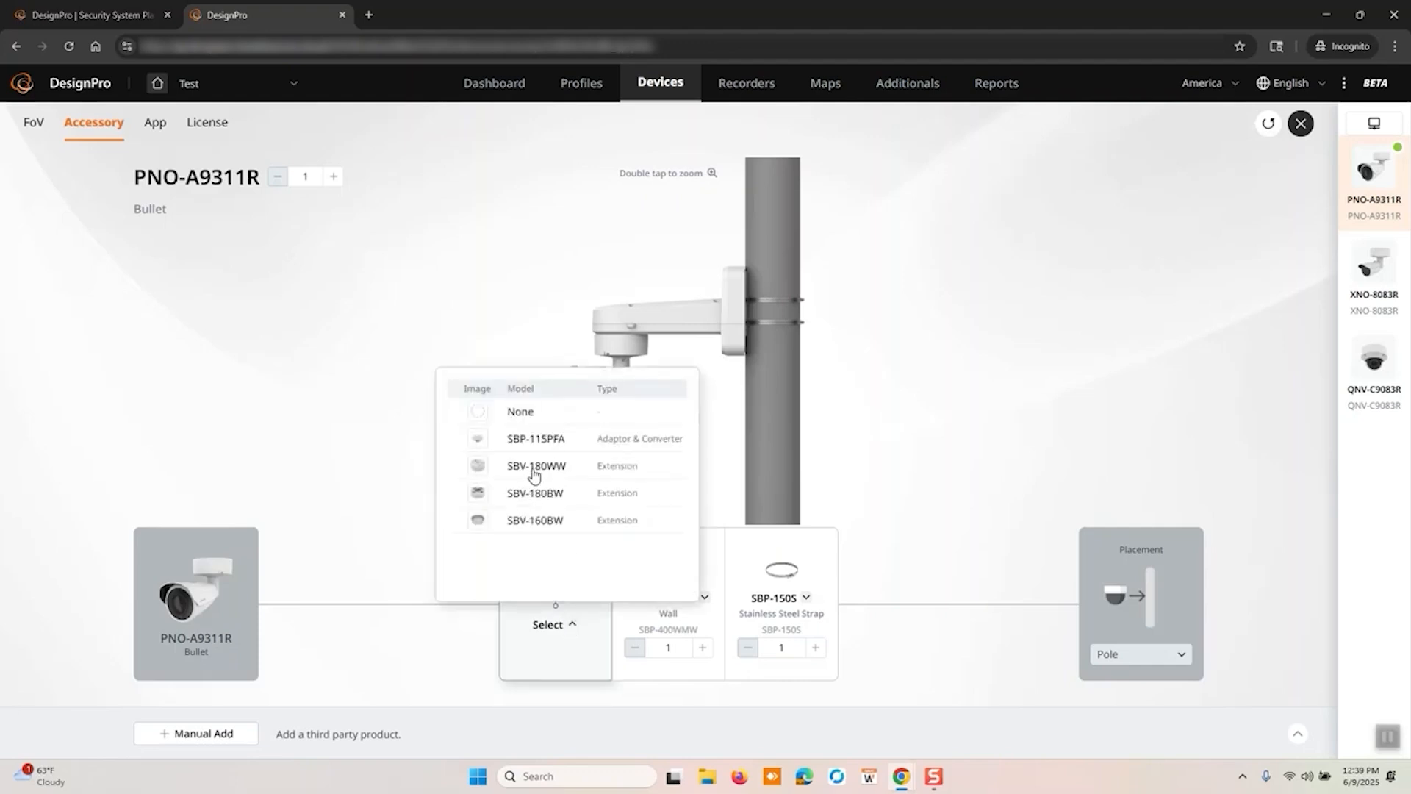
pyautogui.click(534, 492)
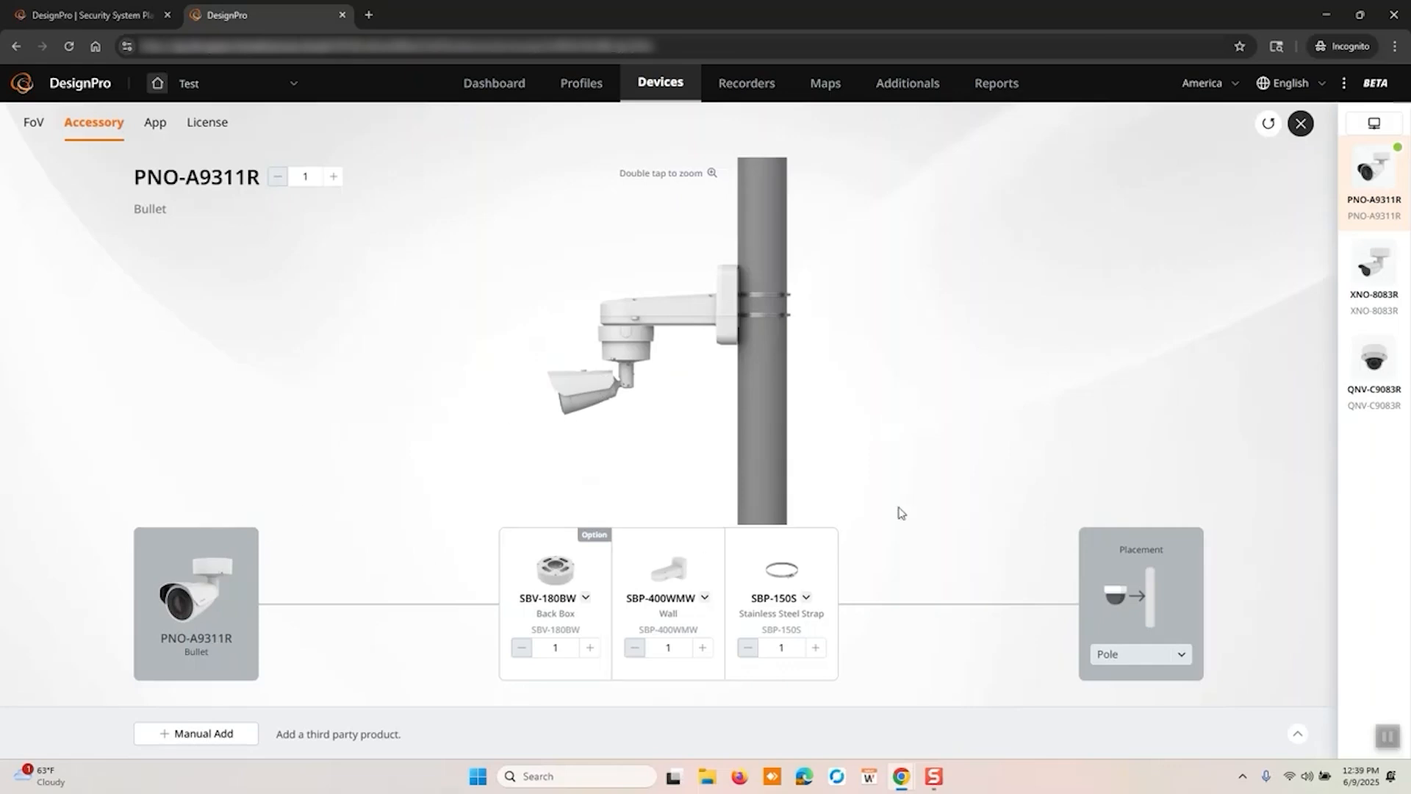
pyautogui.moveTo(1372, 270)
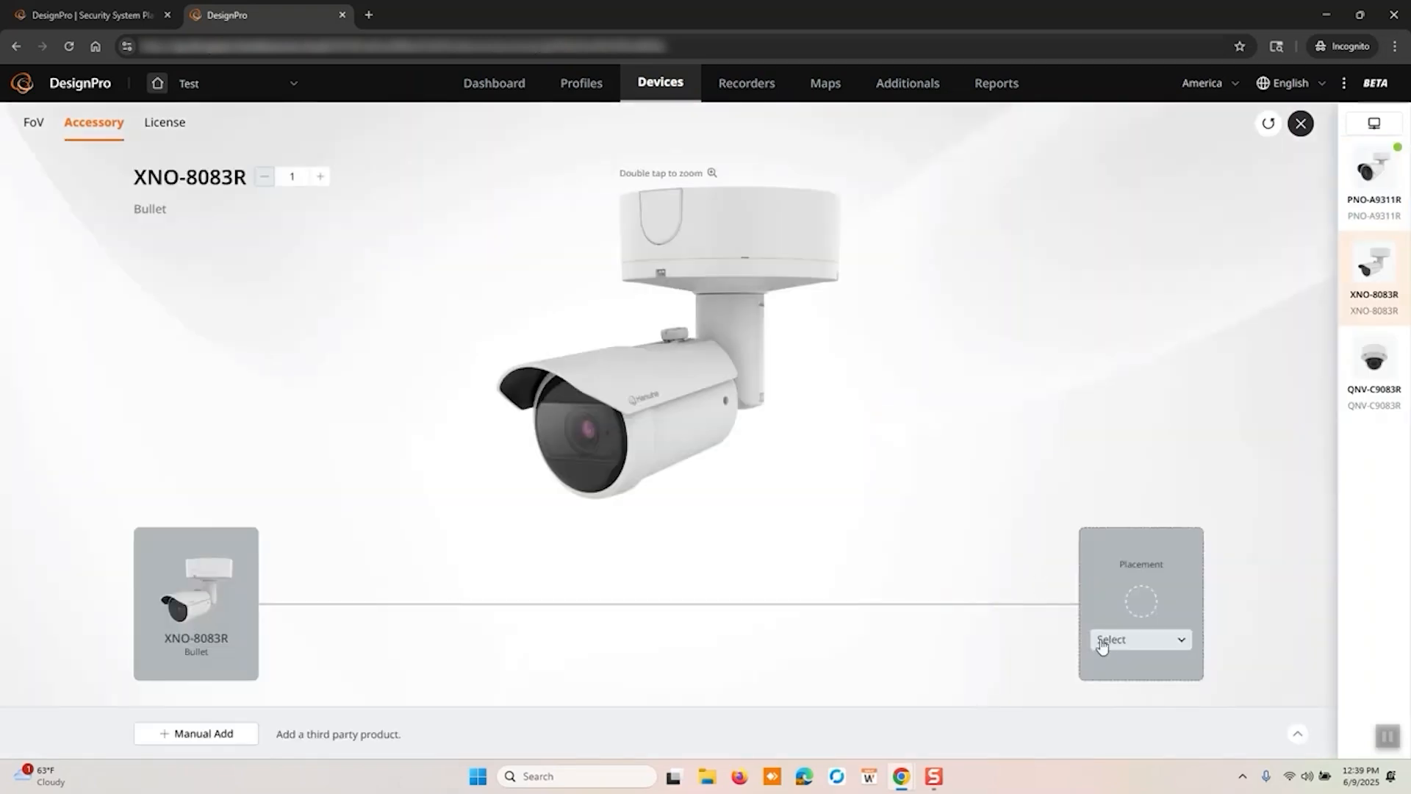
# Step: Set XNO-8083R placement to Corner with the SBP-300KMW1 mount
pyautogui.click(1139, 639)
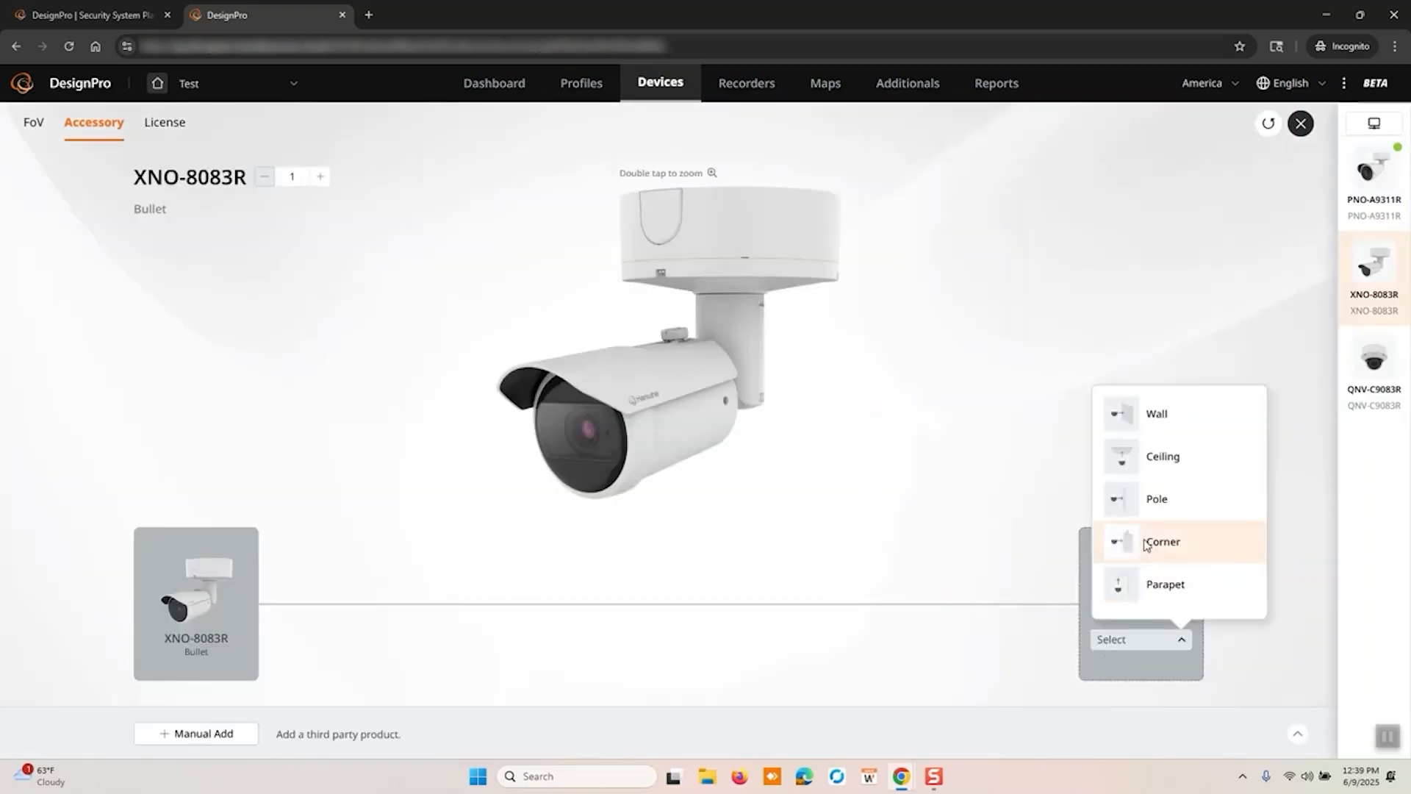
pyautogui.click(1161, 541)
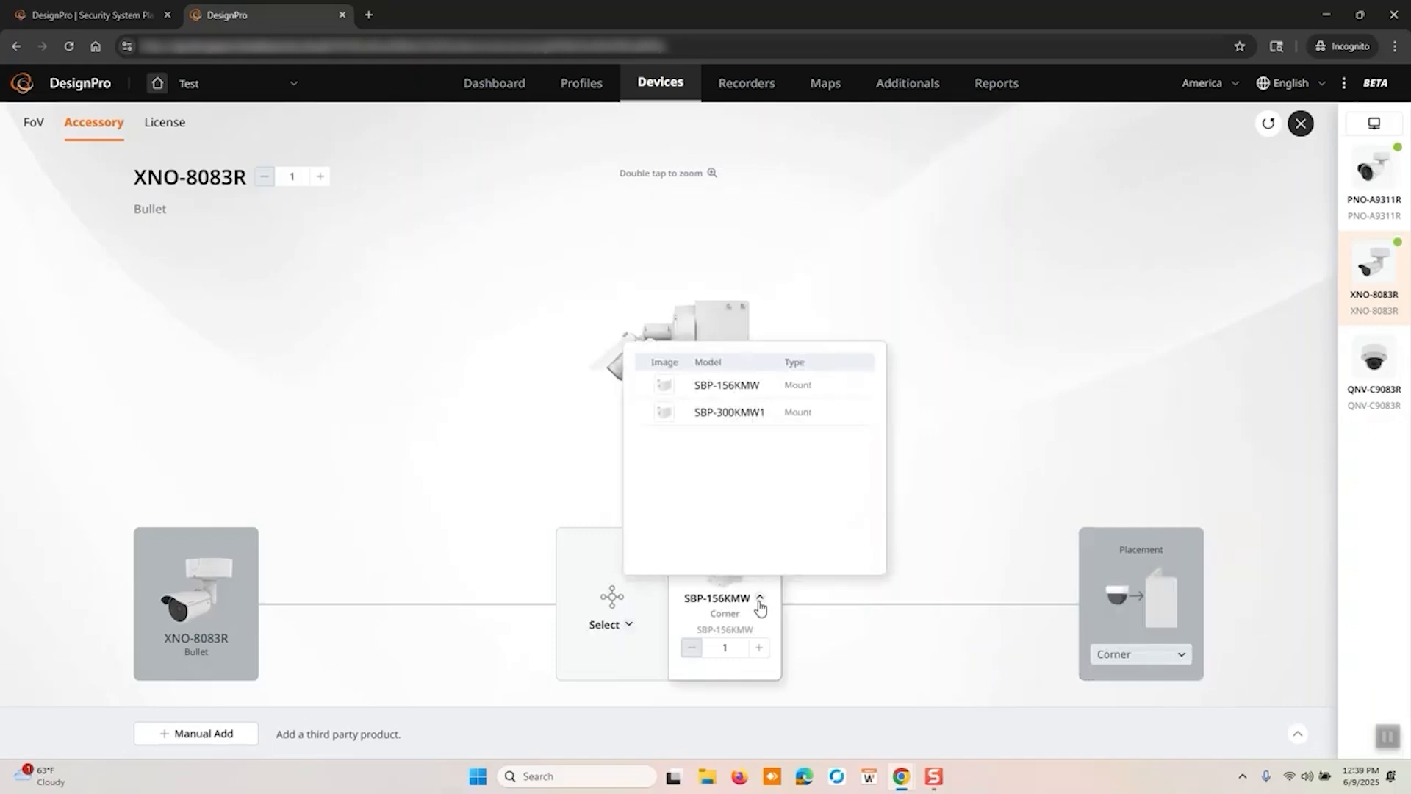
pyautogui.click(728, 412)
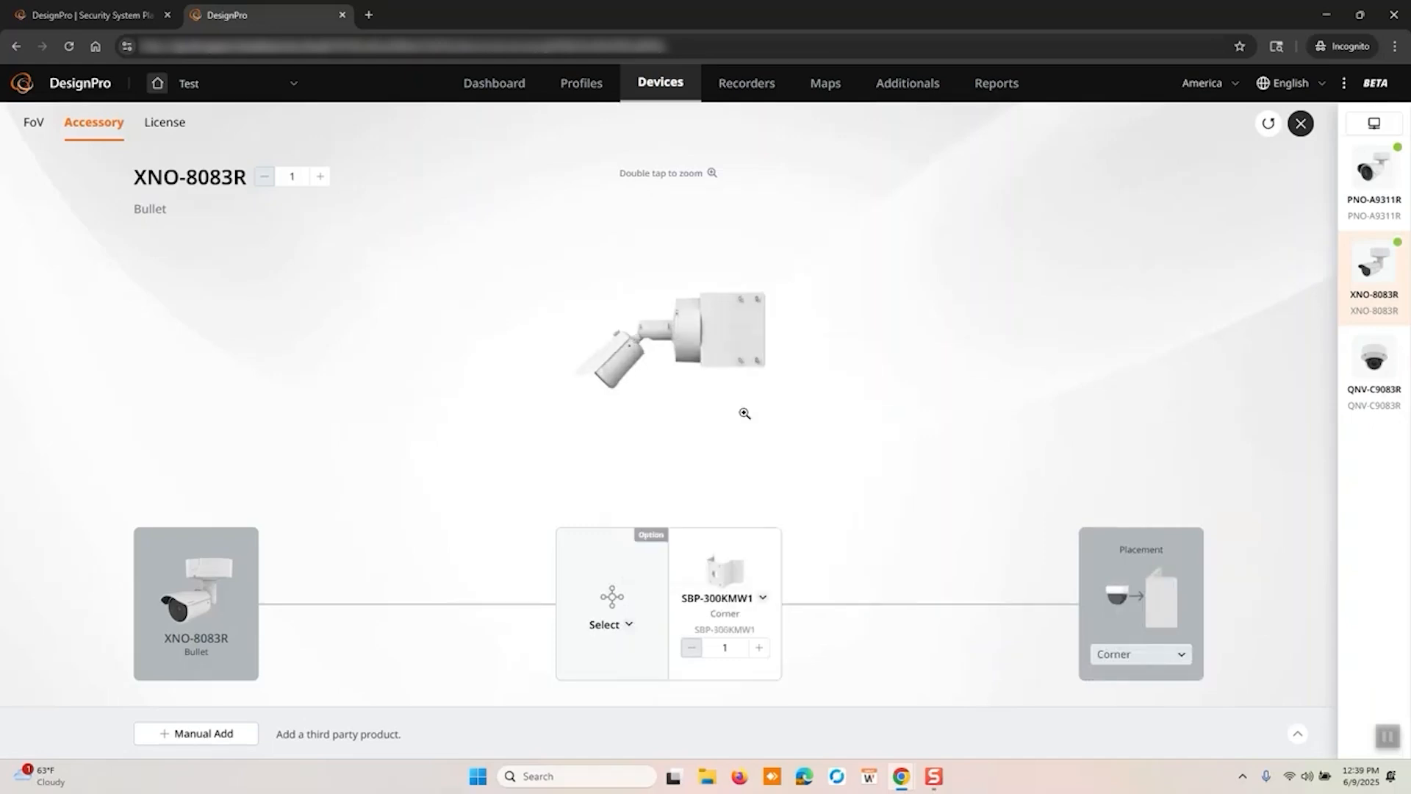
# Step: Add the SBV-180WW back box, remove it again, and close the accessory screen
pyautogui.click(610, 624)
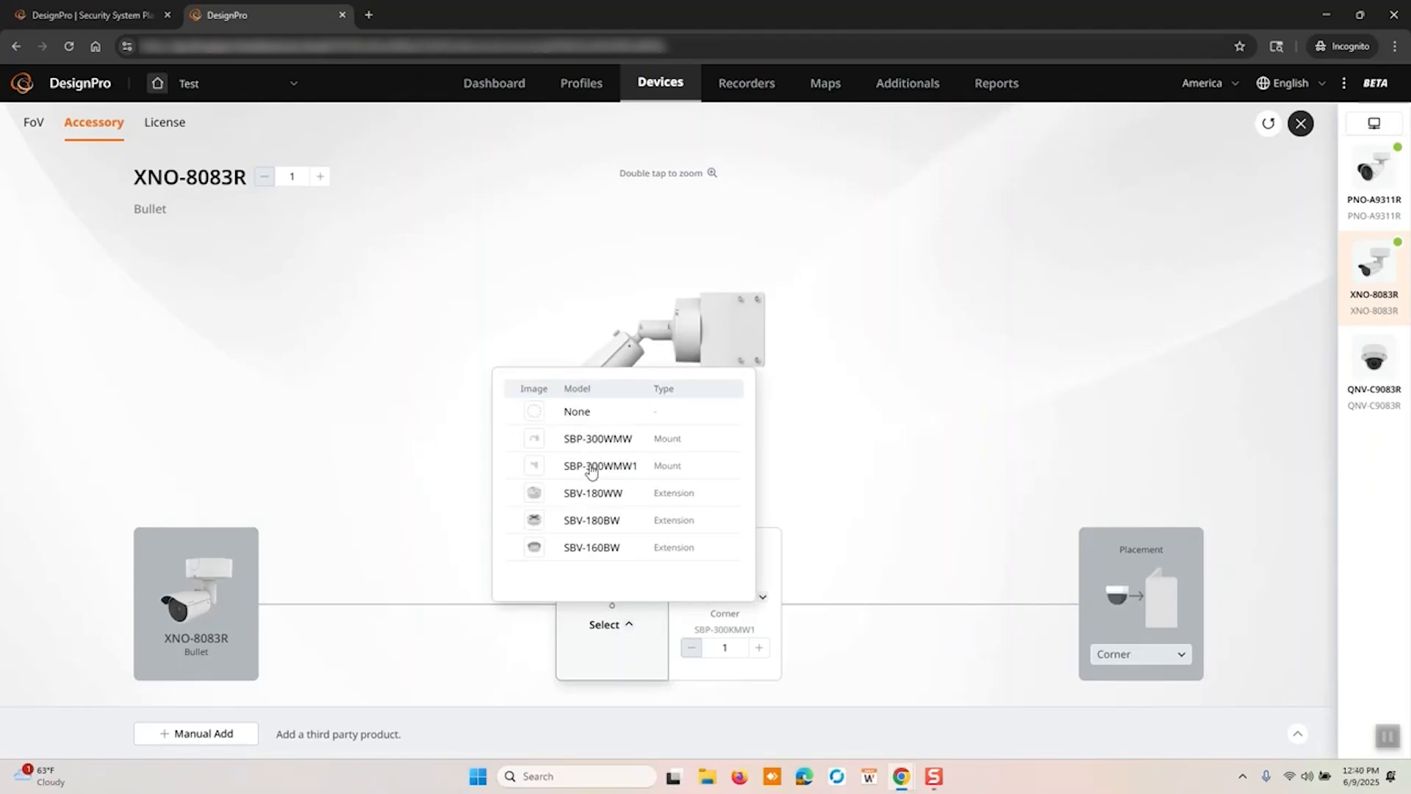
pyautogui.click(593, 493)
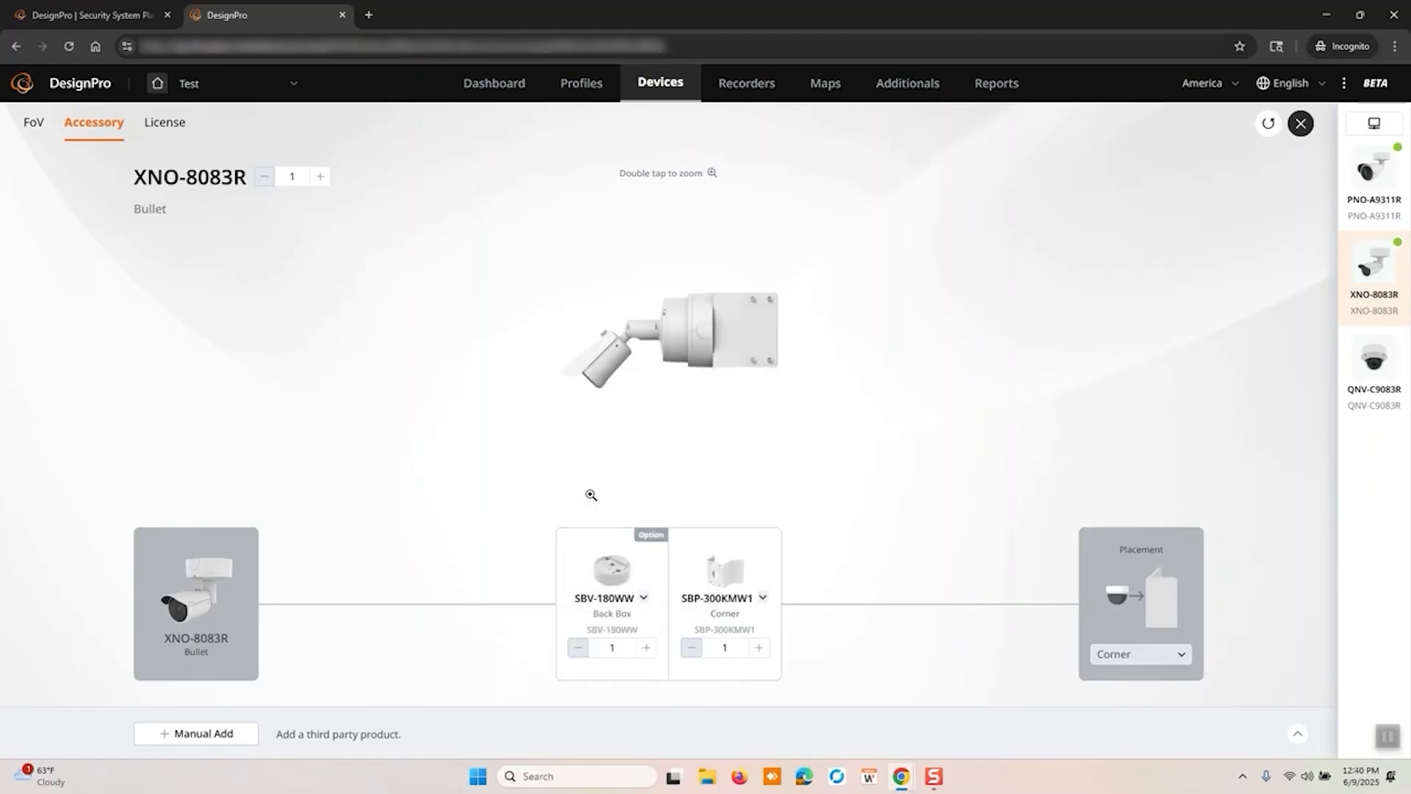
pyautogui.click(642, 597)
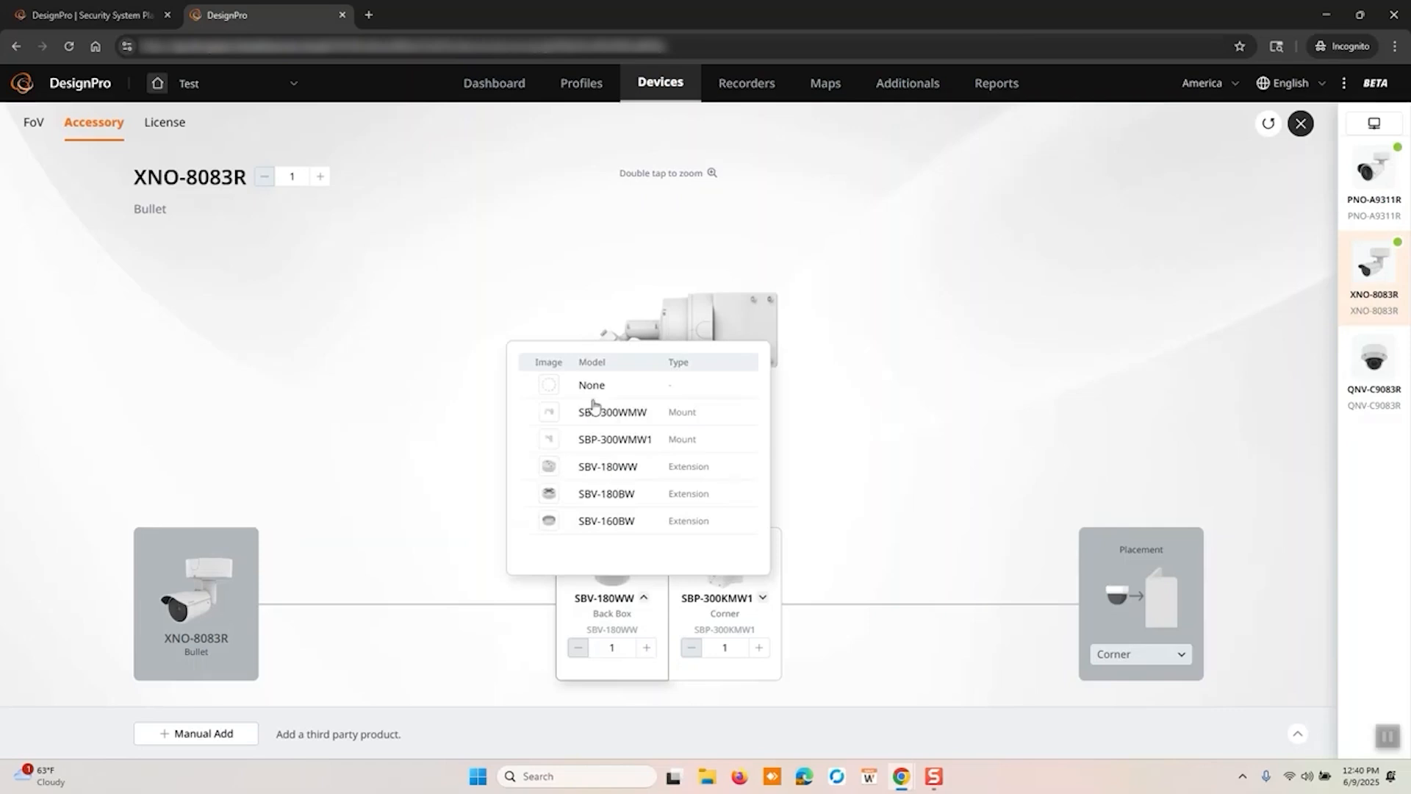
pyautogui.click(591, 384)
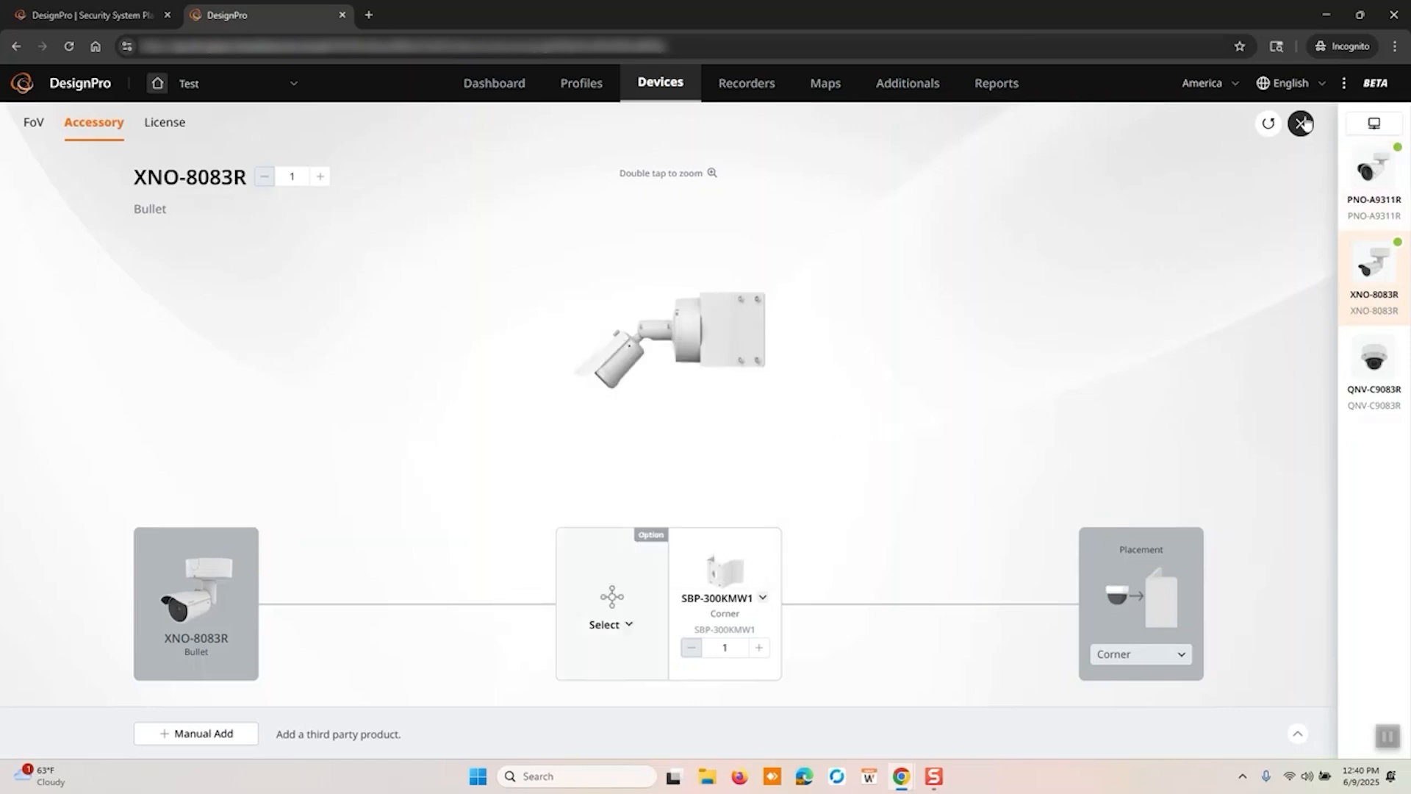
pyautogui.click(1299, 123)
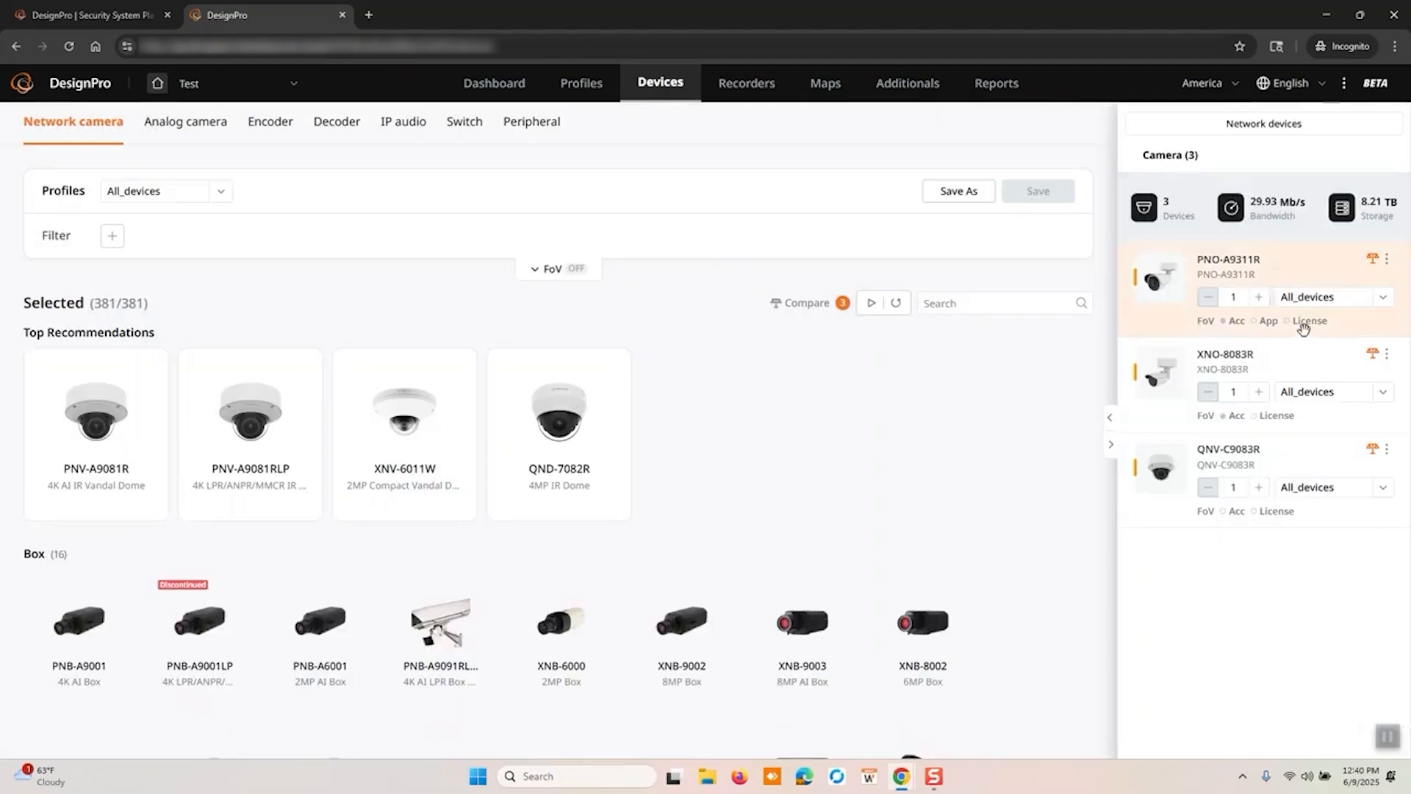
# Step: Give PNO-A9311R an OnCloud license (1 year, 5MP, 30 days) plus a HealthPro subscription
pyautogui.click(1308, 321)
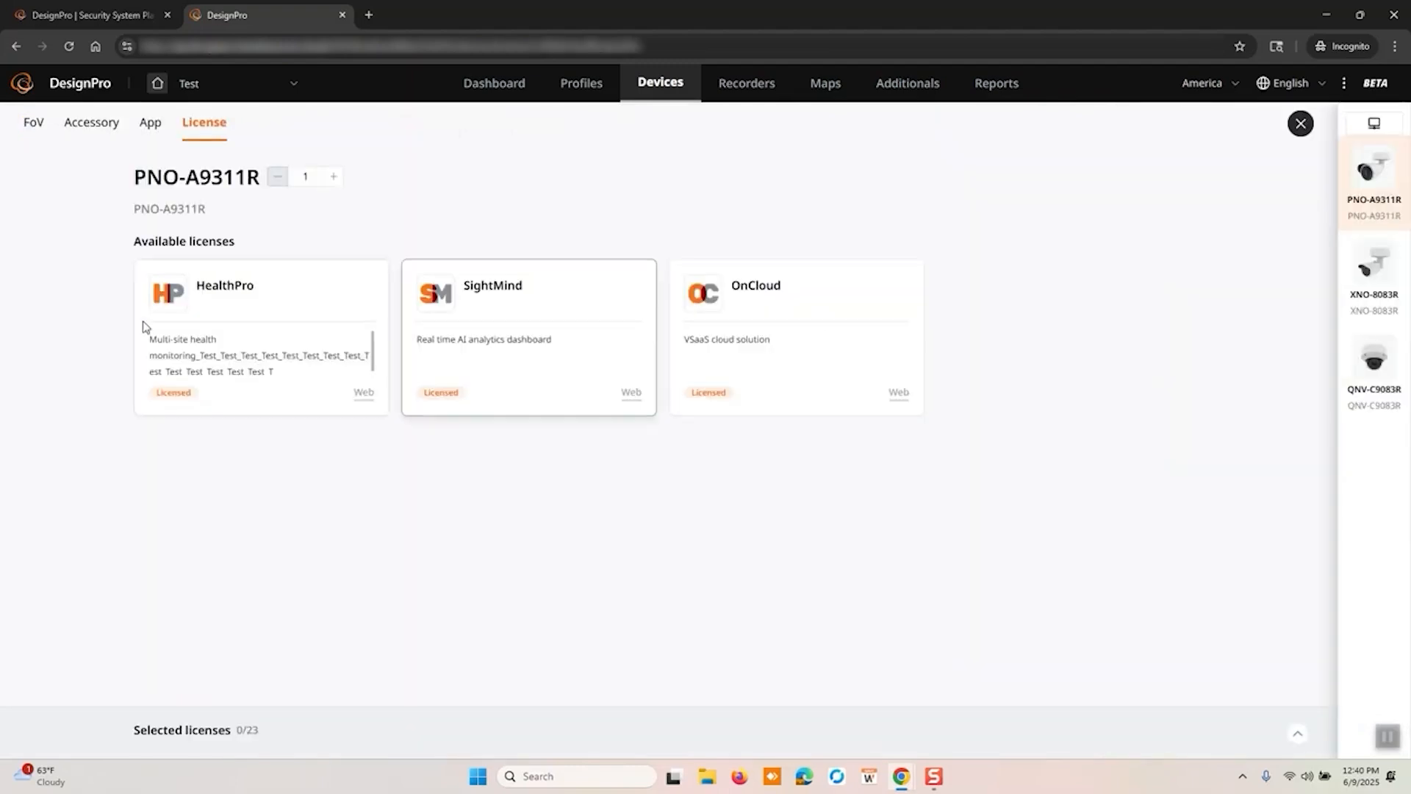
pyautogui.moveTo(200, 309)
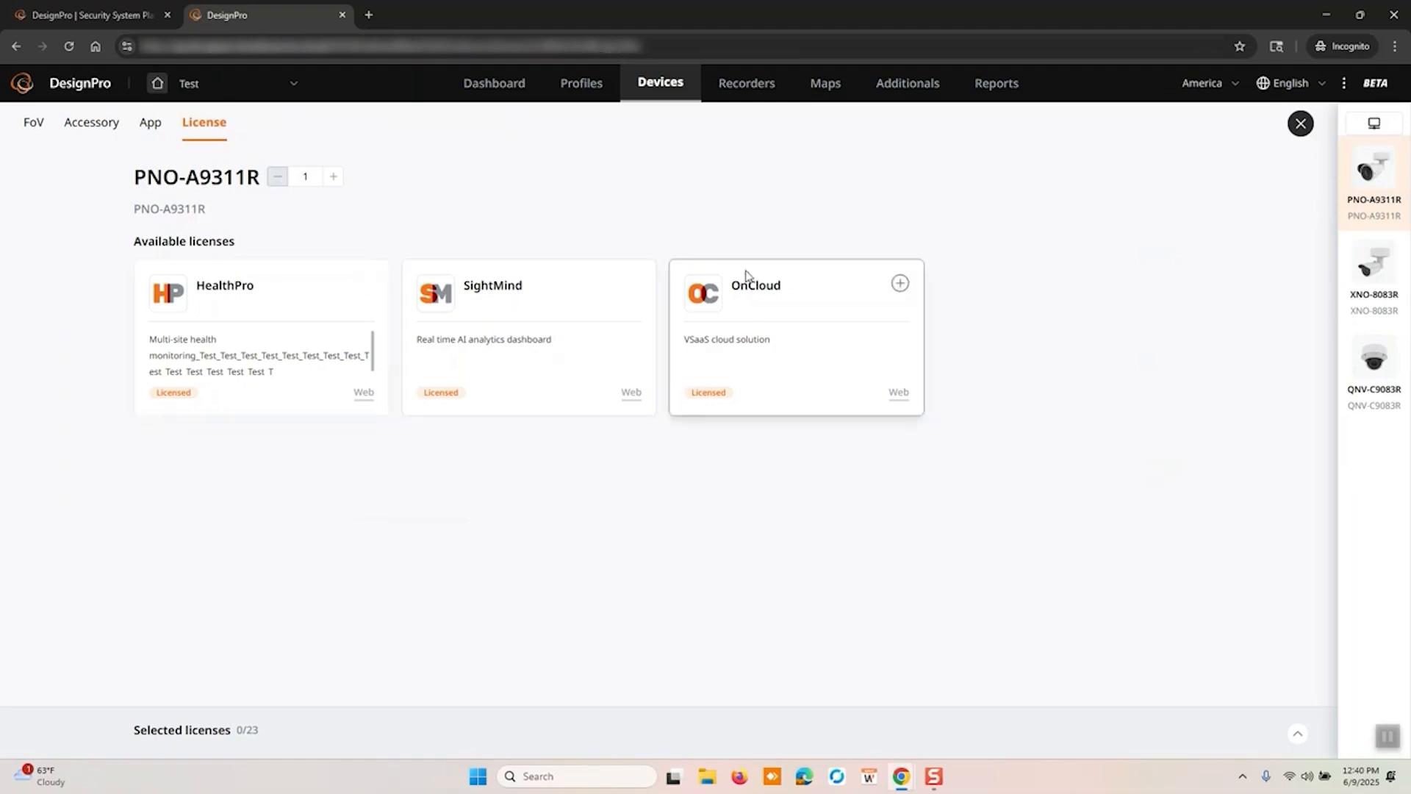
pyautogui.moveTo(749, 301)
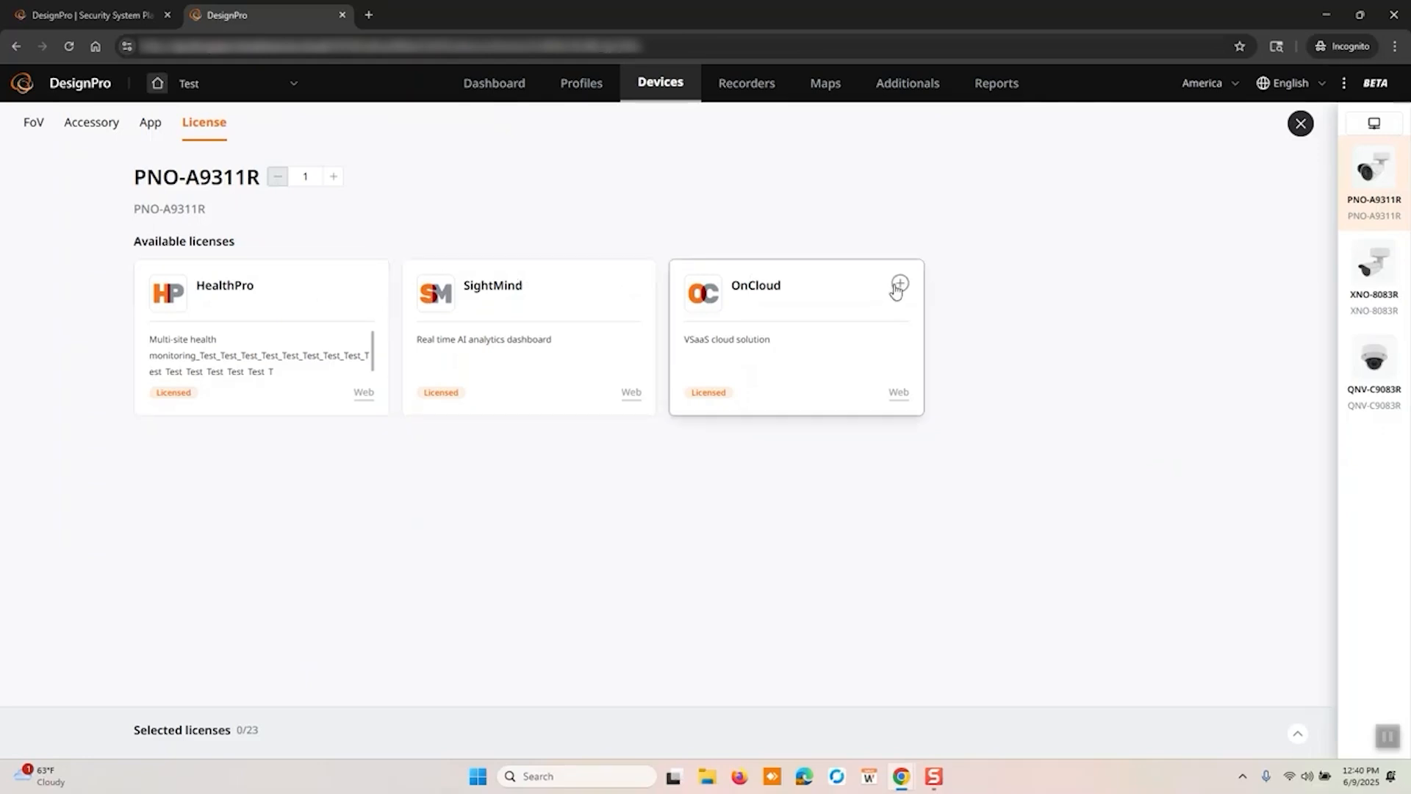
pyautogui.click(898, 286)
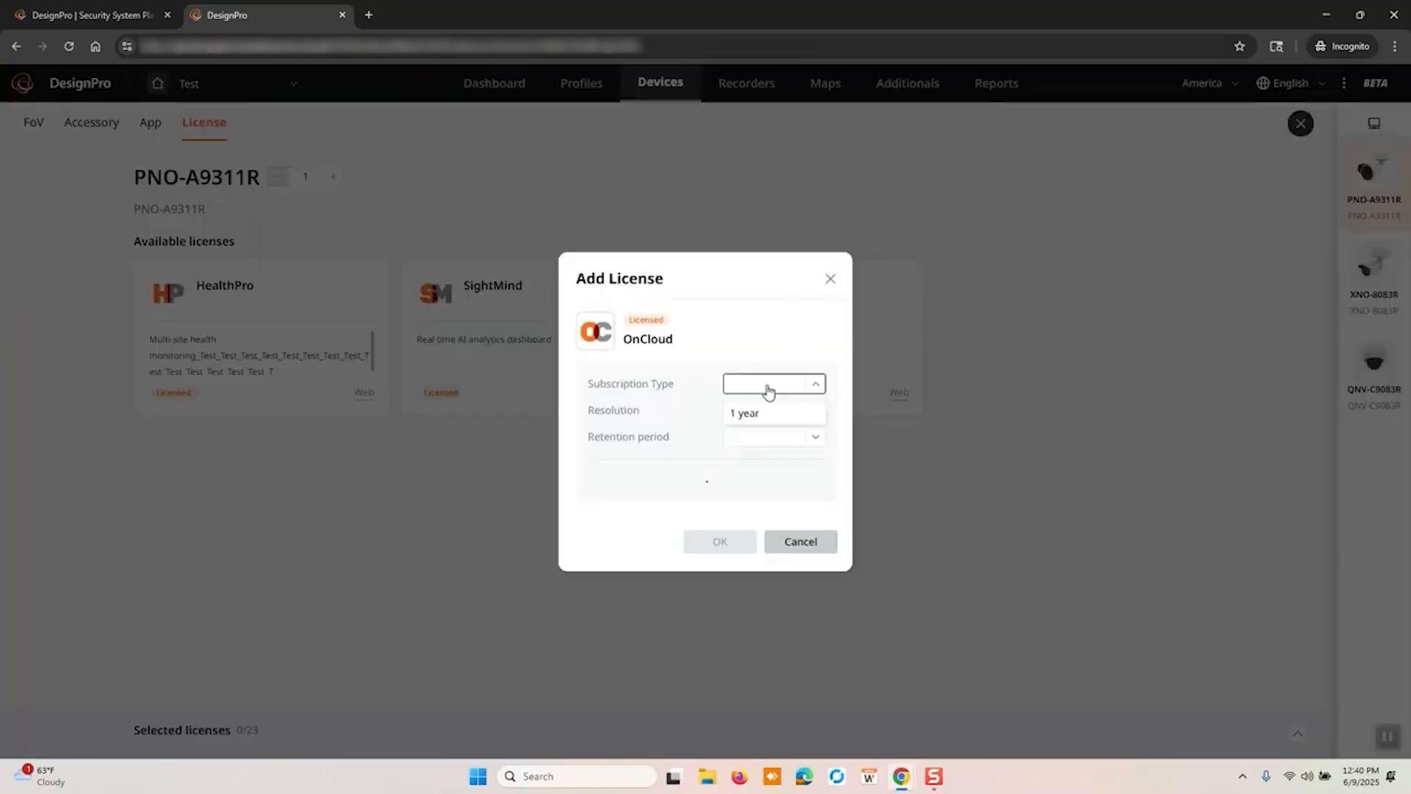
pyautogui.click(773, 413)
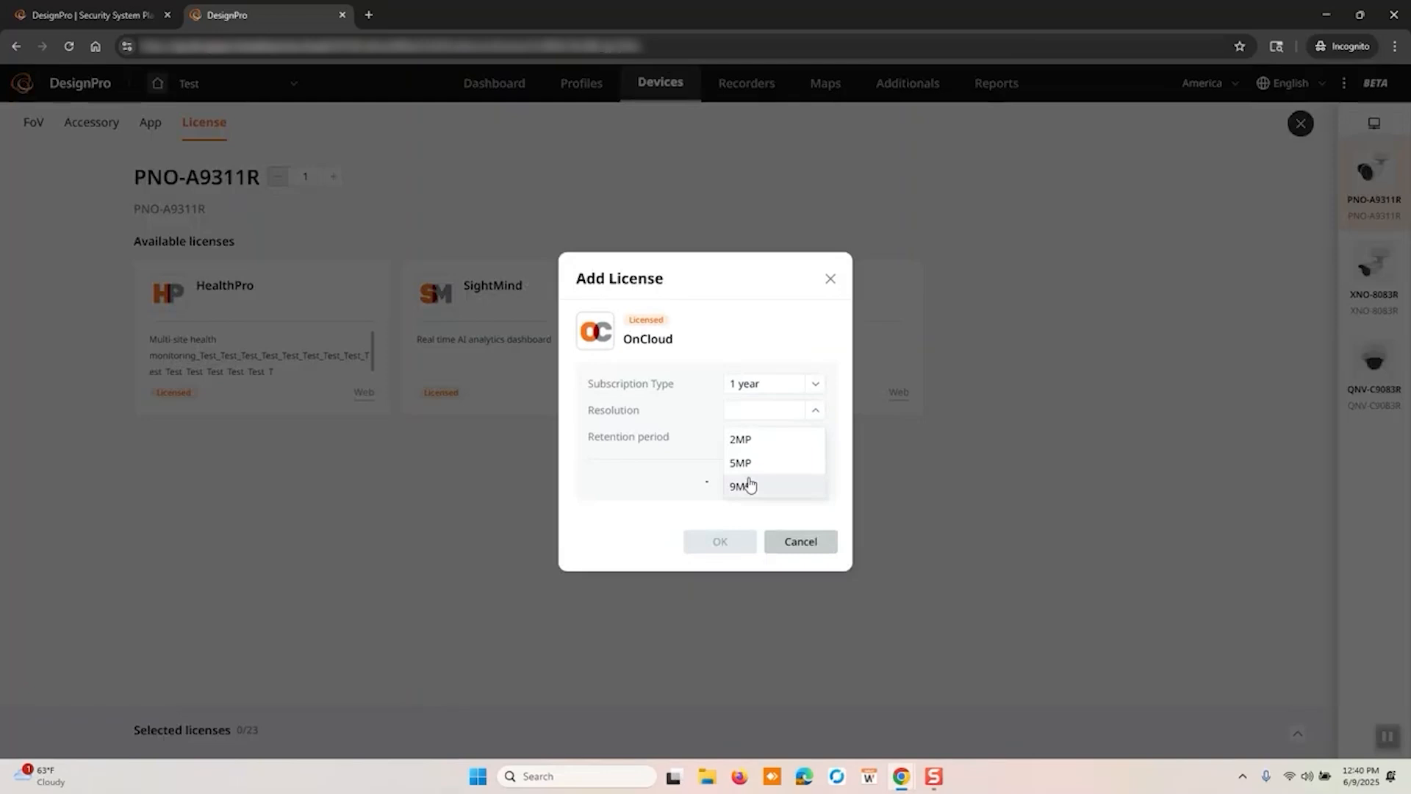
pyautogui.click(740, 463)
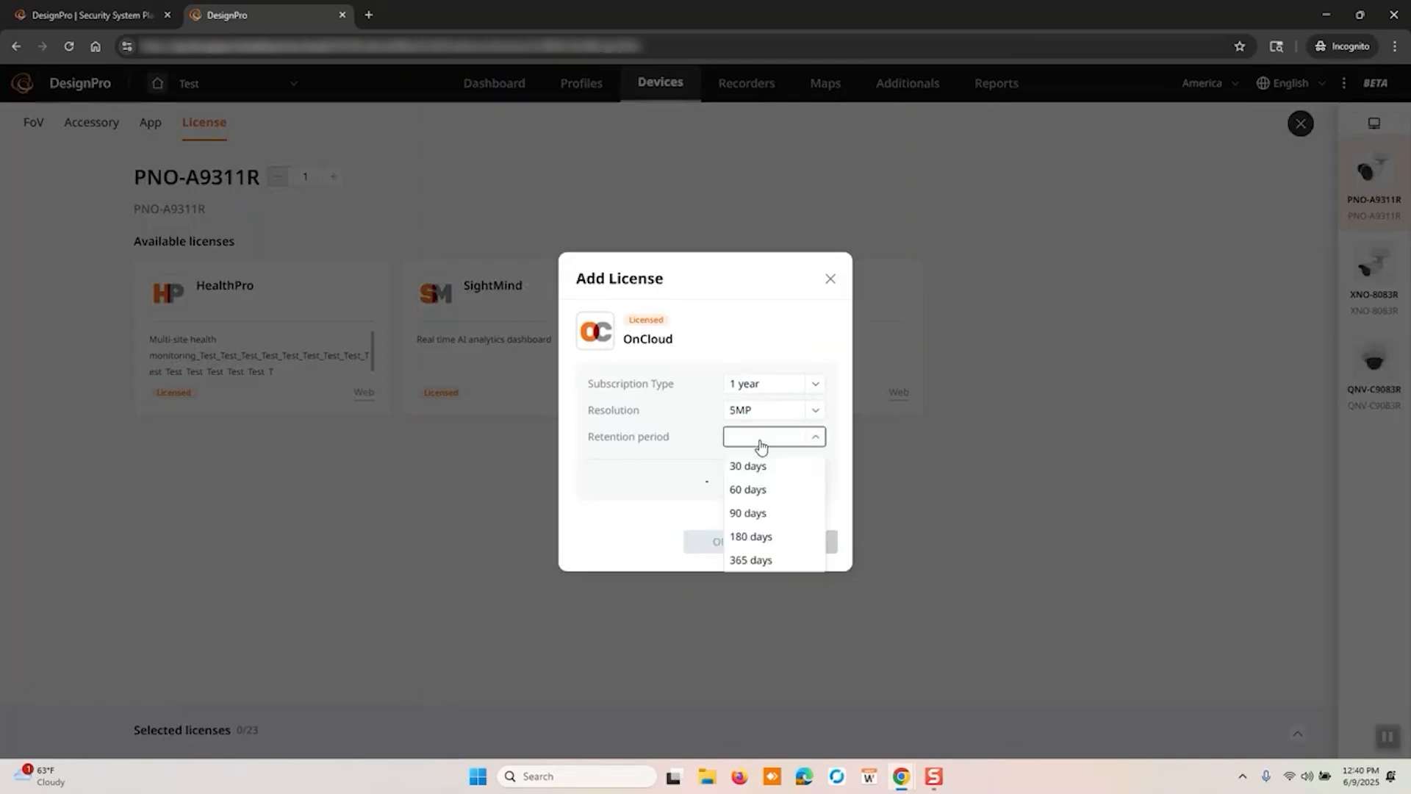
pyautogui.click(747, 465)
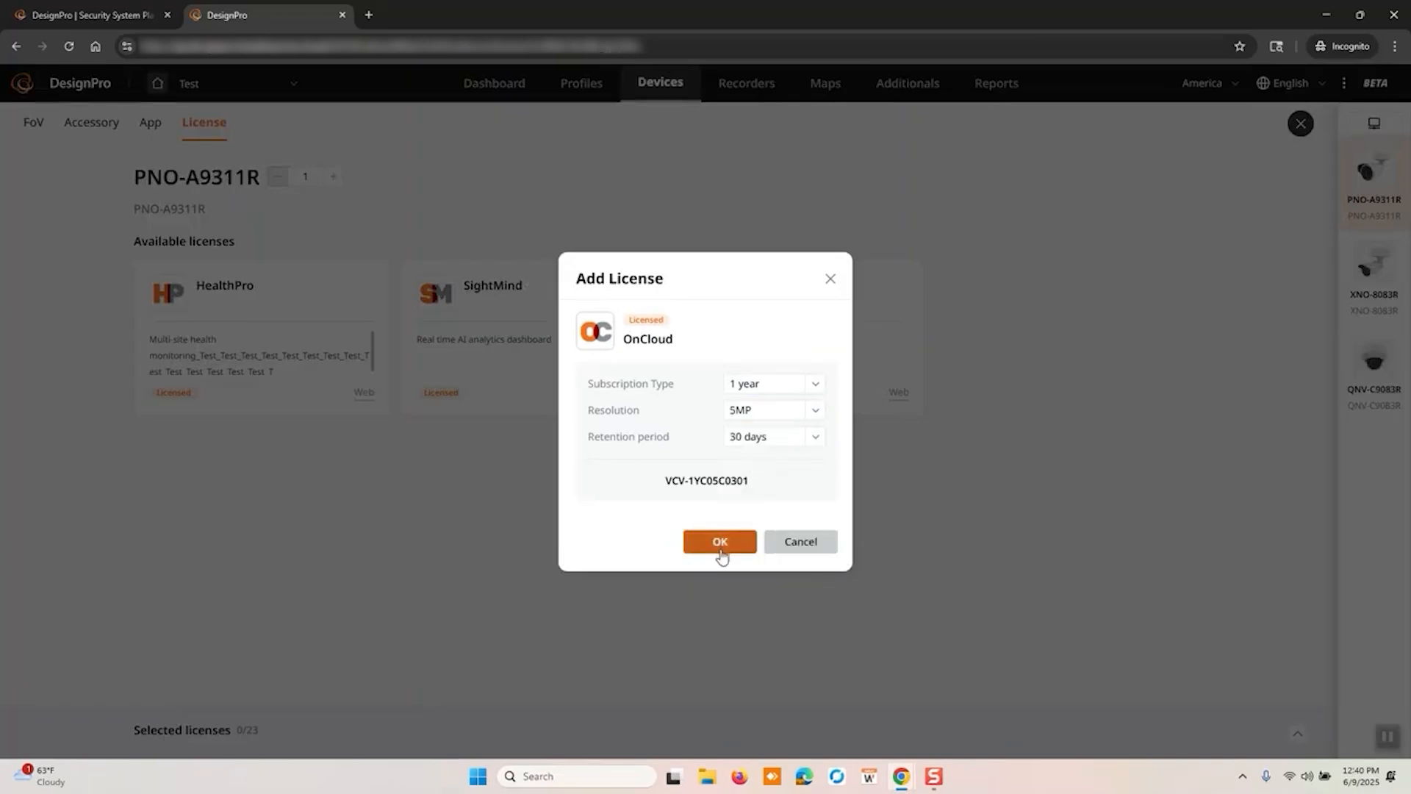
pyautogui.click(719, 541)
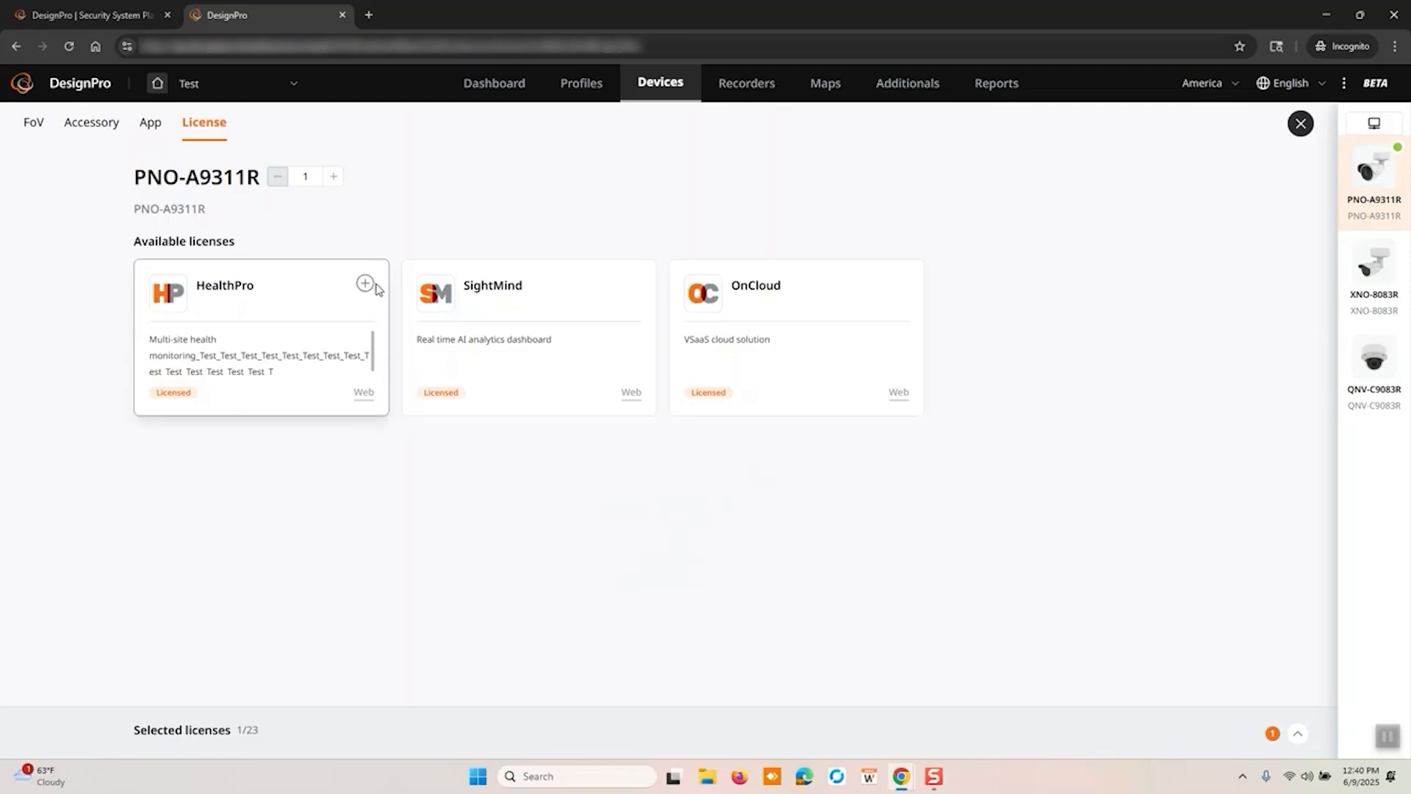
pyautogui.click(365, 281)
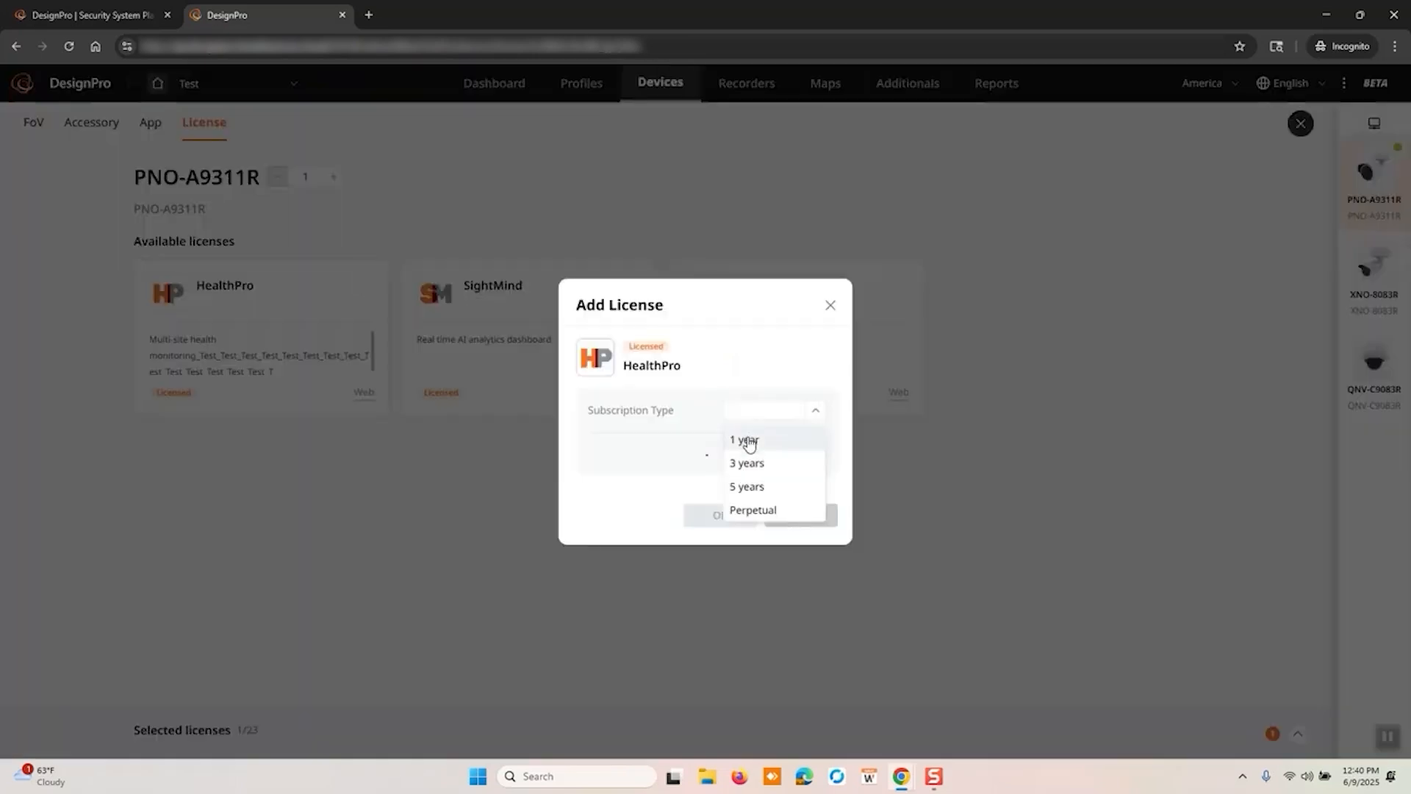
pyautogui.click(745, 441)
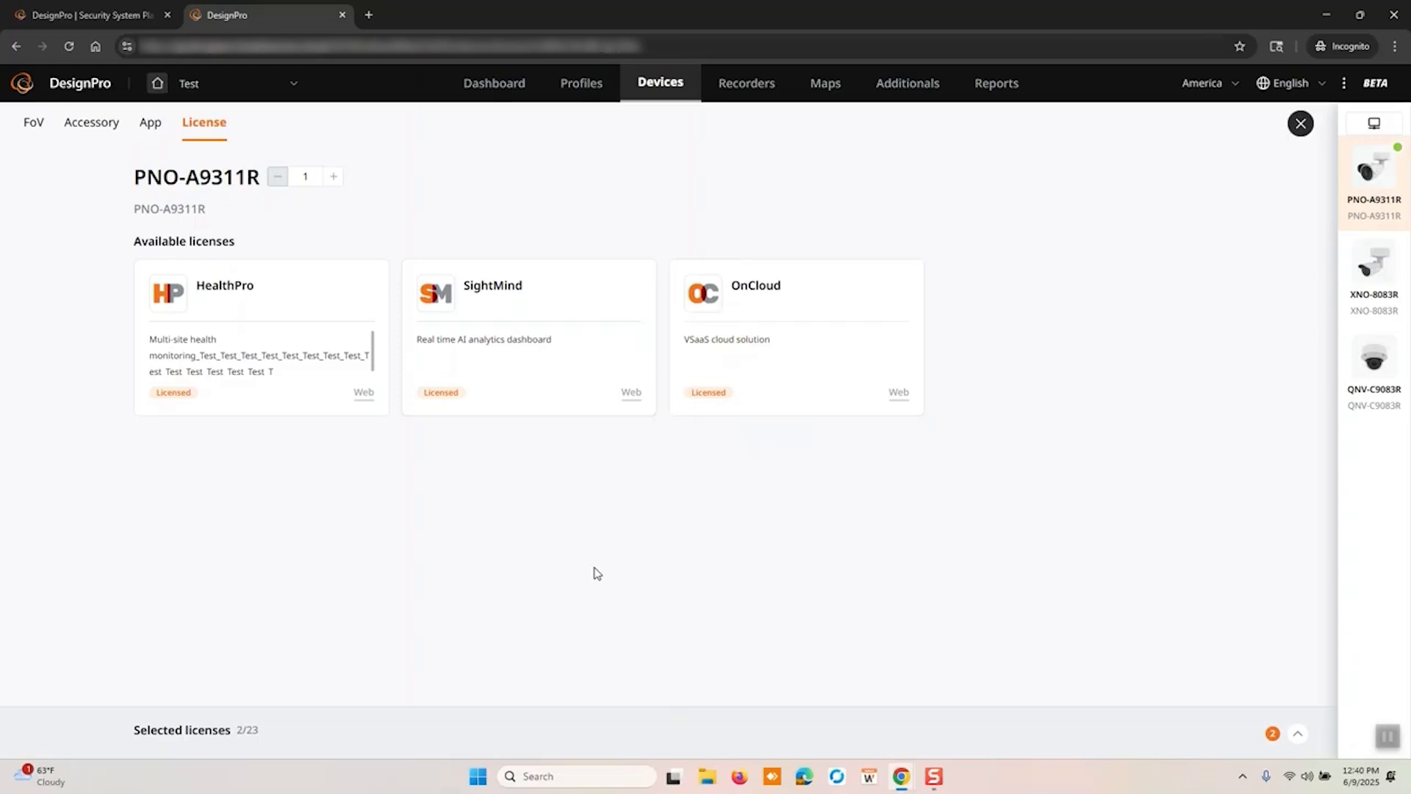
pyautogui.moveTo(663, 227)
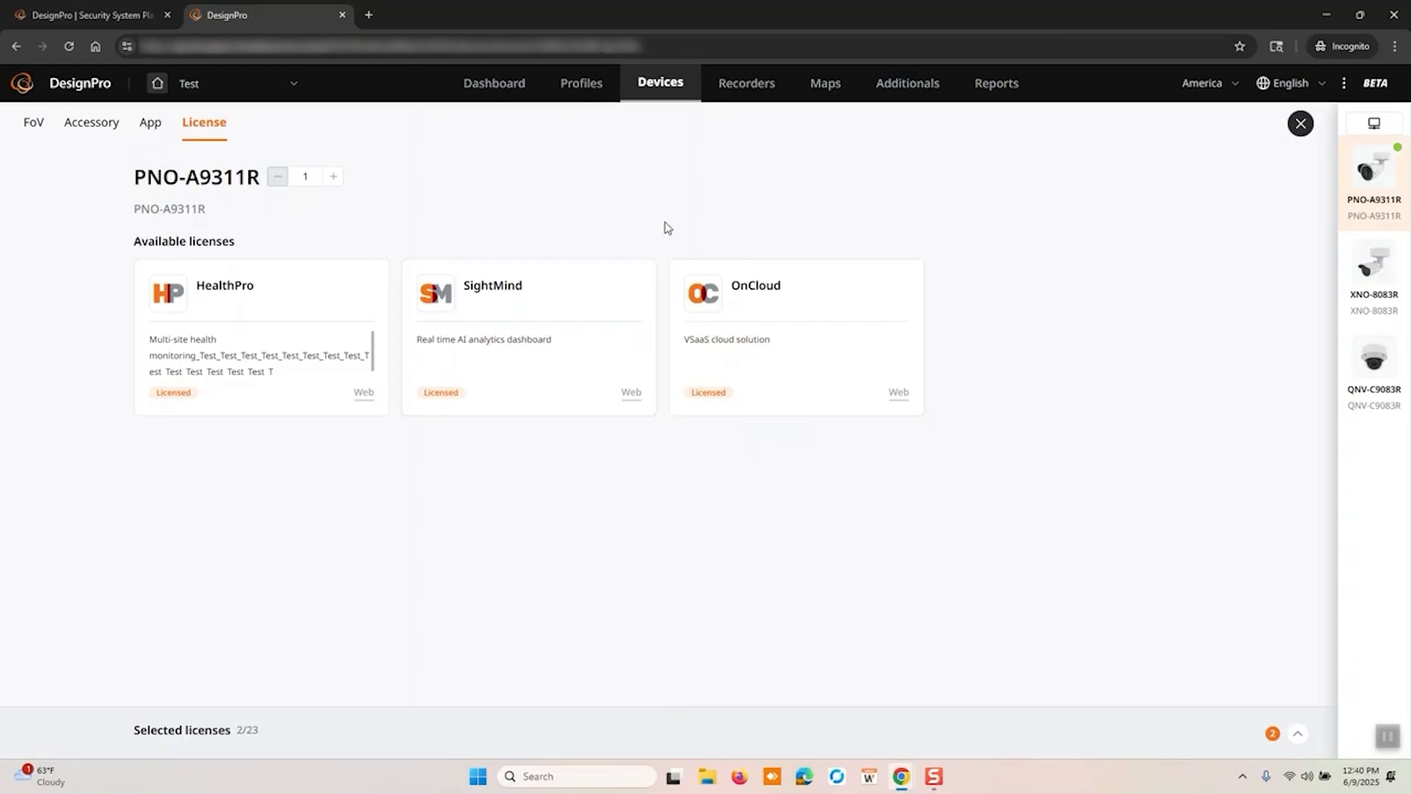
pyautogui.moveTo(745, 83)
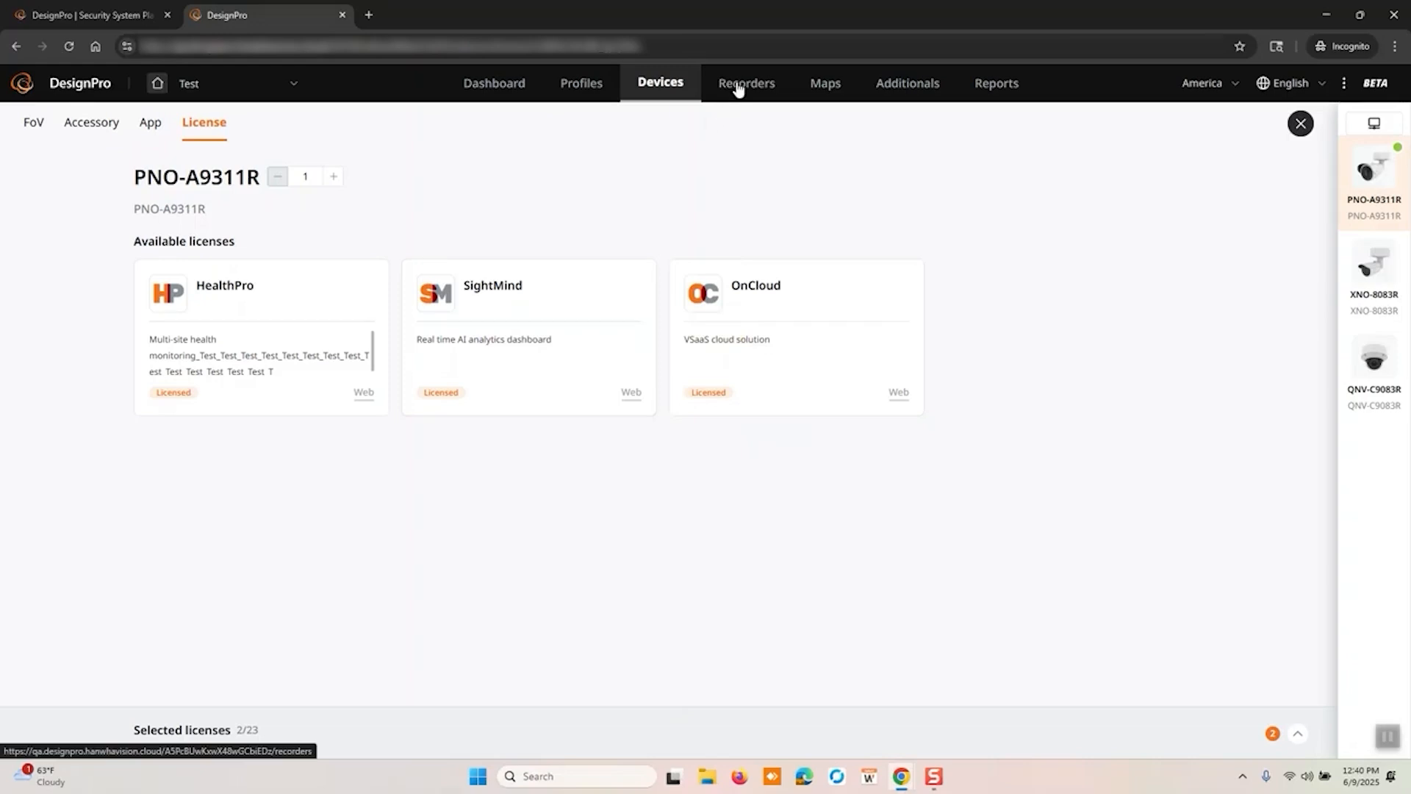
# Step: Raise camera quantities to XNO-8083R ×4 and QNV-C9083R ×2, then review recorder requirements
pyautogui.click(745, 83)
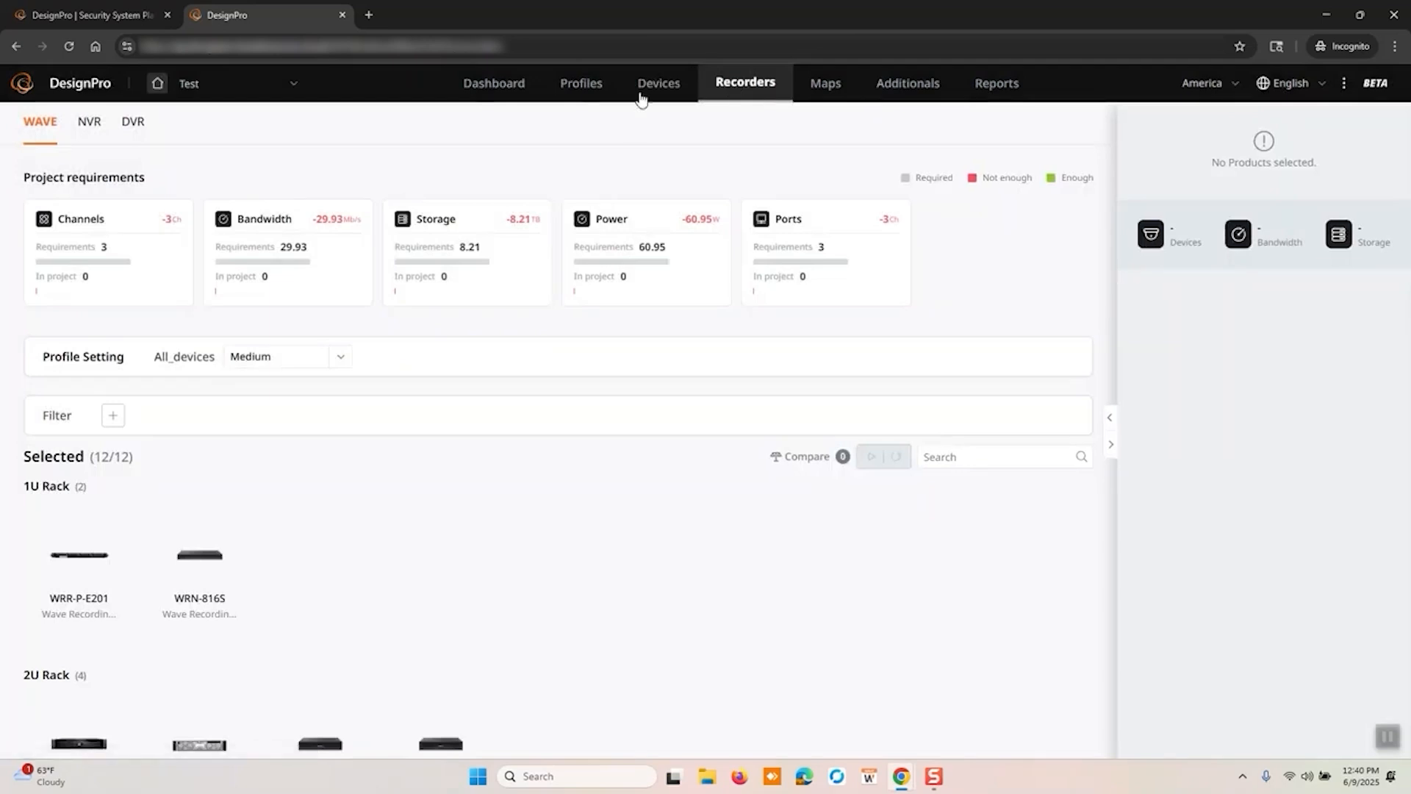
pyautogui.click(659, 83)
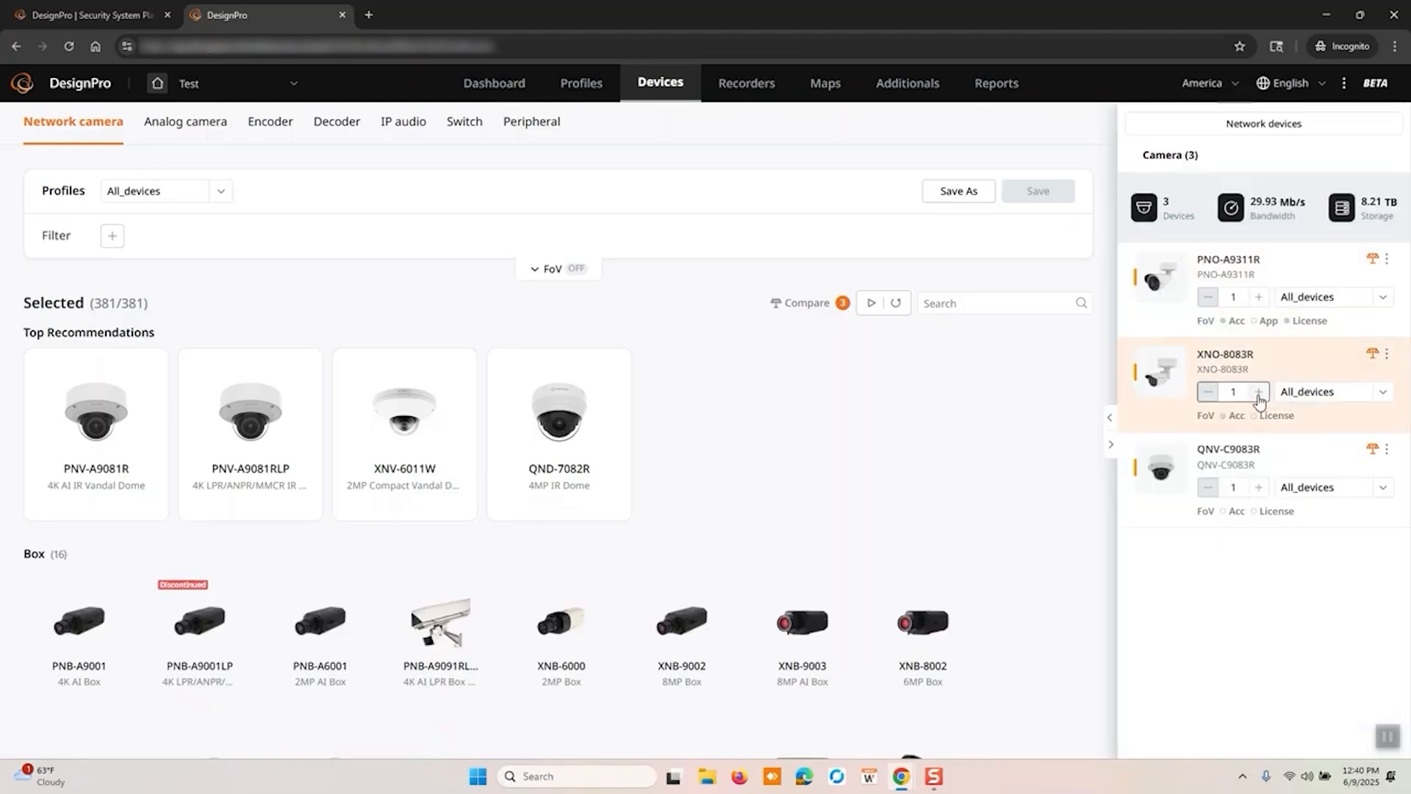
pyautogui.click(1259, 392)
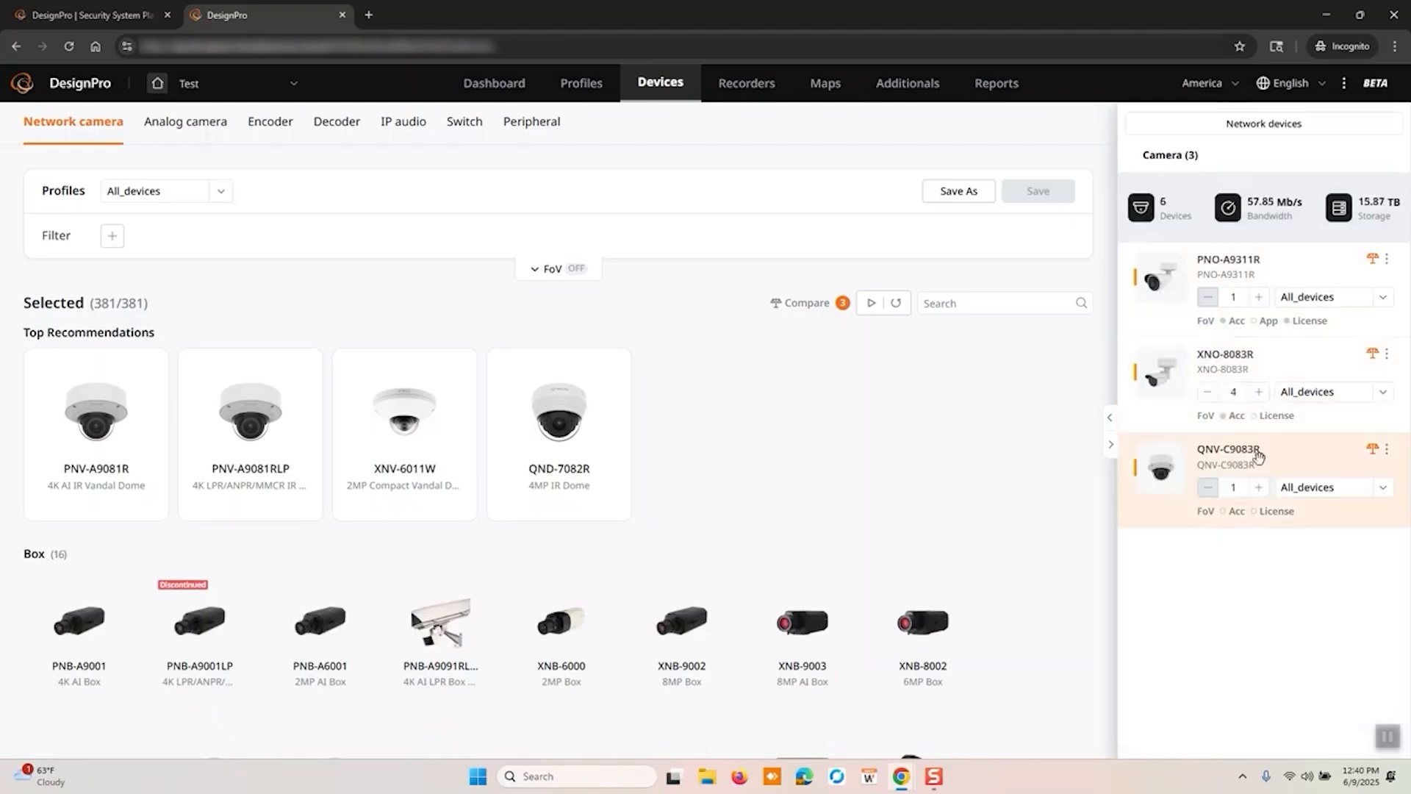
pyautogui.click(1259, 486)
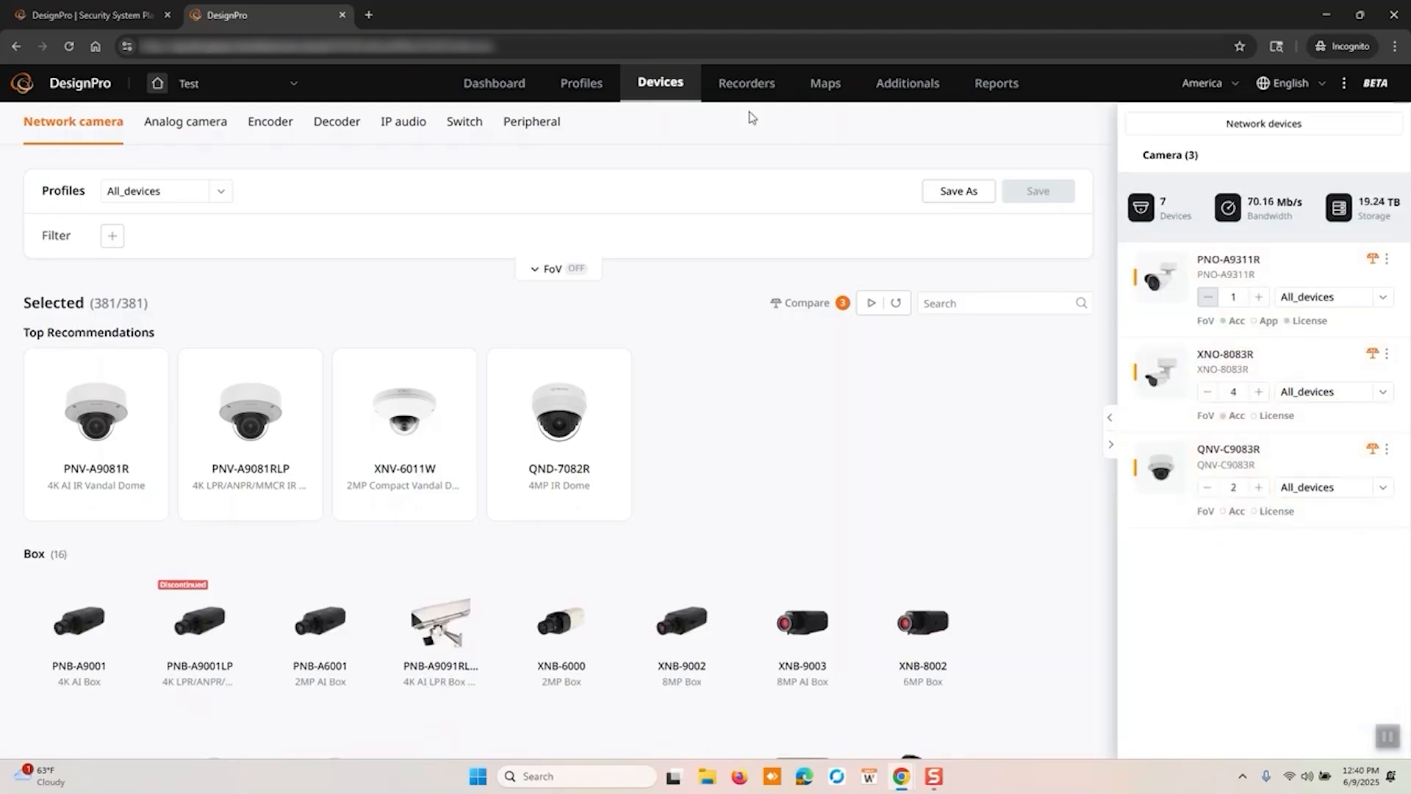
pyautogui.click(746, 83)
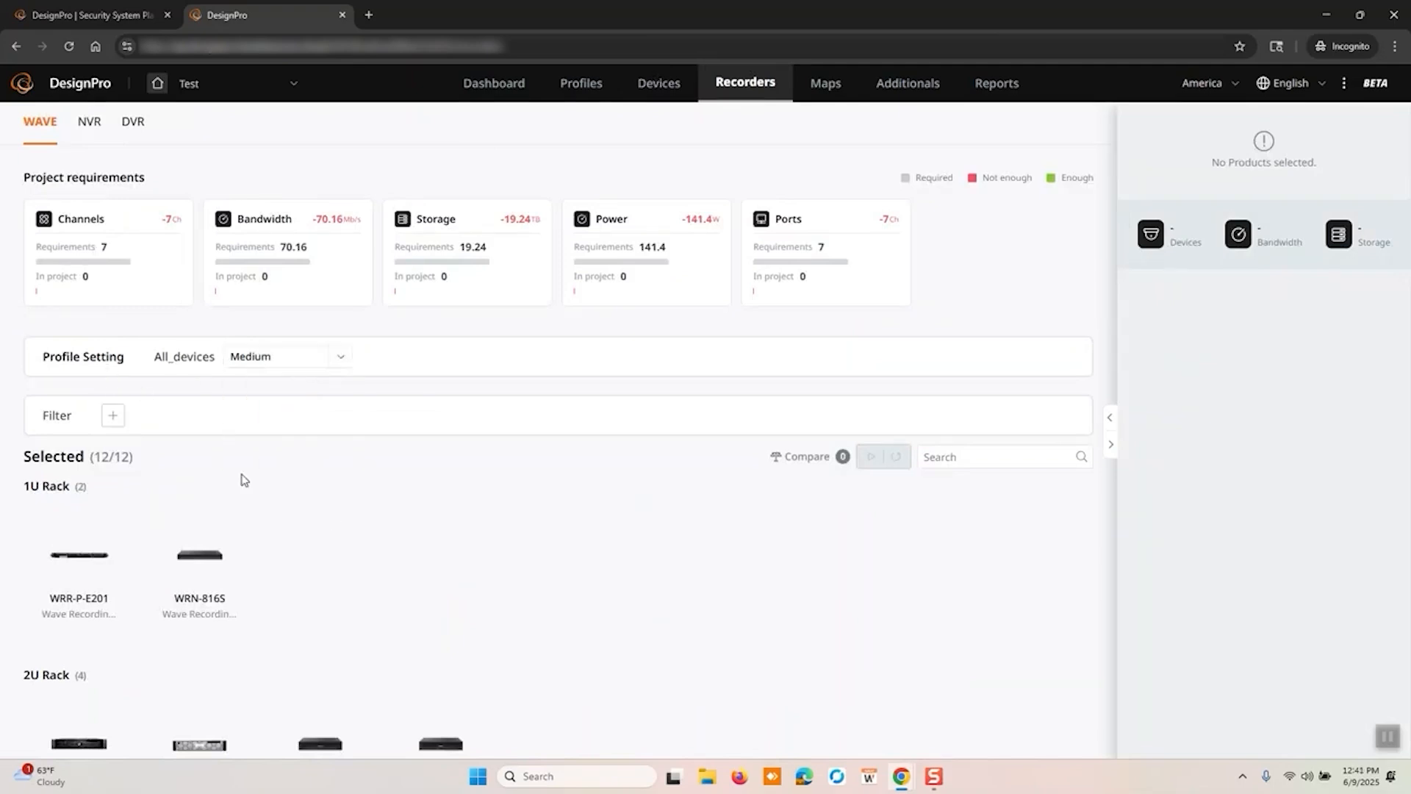
# Step: Add a WRN-1632S WAVE recorder with 8TB drives to the project
pyautogui.scroll(-3)
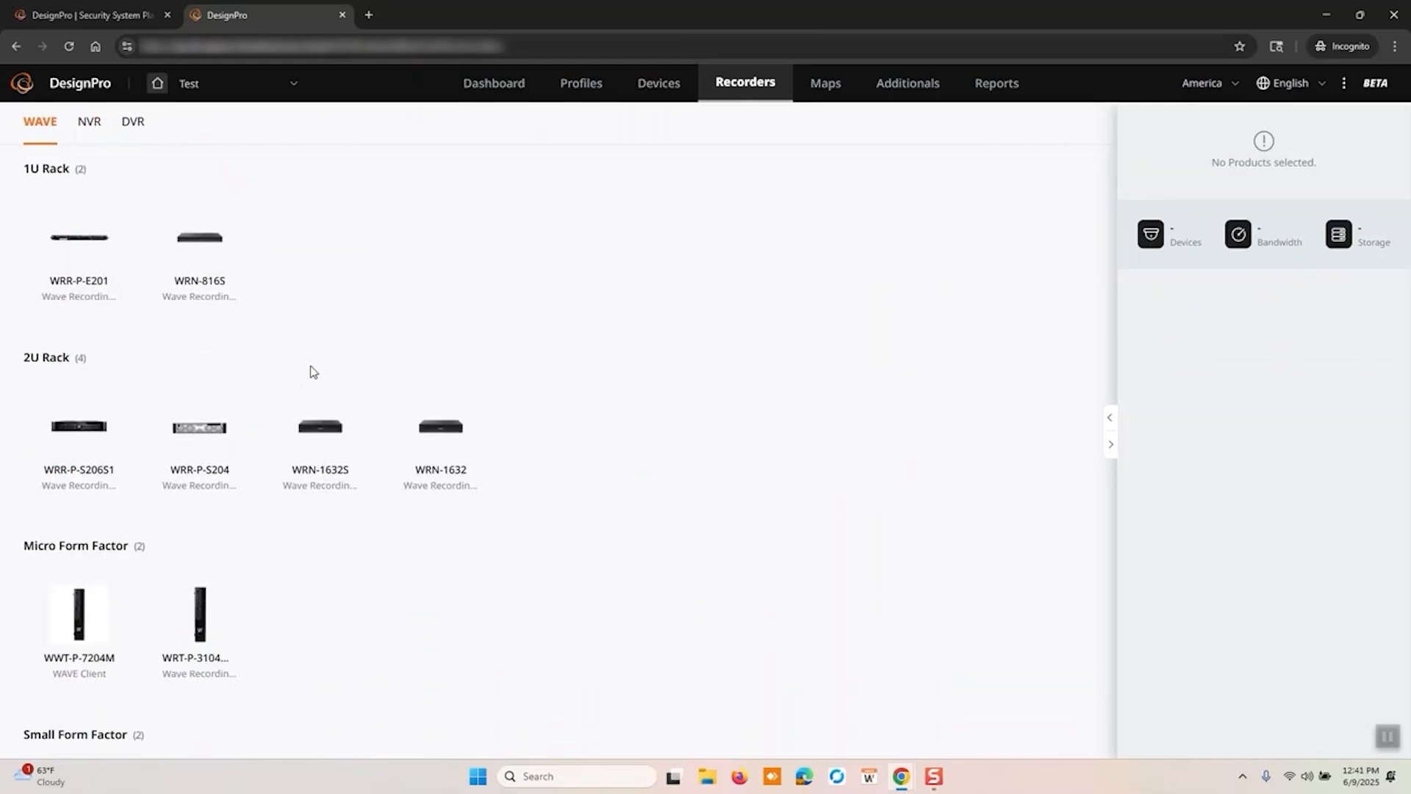
pyautogui.scroll(-3)
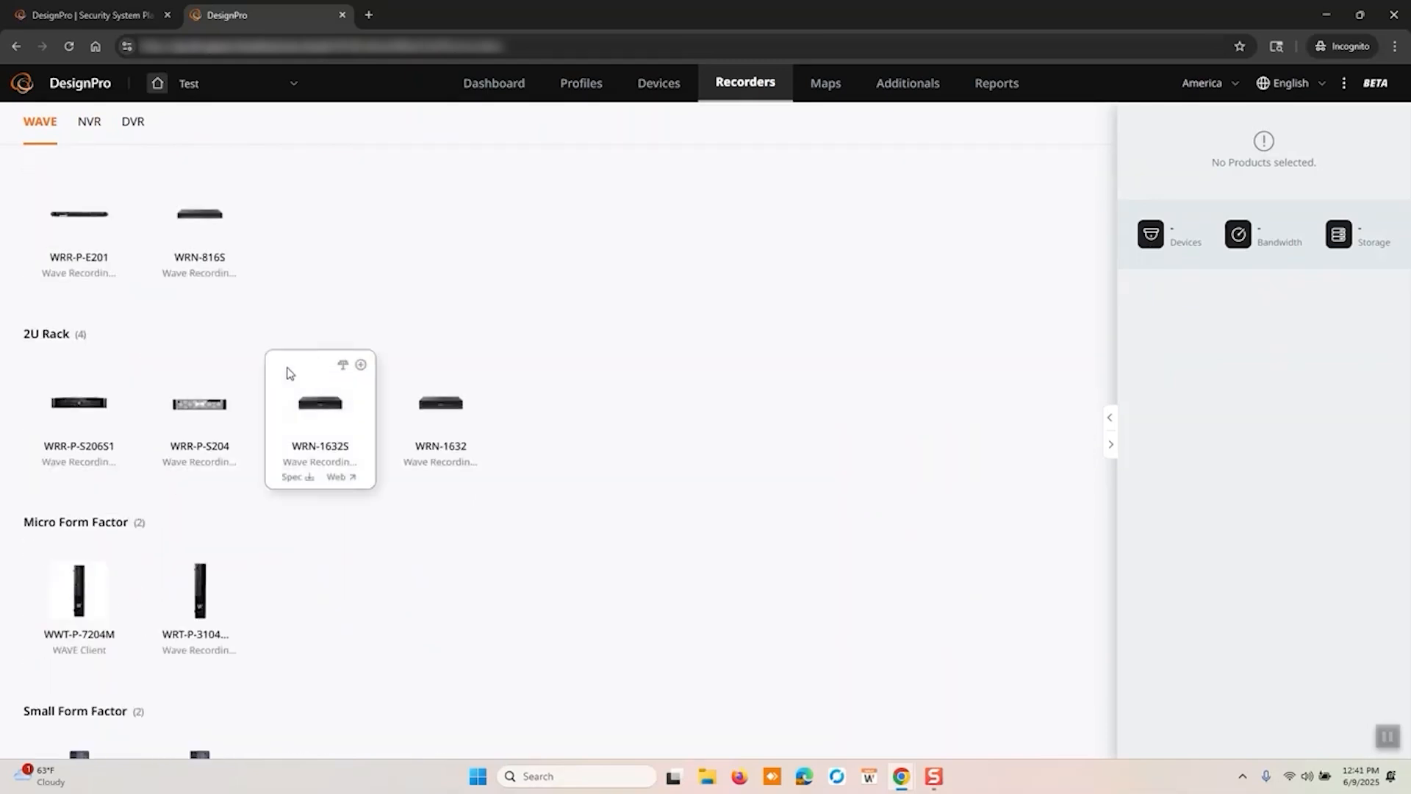
pyautogui.scroll(-3)
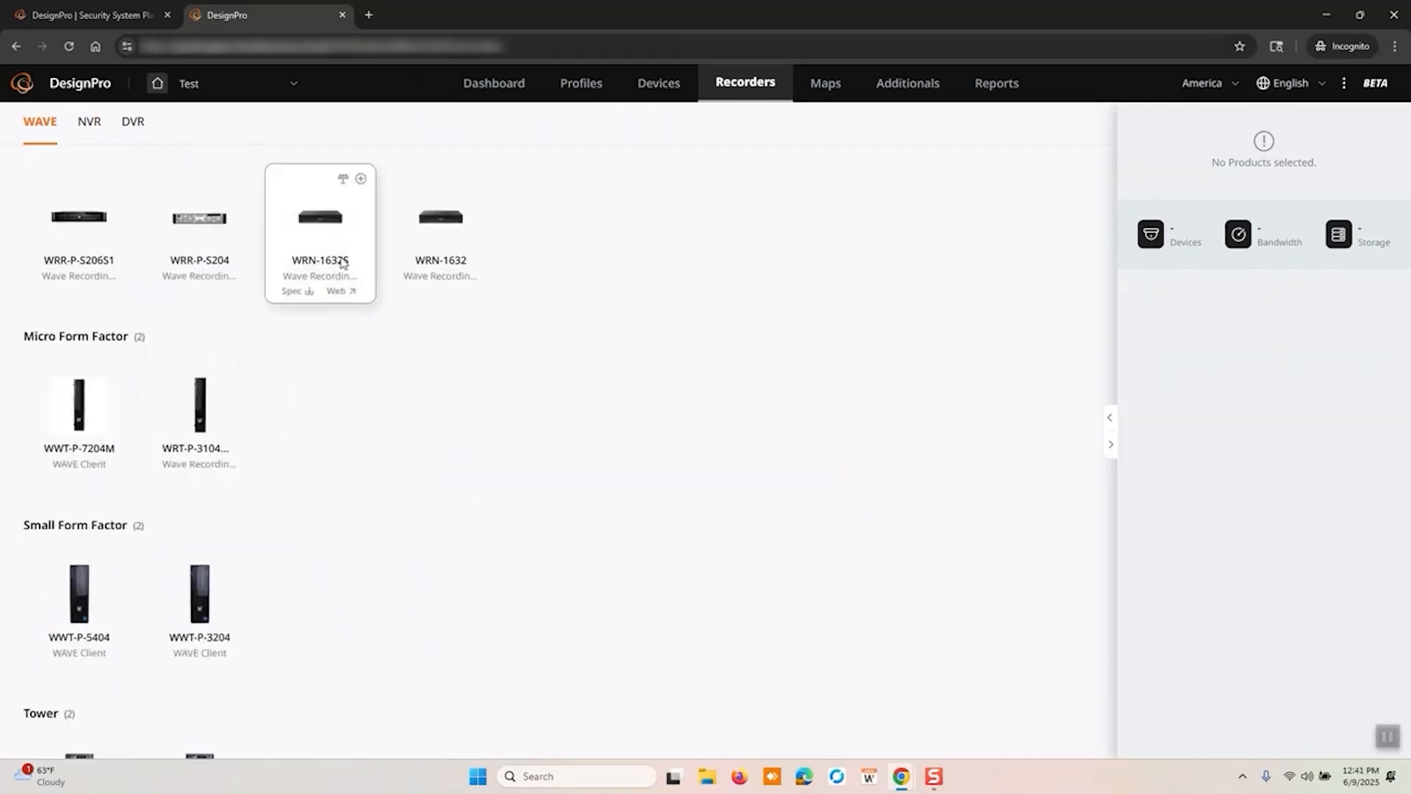
pyautogui.scroll(-3)
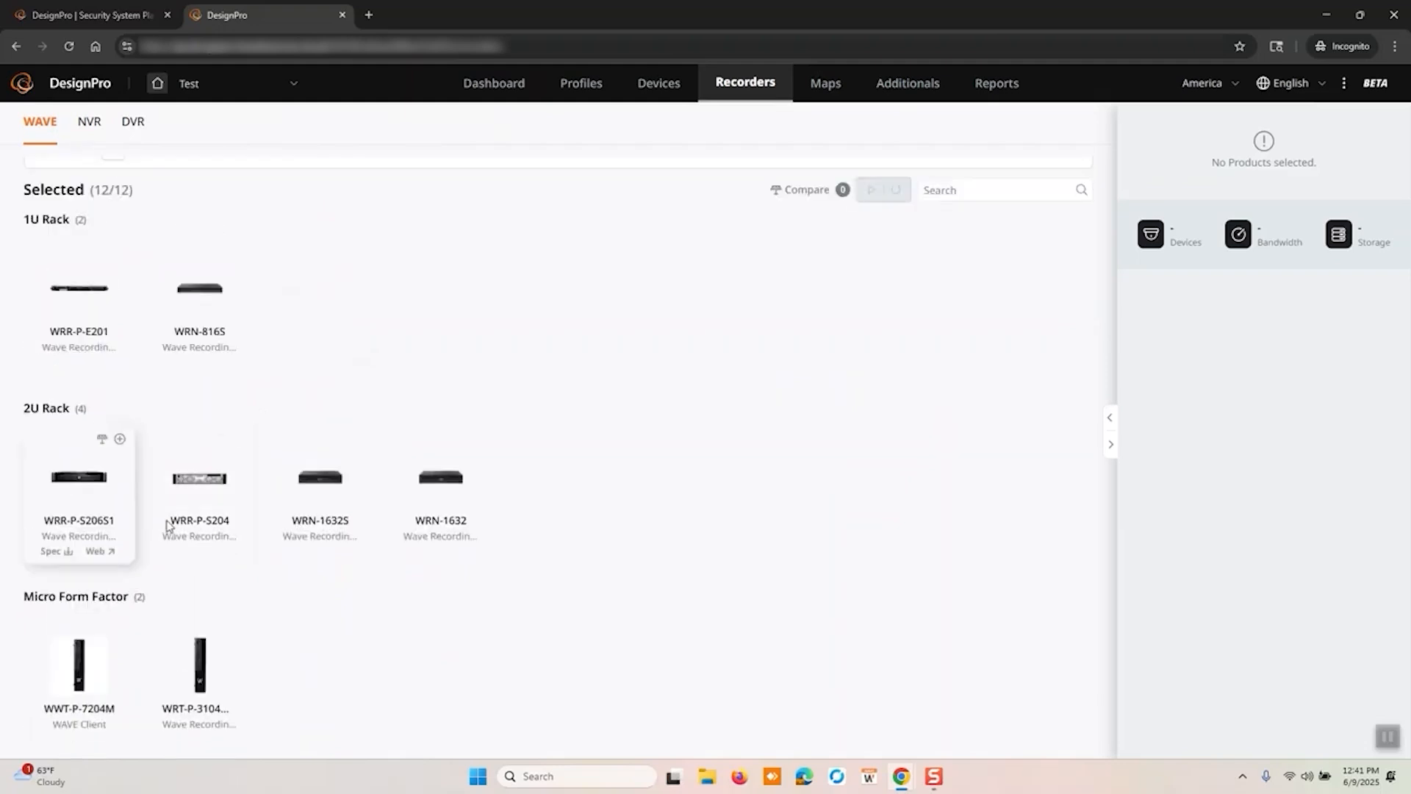
pyautogui.scroll(-3)
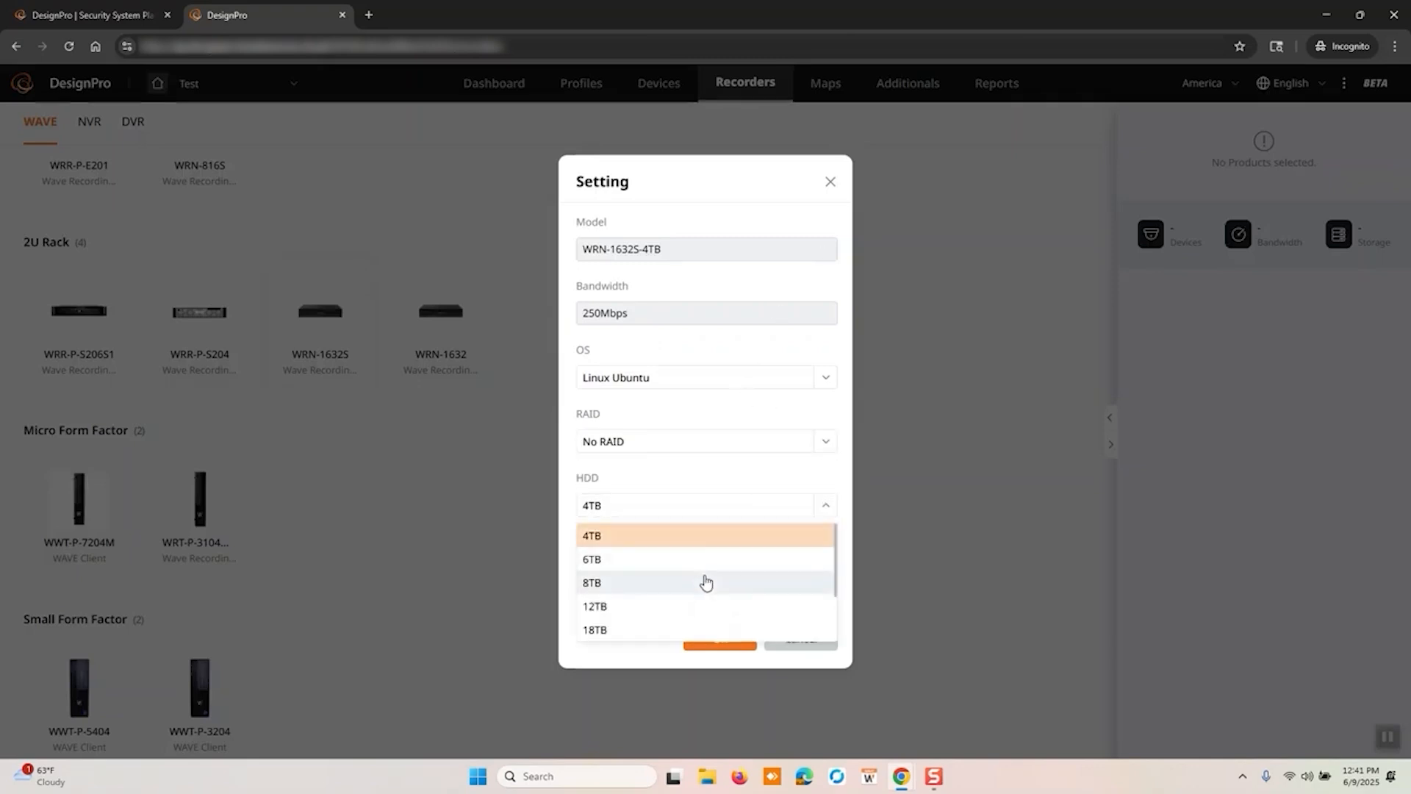
pyautogui.click(591, 582)
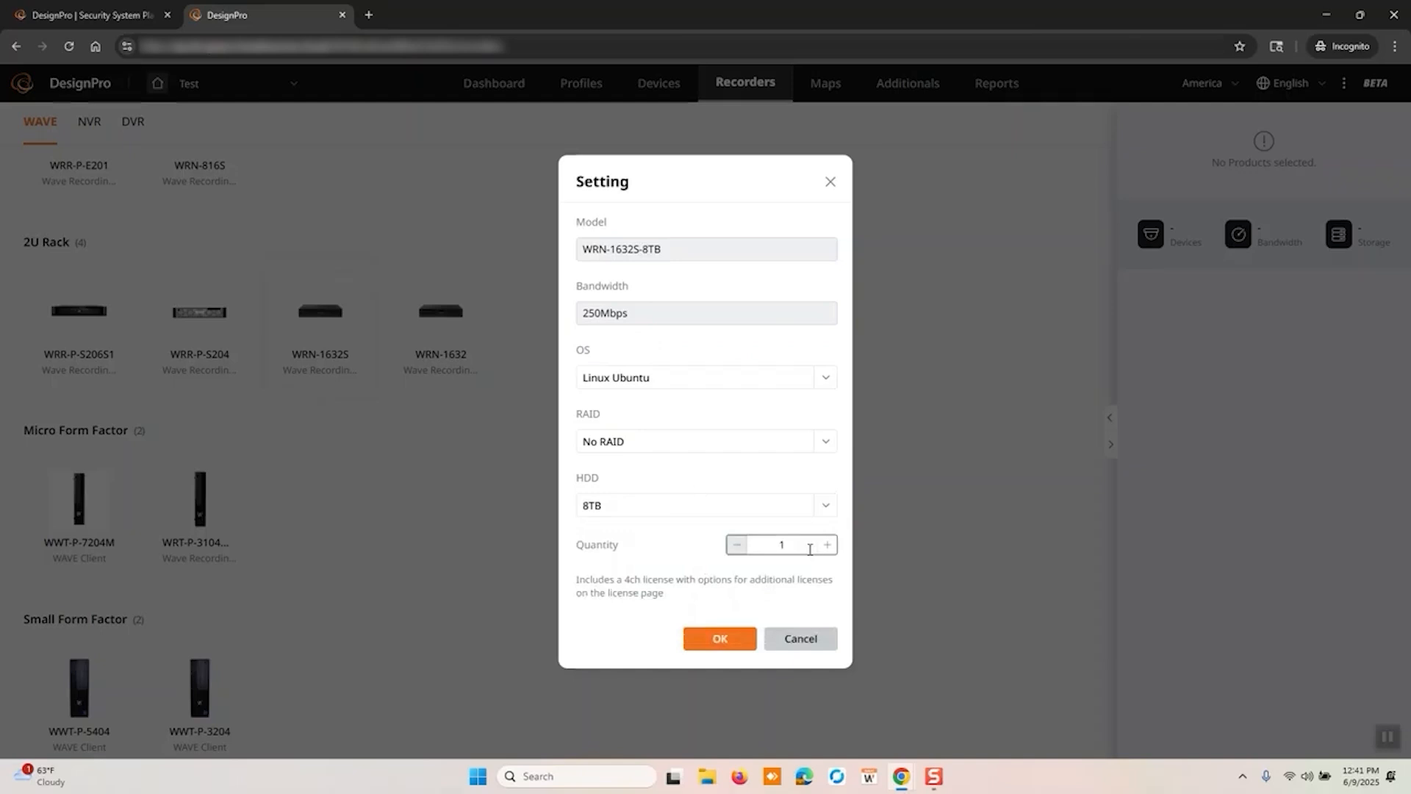
pyautogui.click(718, 638)
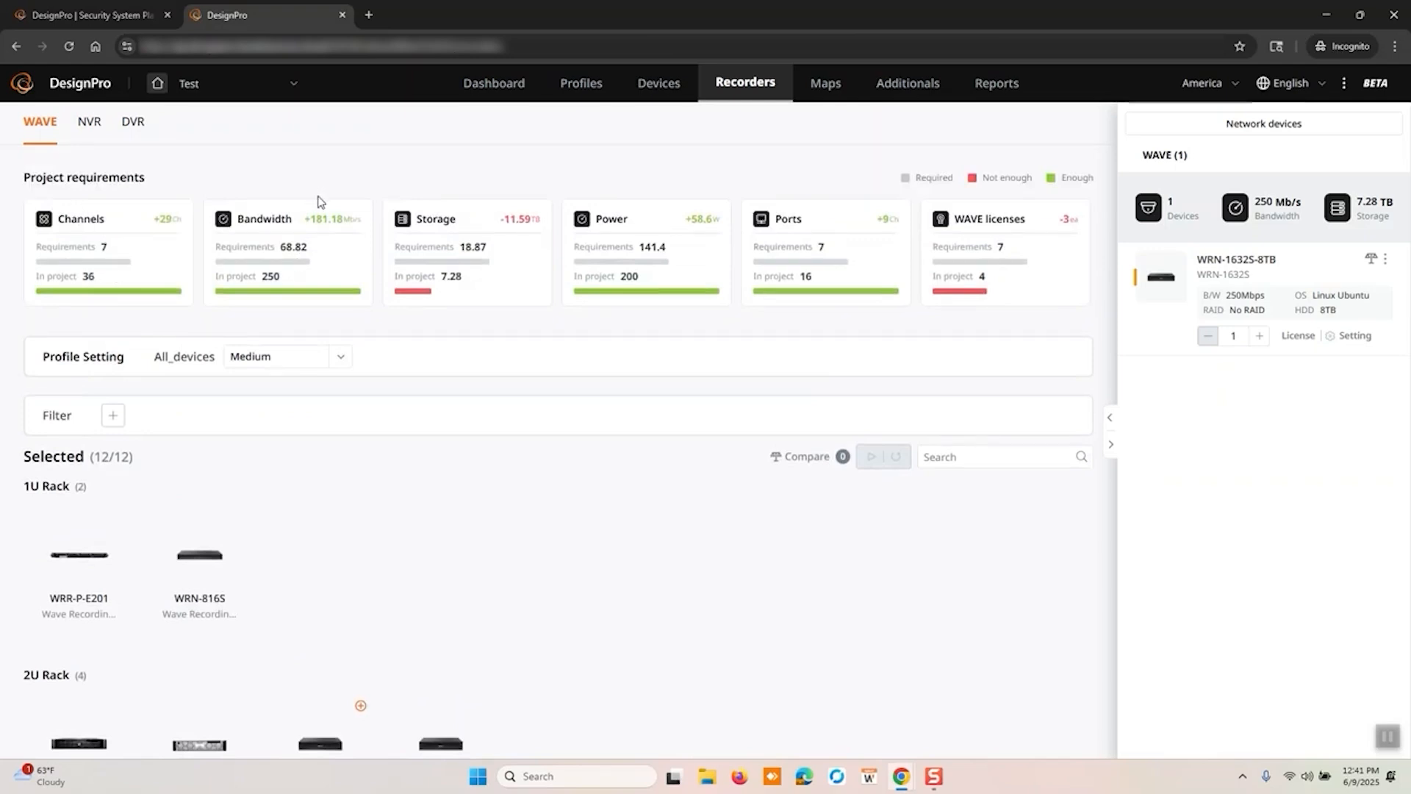
pyautogui.moveTo(402, 236)
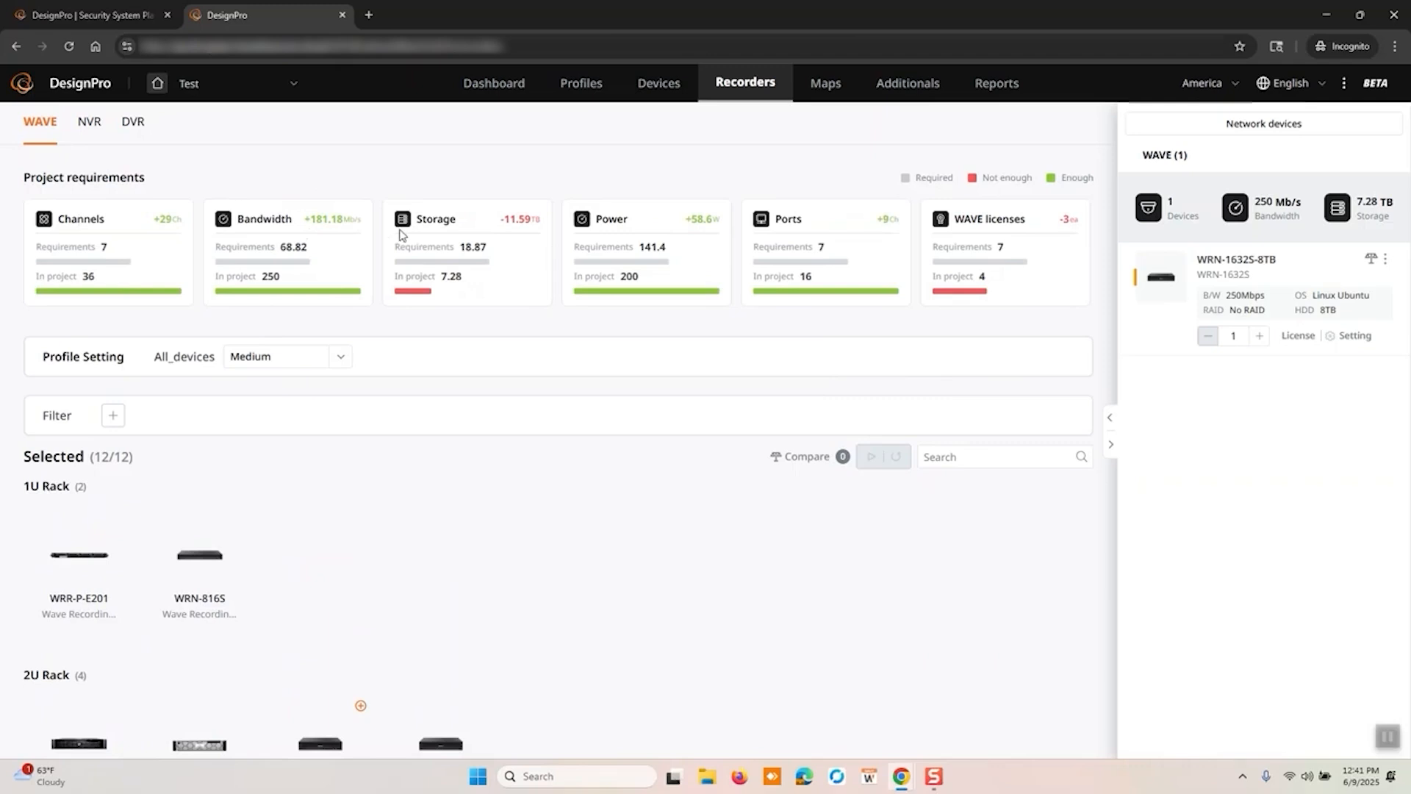
pyautogui.moveTo(637, 233)
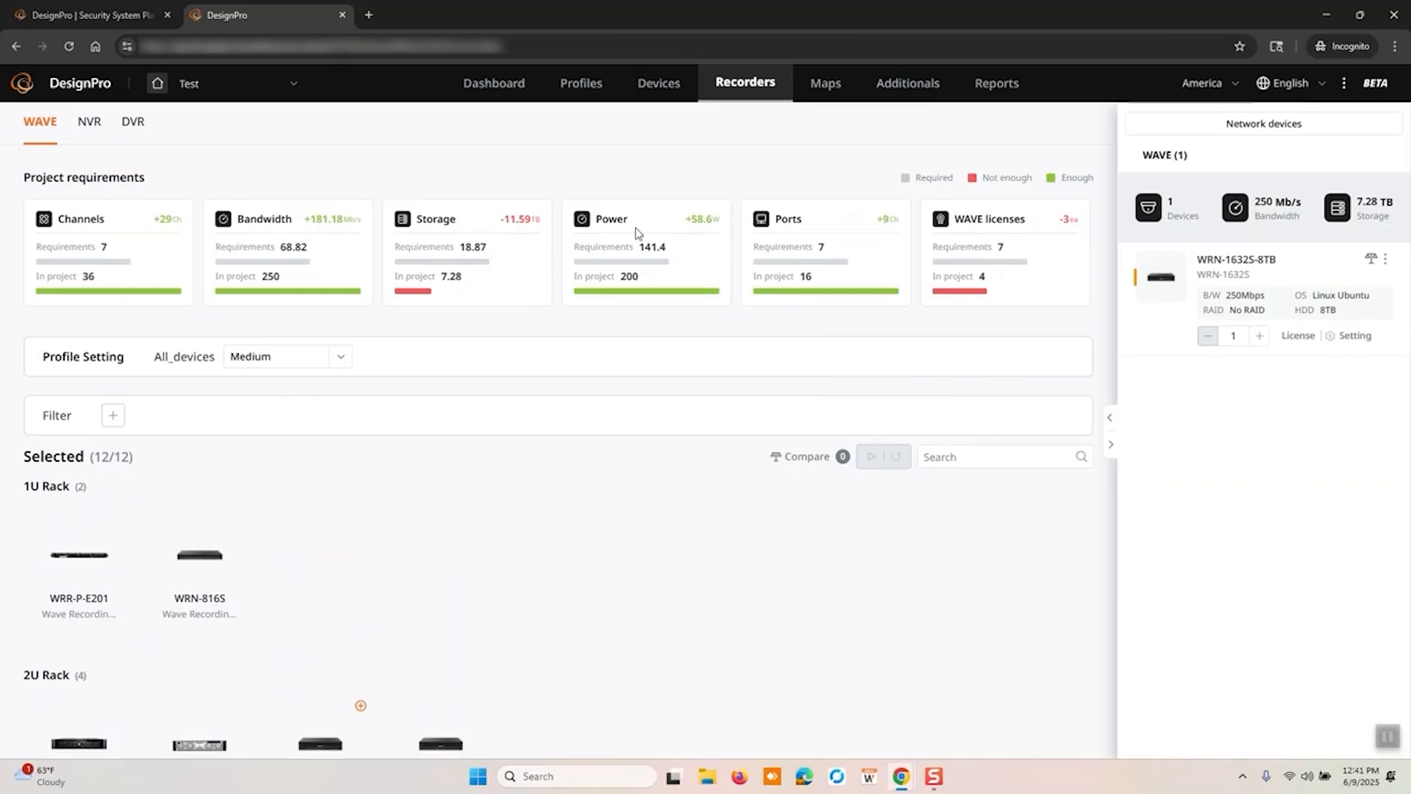
pyautogui.moveTo(821, 275)
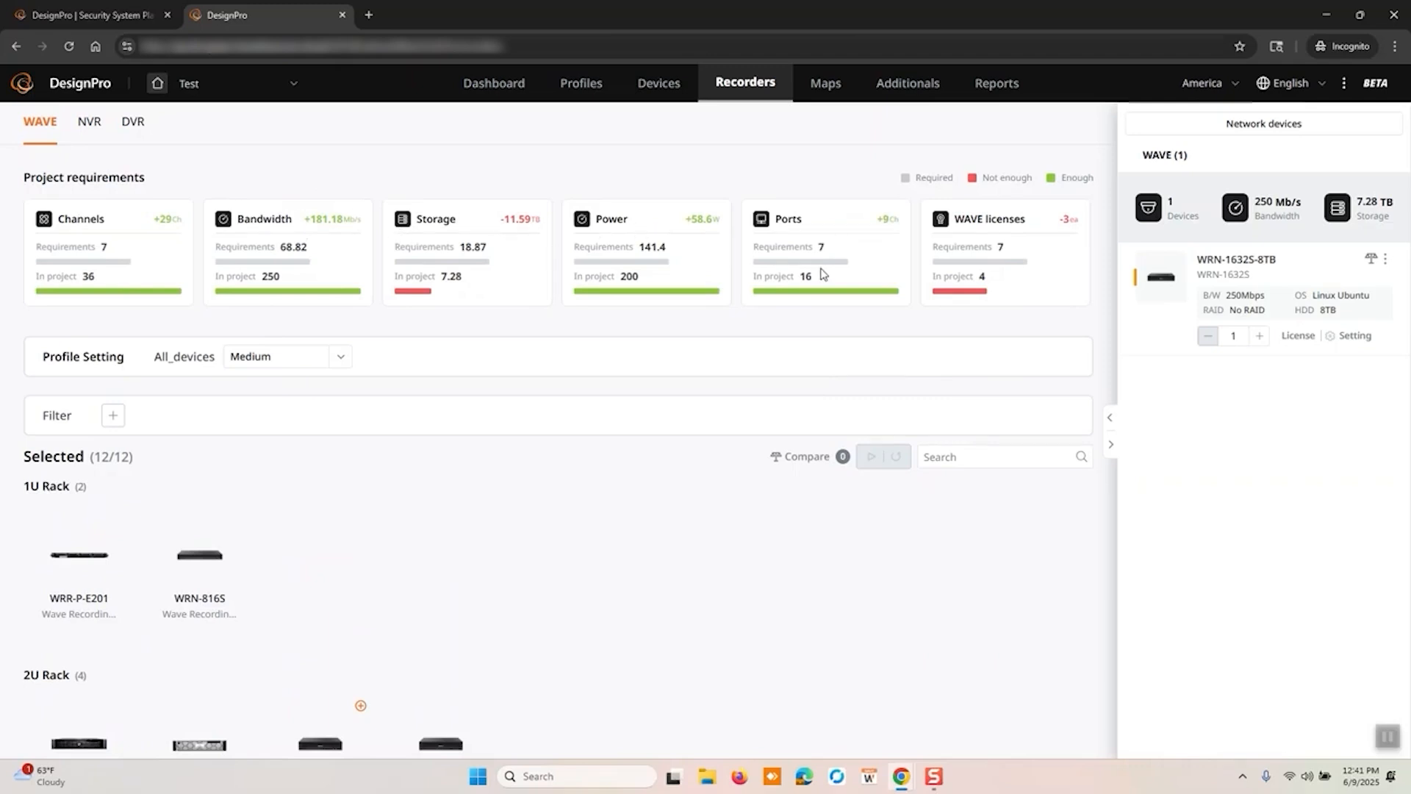
pyautogui.moveTo(980, 238)
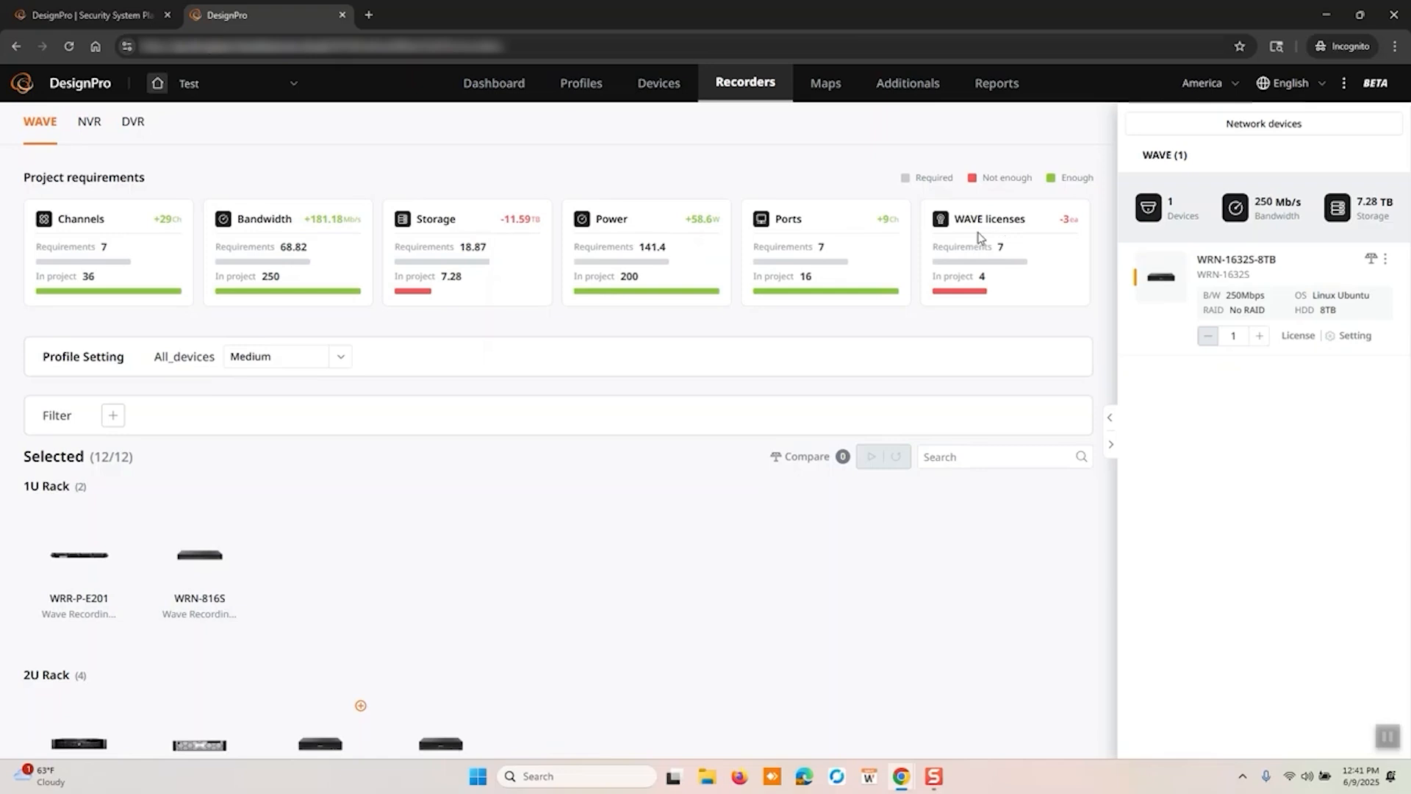
pyautogui.moveTo(477, 262)
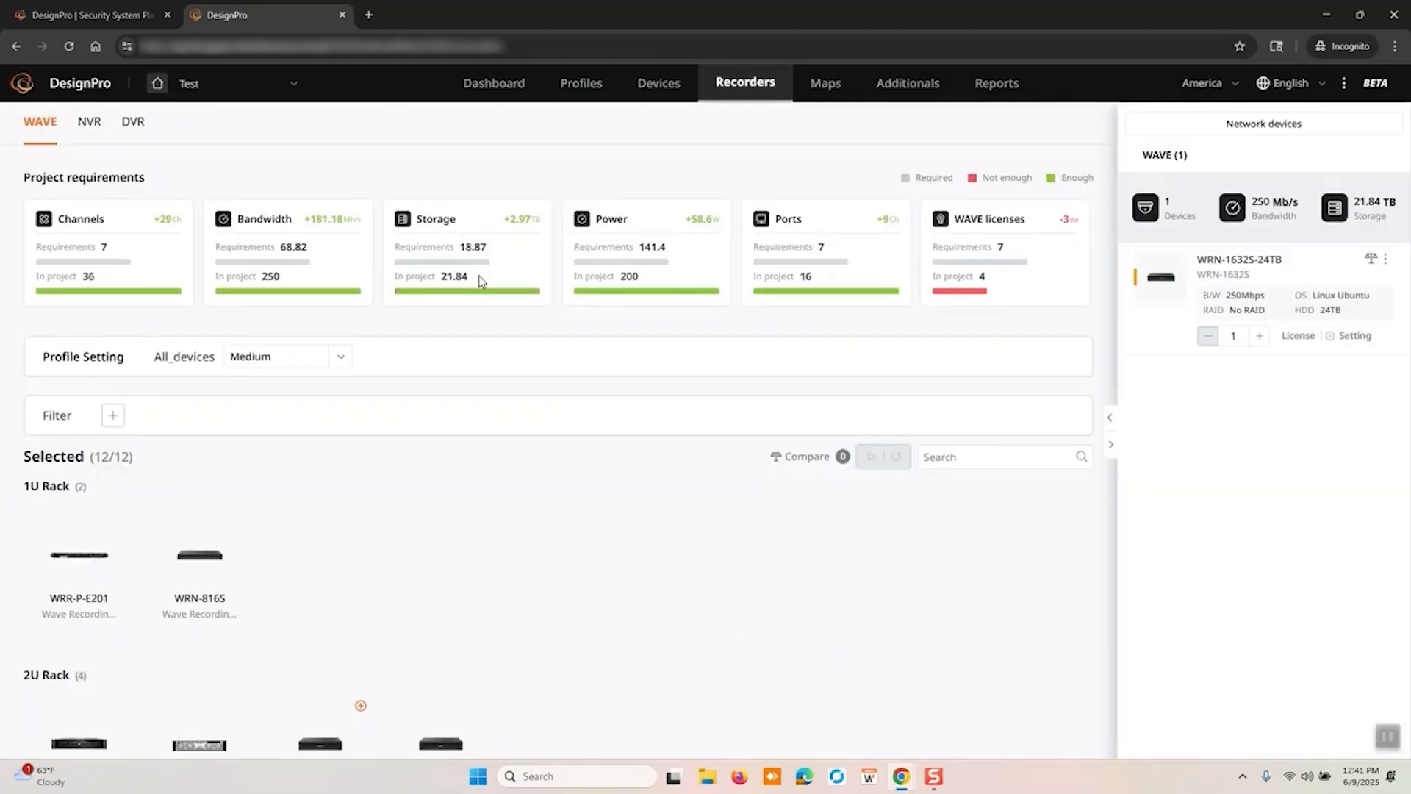
pyautogui.moveTo(790, 99)
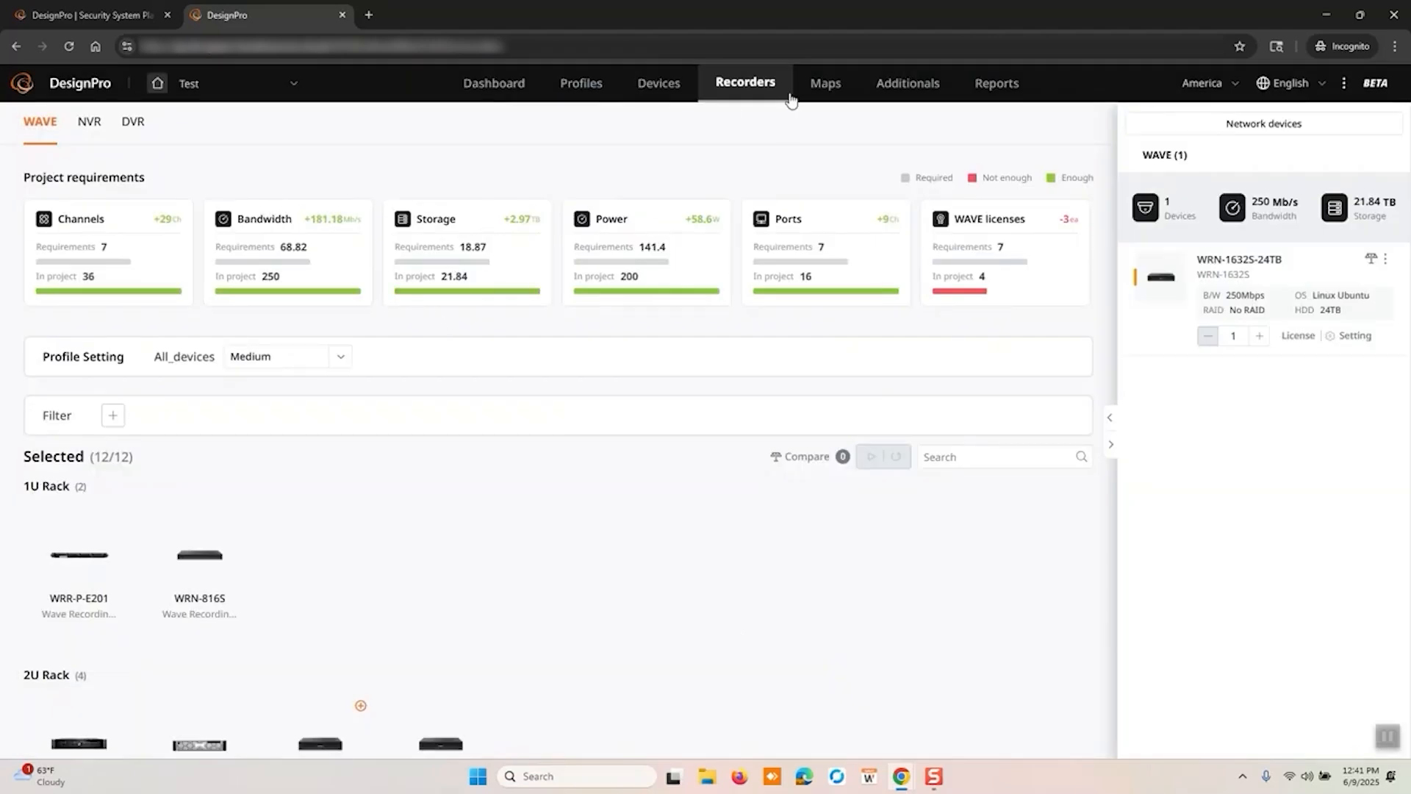
pyautogui.scroll(-3)
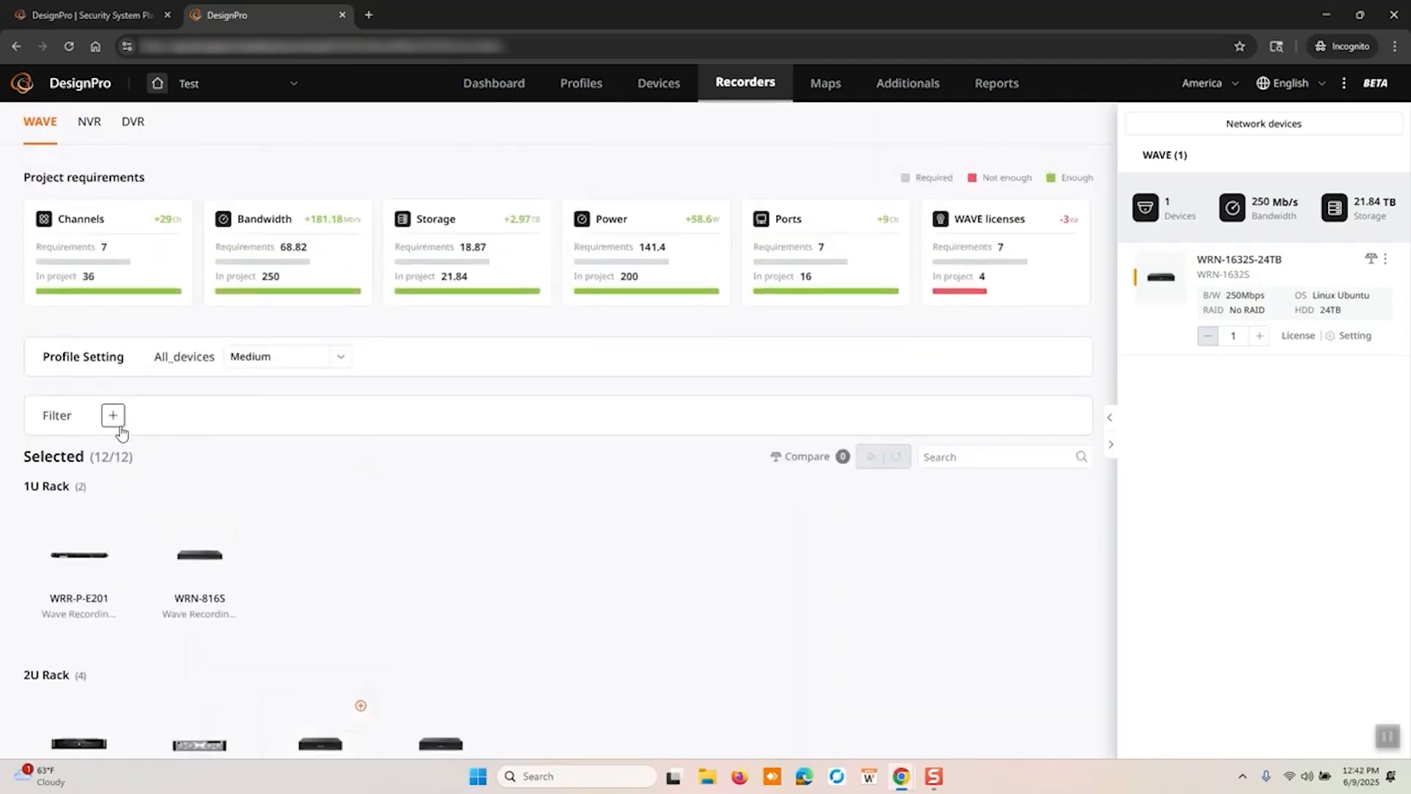
pyautogui.click(112, 414)
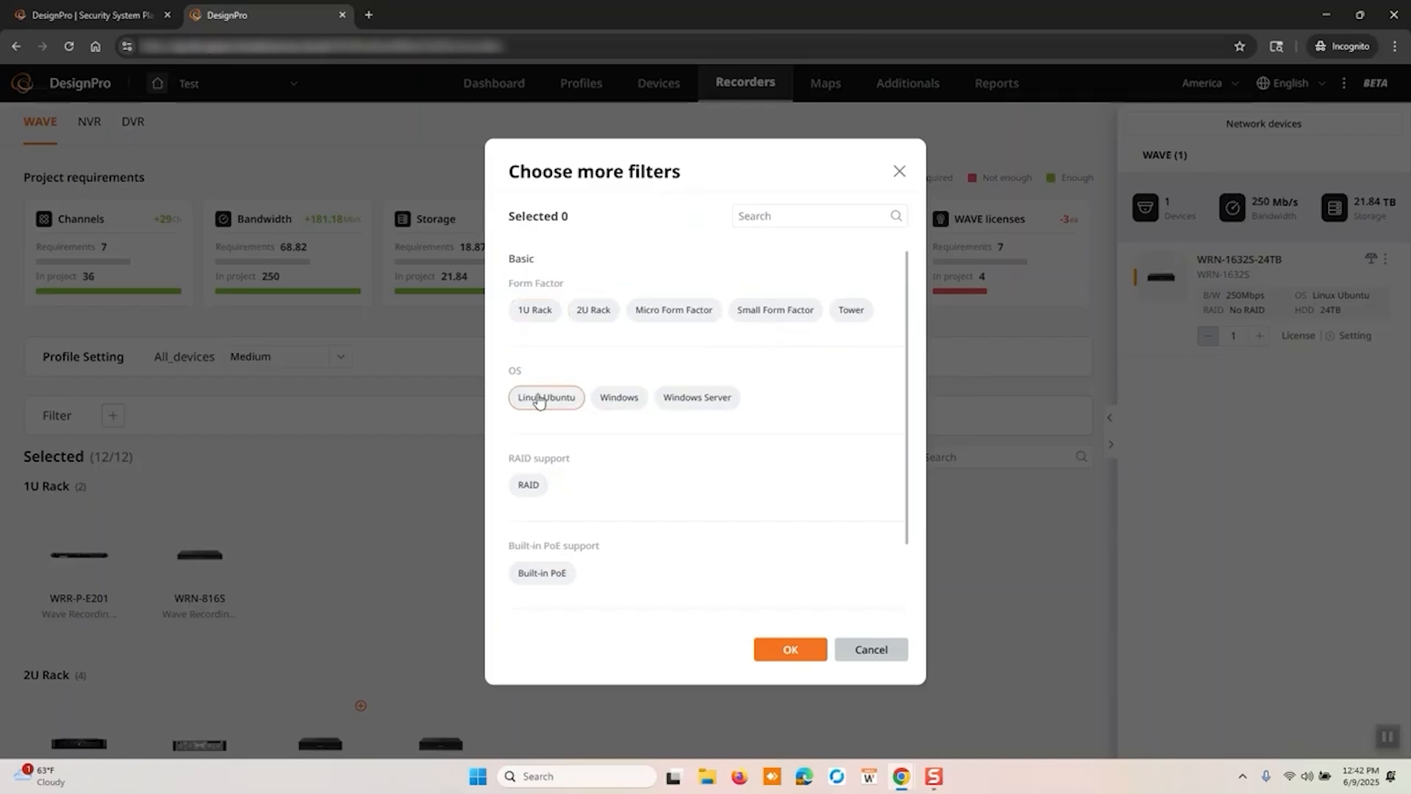
pyautogui.scroll(-3)
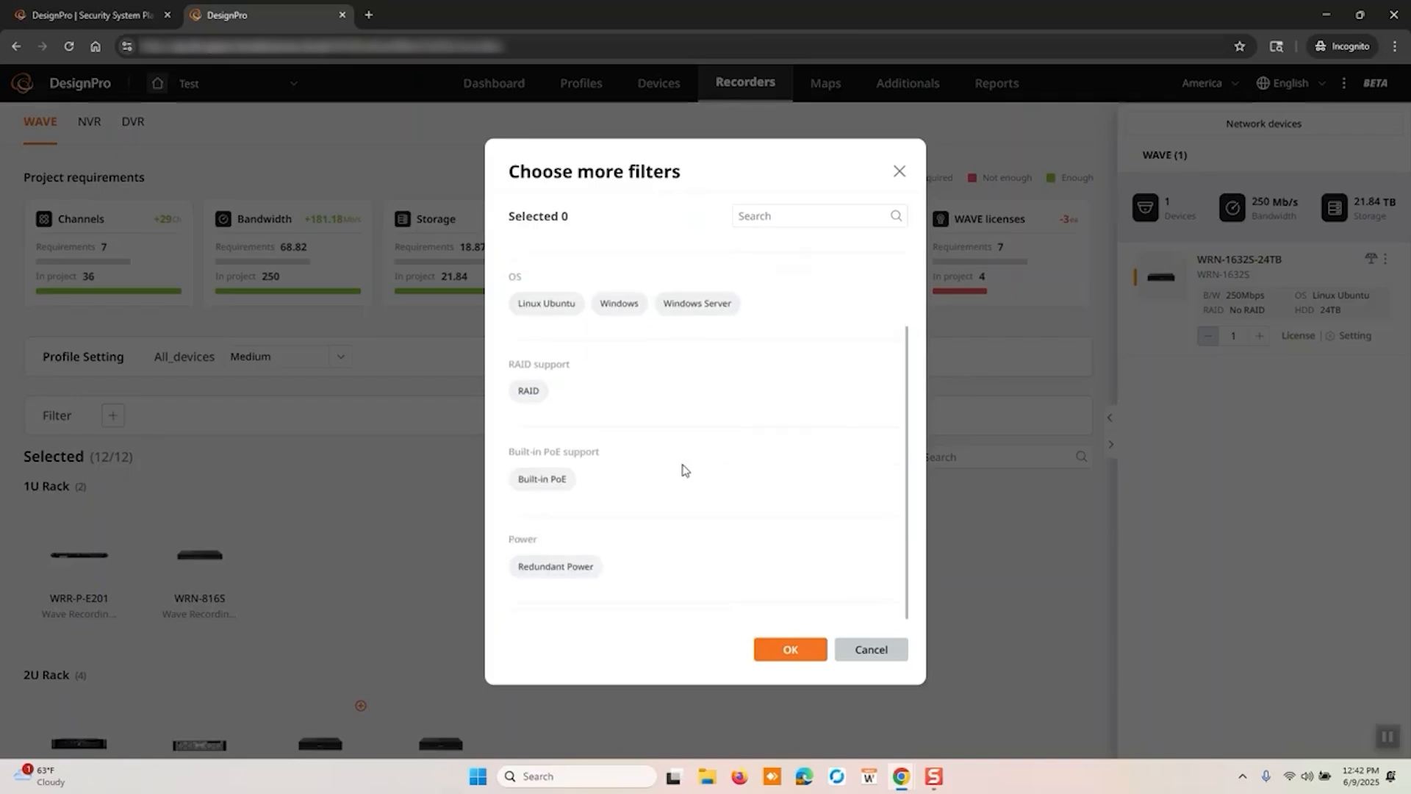
pyautogui.moveTo(706, 549)
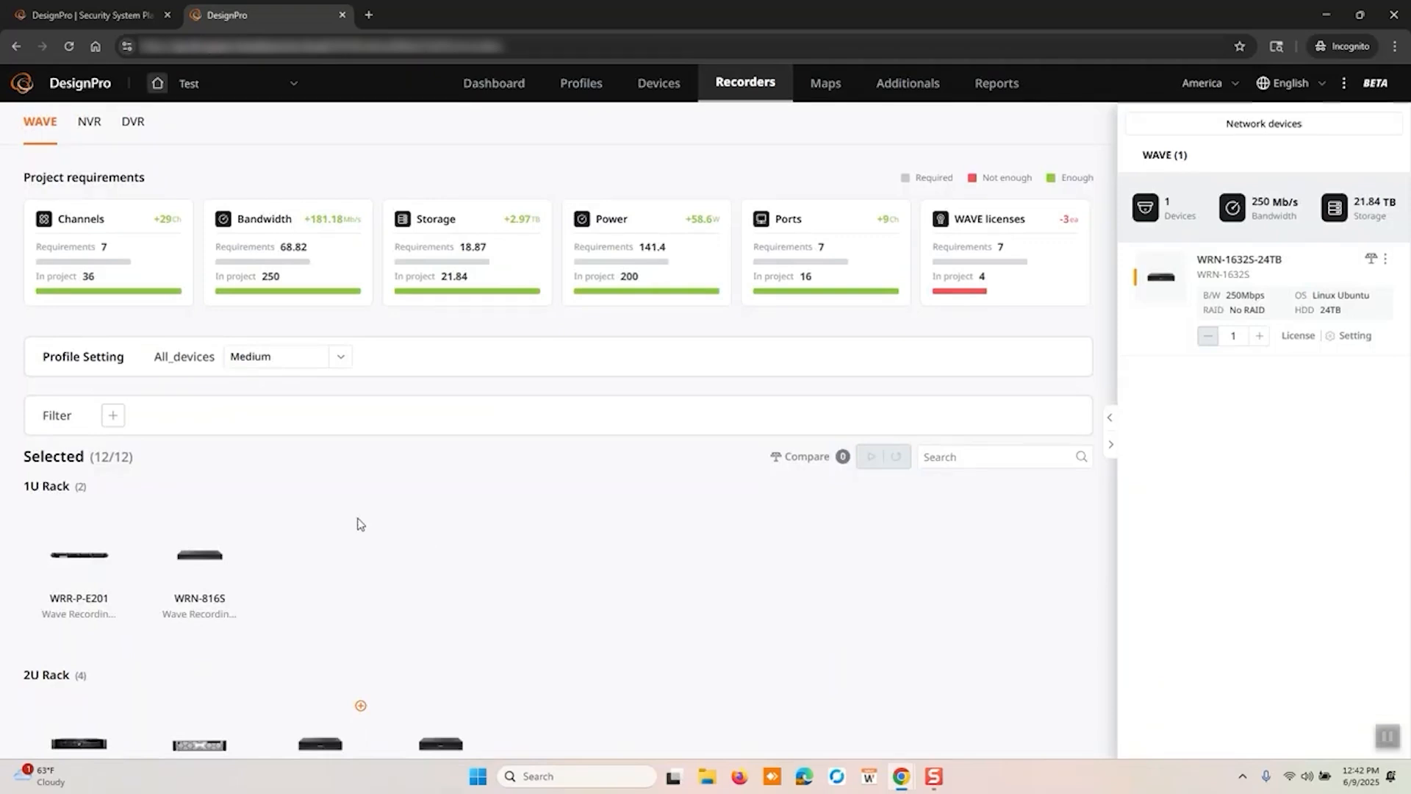
pyautogui.click(823, 83)
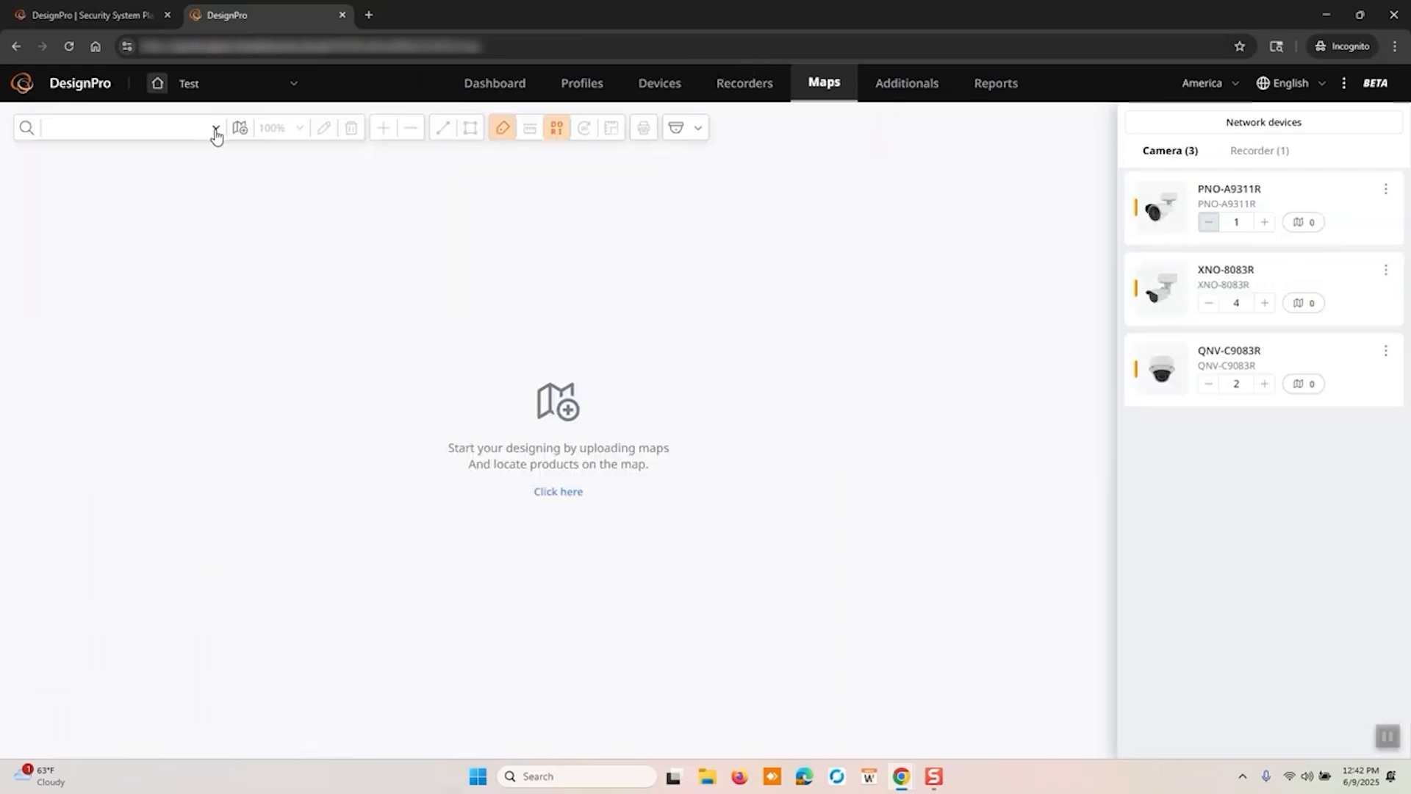
# Step: Add a Google Maps map named 'Test' at the default Teaneck address
pyautogui.click(214, 129)
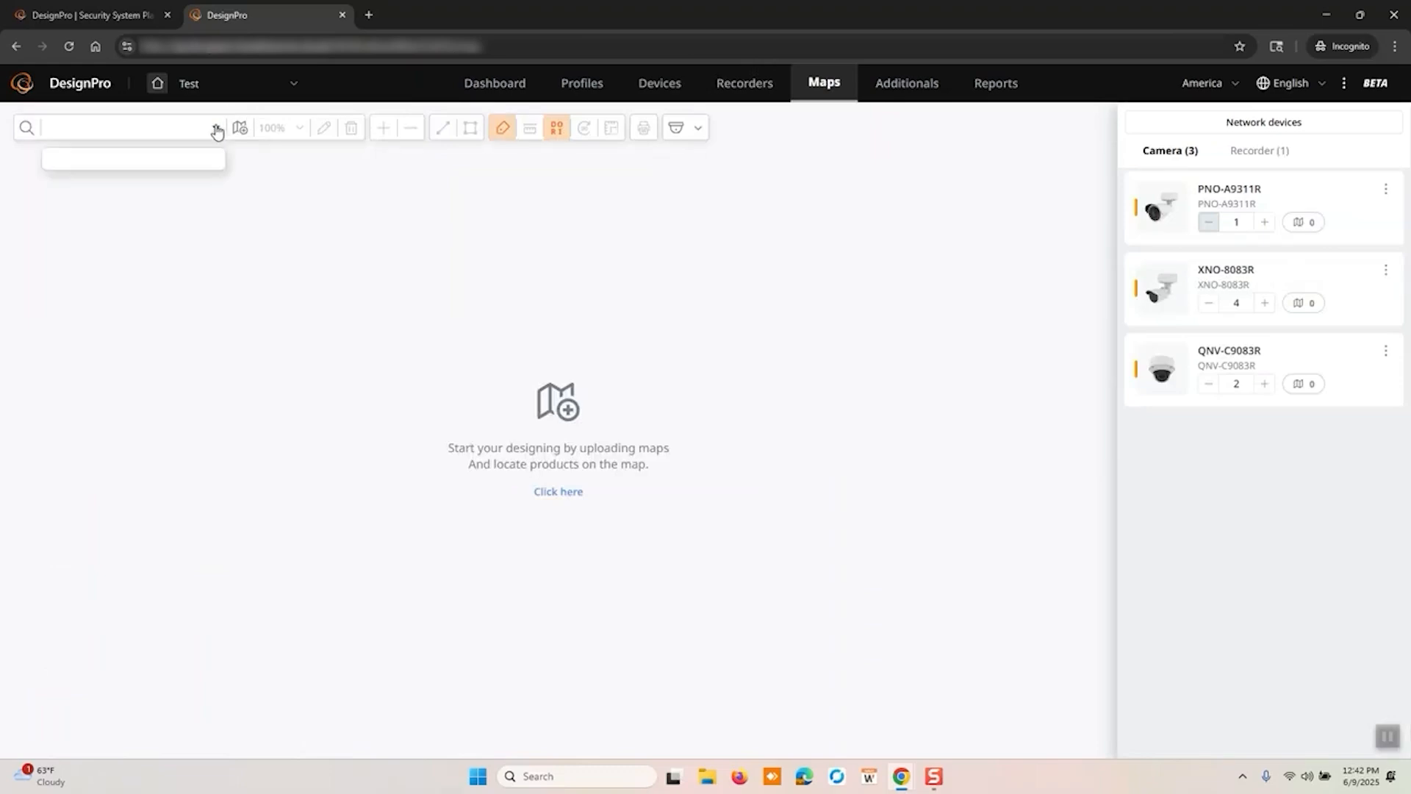
pyautogui.moveTo(241, 127)
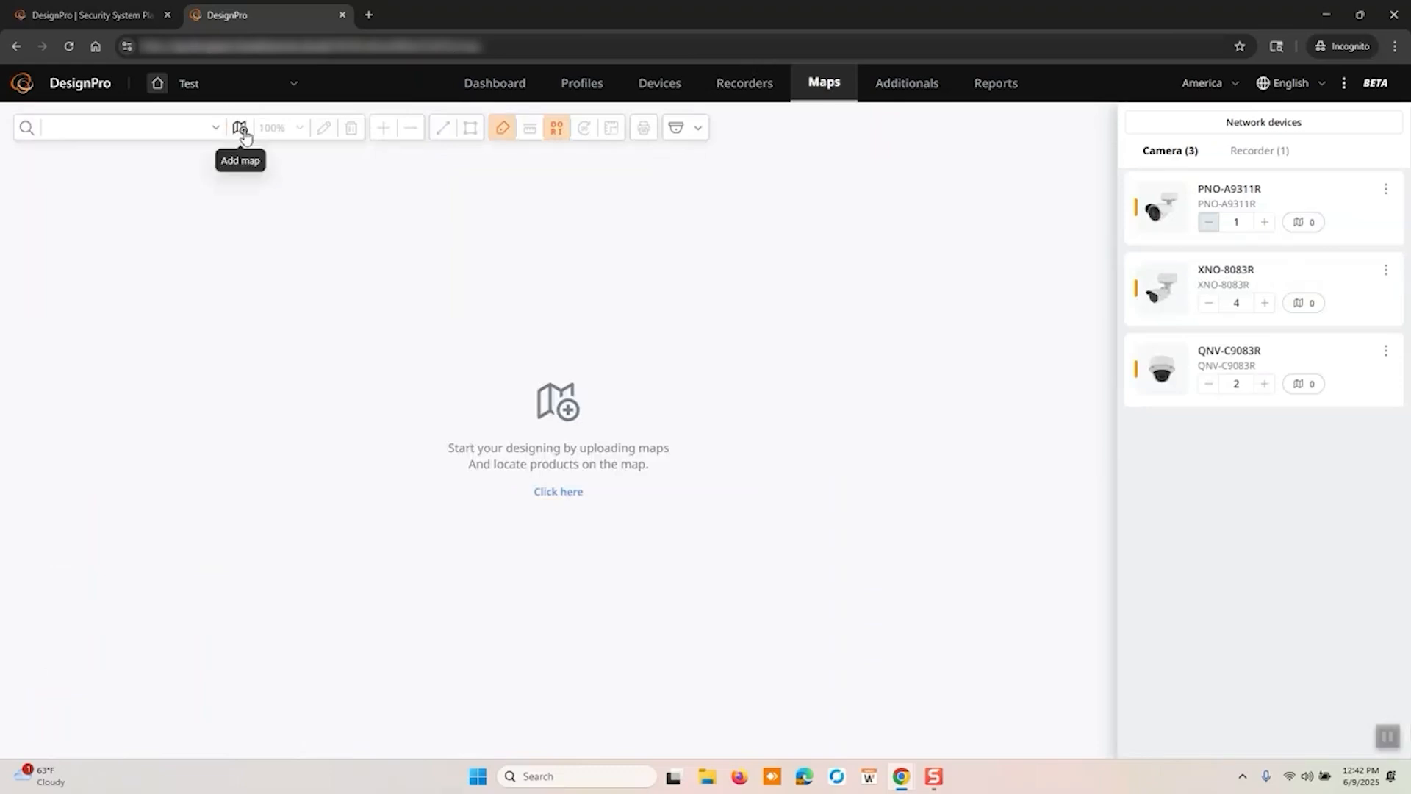
pyautogui.click(240, 127)
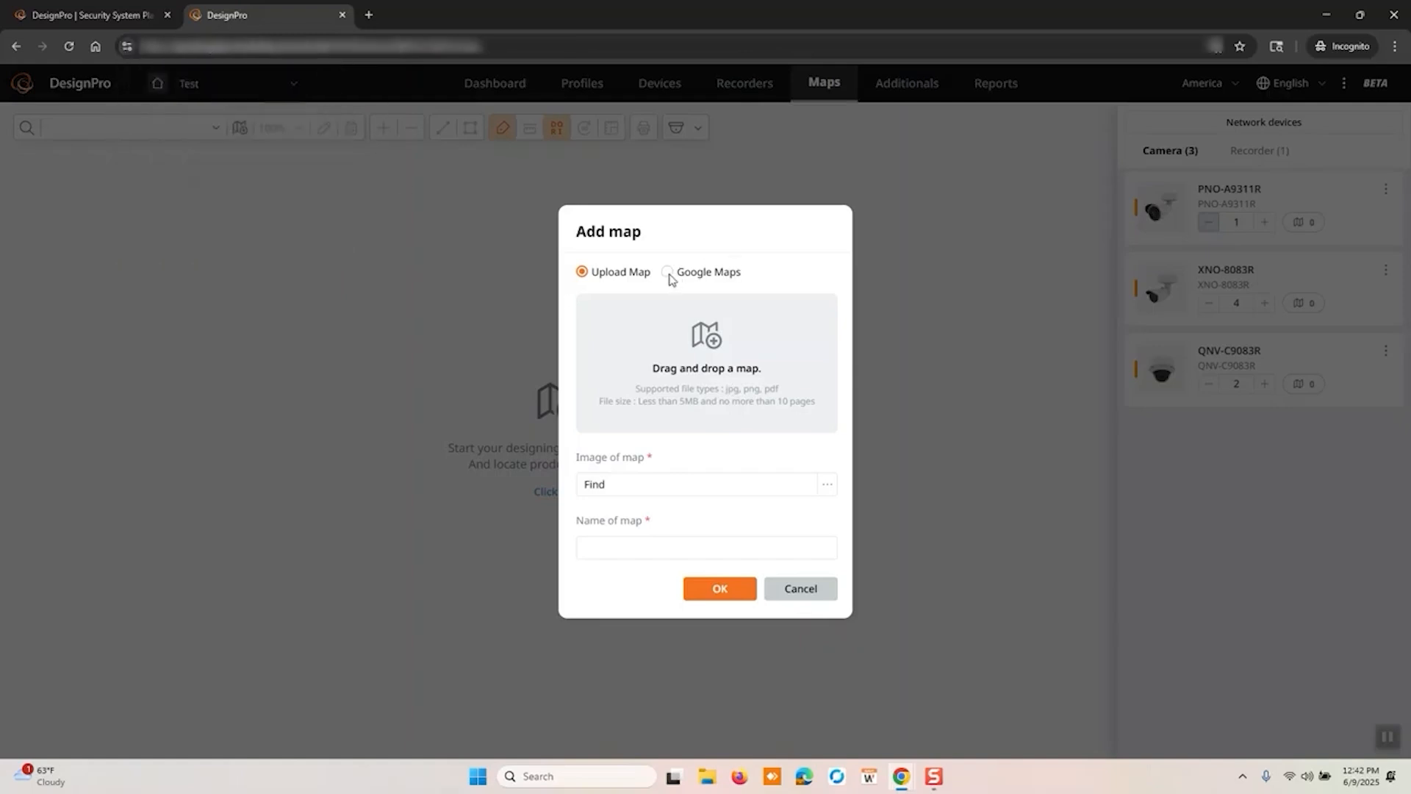
pyautogui.click(666, 273)
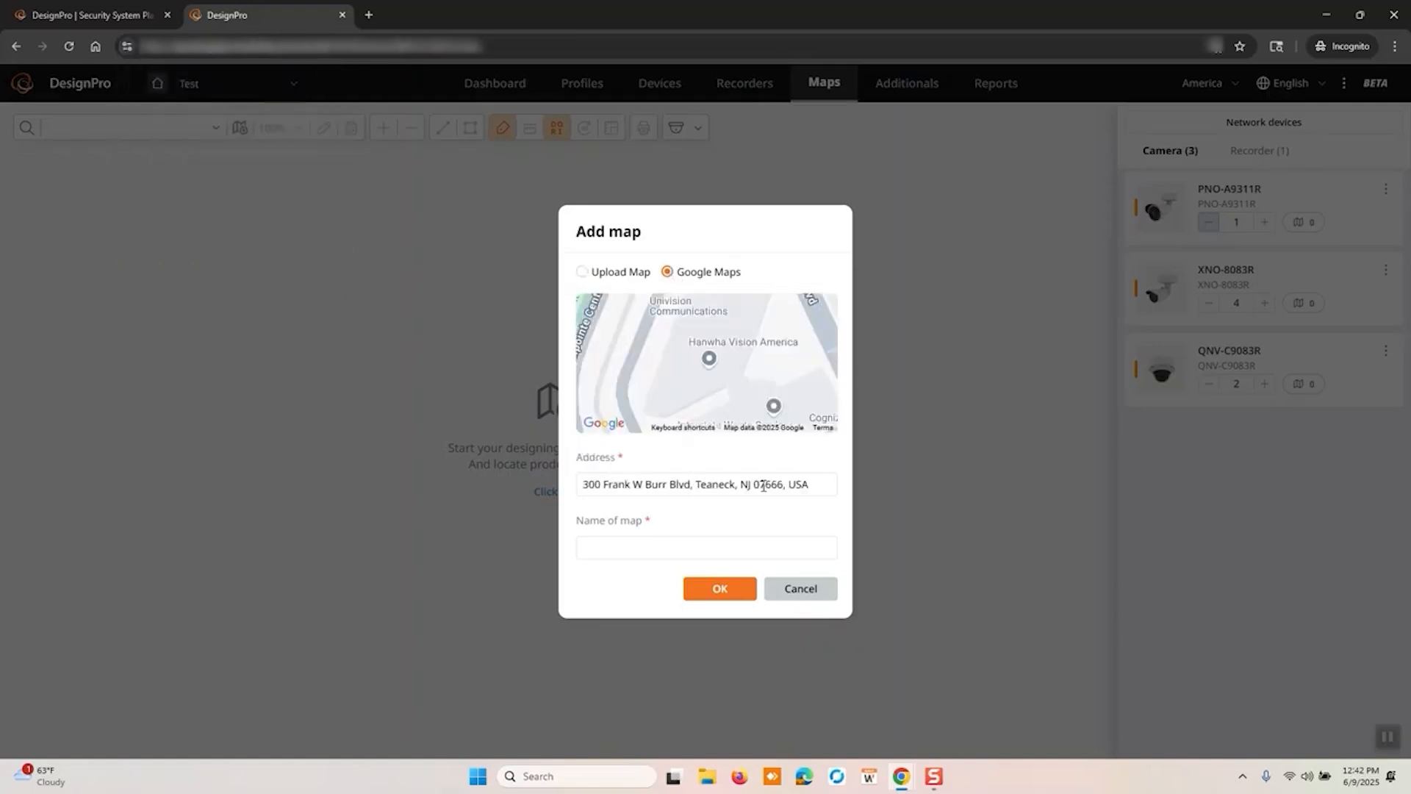
pyautogui.write('T')
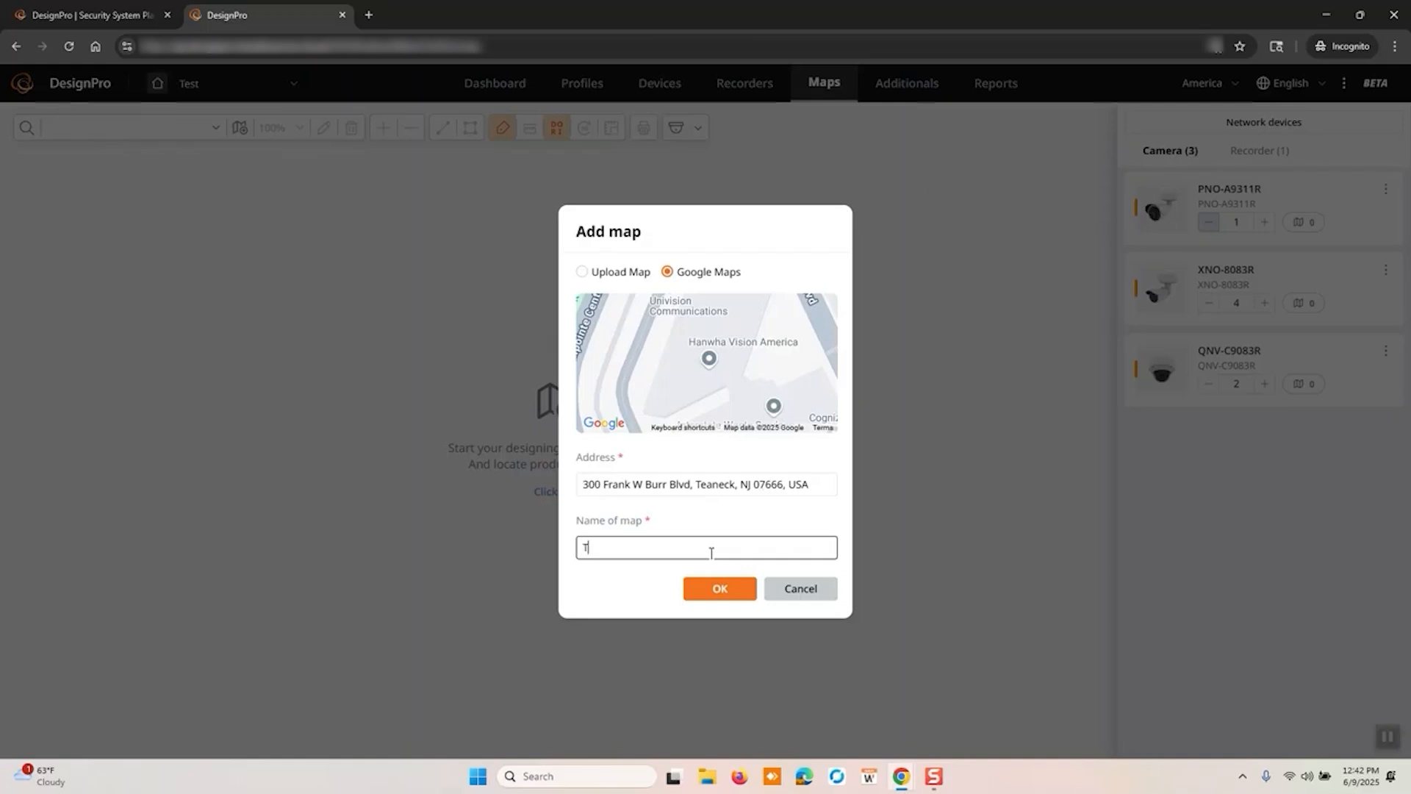
pyautogui.click(718, 588)
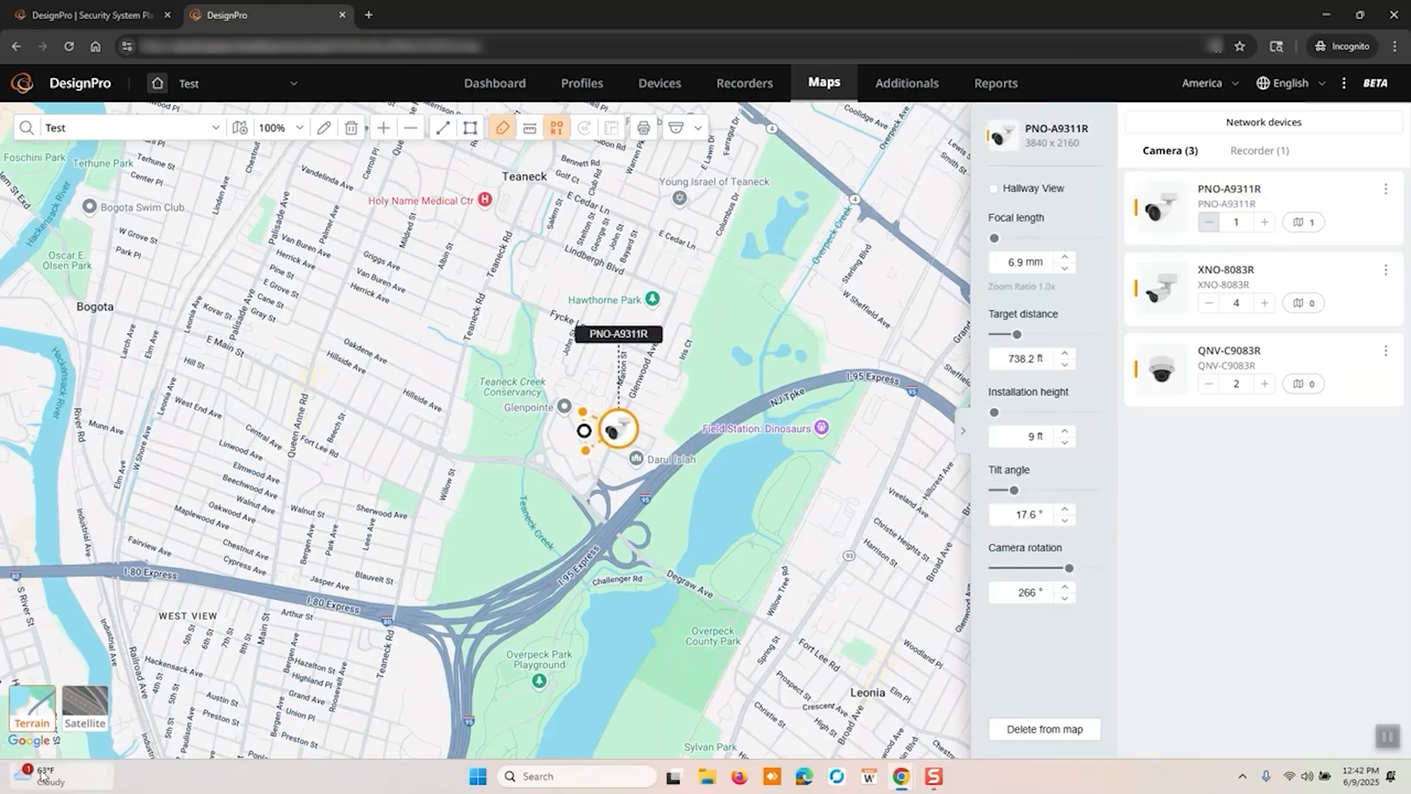
# Step: Show the Test map in satellite imagery and measure a distance across it
pyautogui.click(84, 711)
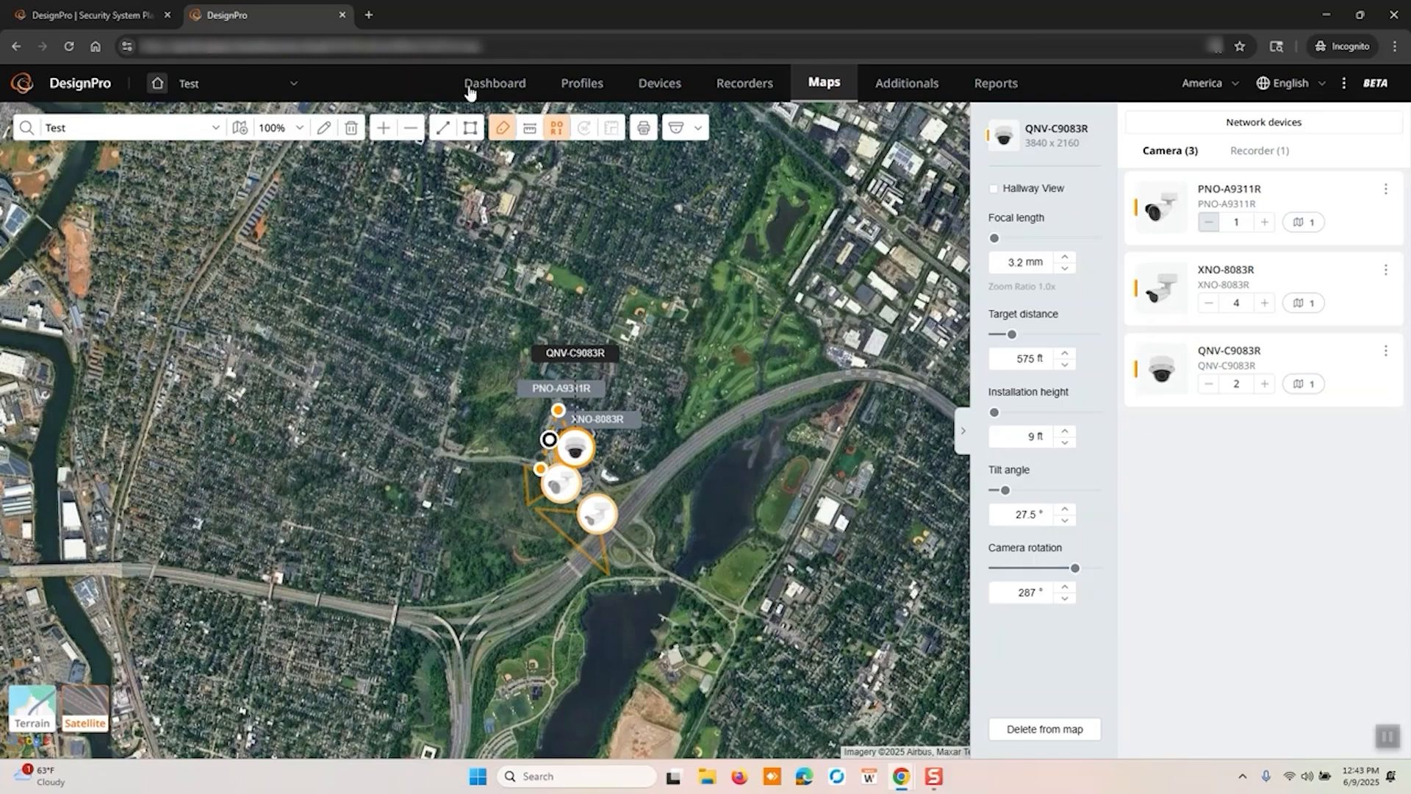
pyautogui.click(442, 127)
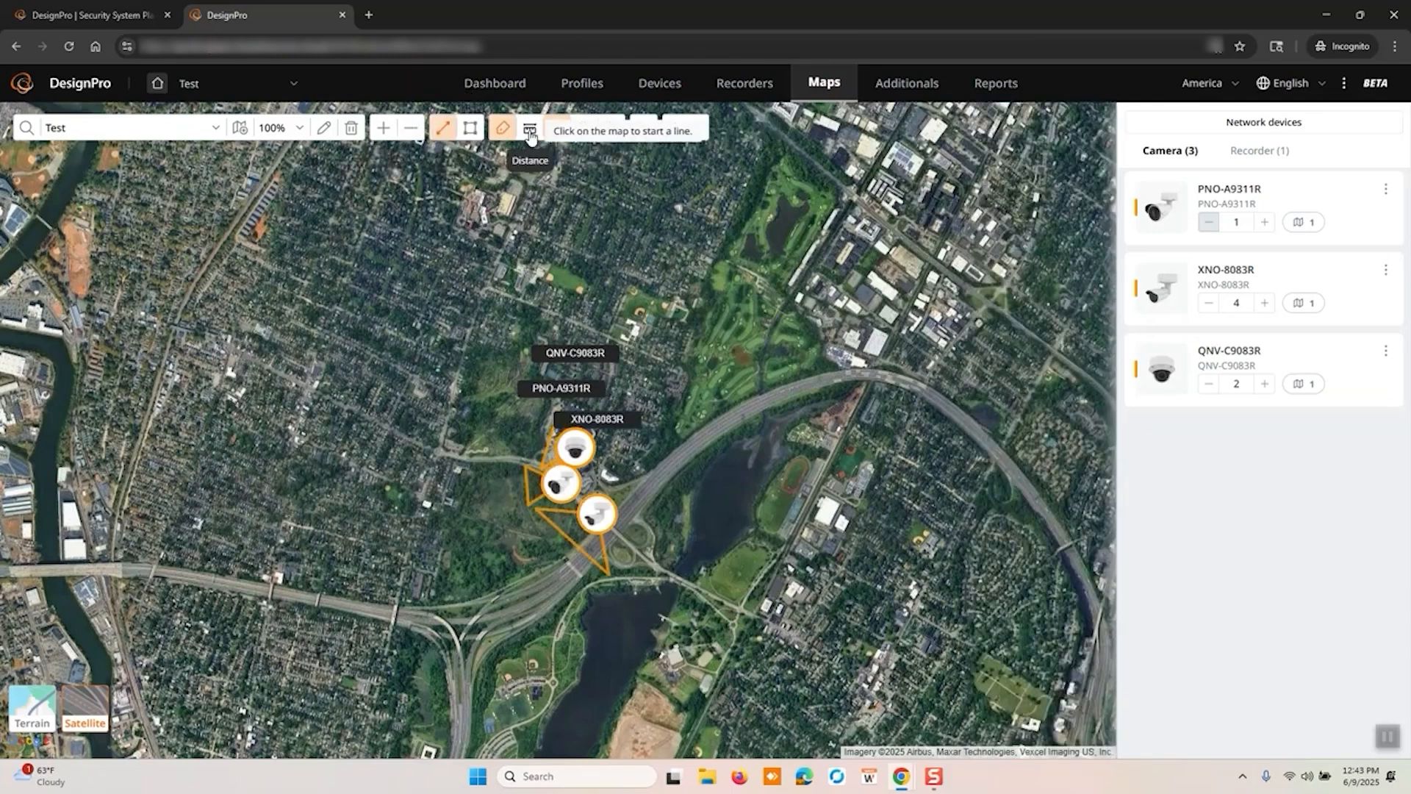
pyautogui.moveTo(280, 430); pyautogui.dragTo(837, 430)
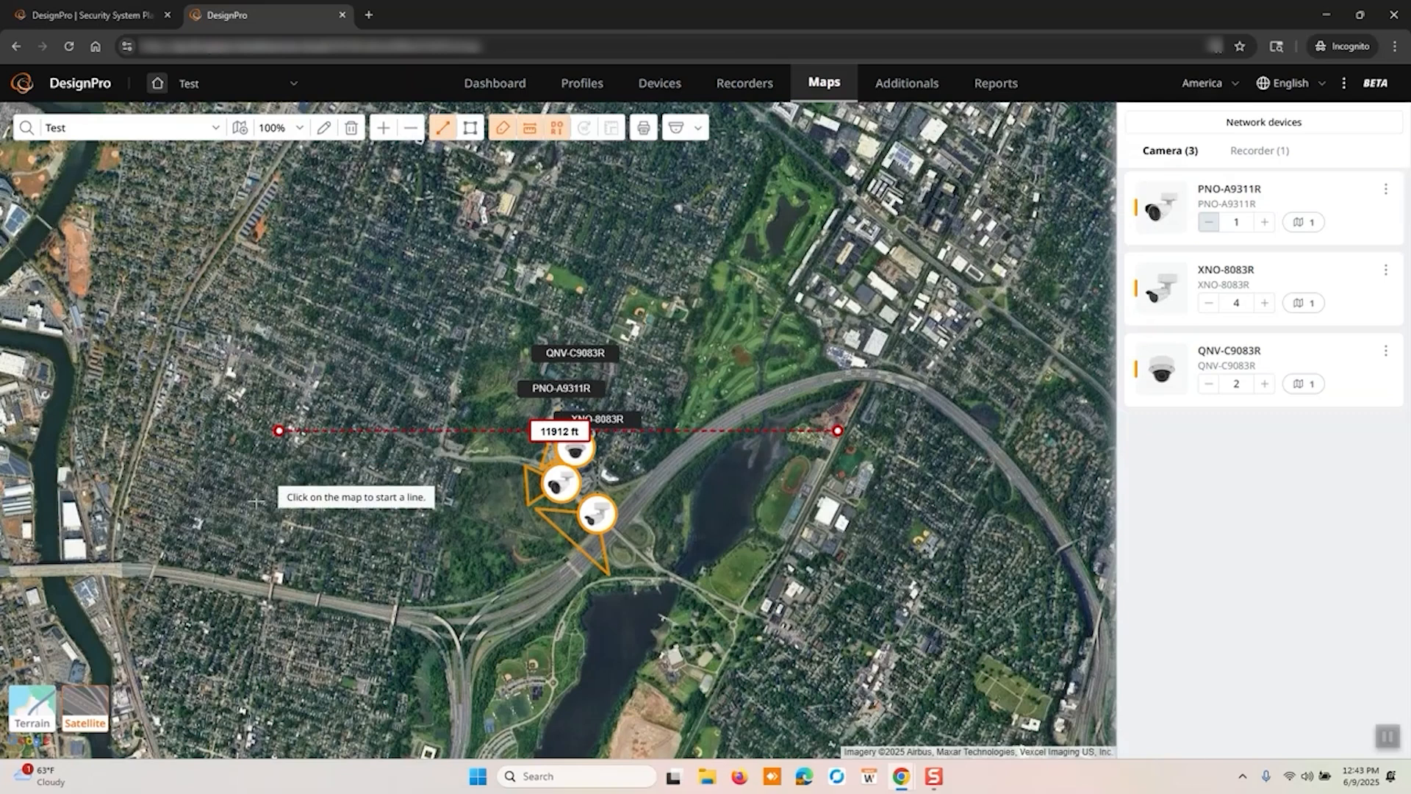
pyautogui.click(530, 127)
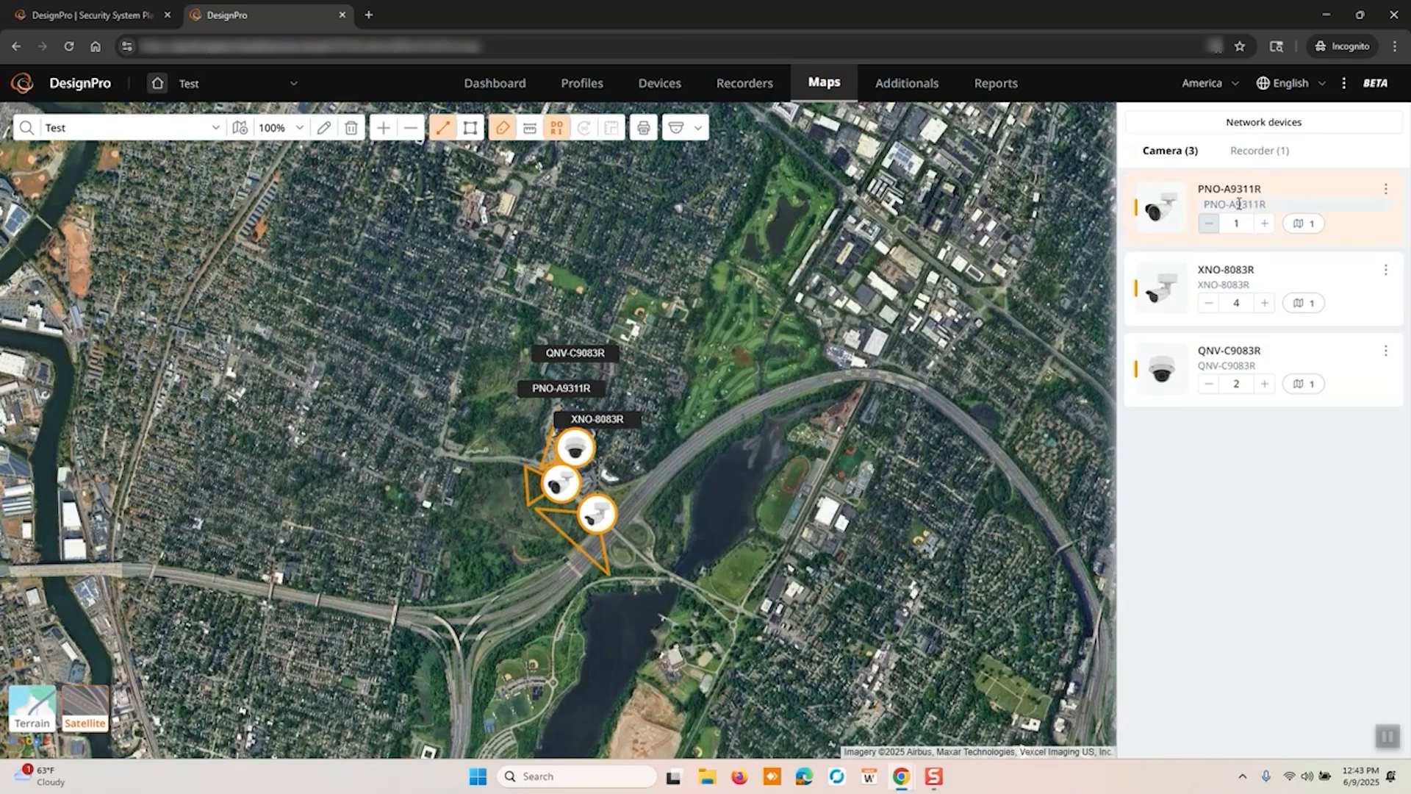
# Step: Rename PNO-A9311R to Exterior1 and XNO-8083R to Parking Lot, then preview and cancel printing
pyautogui.doubleClick(1234, 204)
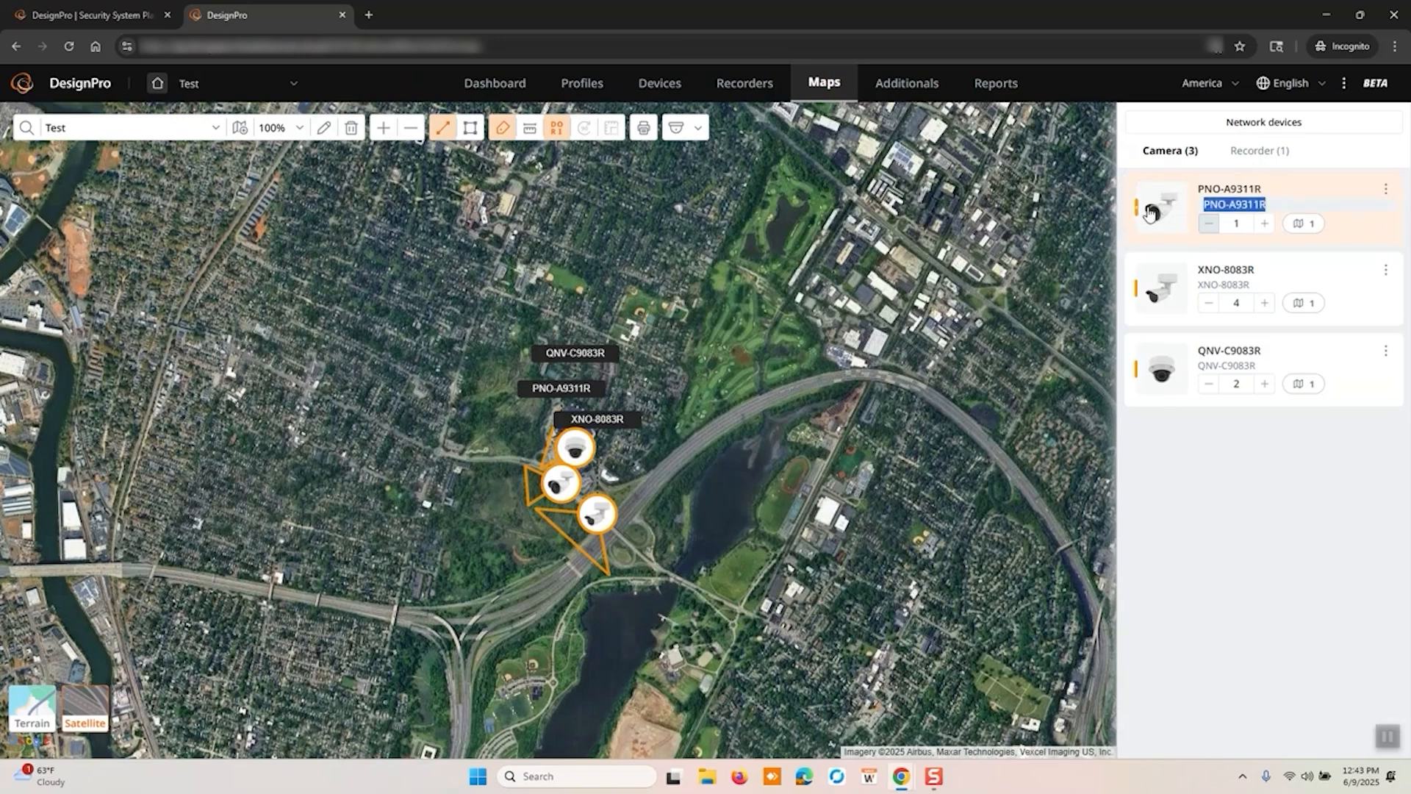
pyautogui.write('Exterior1')
pyautogui.click(1296, 285)
pyautogui.write('Parking Lot')
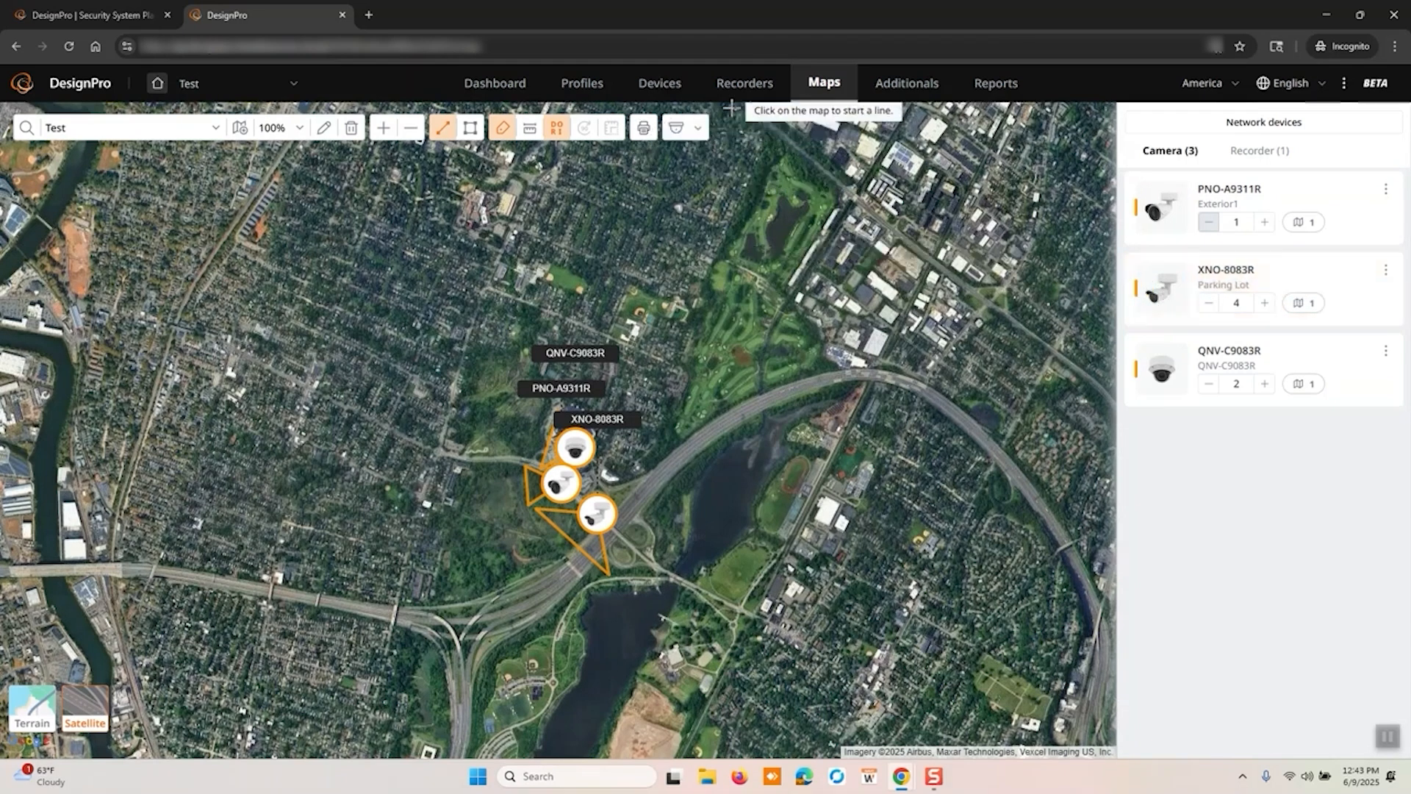
pyautogui.moveTo(642, 127)
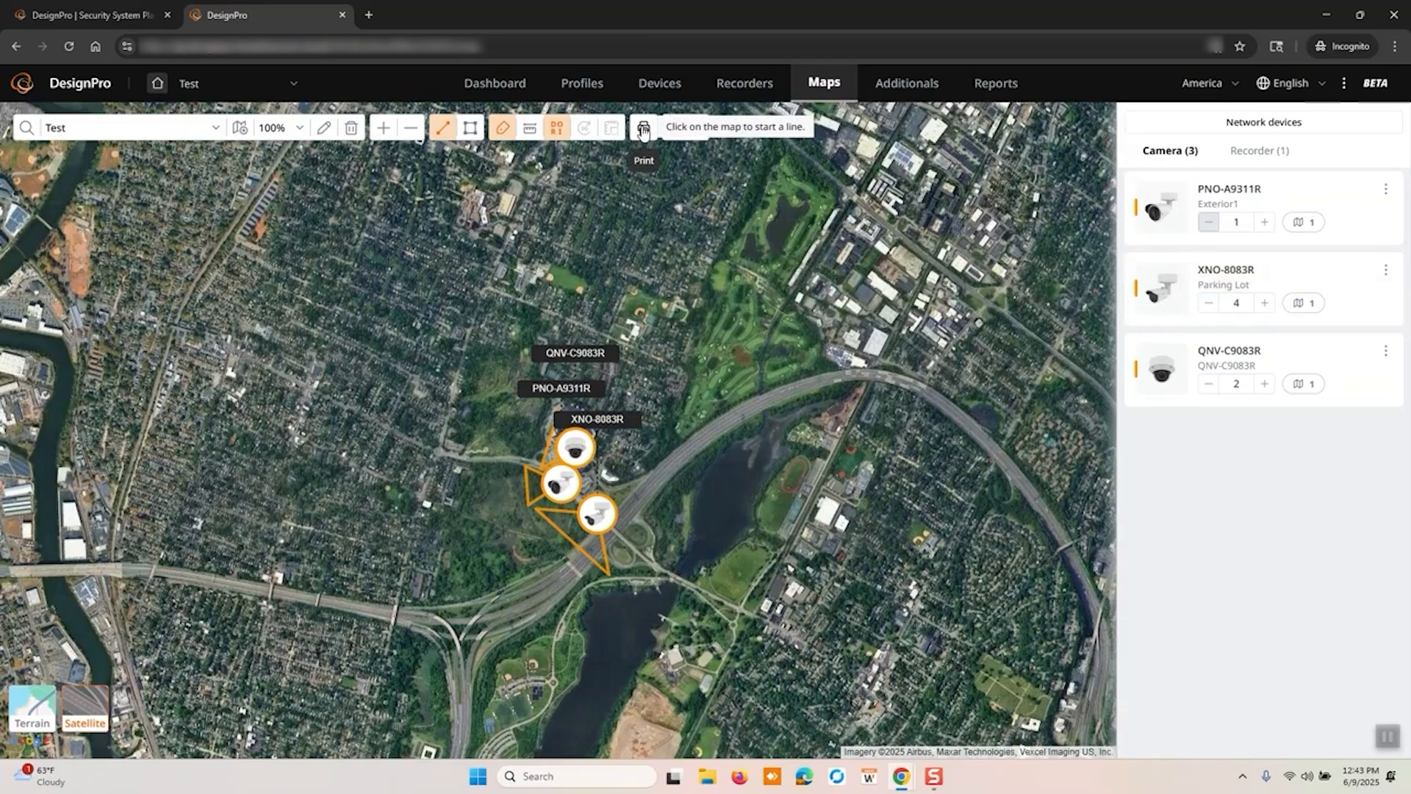
pyautogui.click(641, 127)
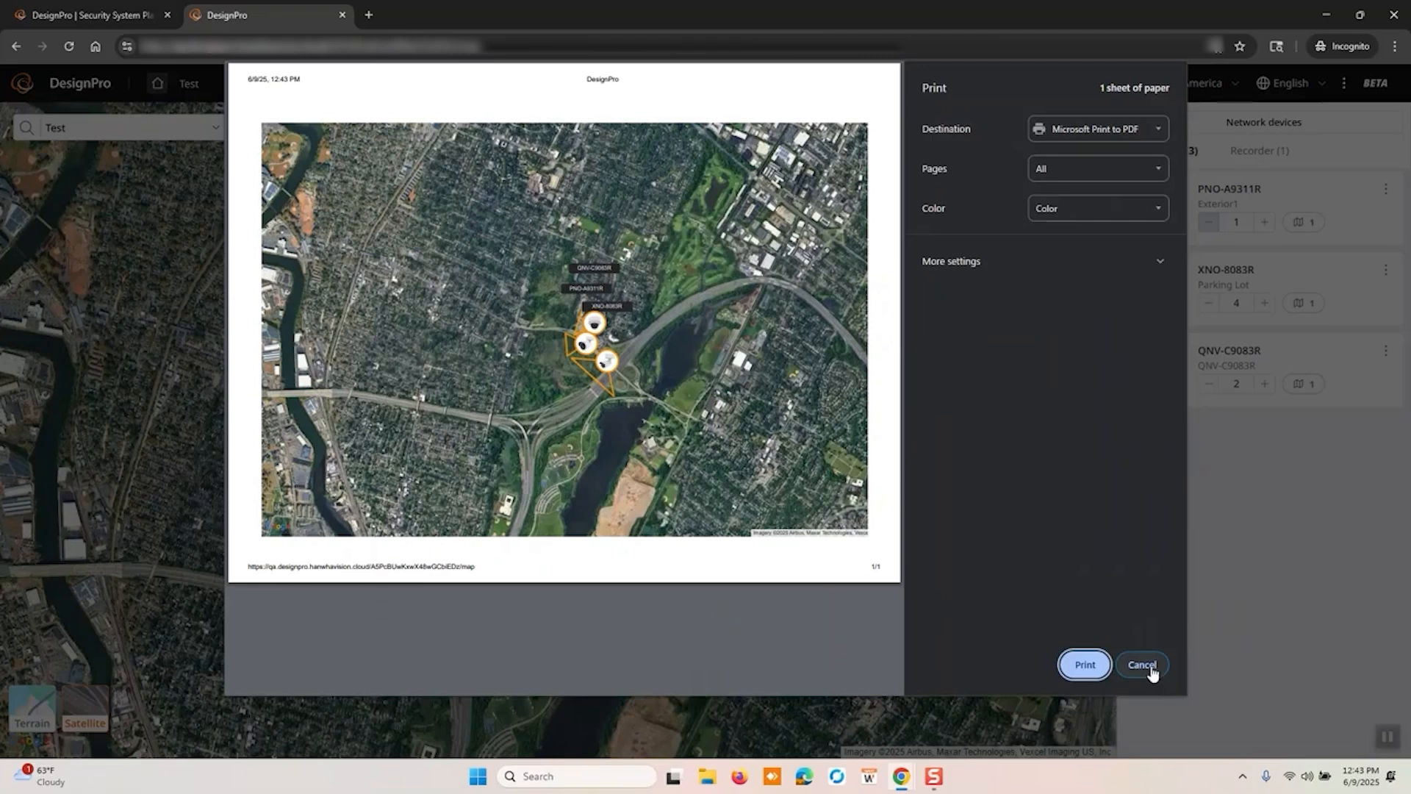
pyautogui.click(1142, 664)
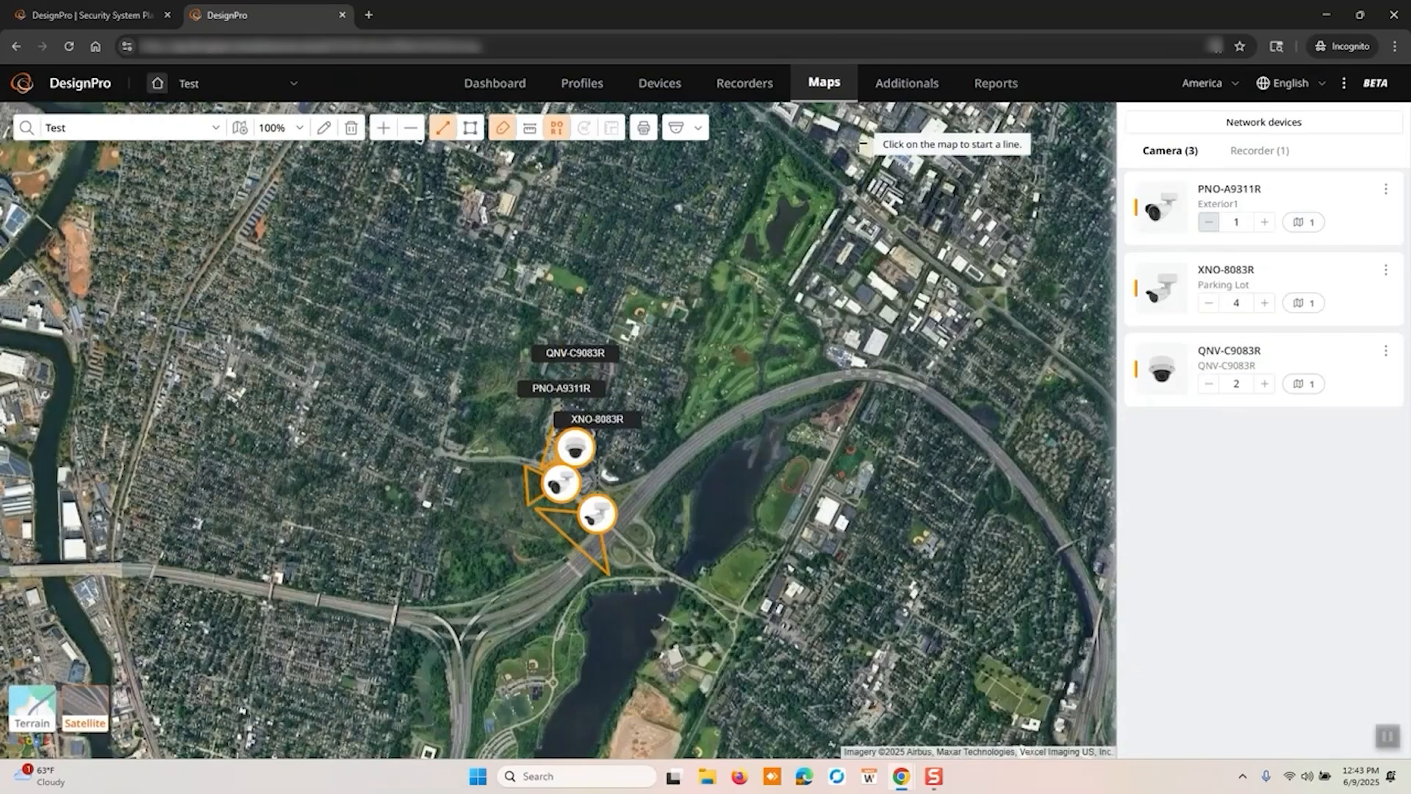
# Step: Add a 'WAVE License' VMS entry with quantity 2 on the Additionals page
pyautogui.click(906, 83)
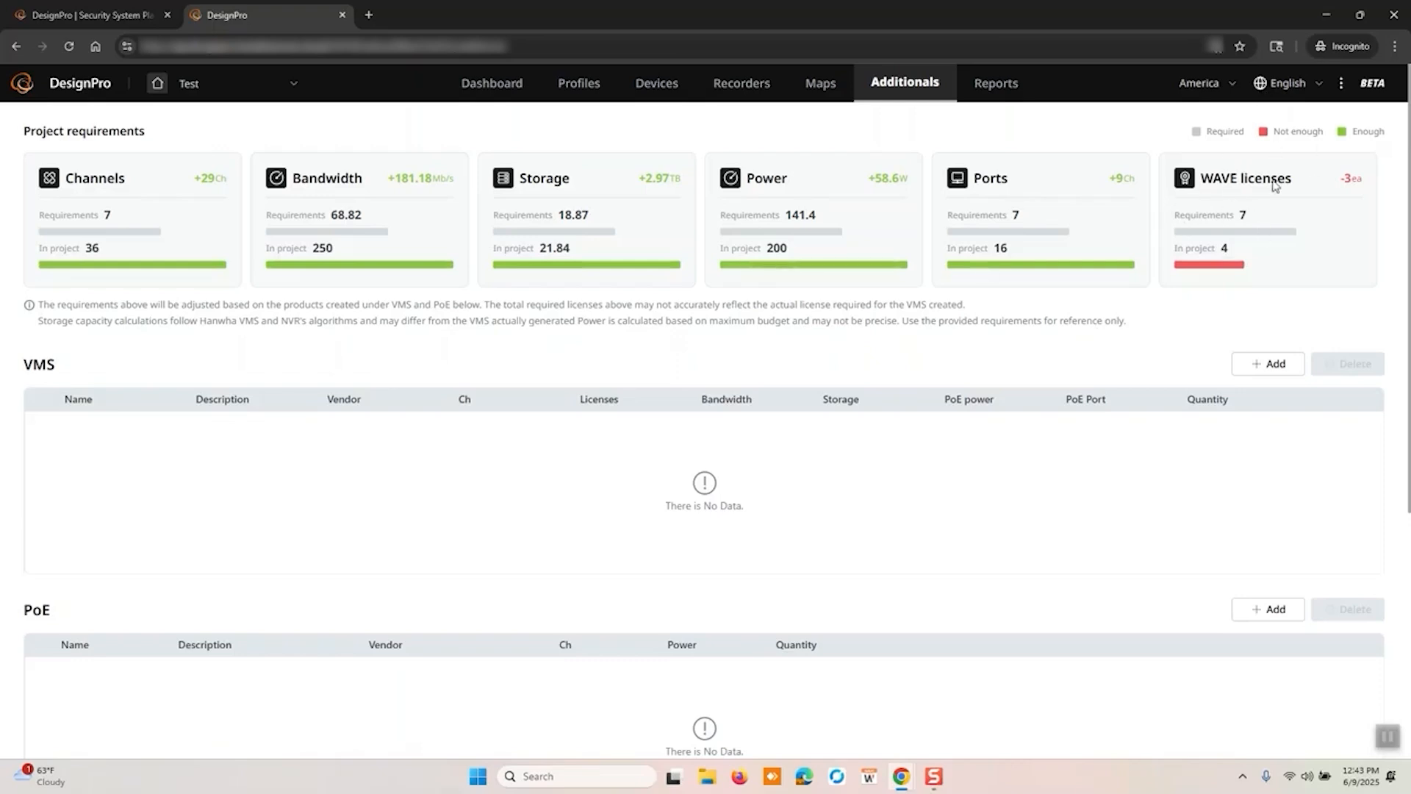
pyautogui.click(1267, 364)
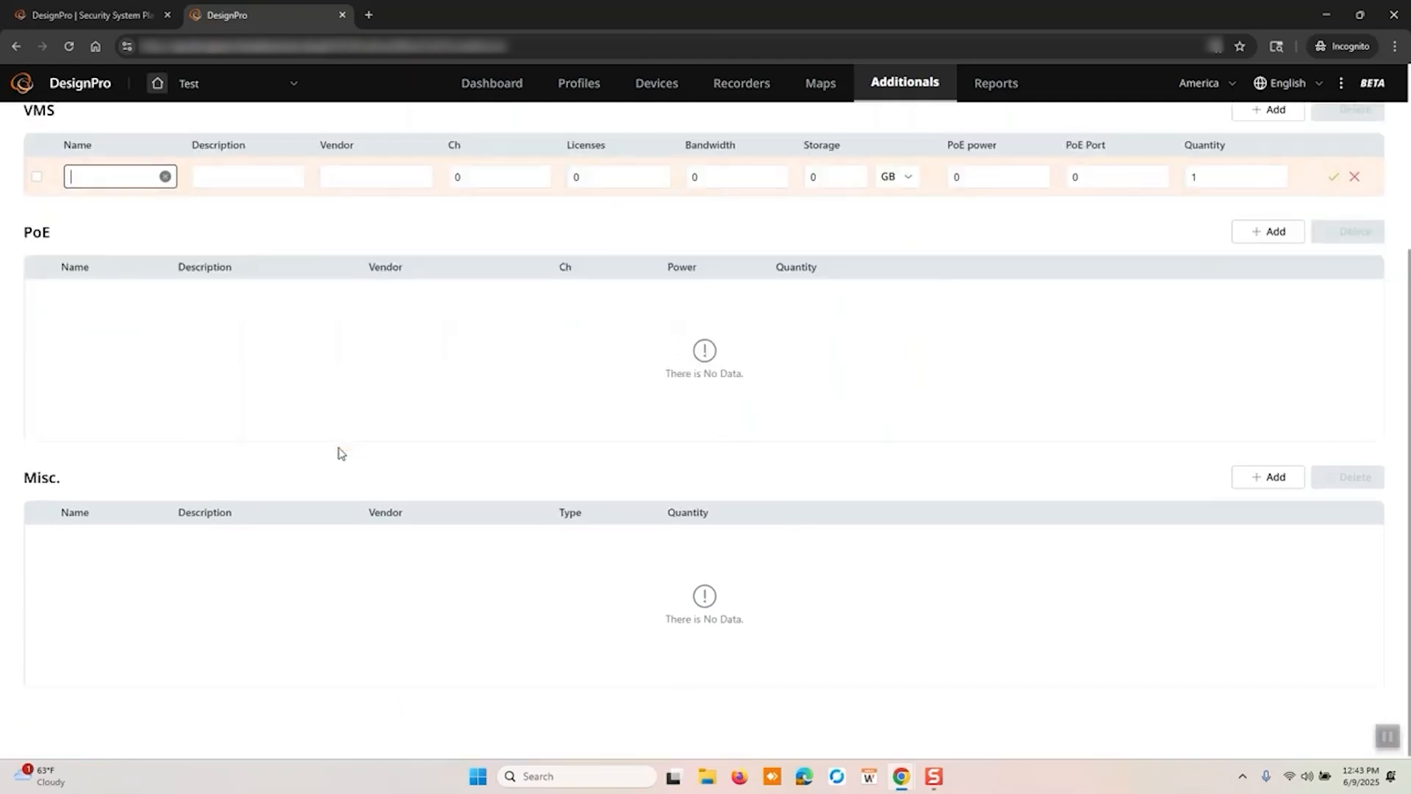
pyautogui.write('WAVE License')
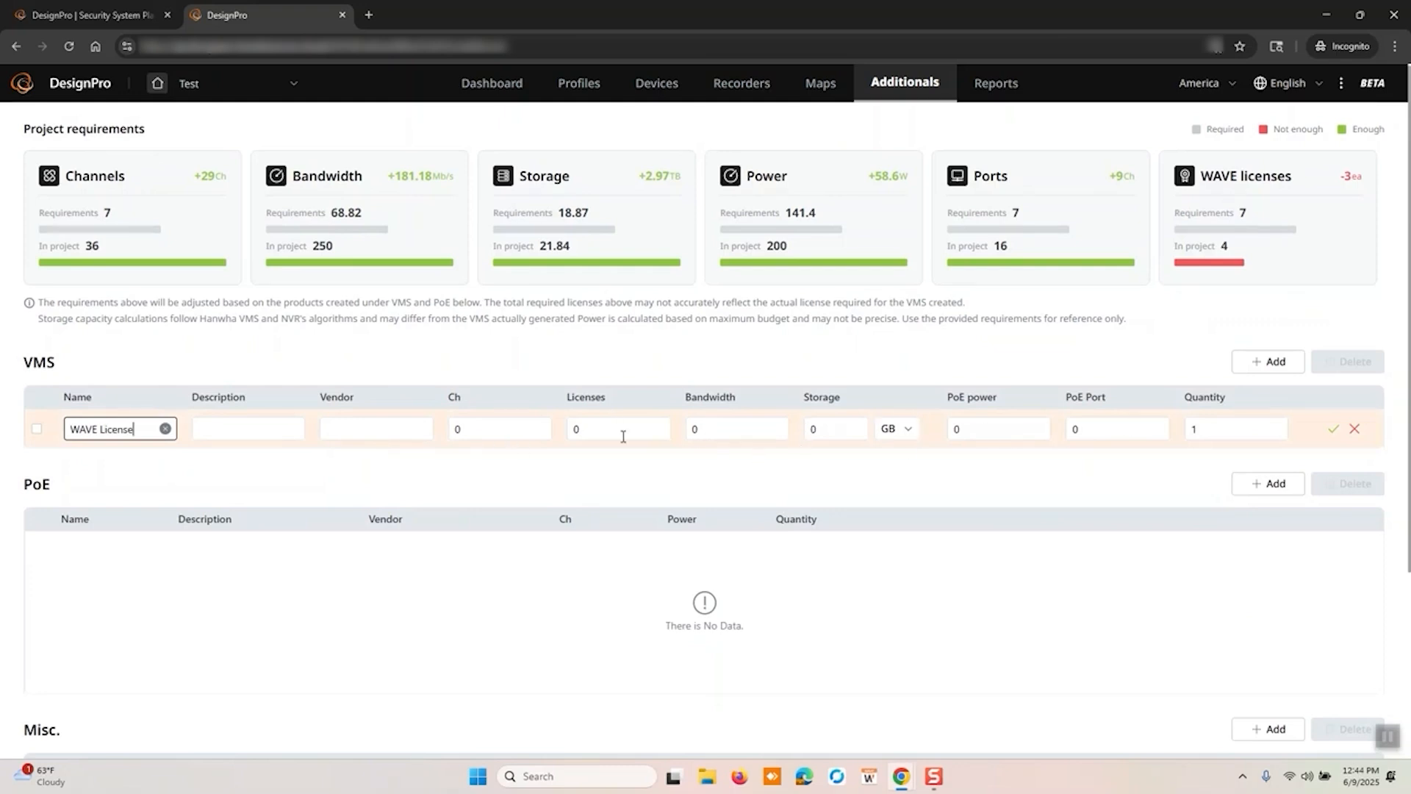
pyautogui.write('2')
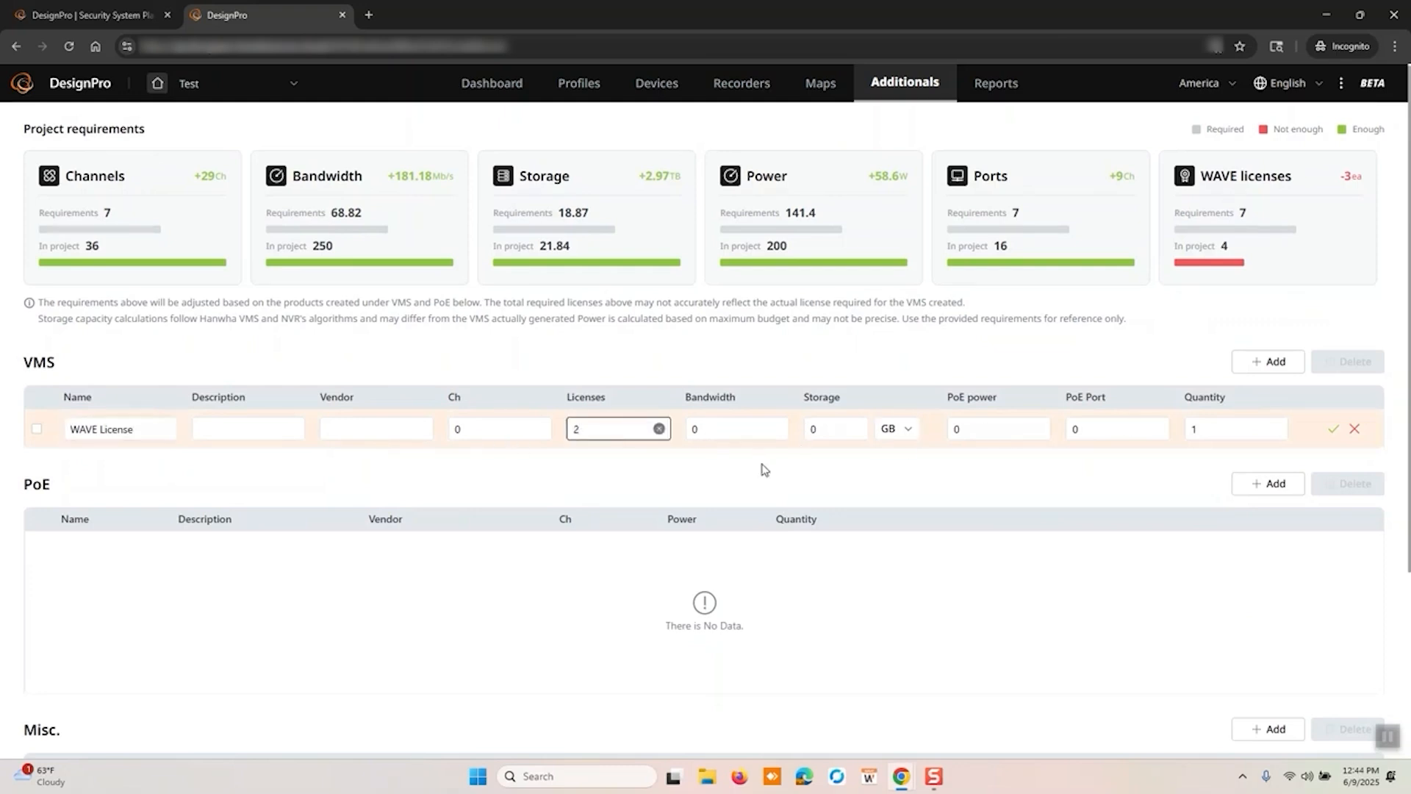
pyautogui.click(1331, 428)
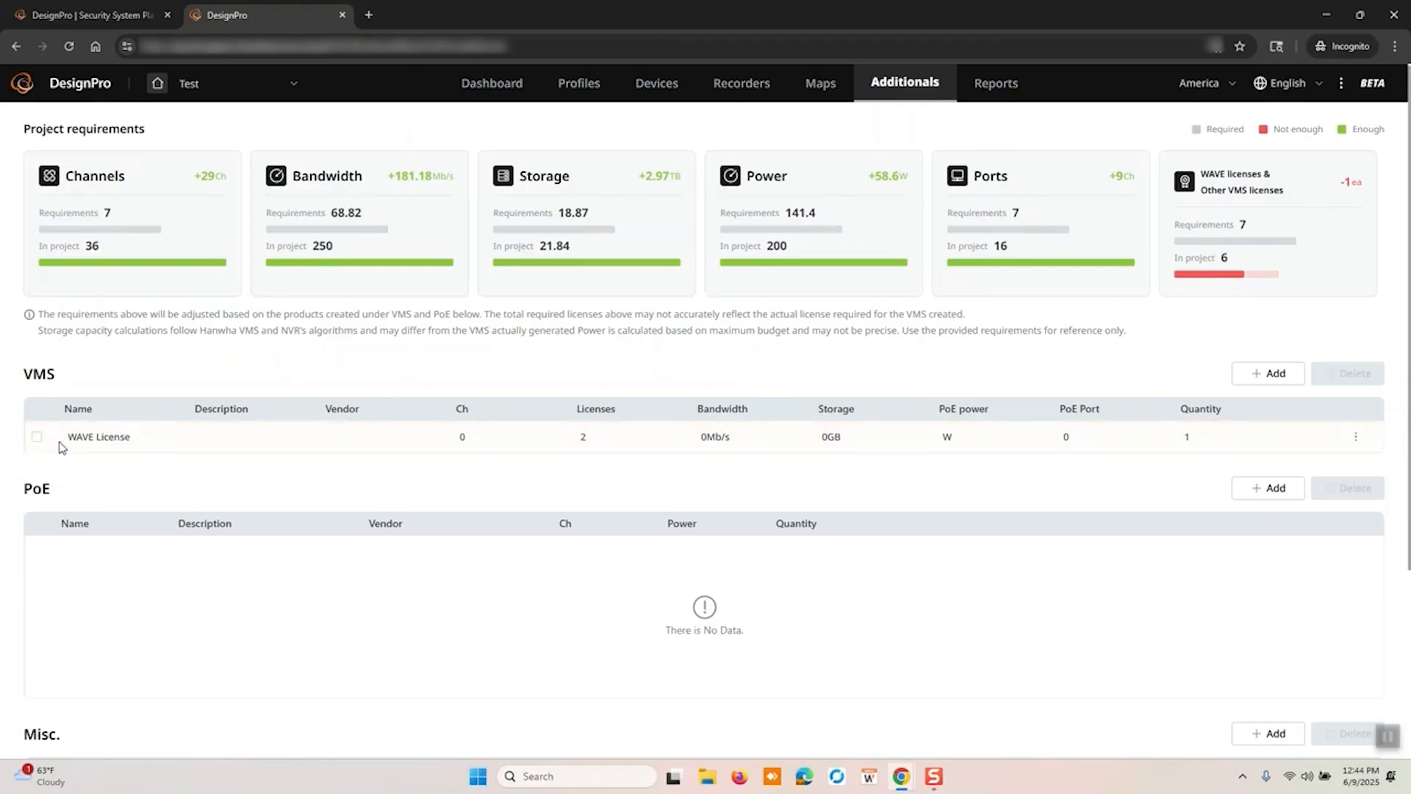
# Step: Edit the WAVE License entry's quantity to 4
pyautogui.click(37, 437)
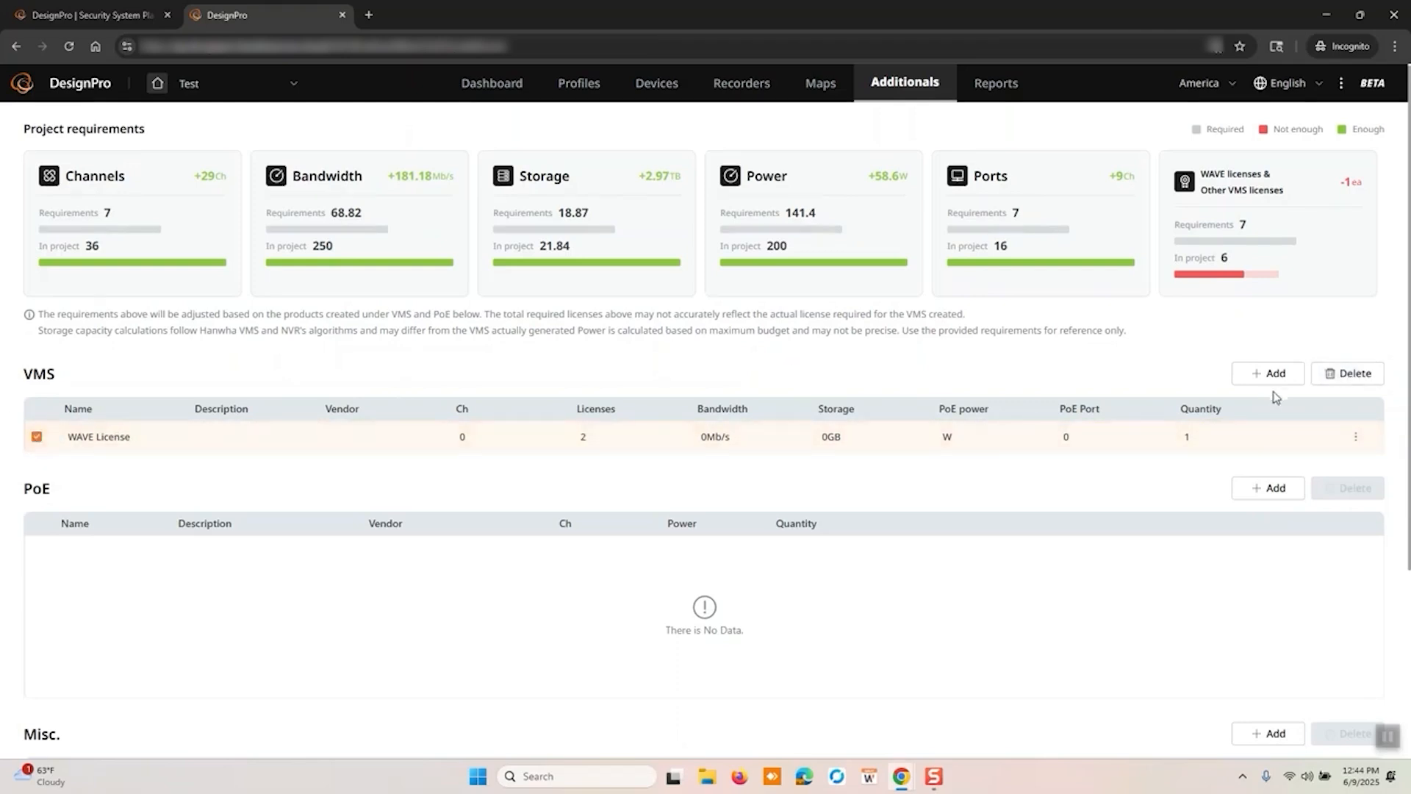
pyautogui.click(1355, 441)
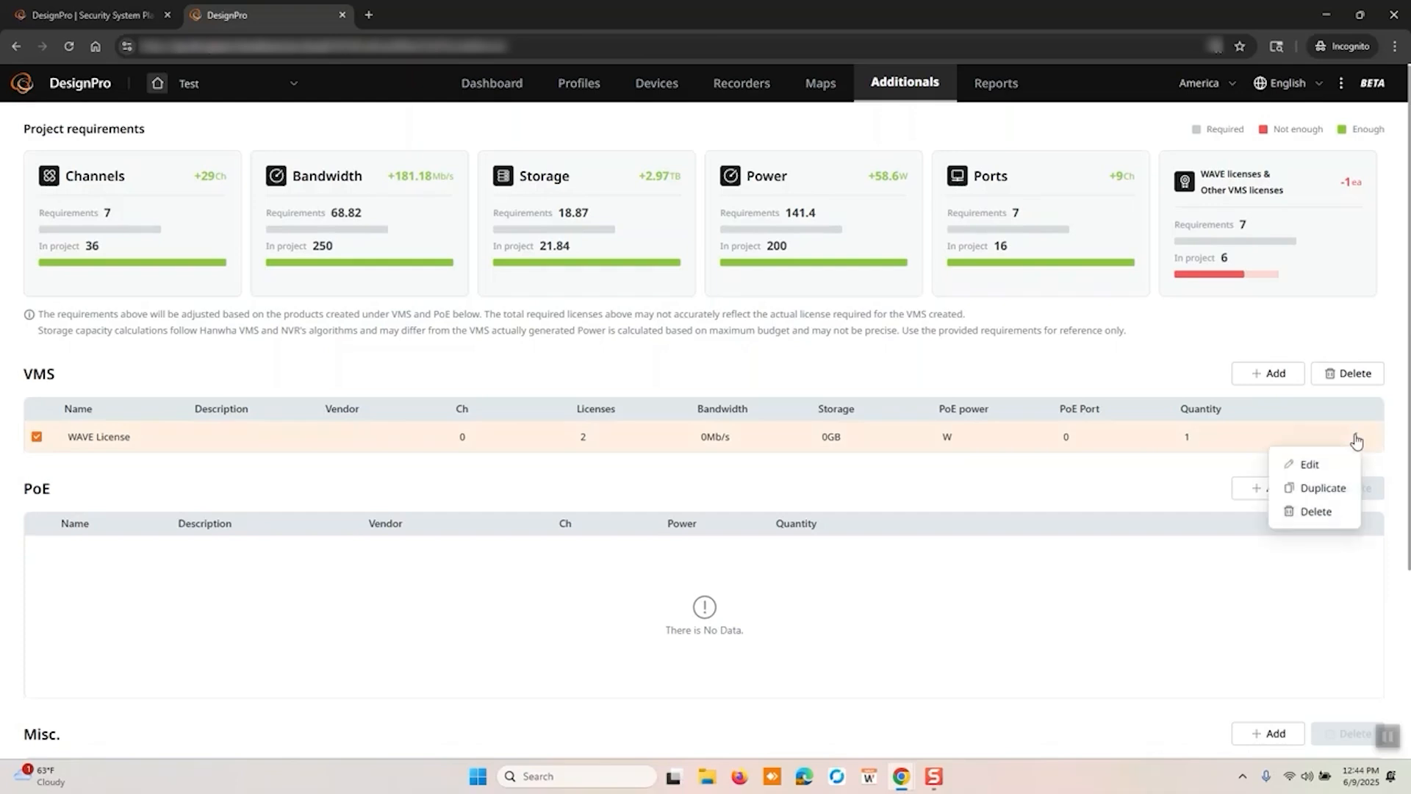
pyautogui.click(1307, 464)
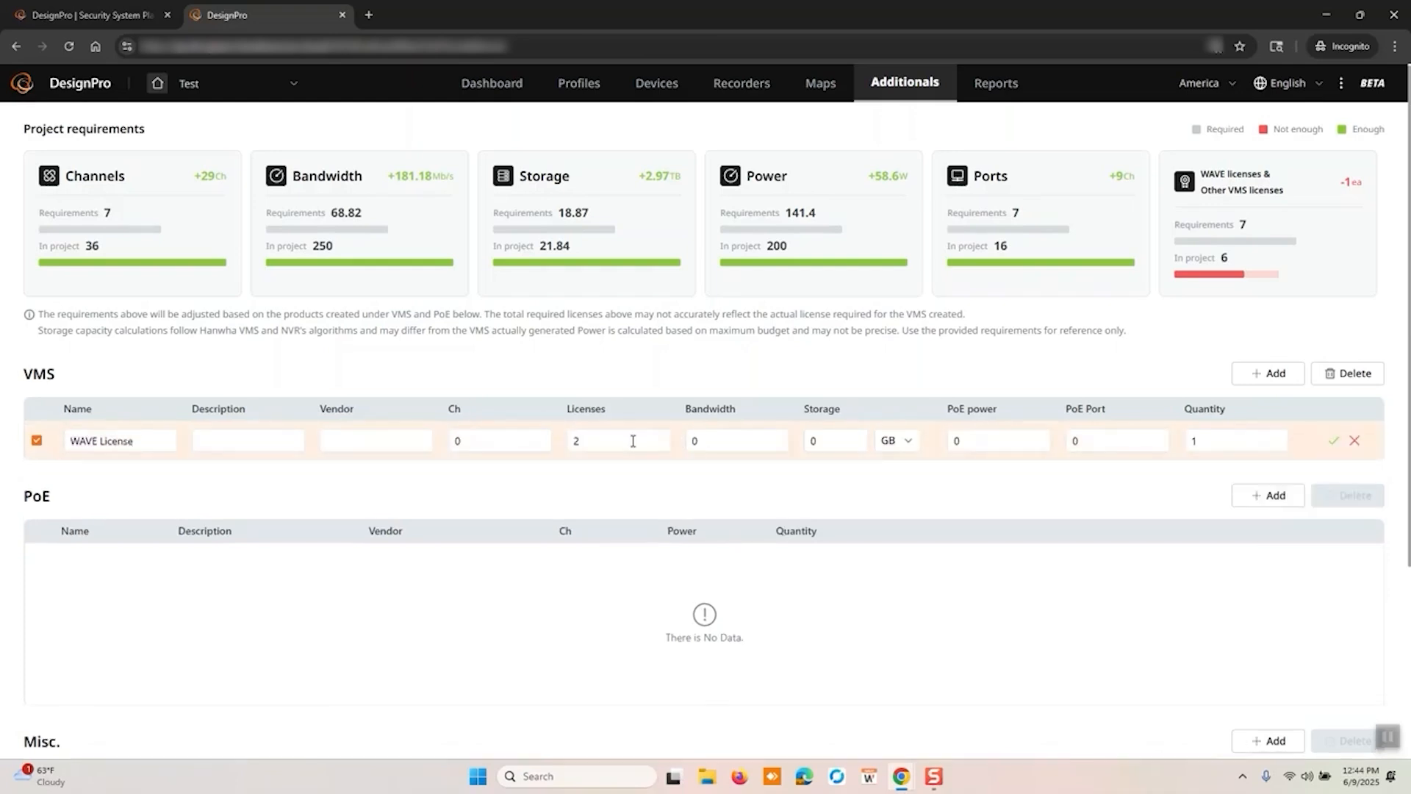
pyautogui.write('4')
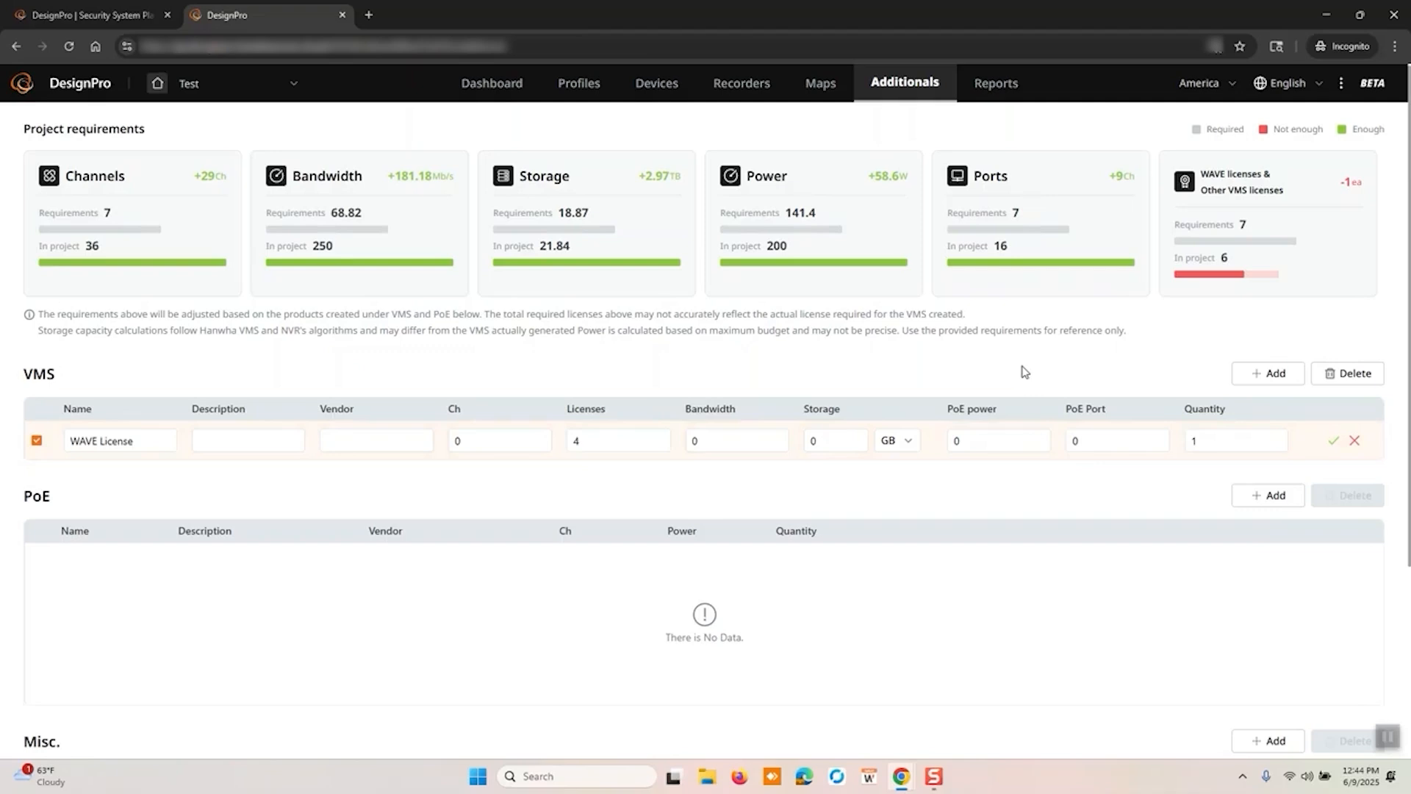
pyautogui.click(36, 441)
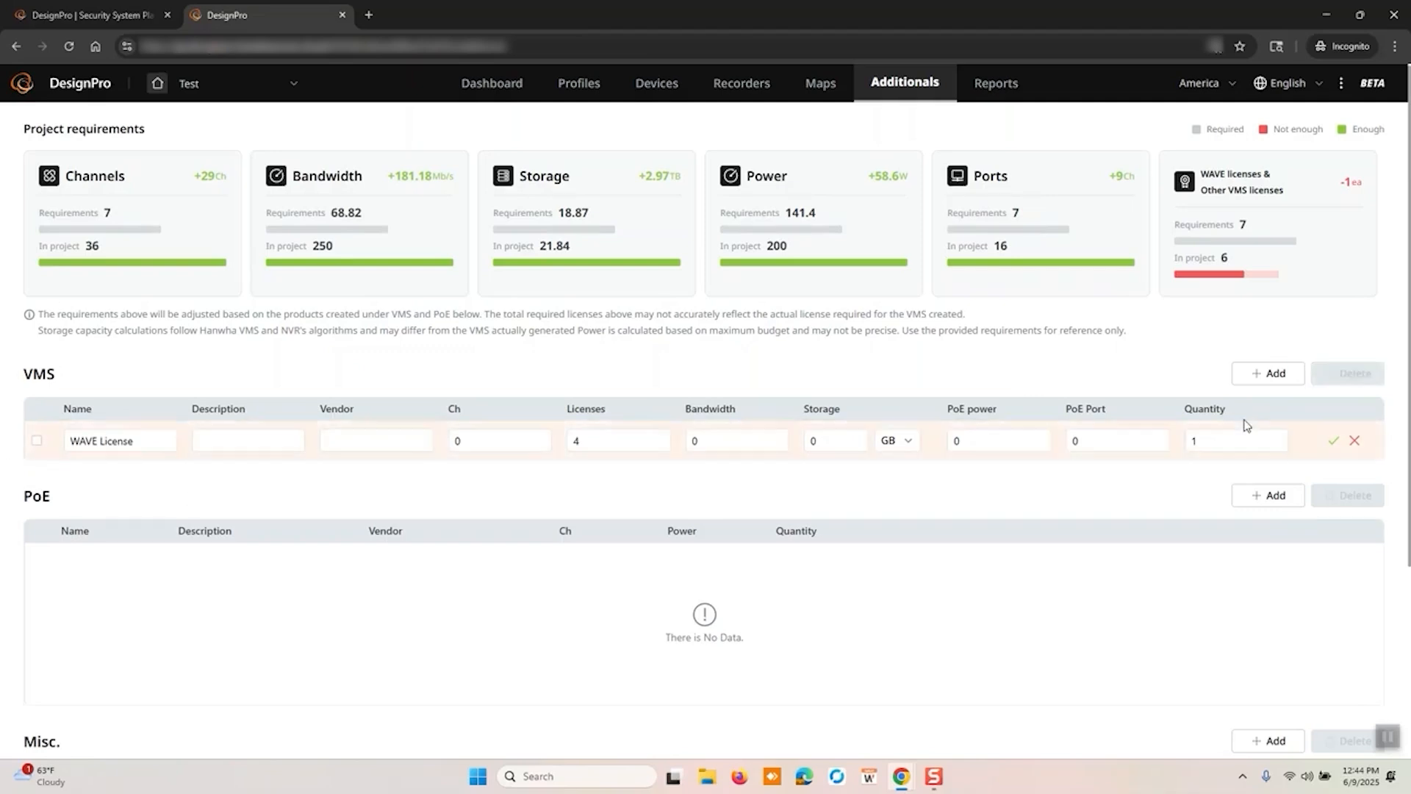
pyautogui.click(1333, 440)
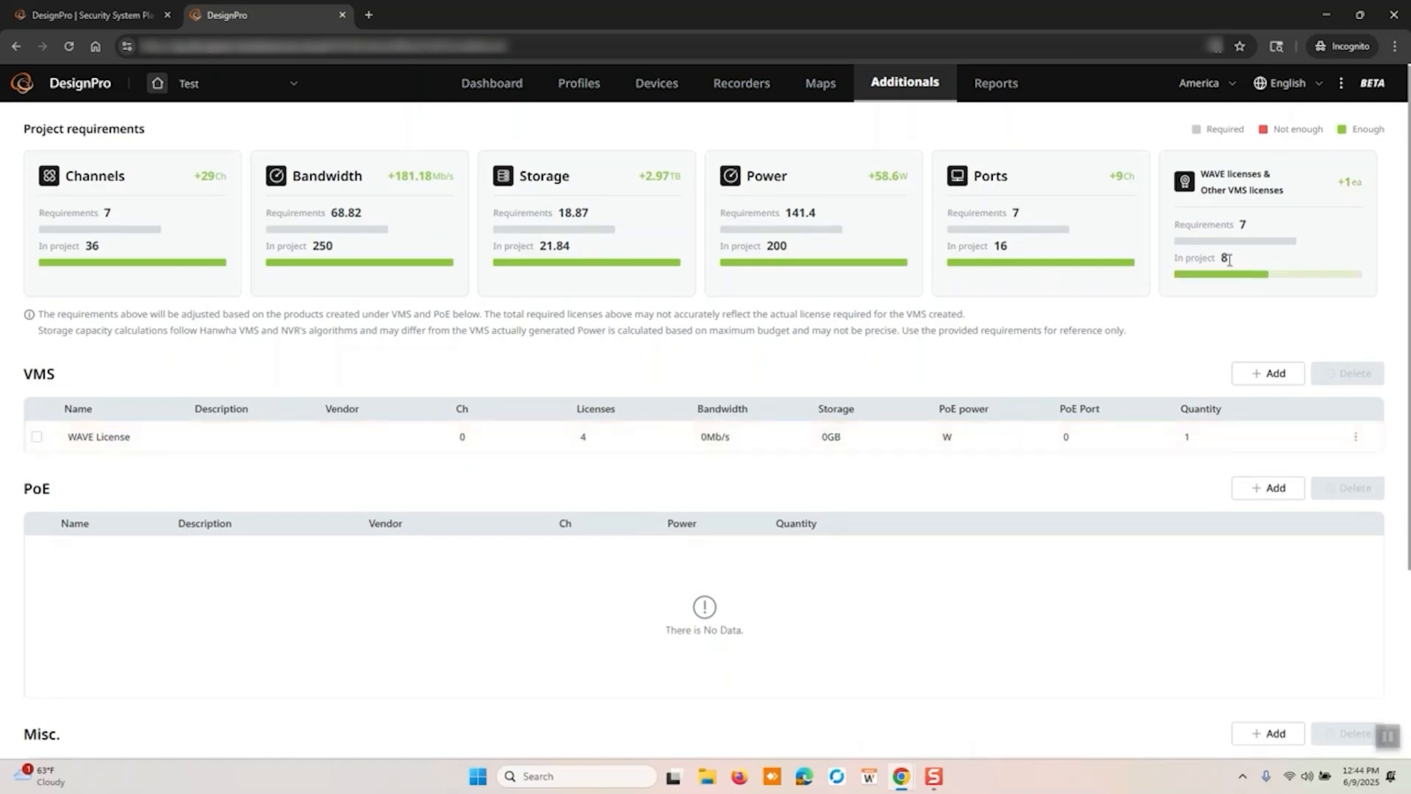
# Step: Add a Misc. item named Cat6 with description 'asdf' and quantity 1000
pyautogui.scroll(-3)
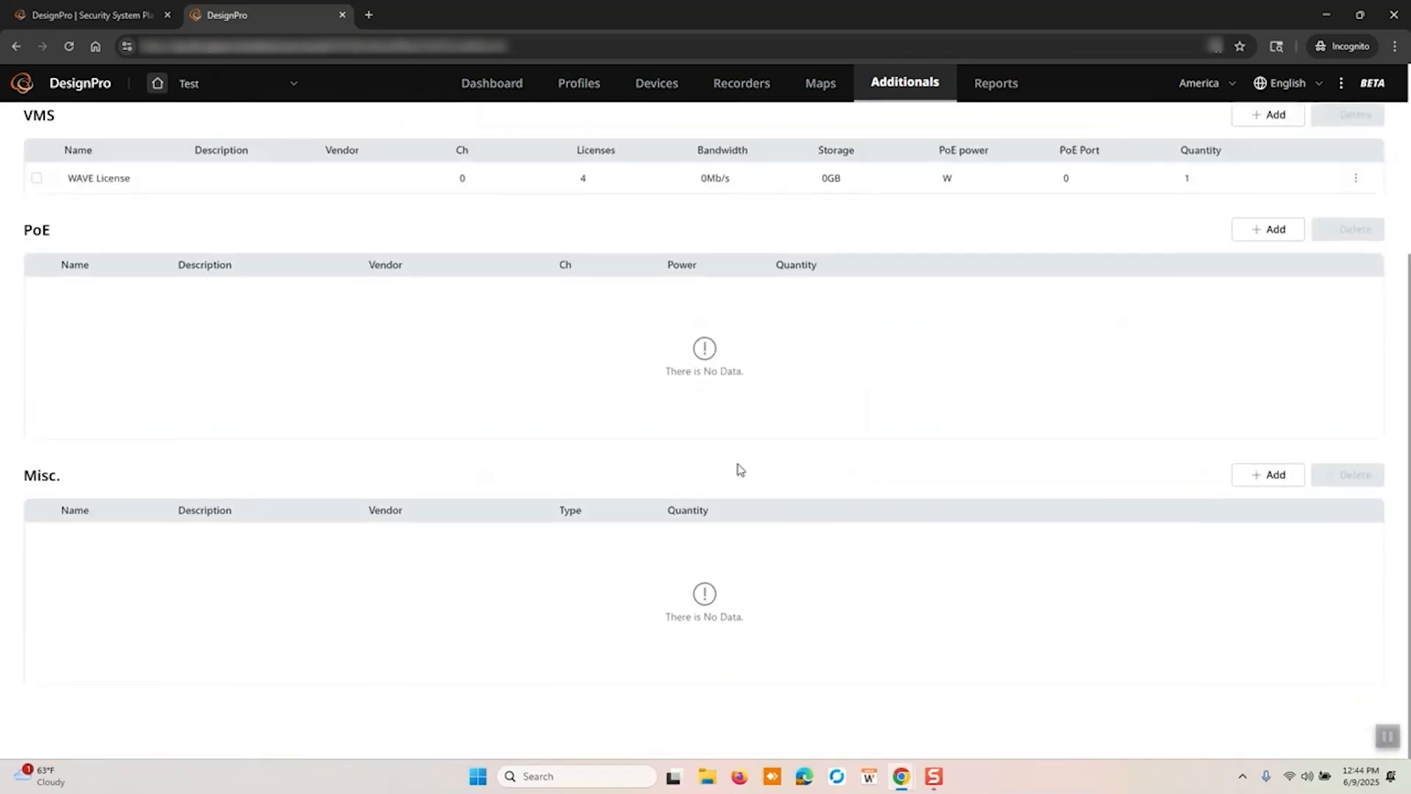
pyautogui.moveTo(366, 324)
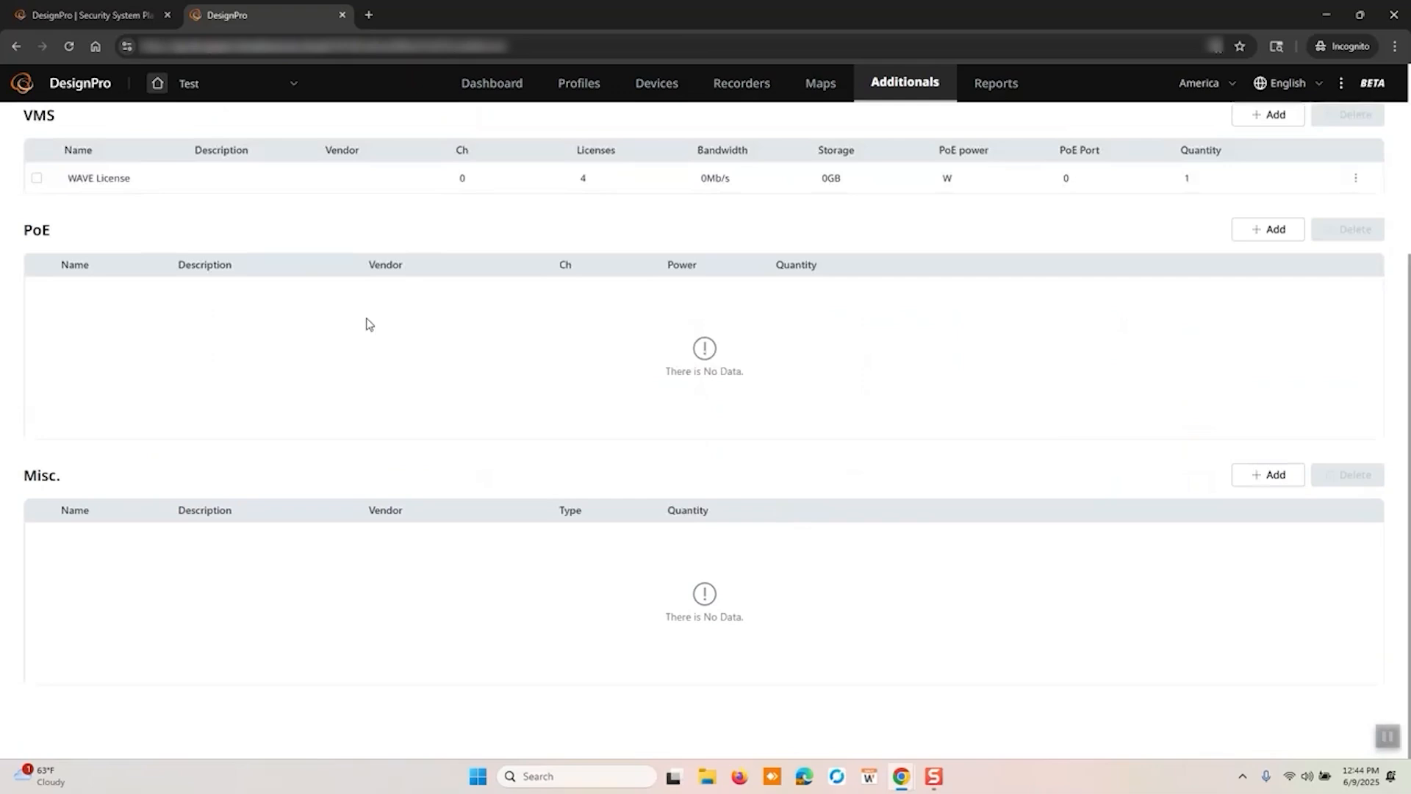
pyautogui.moveTo(391, 484)
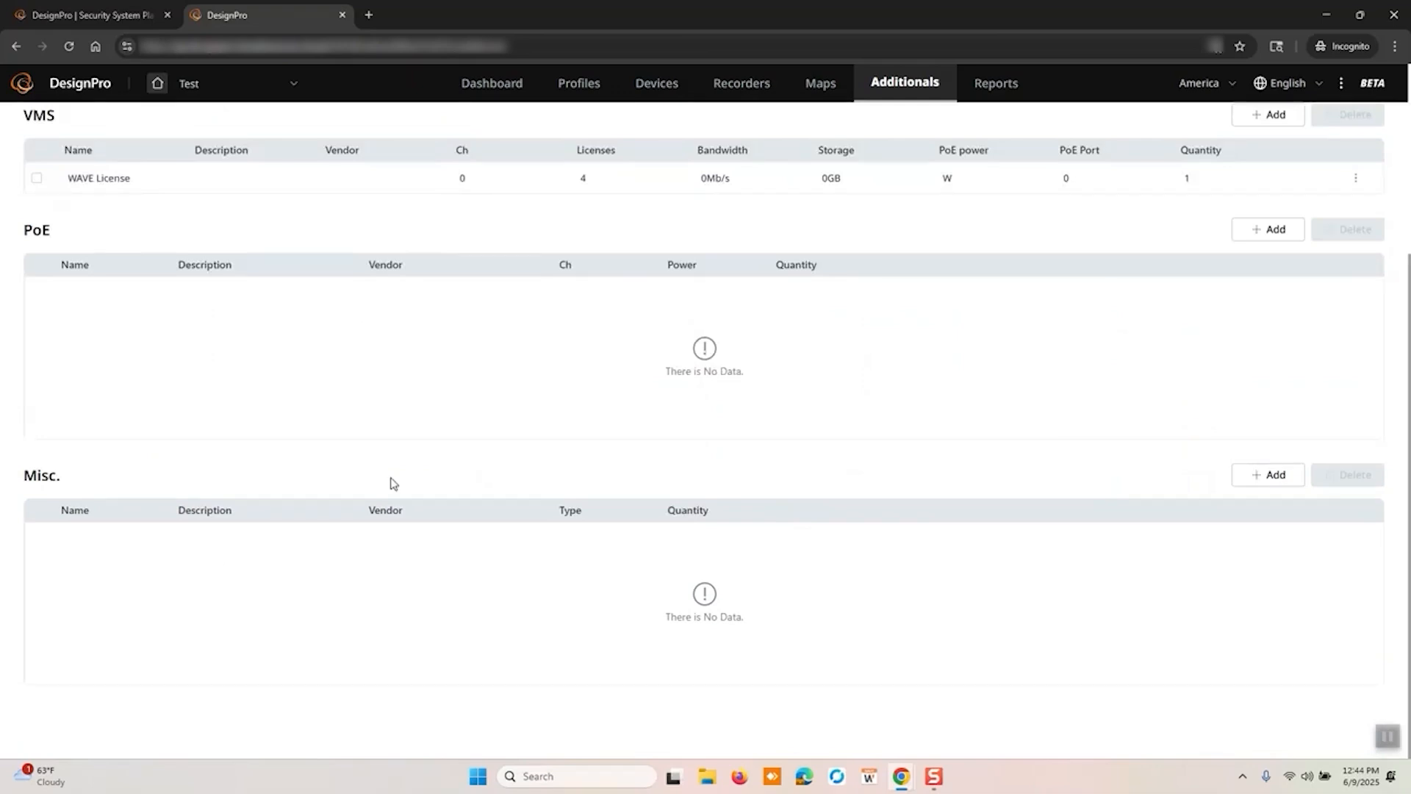
pyautogui.moveTo(573, 557)
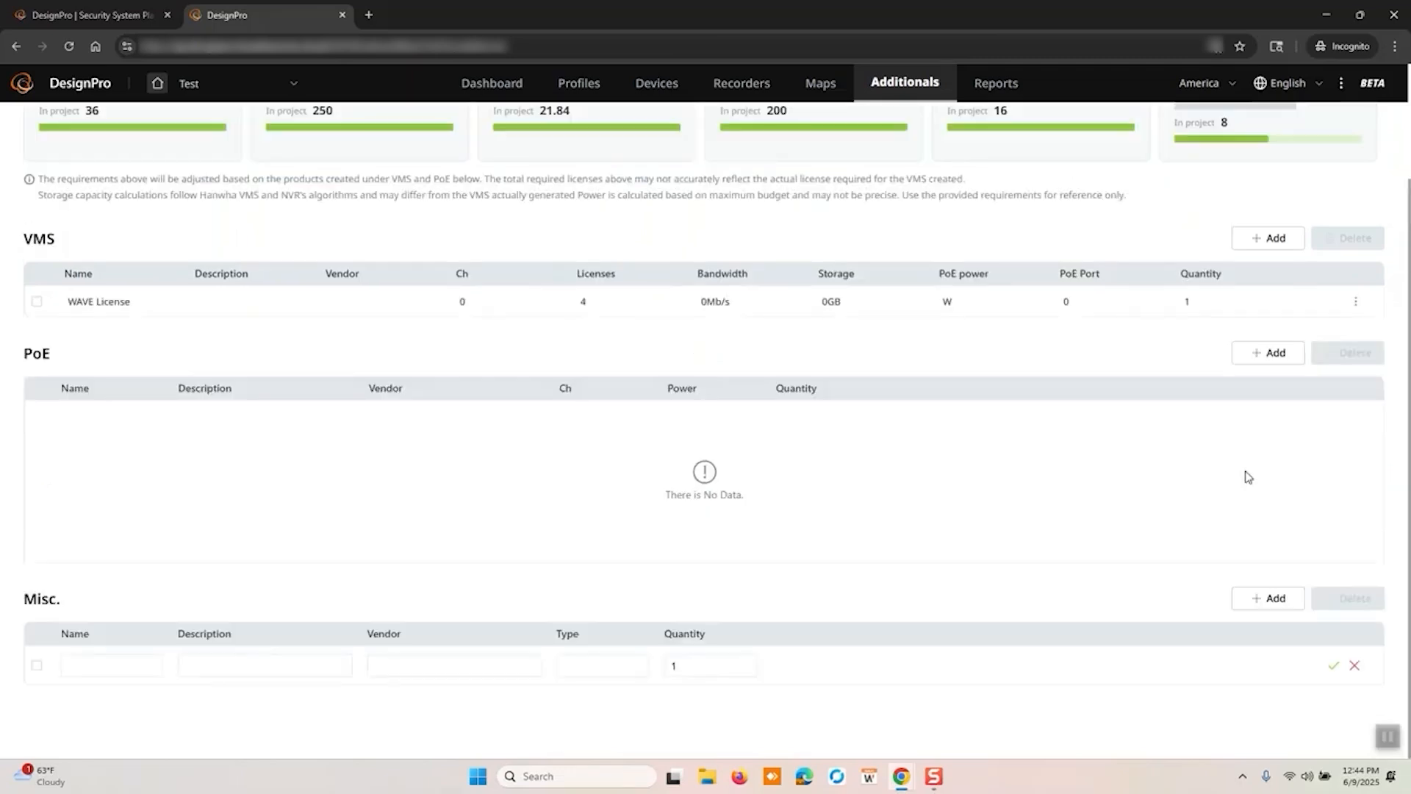
pyautogui.click(111, 665)
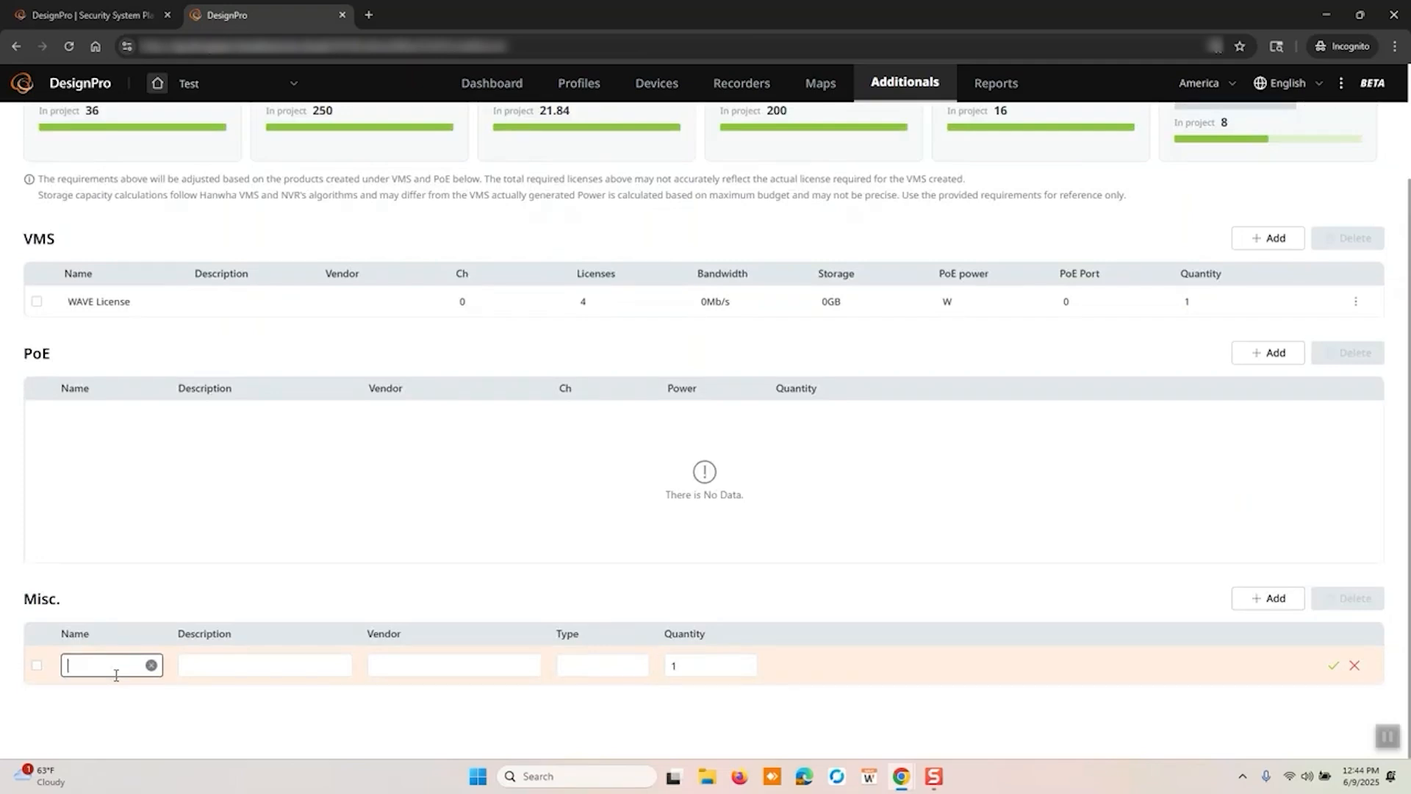
pyautogui.write('Cat6')
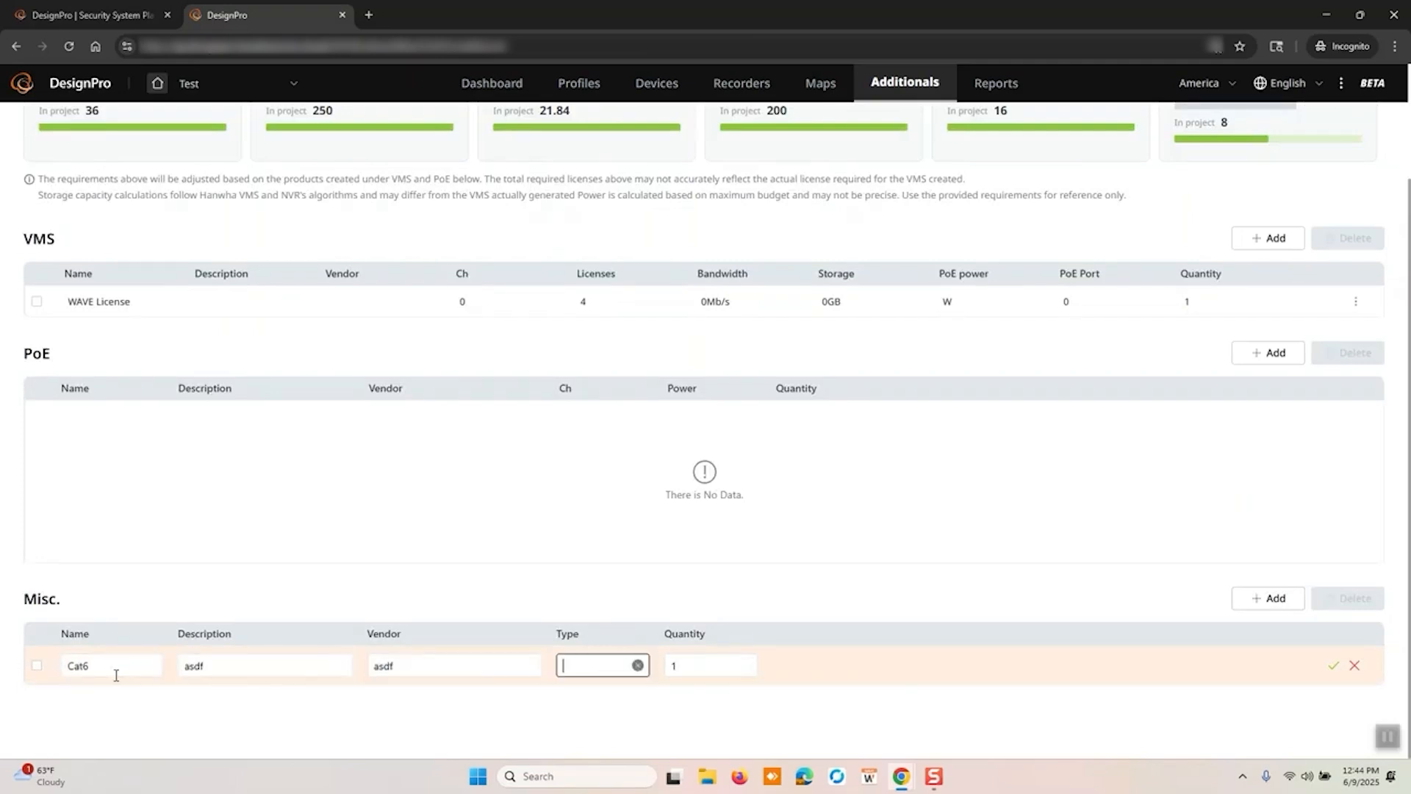
pyautogui.write('asdf')
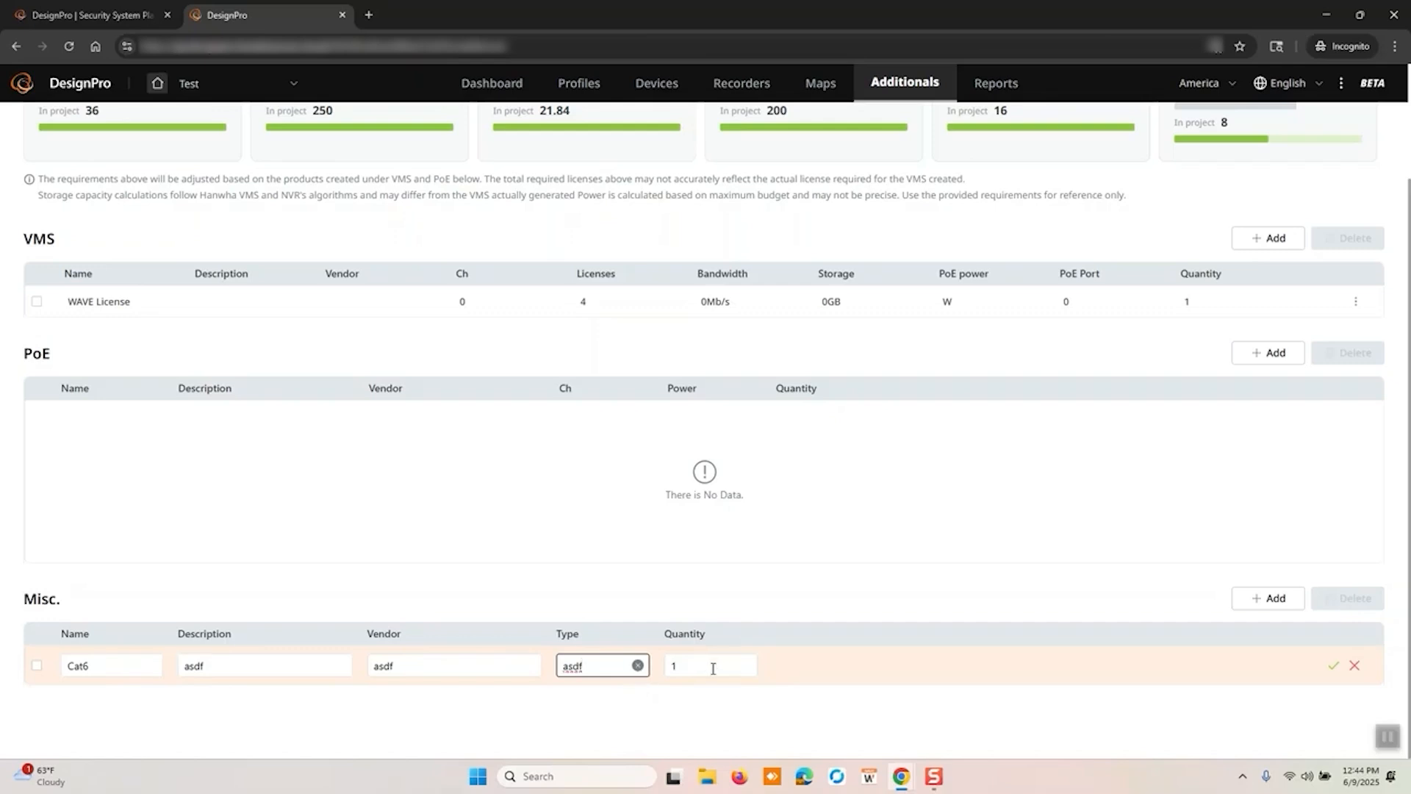
pyautogui.write('1000')
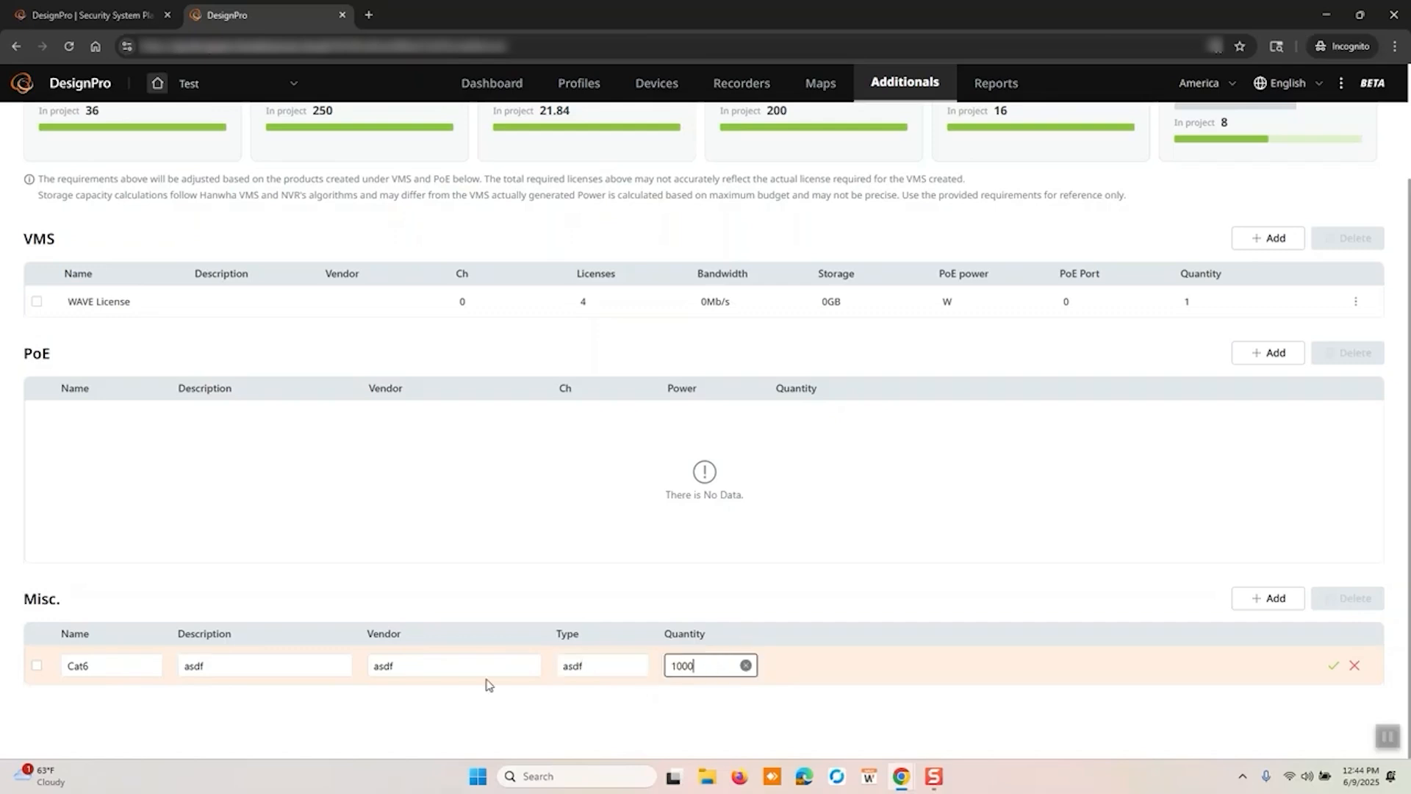
pyautogui.click(1334, 665)
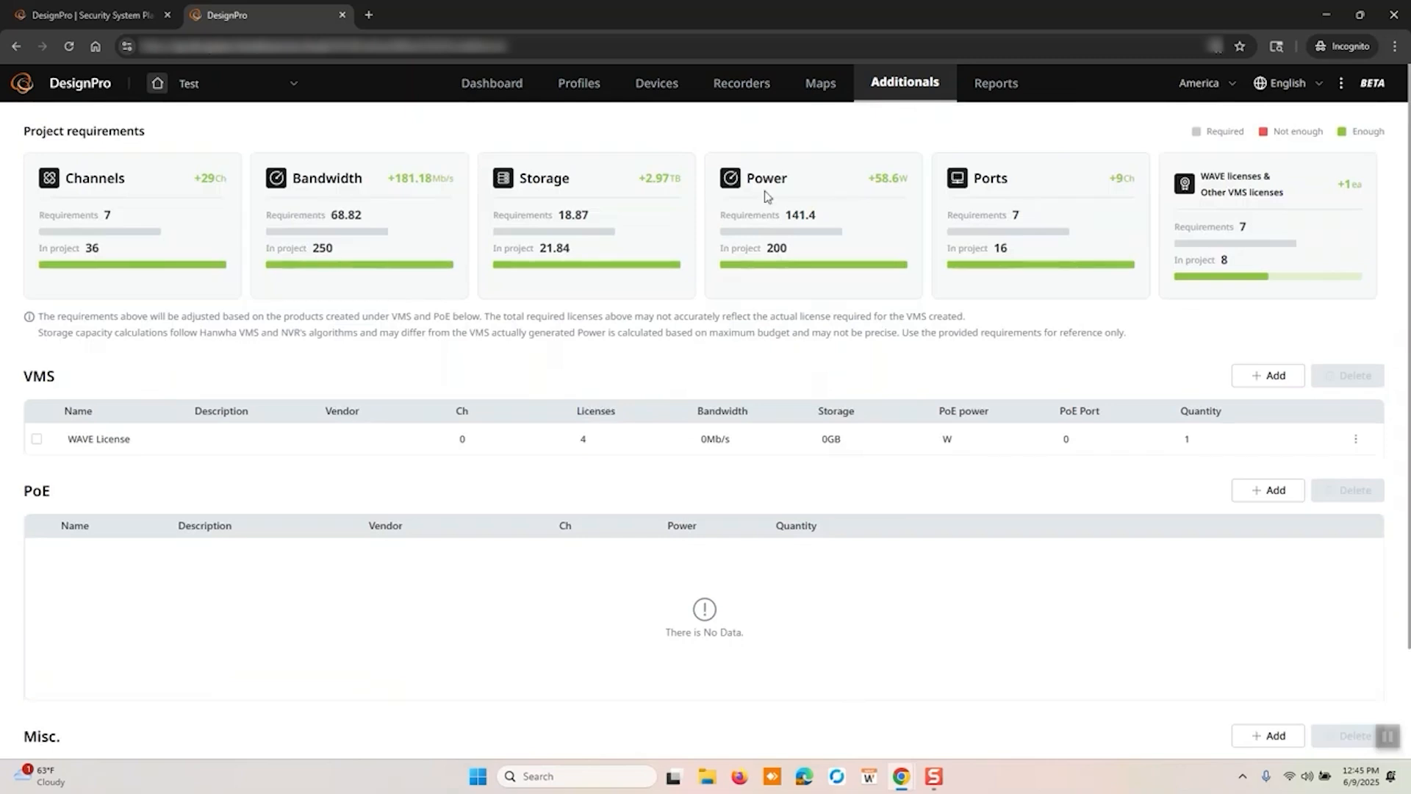
pyautogui.moveTo(539, 214)
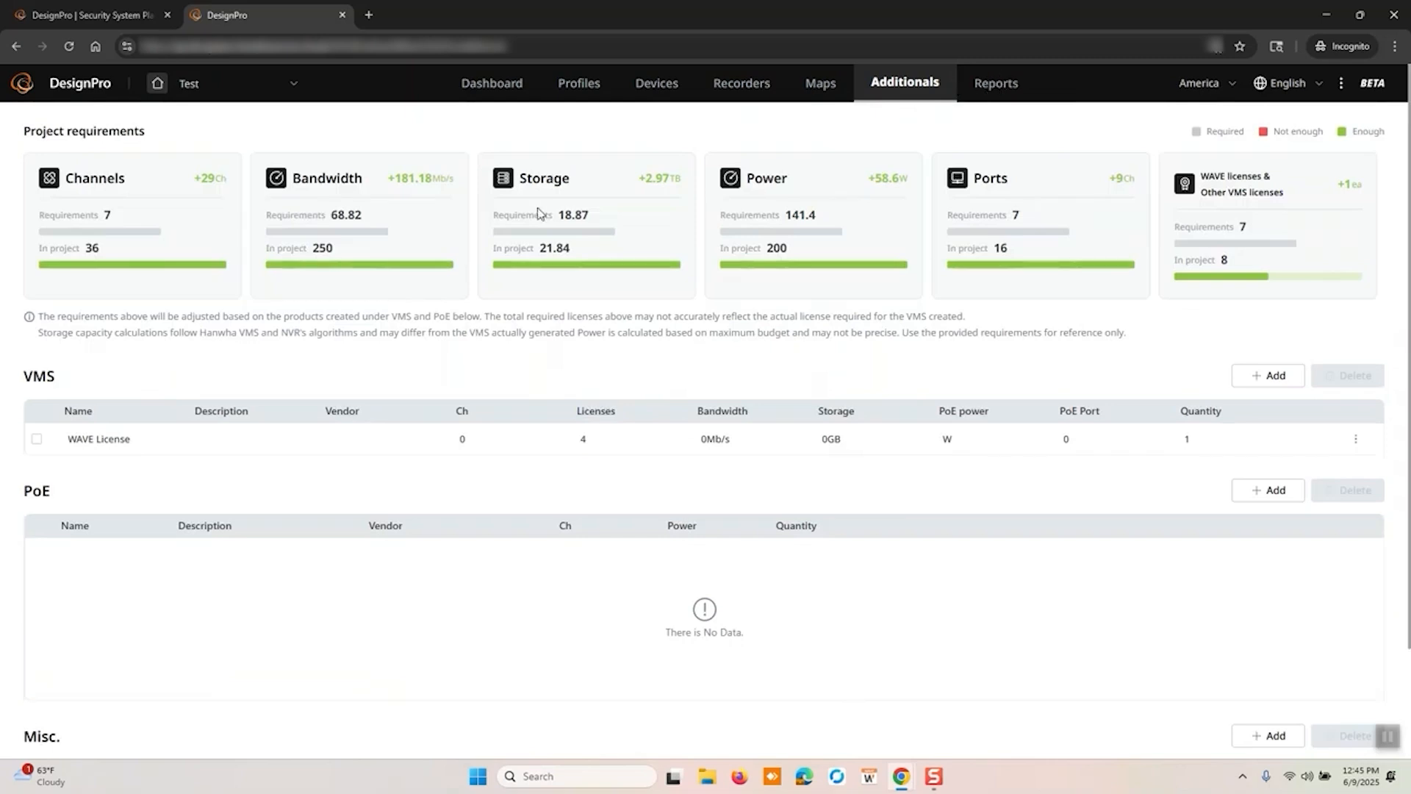
# Step: Tour the Quotation, BOM, Spec generator and other reports, ending on the Spec sheet list
pyautogui.click(994, 83)
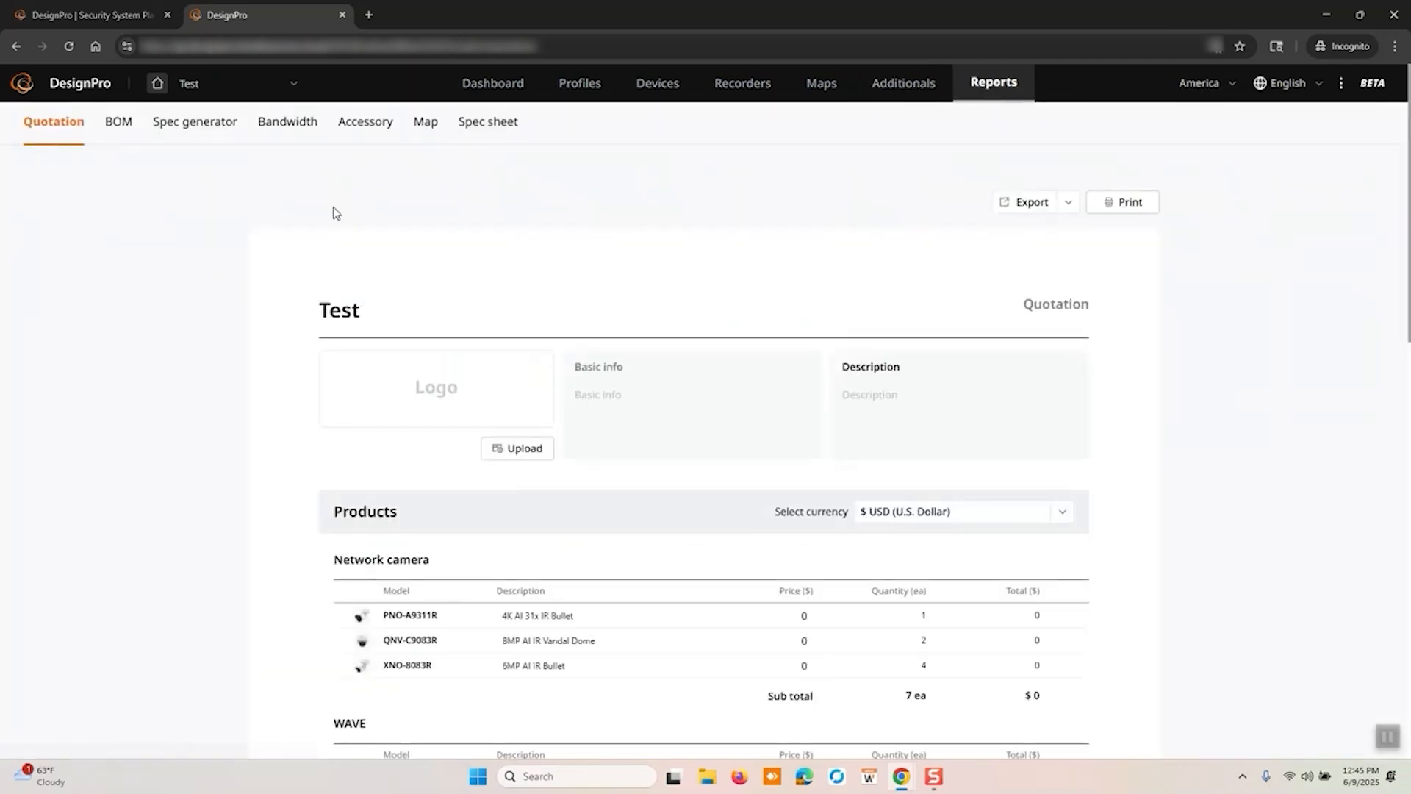
pyautogui.moveTo(44, 161)
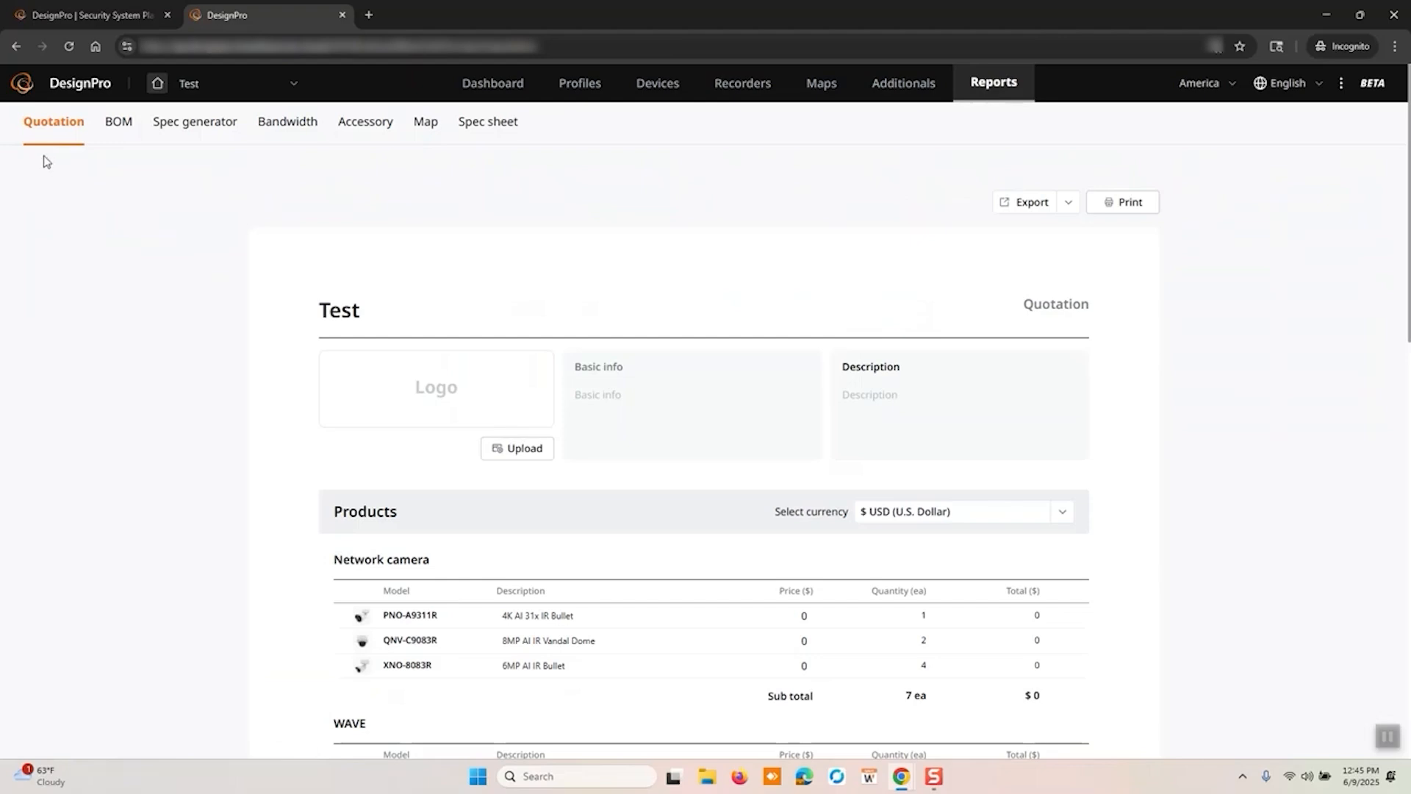
pyautogui.click(117, 121)
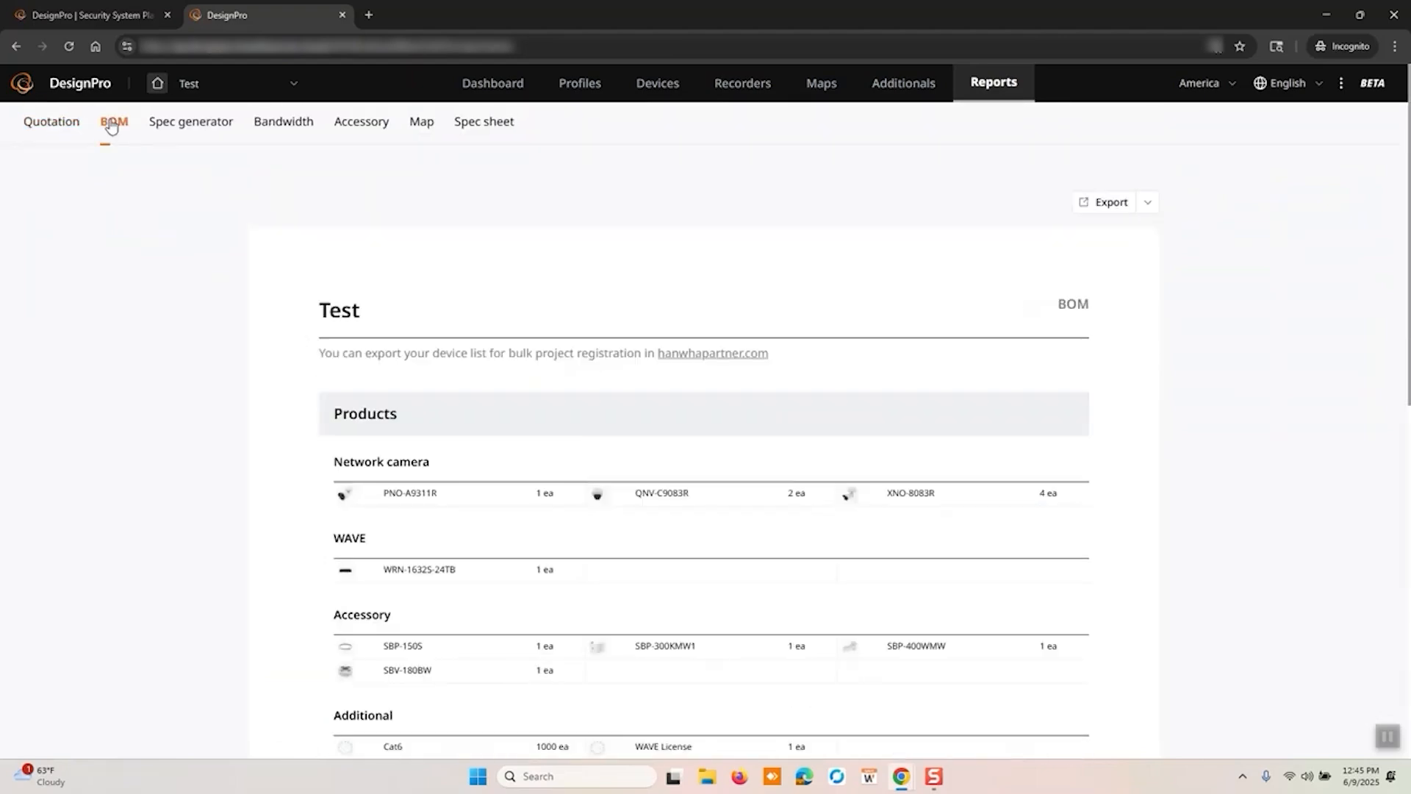
pyautogui.click(192, 121)
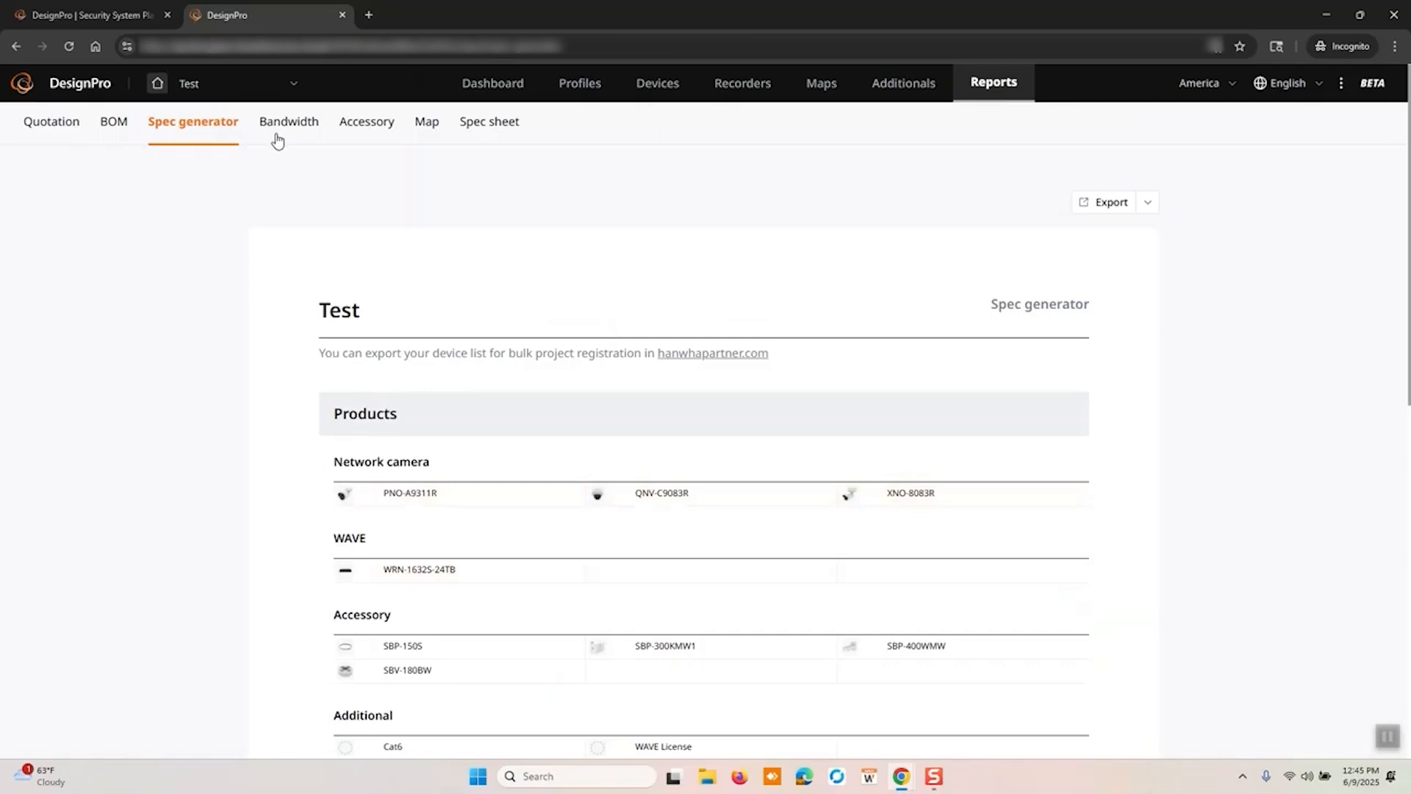
pyautogui.scroll(-3)
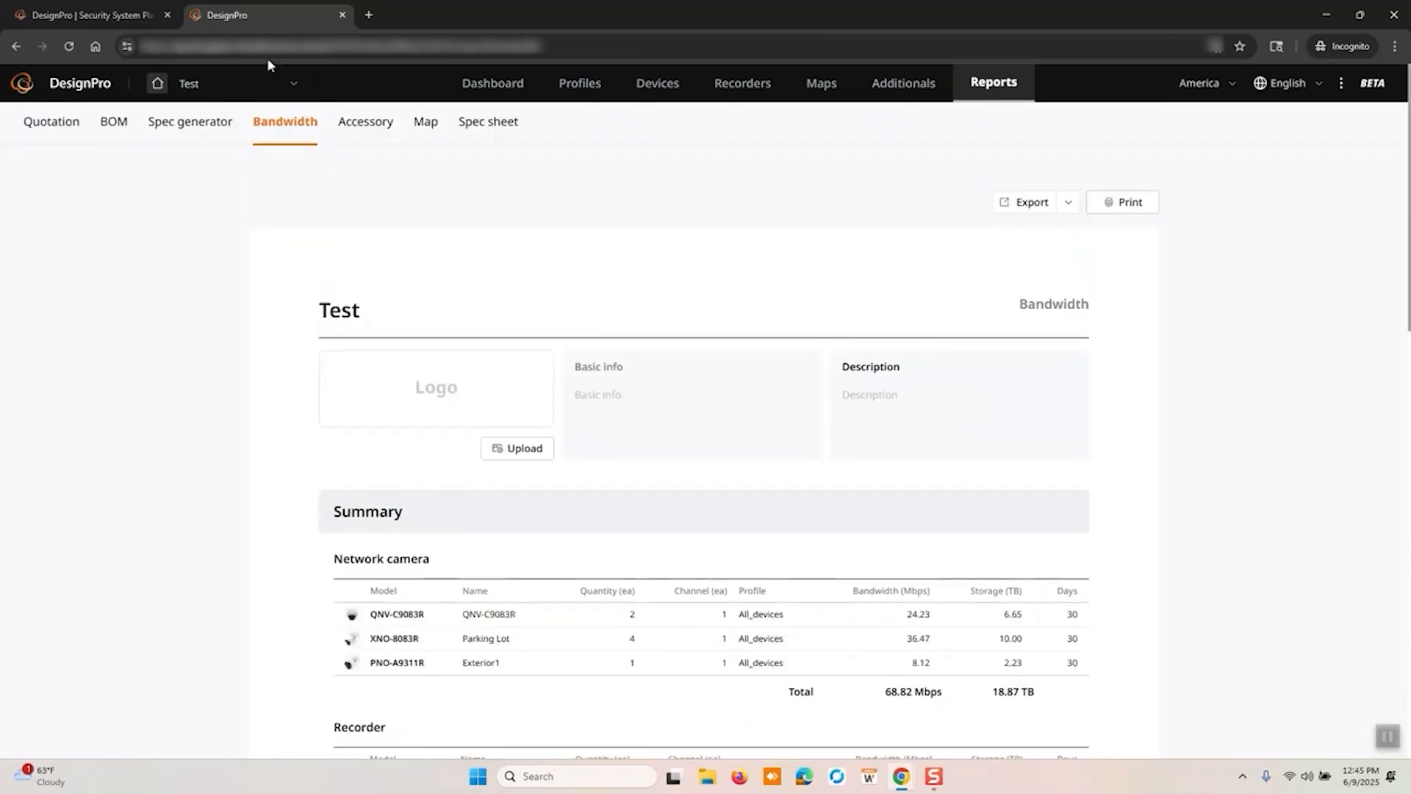
pyautogui.scroll(-3)
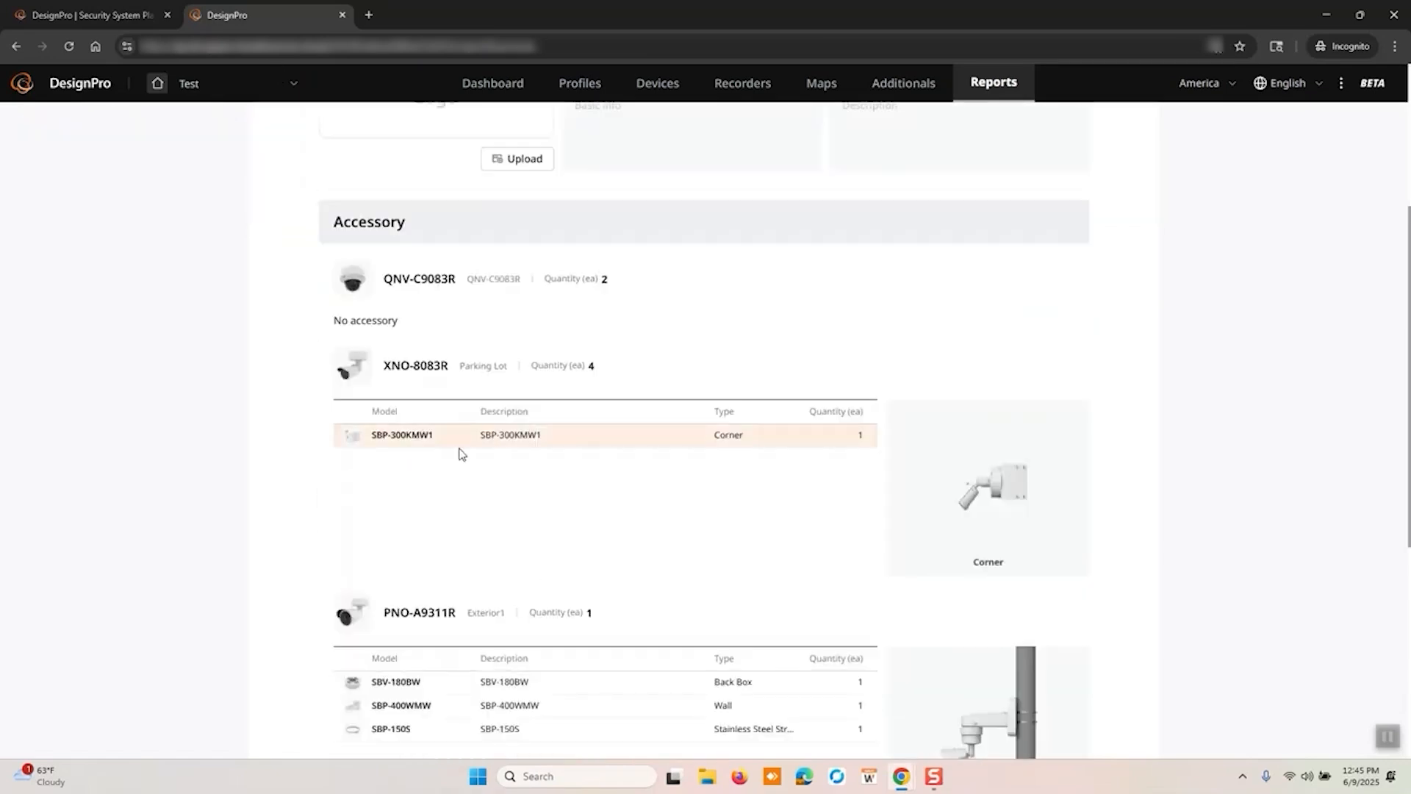
pyautogui.scroll(-3)
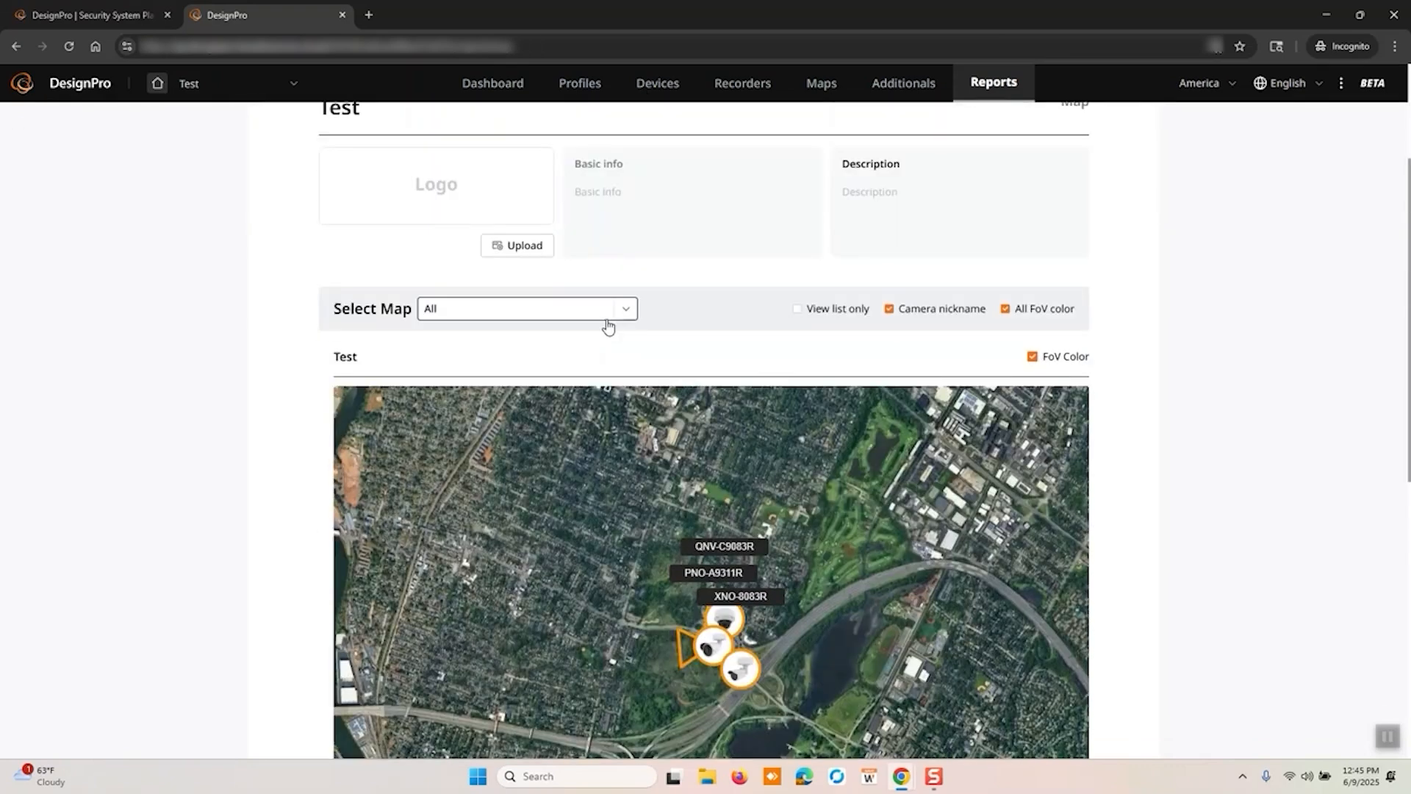
pyautogui.scroll(-3)
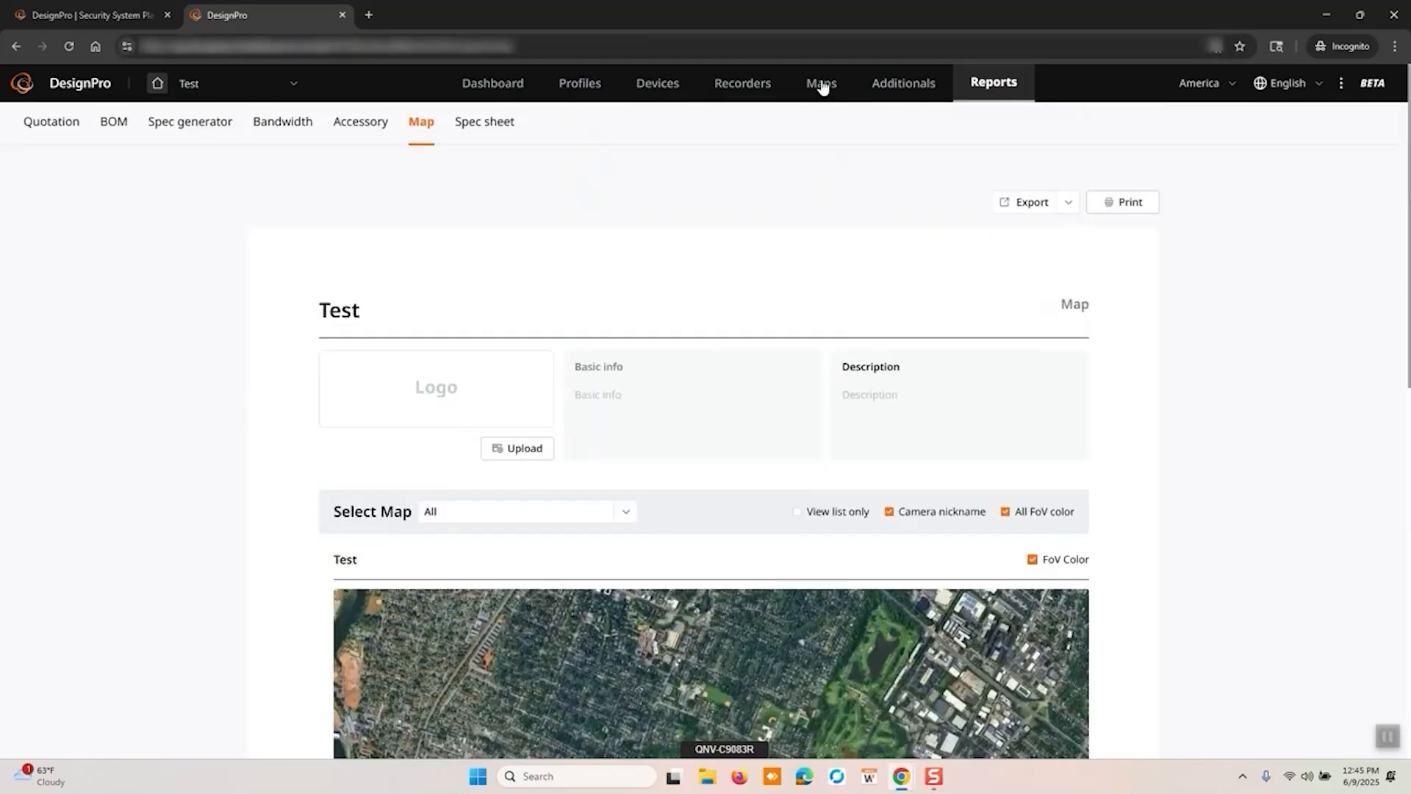
pyautogui.click(484, 122)
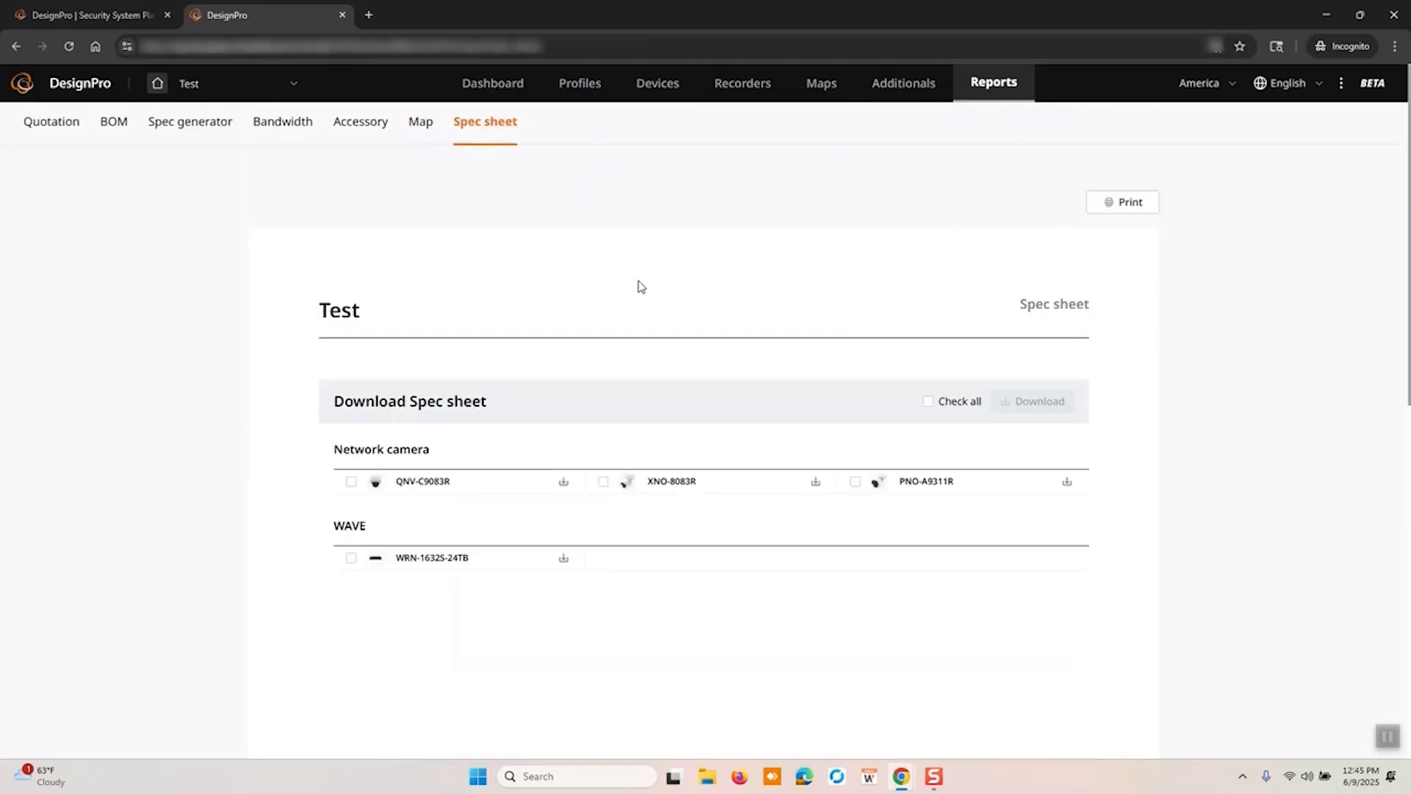
pyautogui.moveTo(885, 236)
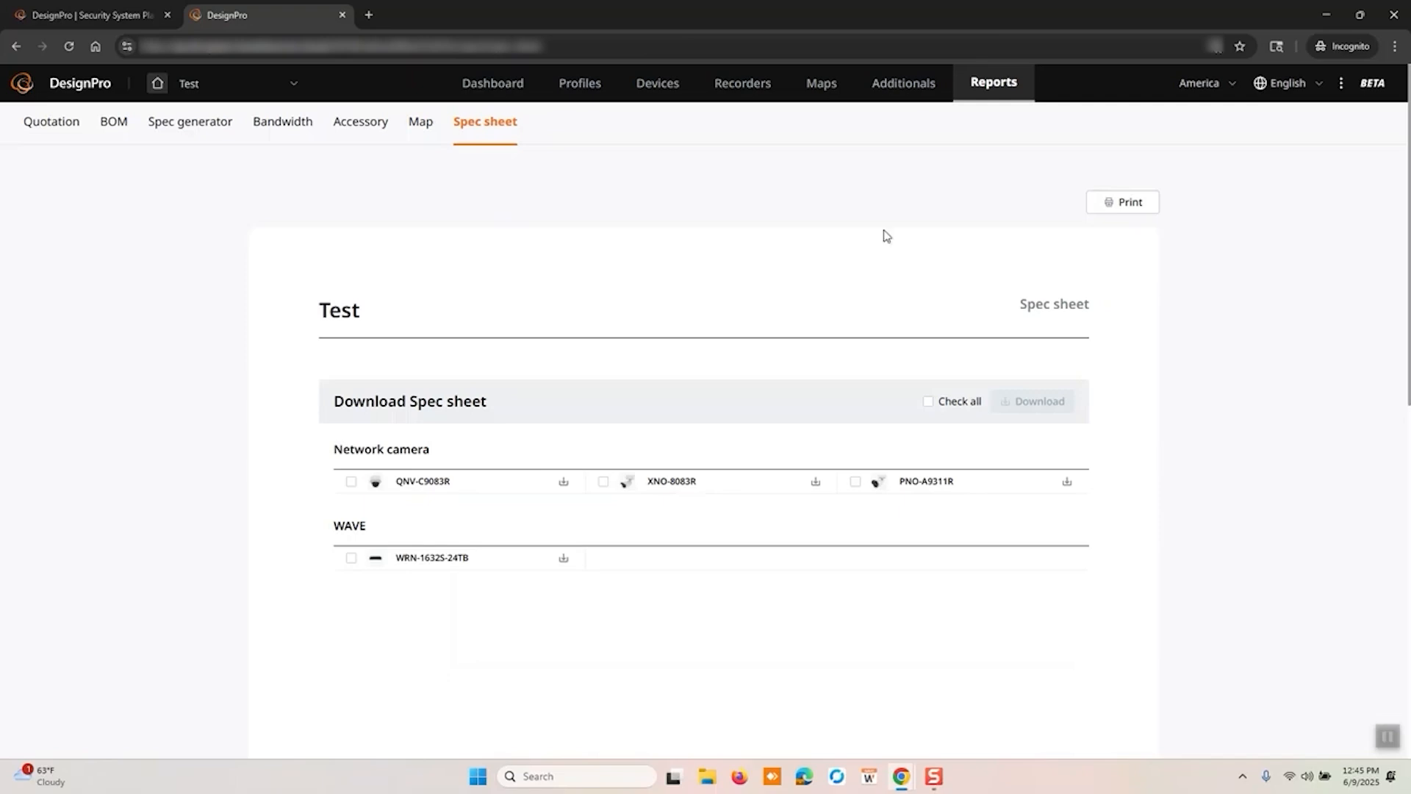
pyautogui.moveTo(1246, 181)
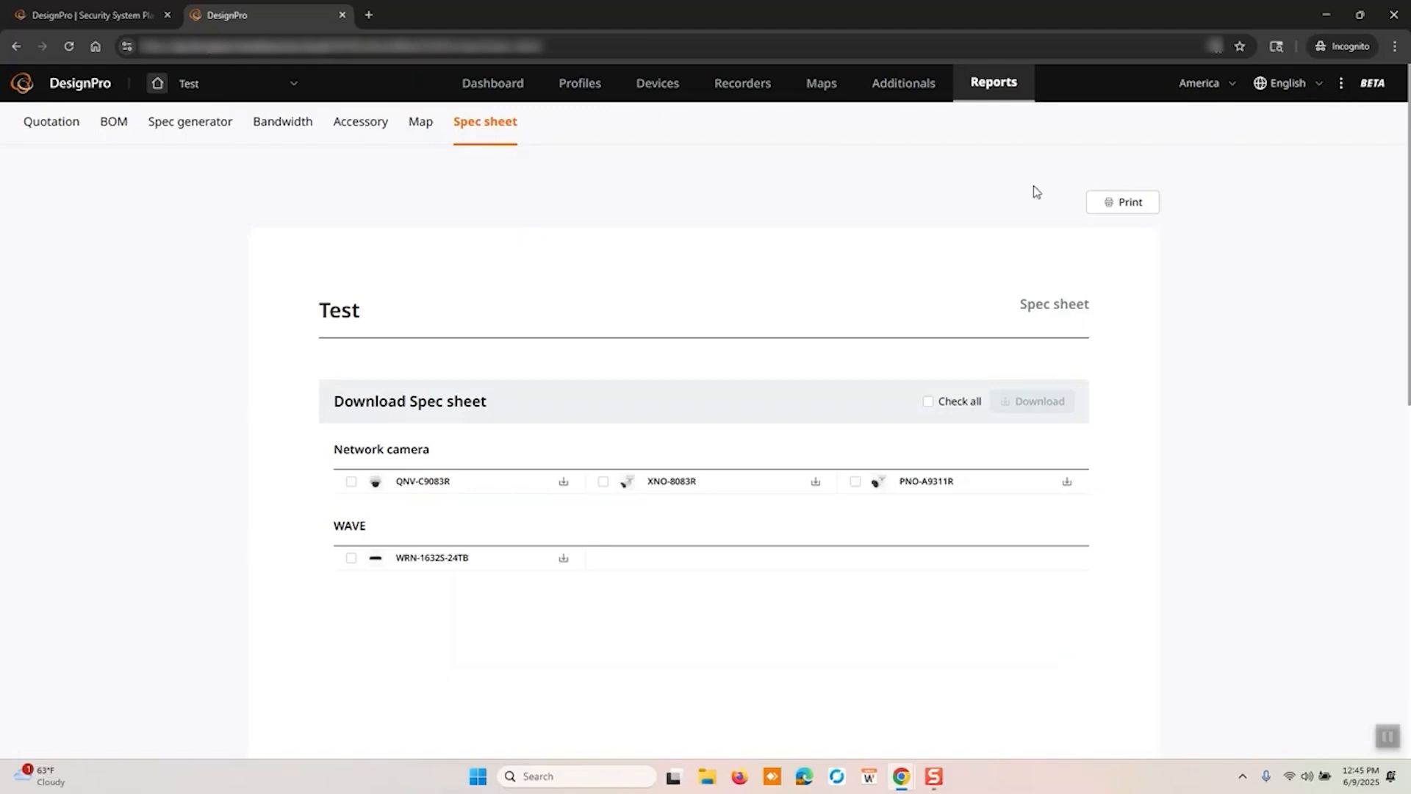
# Step: Show the 0.9.3-QA version menu and launch its Feedback page in the Hanwha Help Center
pyautogui.click(1340, 83)
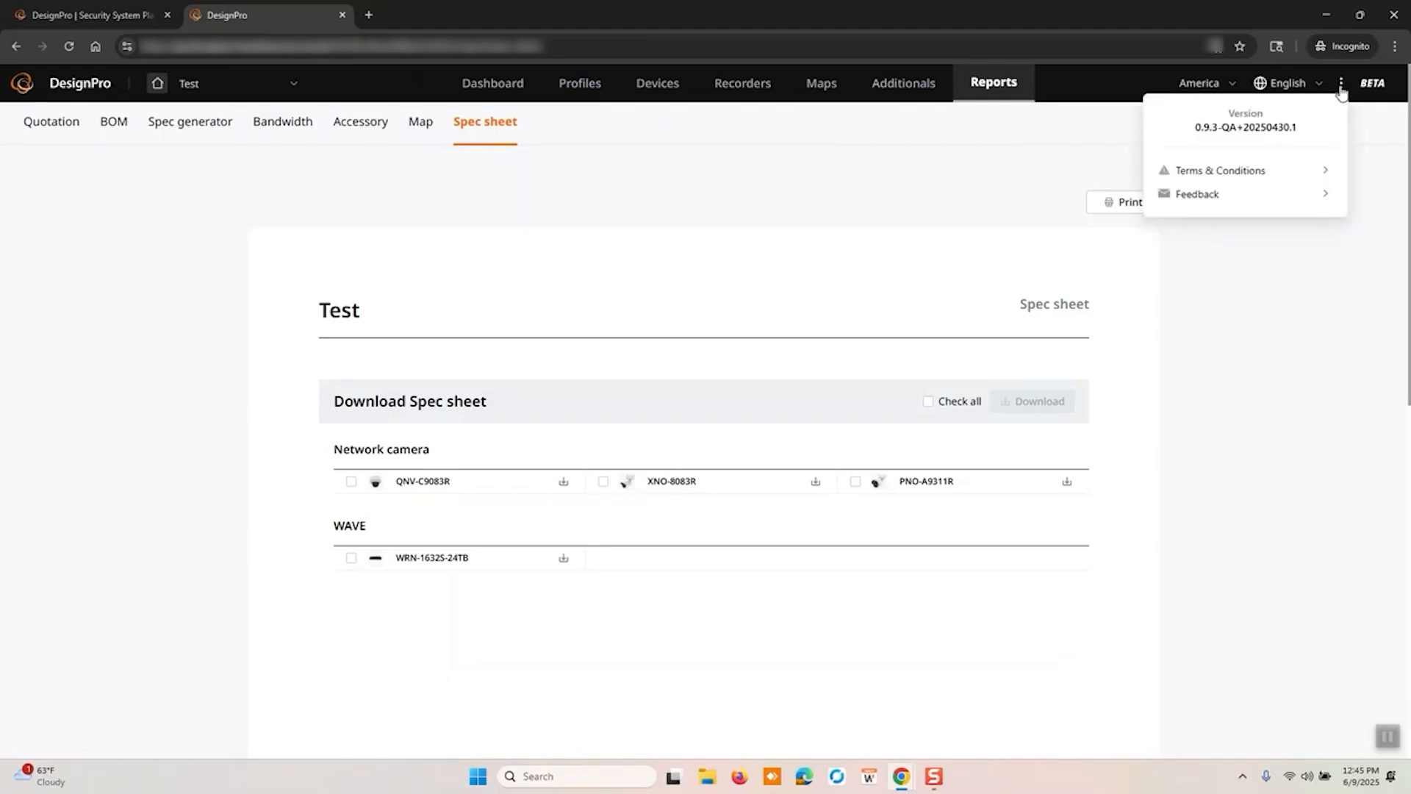
pyautogui.moveTo(1238, 140)
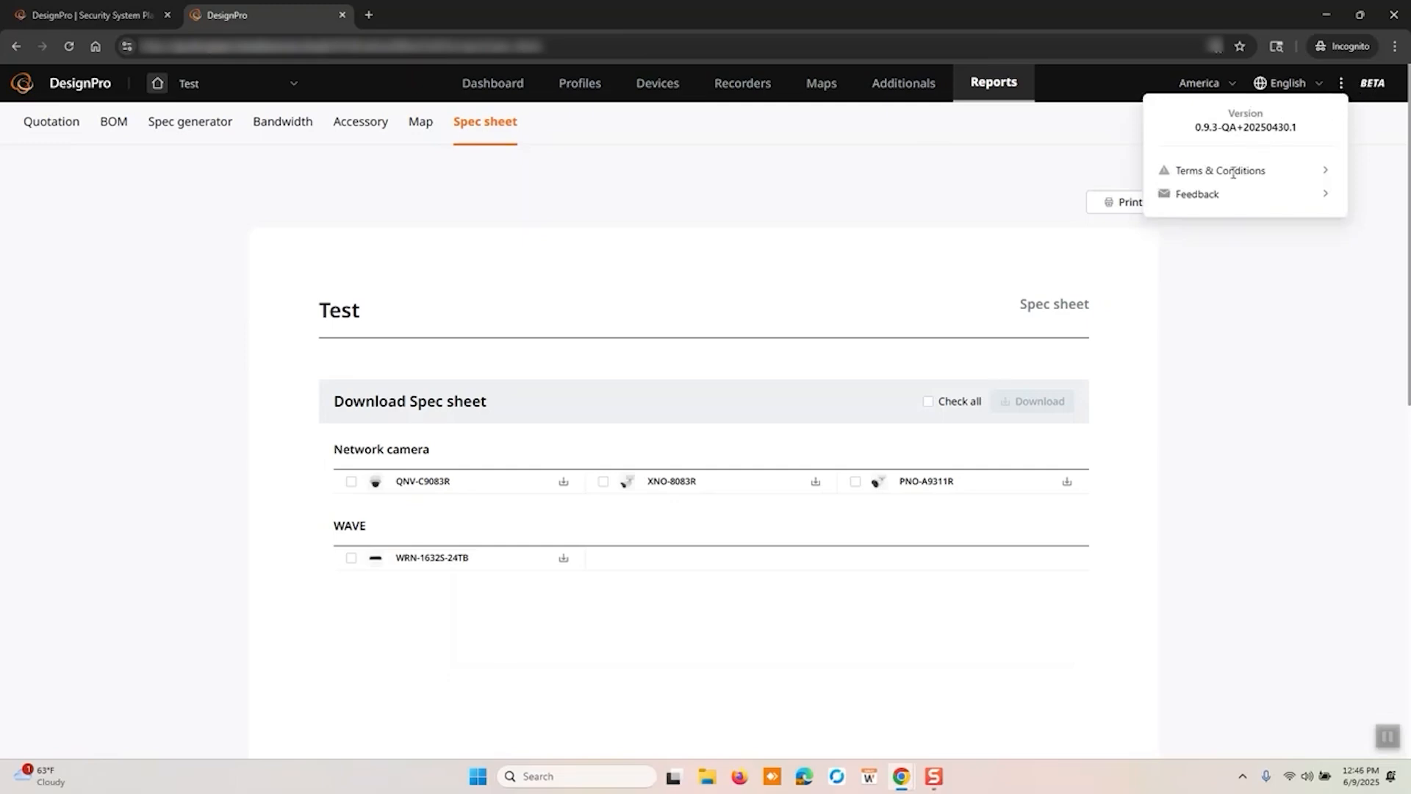
pyautogui.click(1343, 83)
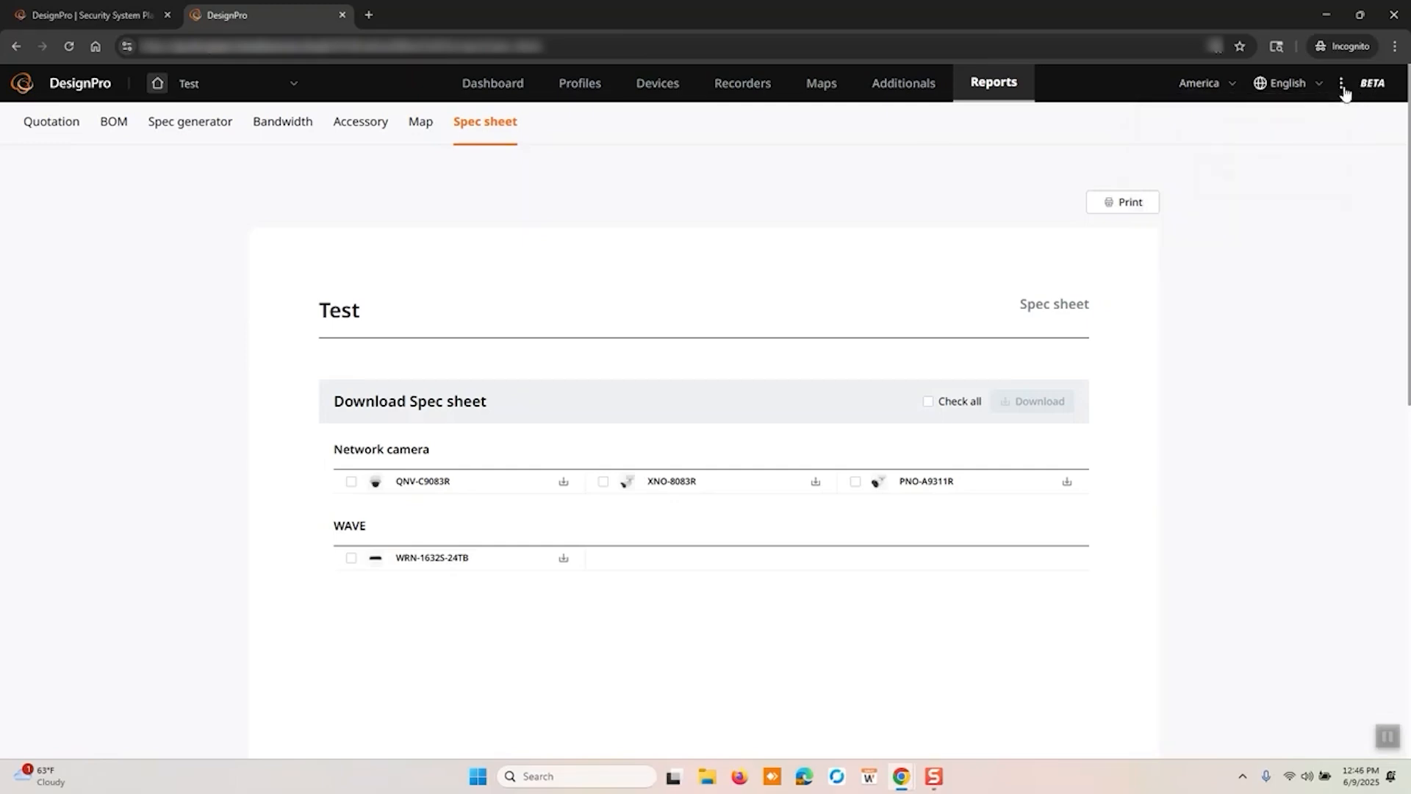
pyautogui.click(1342, 83)
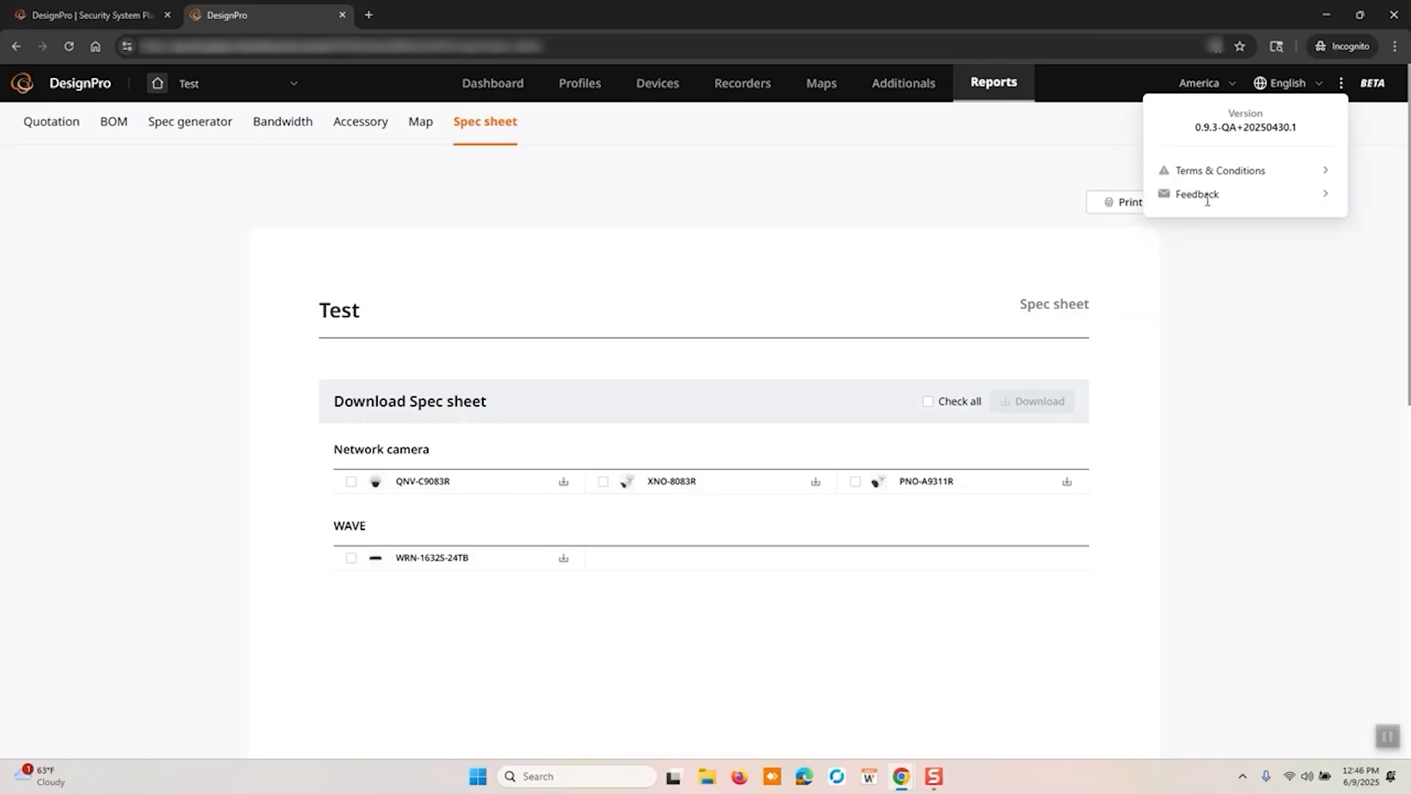
pyautogui.click(1197, 193)
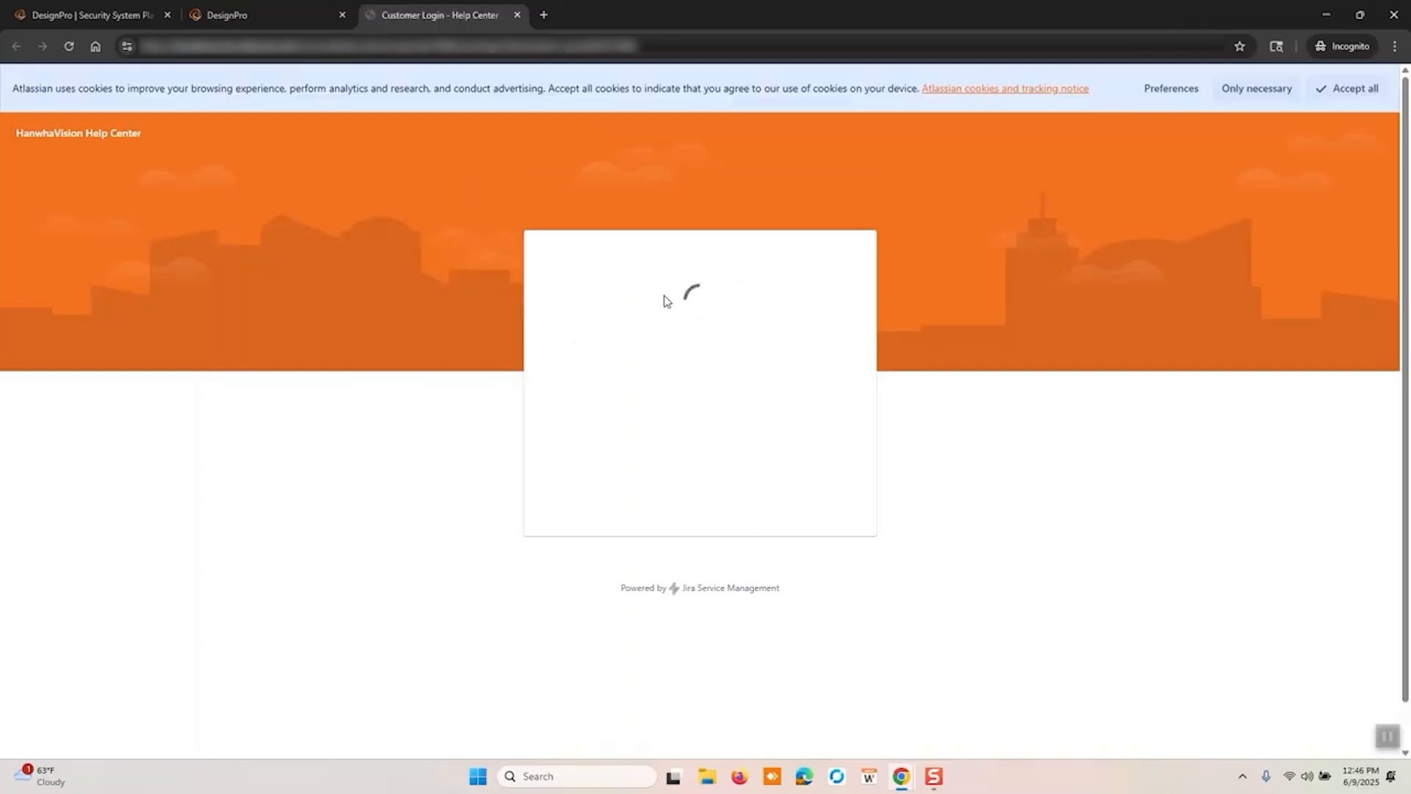